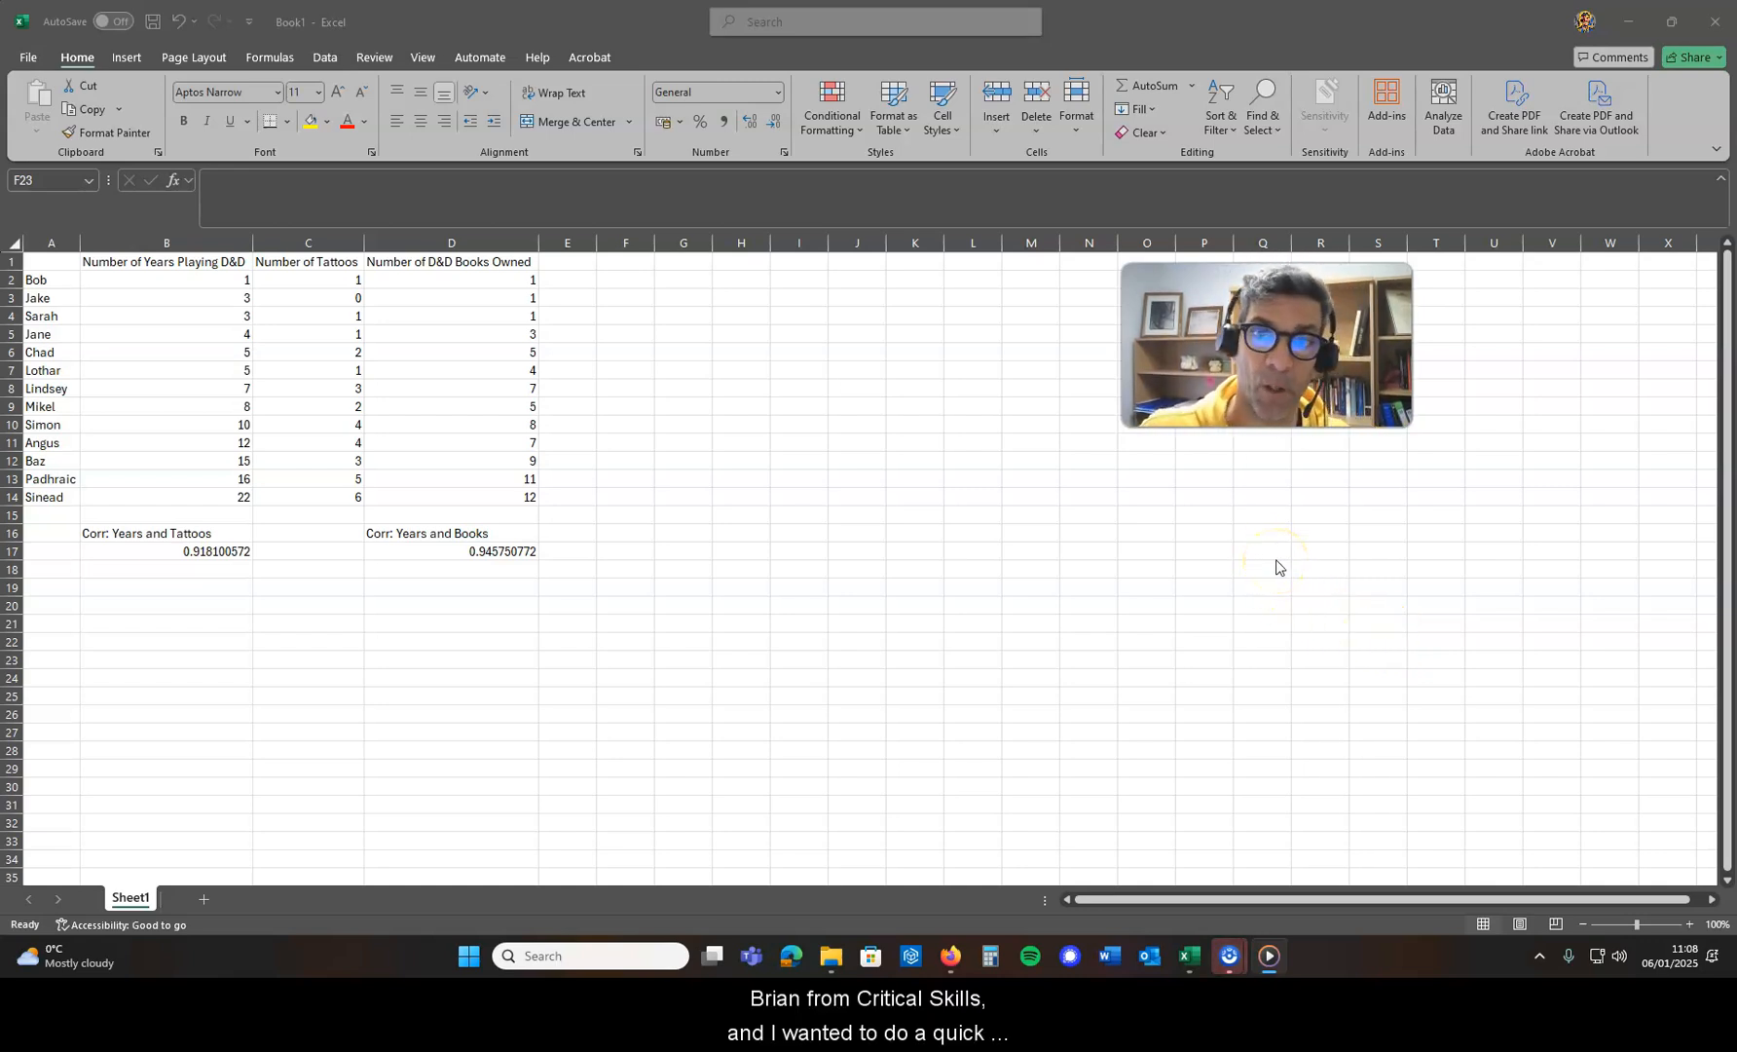
mouse_move(1208, 552)
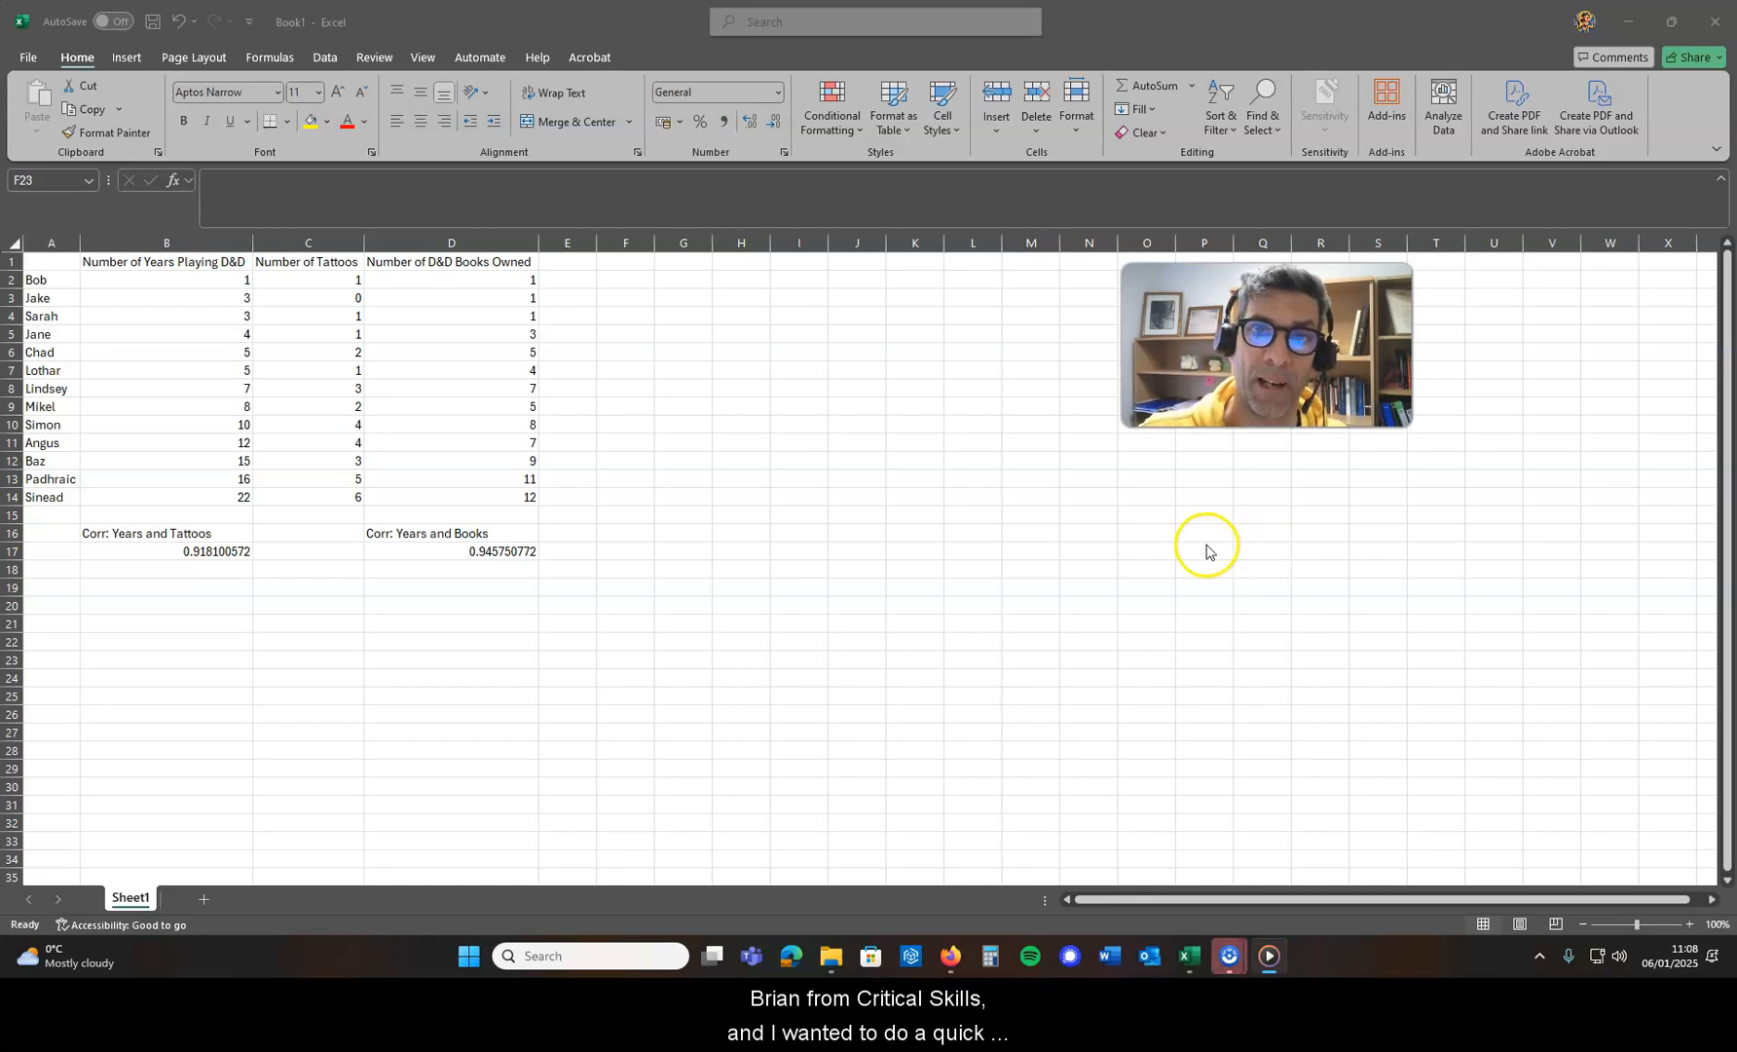
mouse_move(1036, 529)
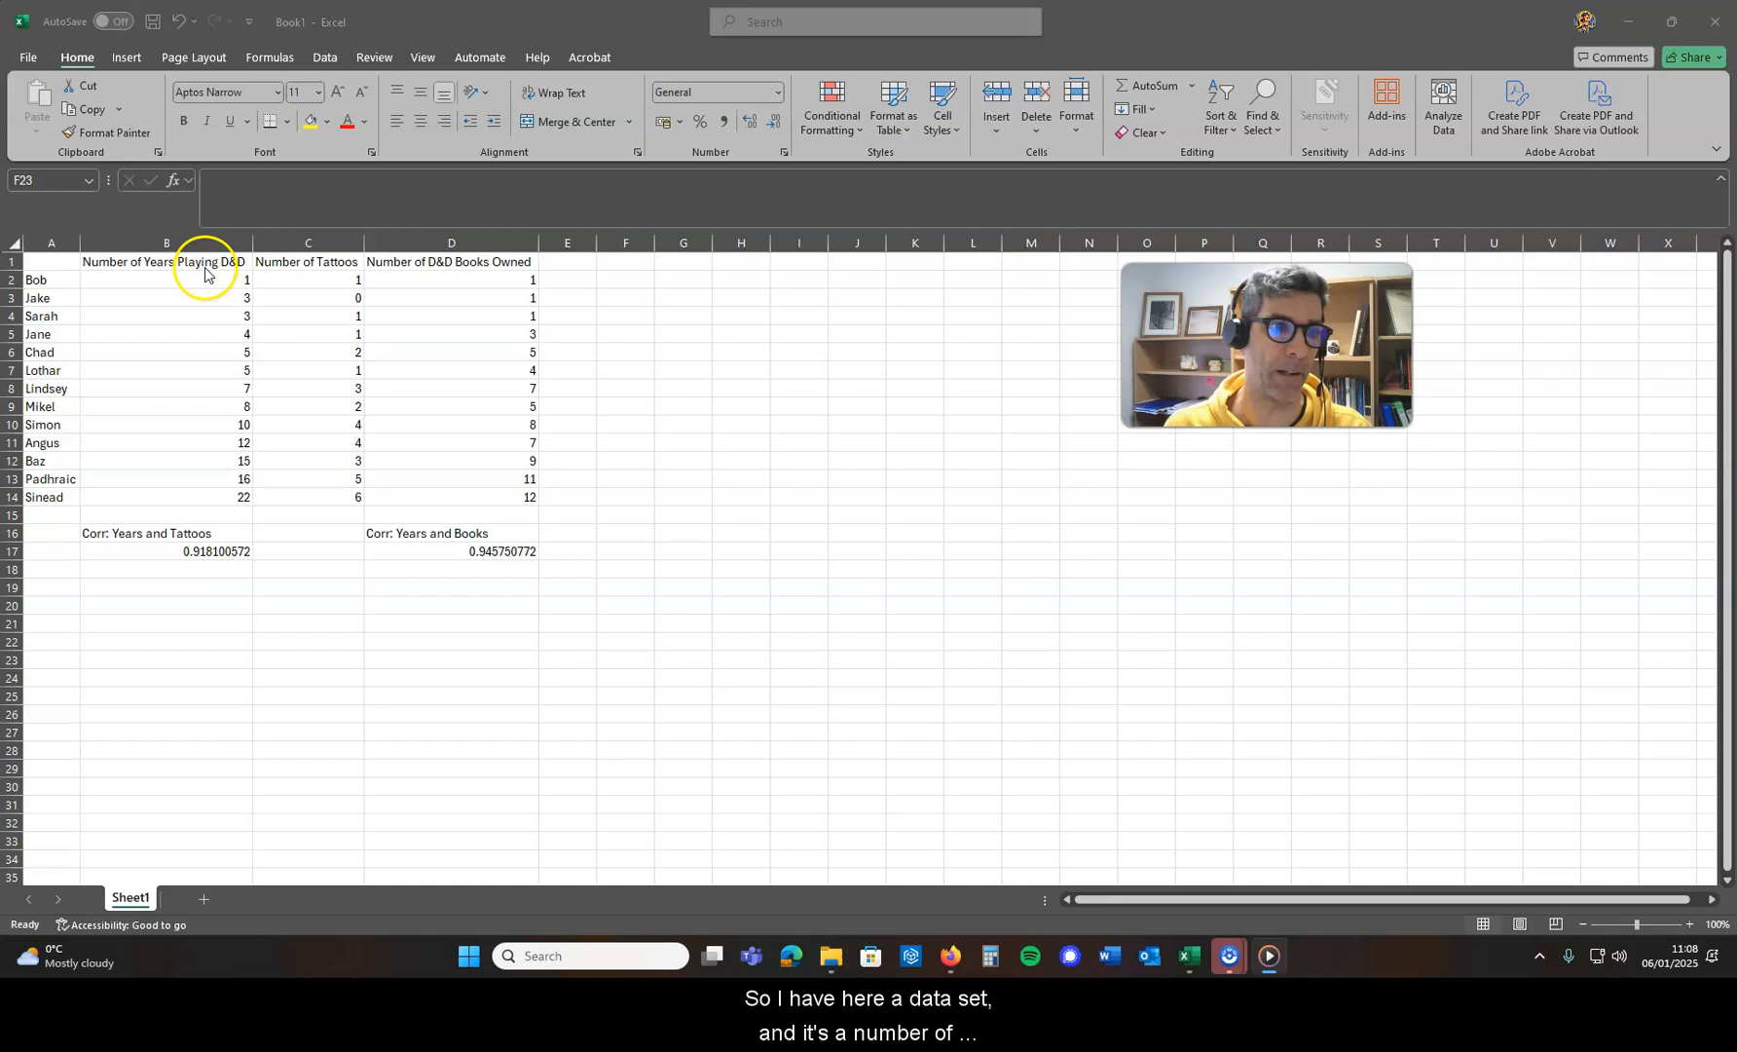
Review the CORREL formulas for years vs tattoos and years vs books.
click(625, 660)
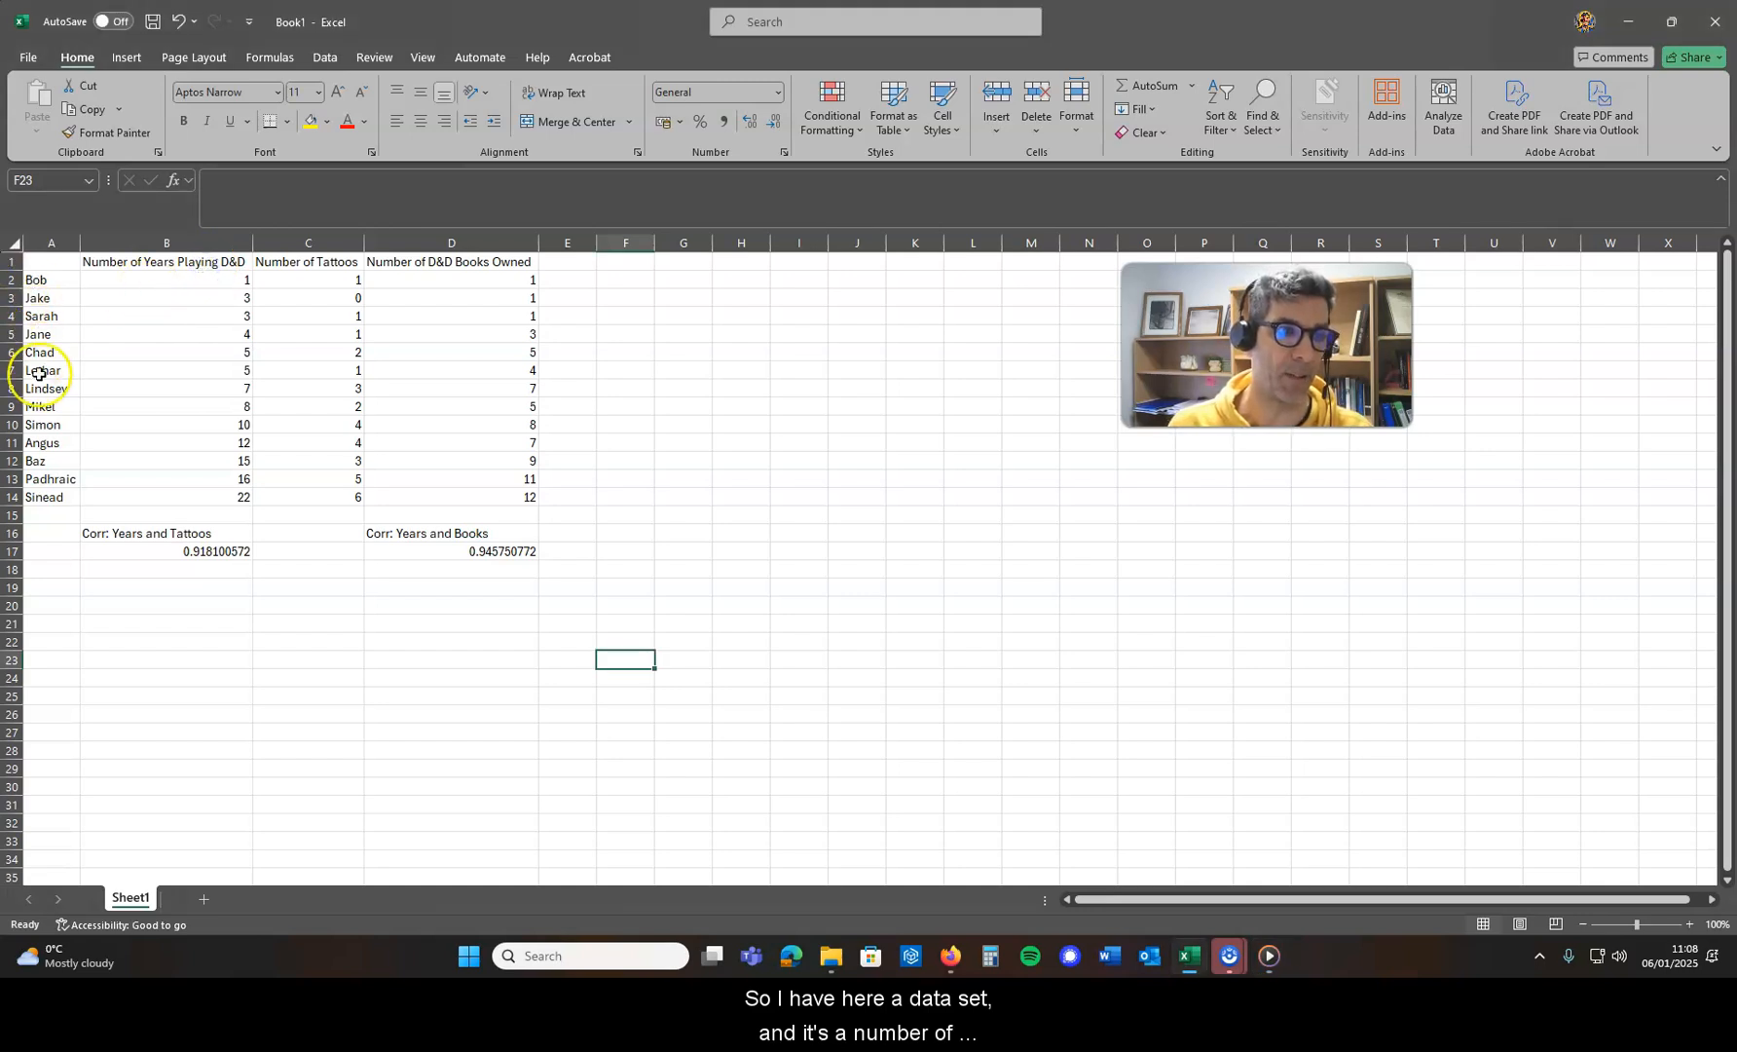
mouse_move(563, 286)
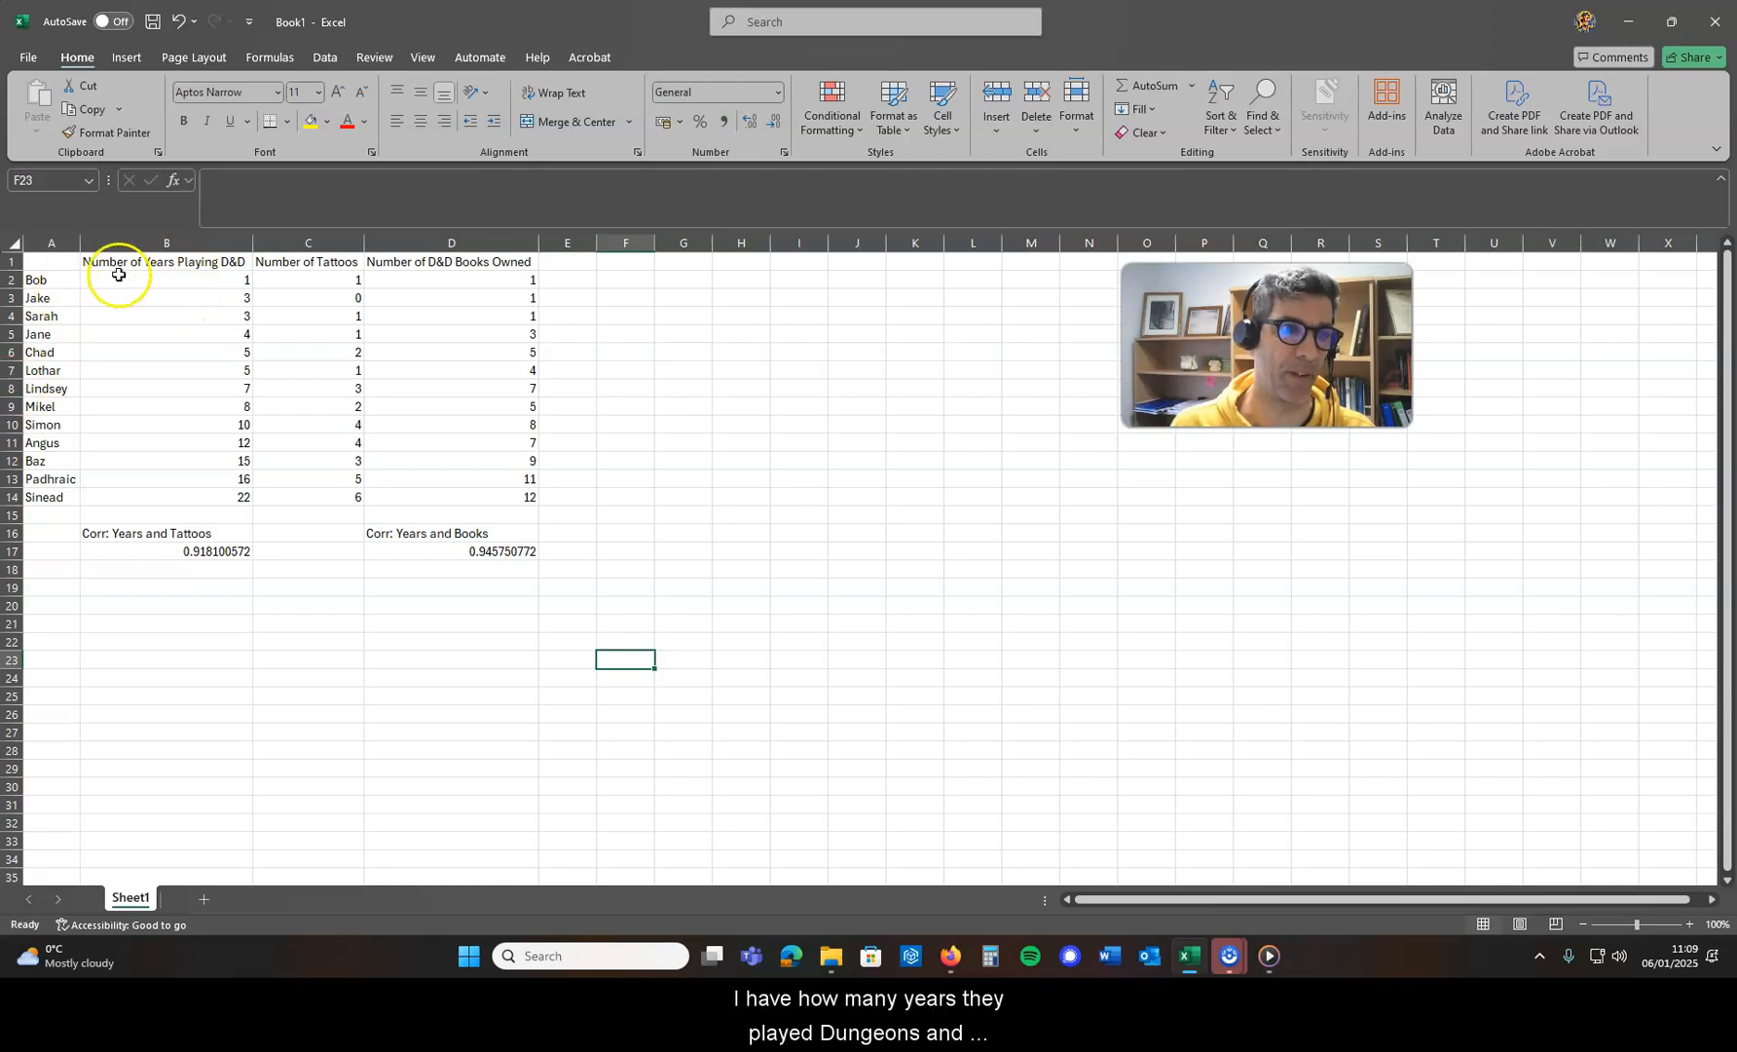
mouse_move(205, 438)
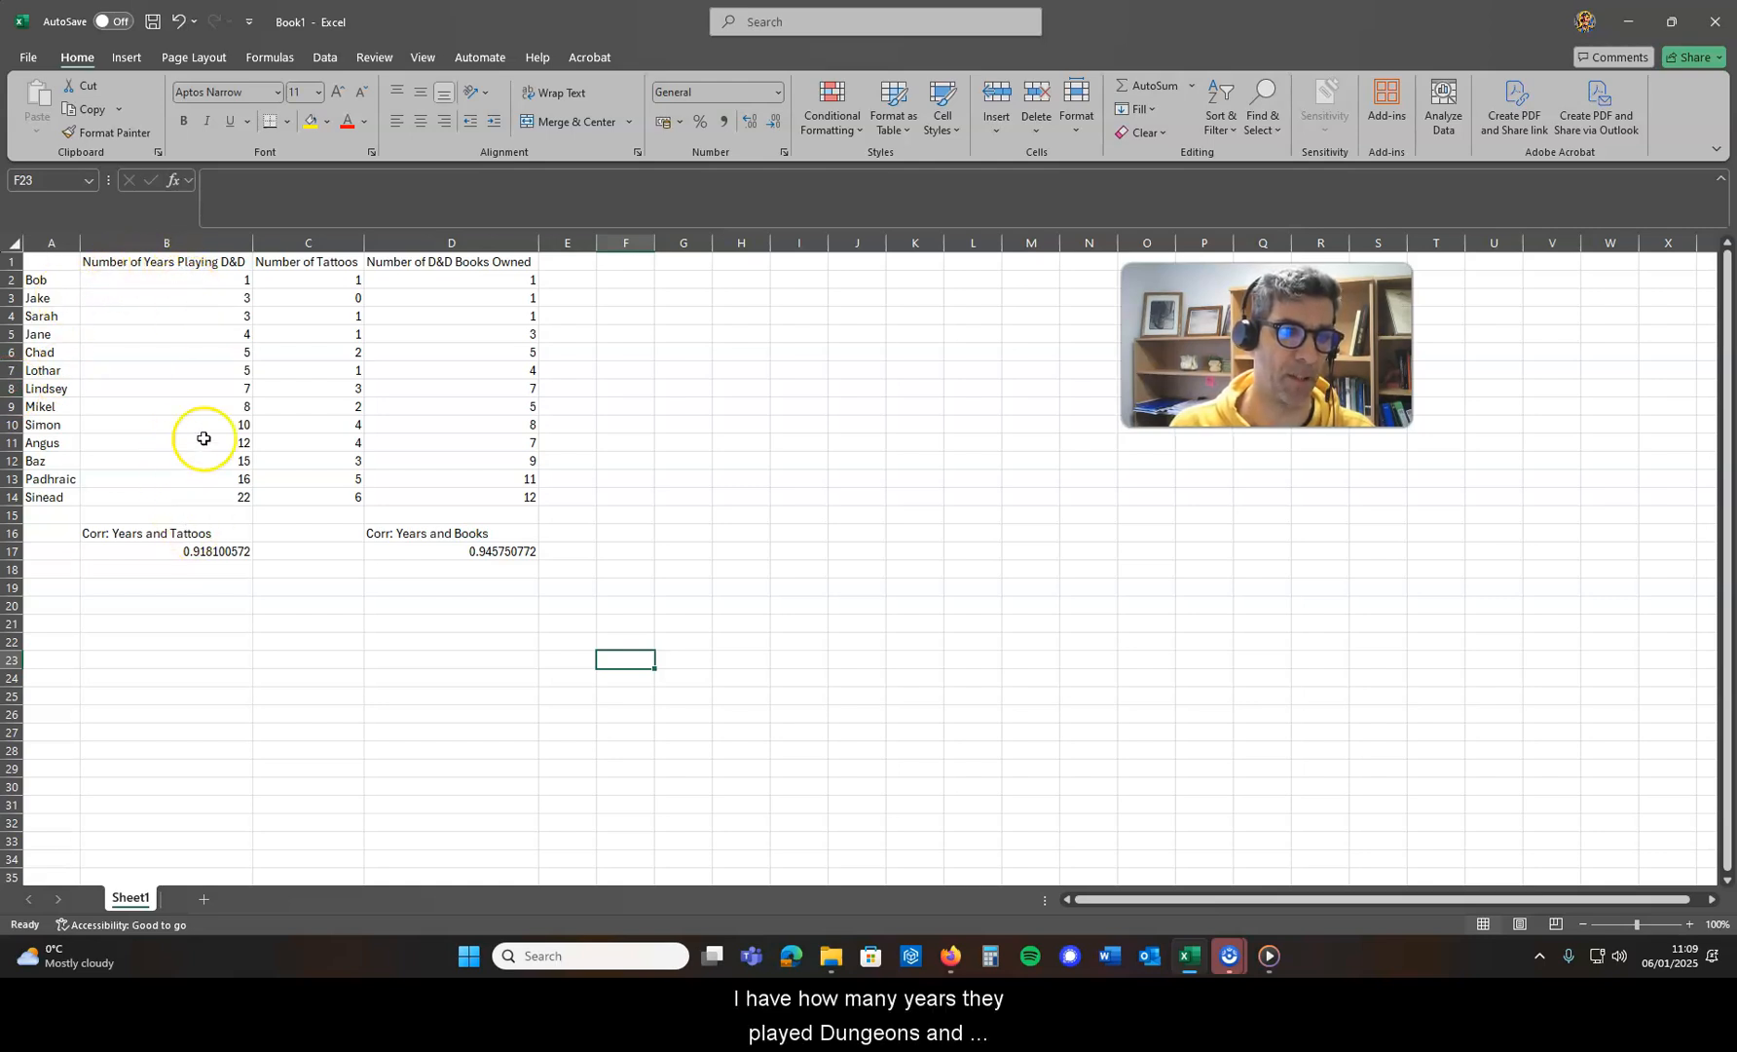
mouse_move(313, 263)
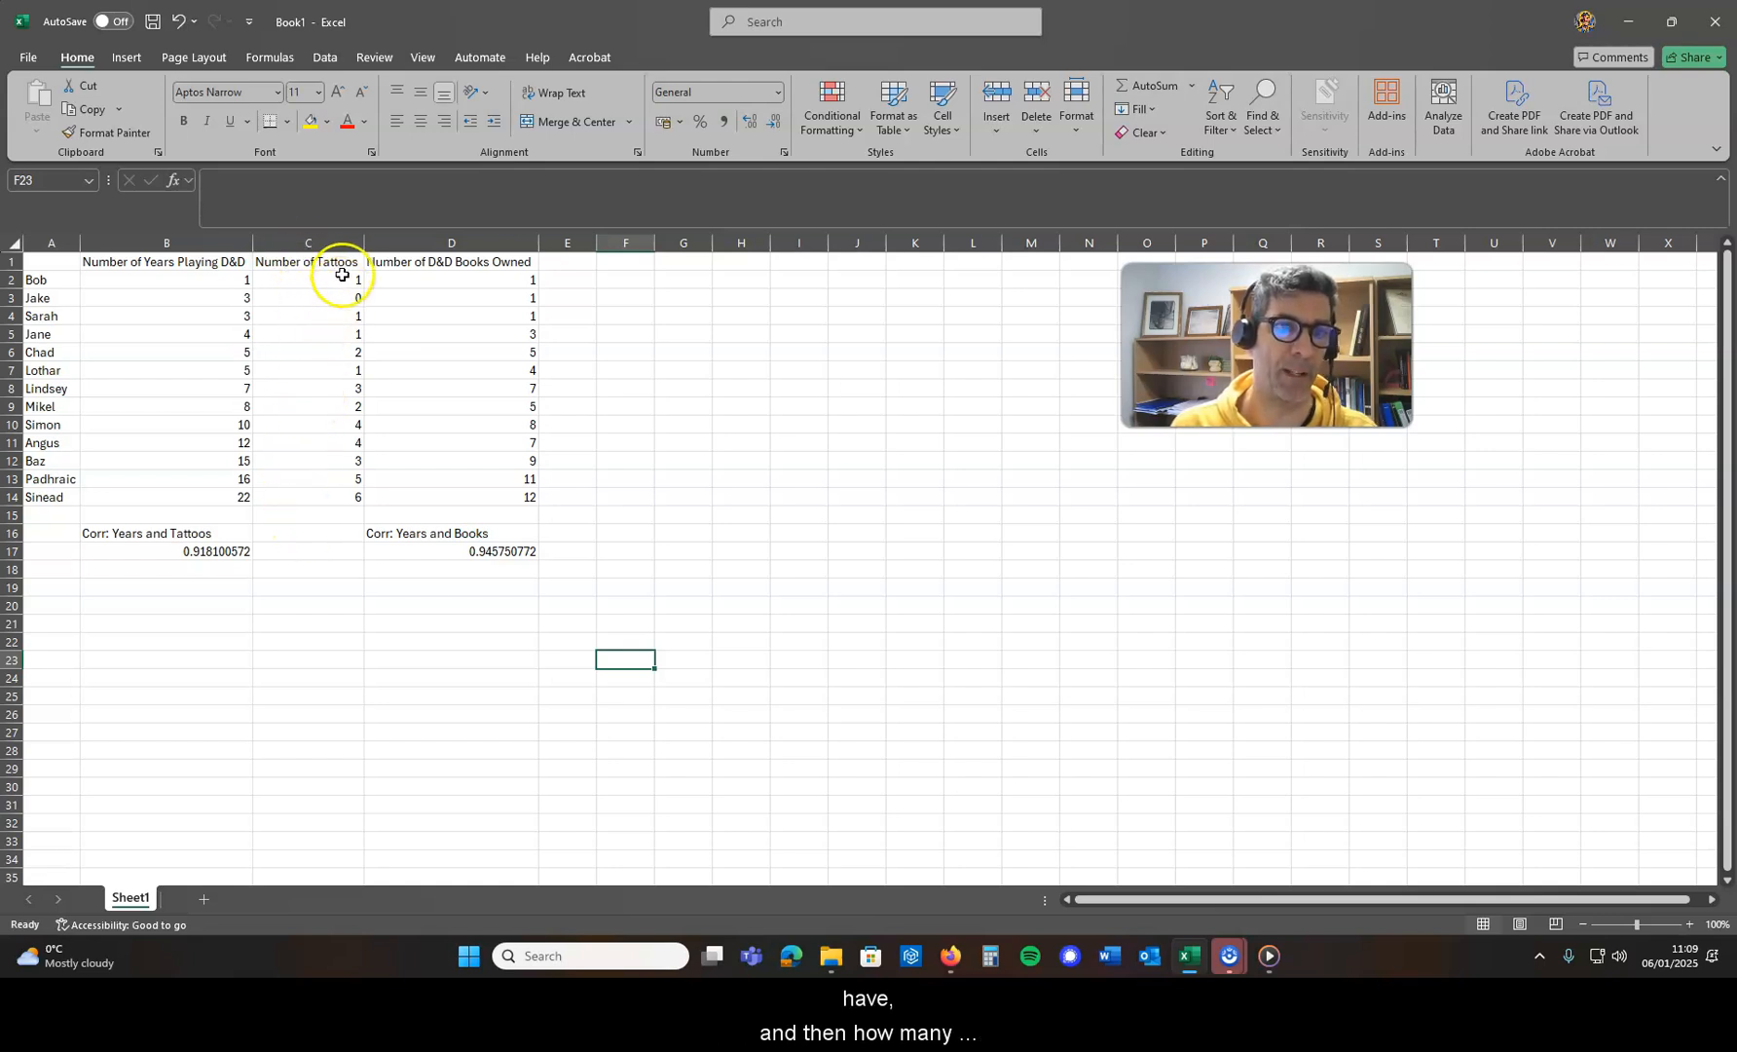
mouse_move(473, 275)
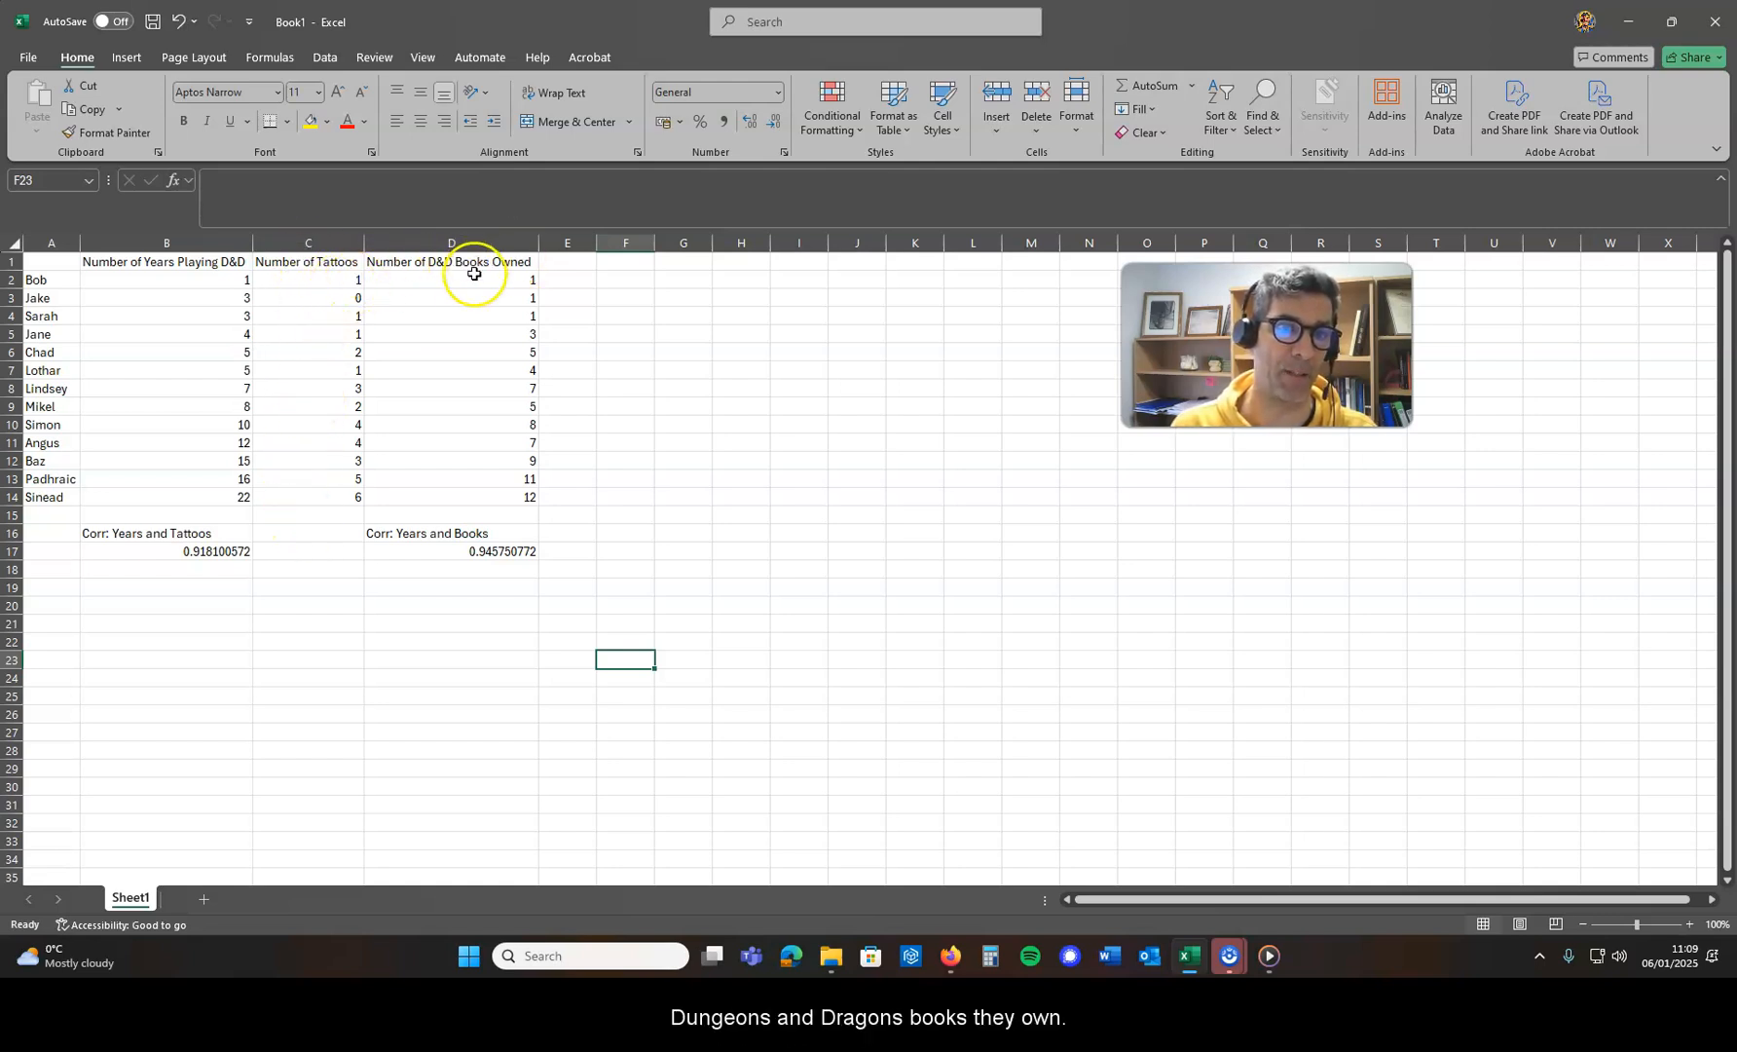
mouse_move(316, 547)
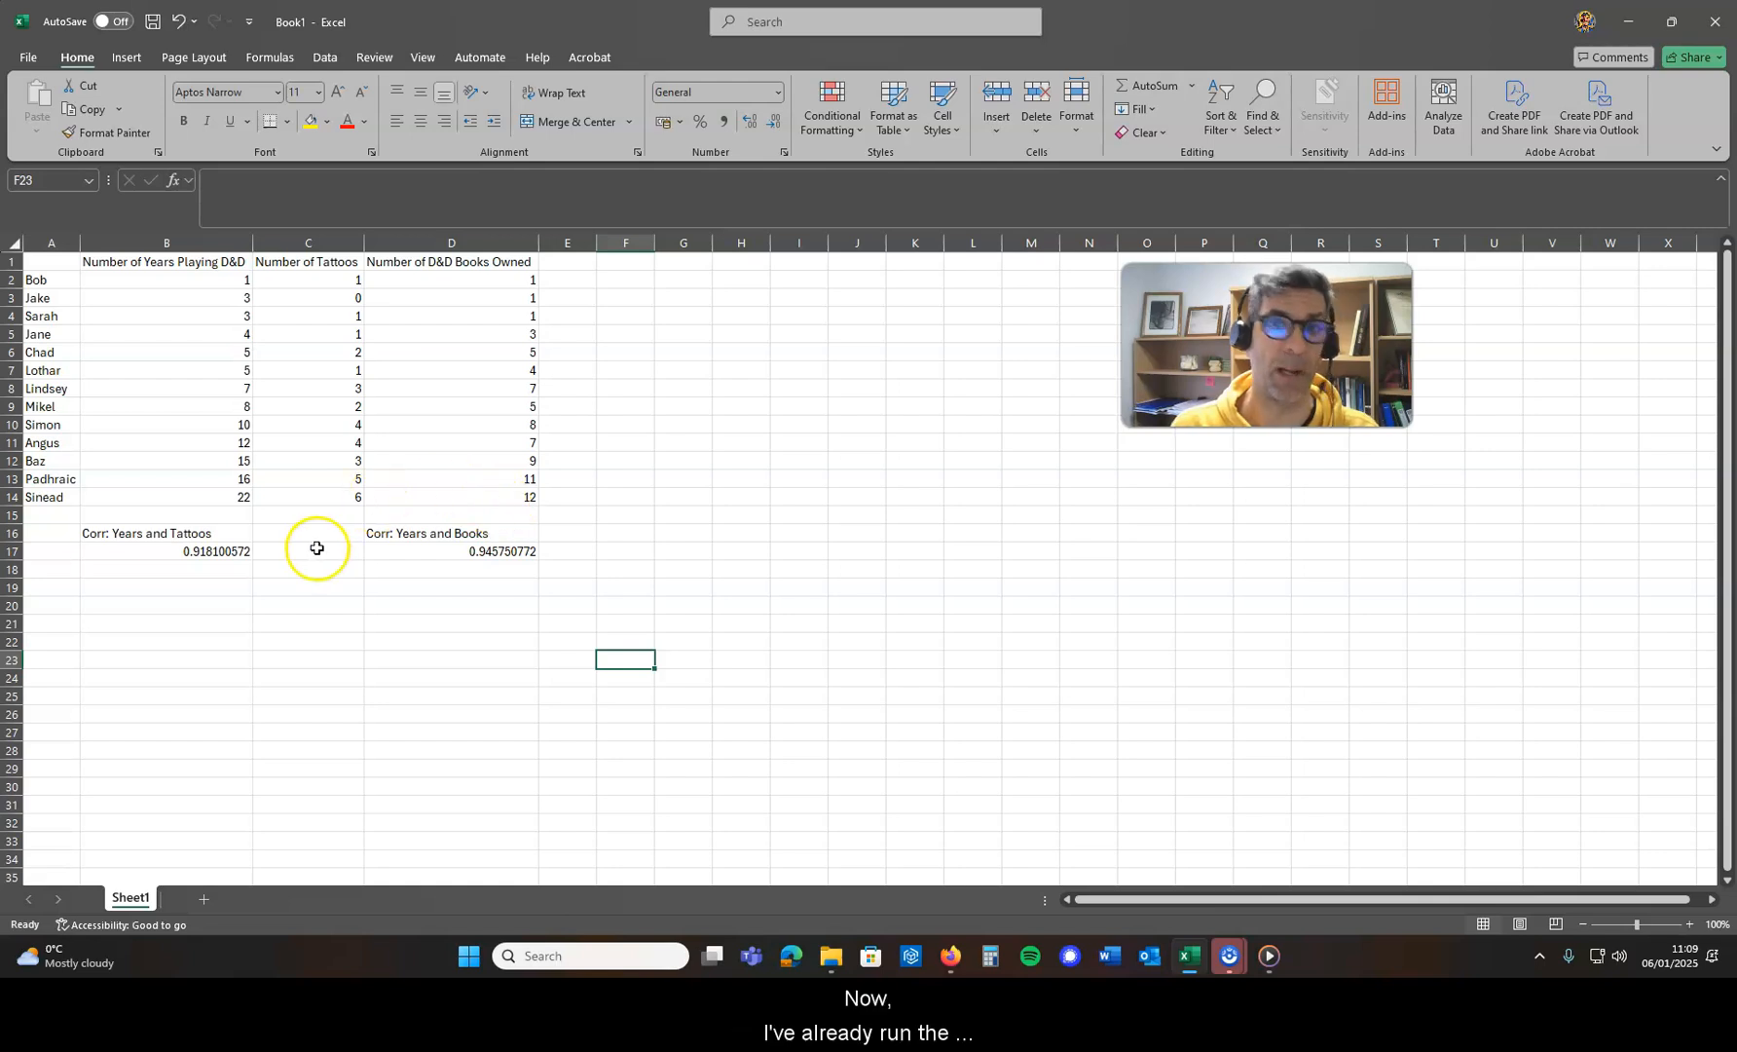
click(165, 551)
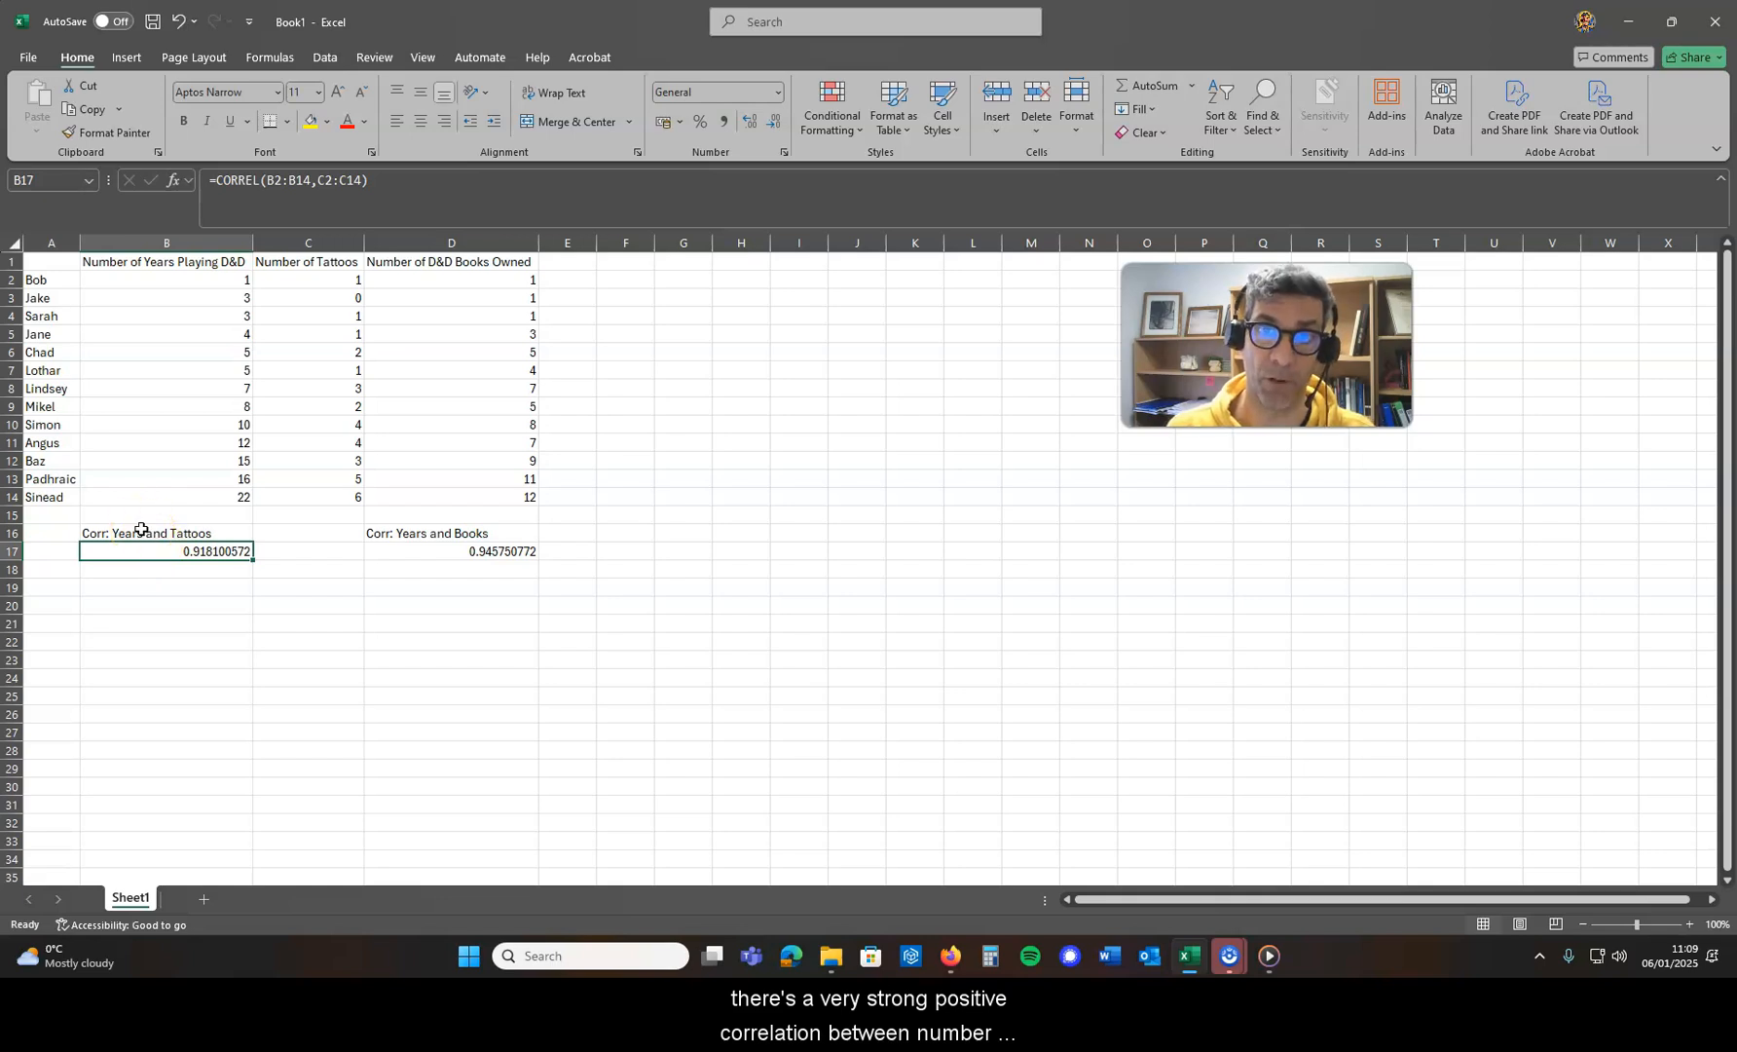
click(165, 533)
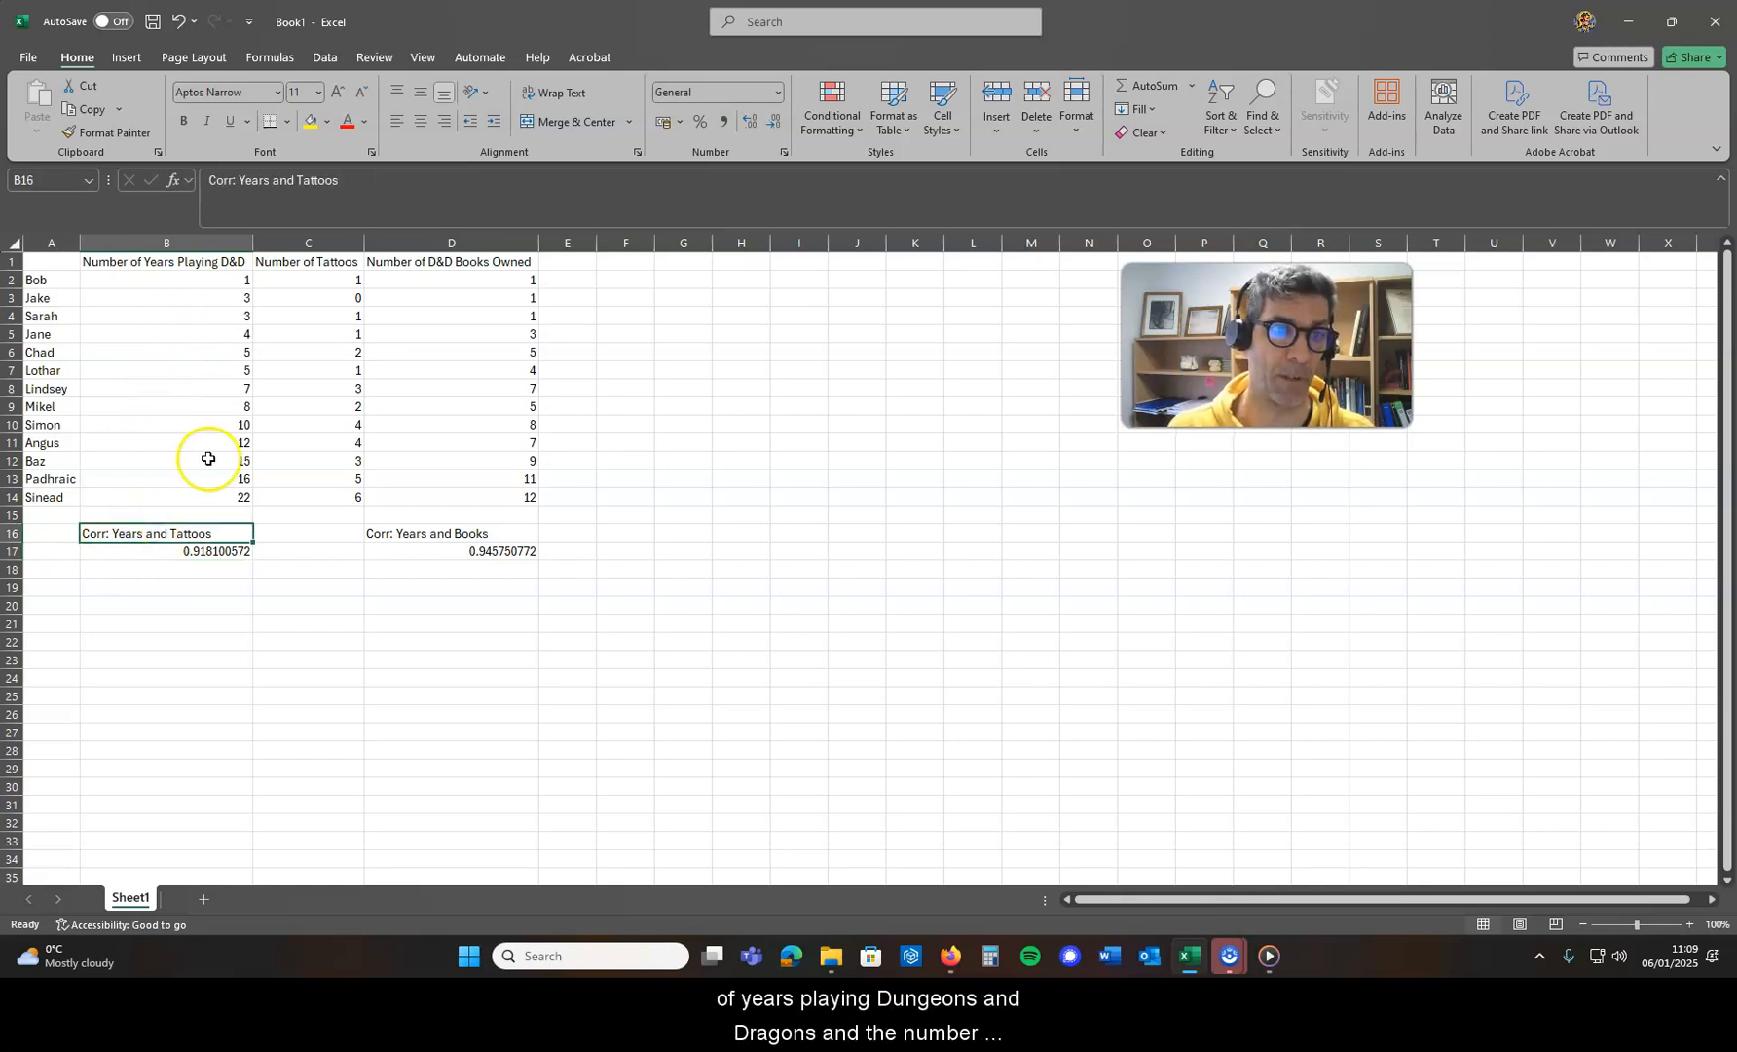
click(166, 552)
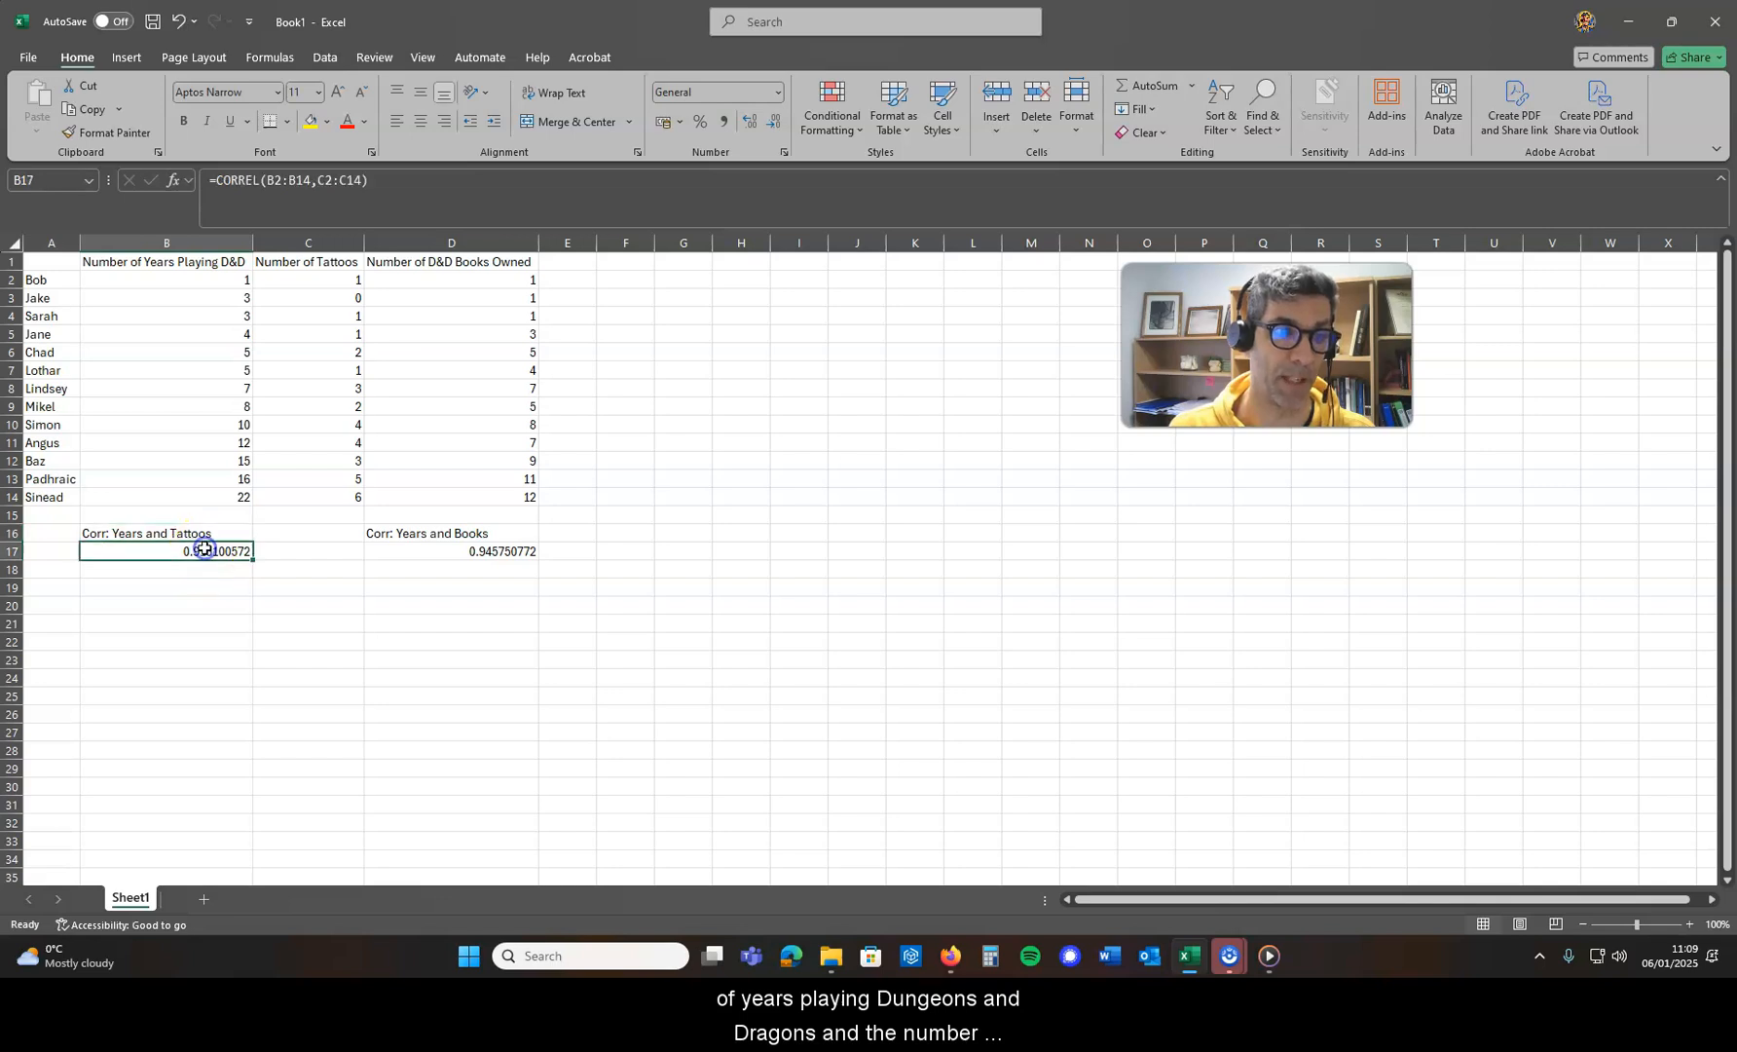
click(420, 534)
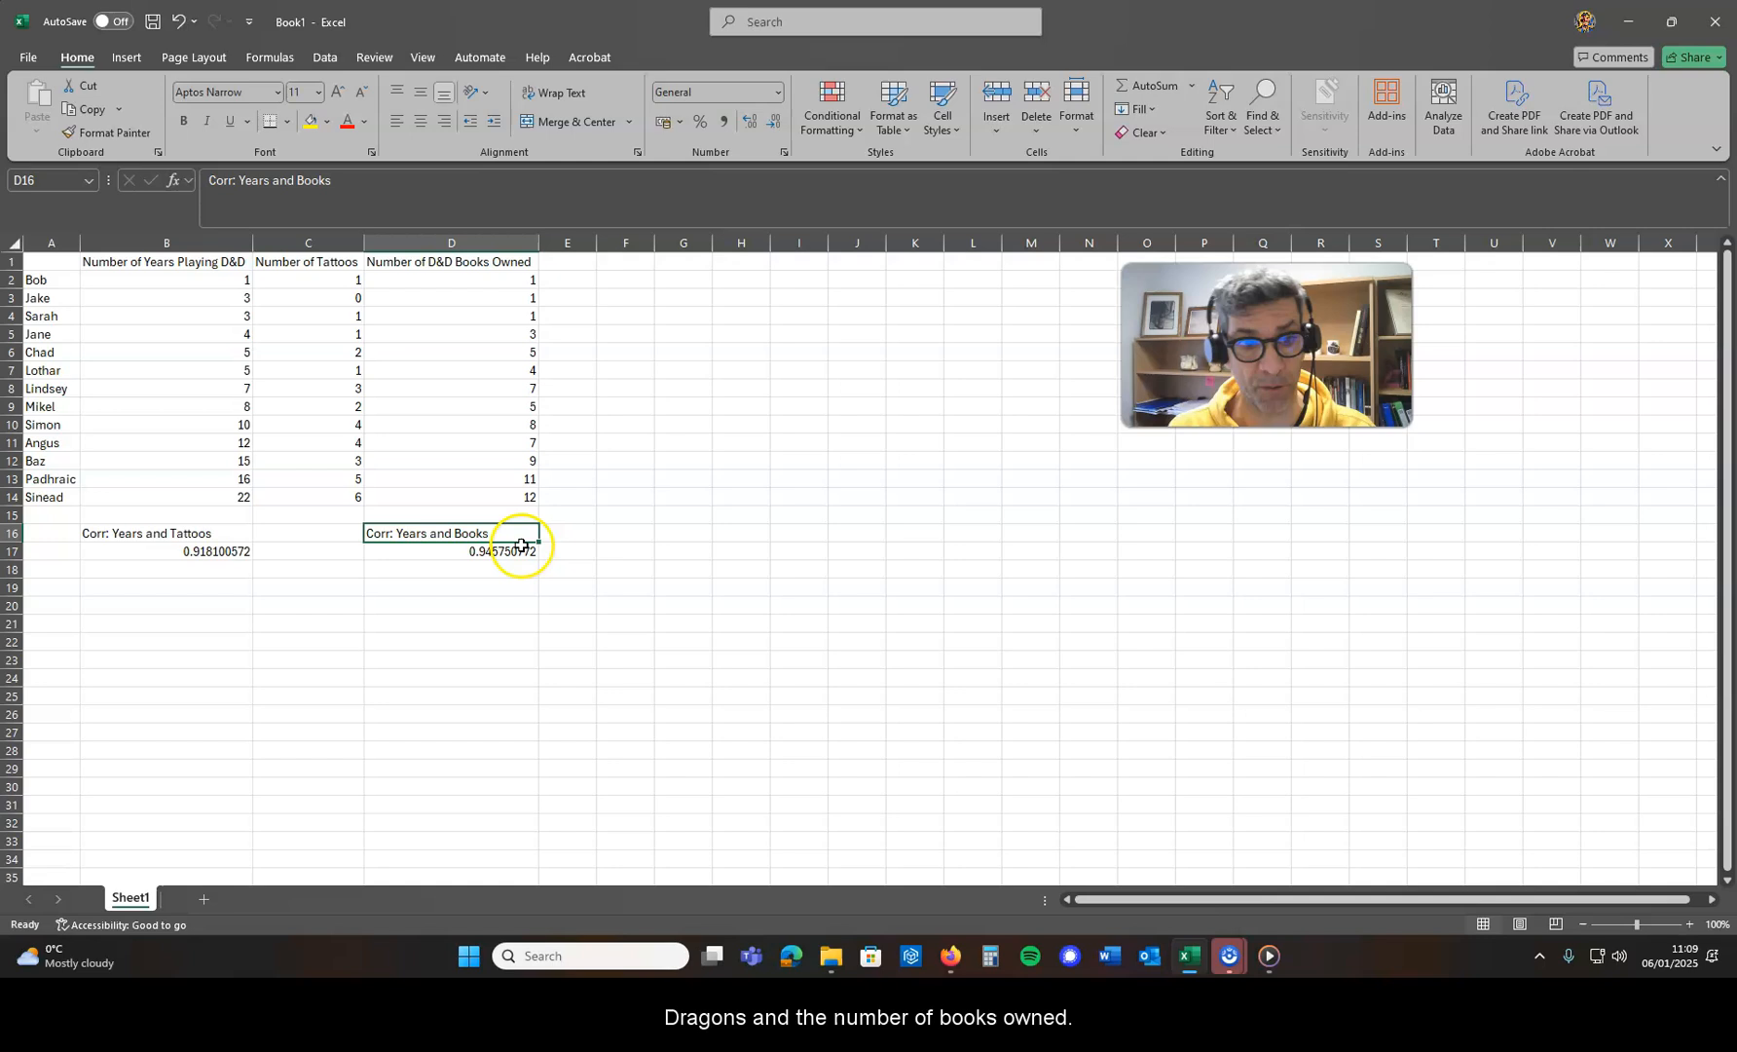
click(452, 551)
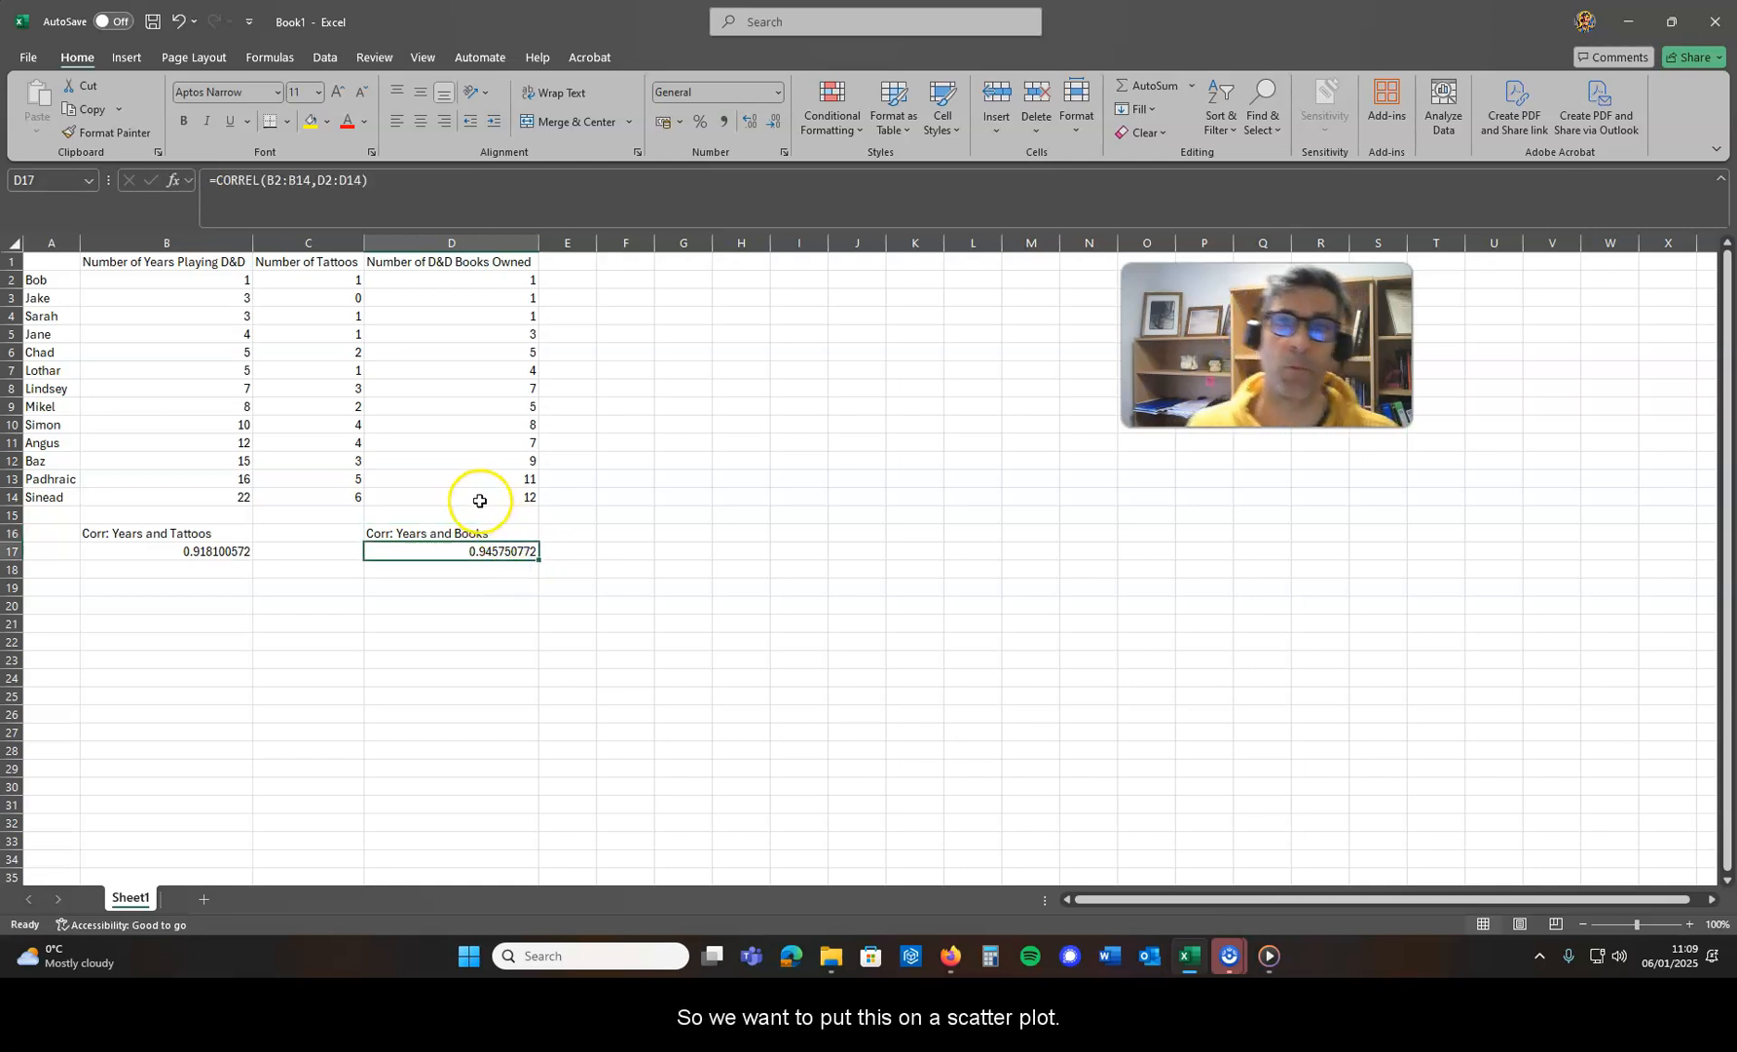
mouse_move(136, 425)
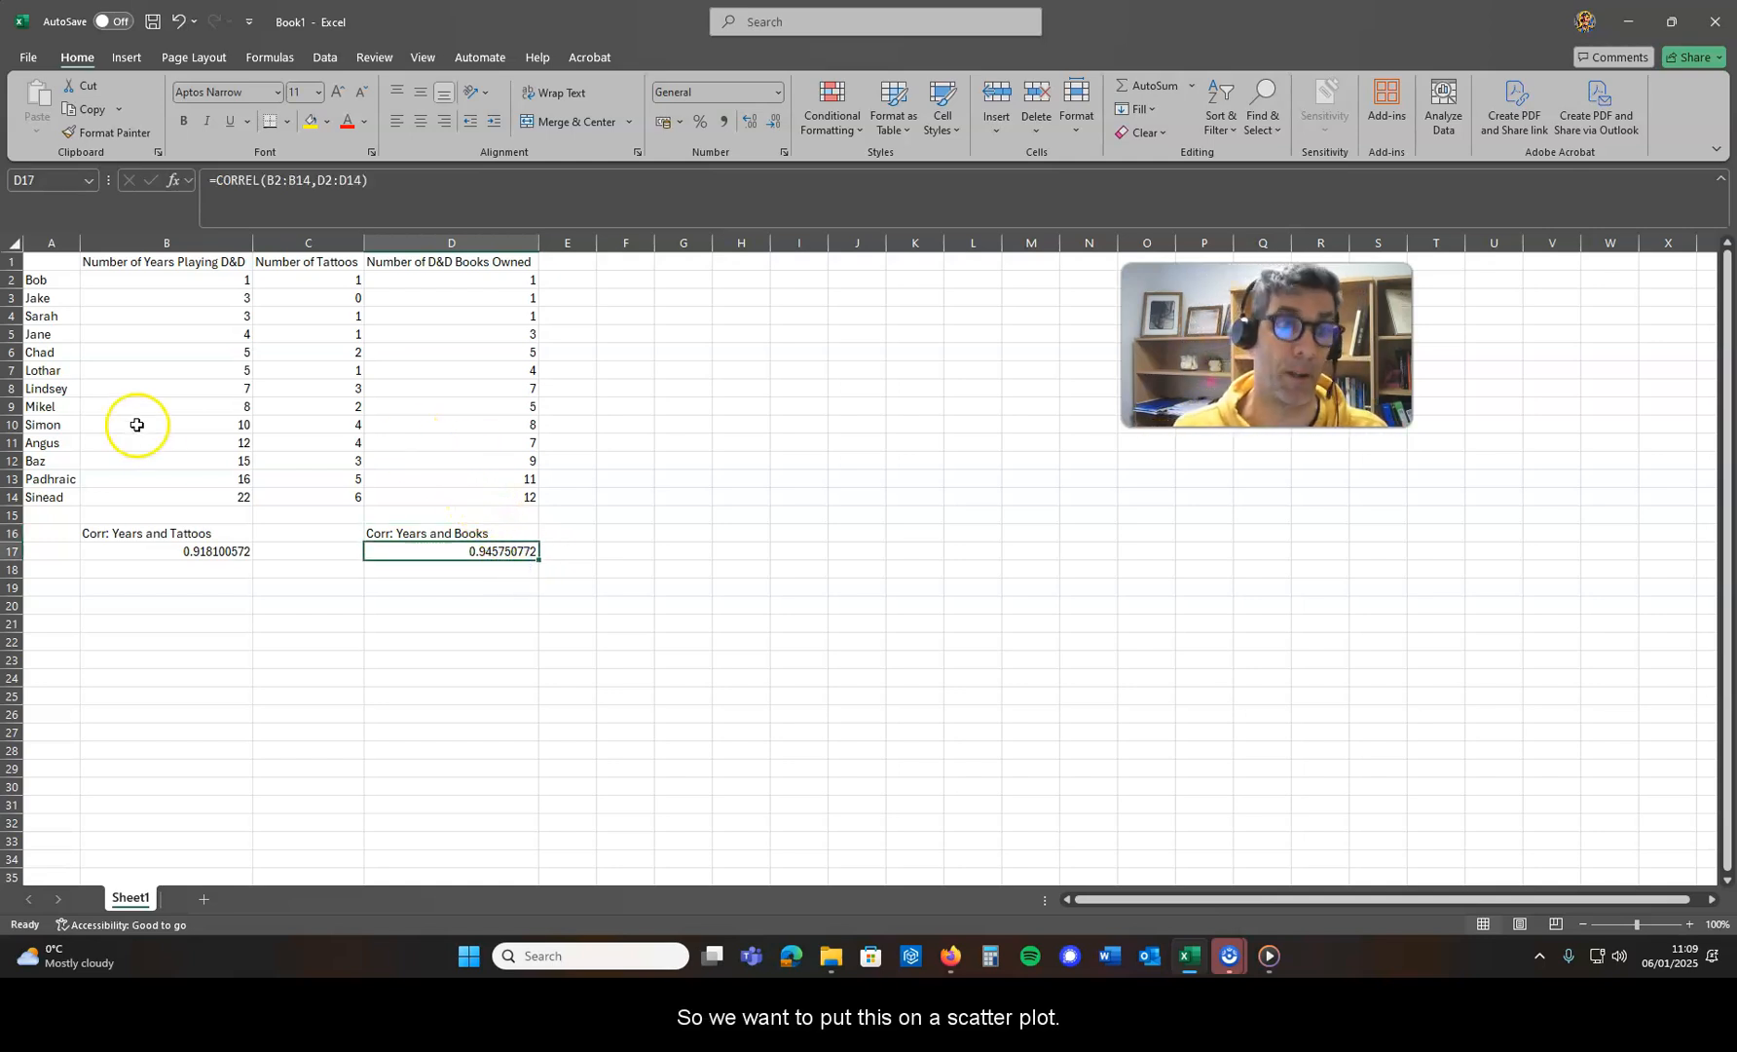
Insert a basic scatter chart of the years and tattoos data (B1:C14).
click(307, 586)
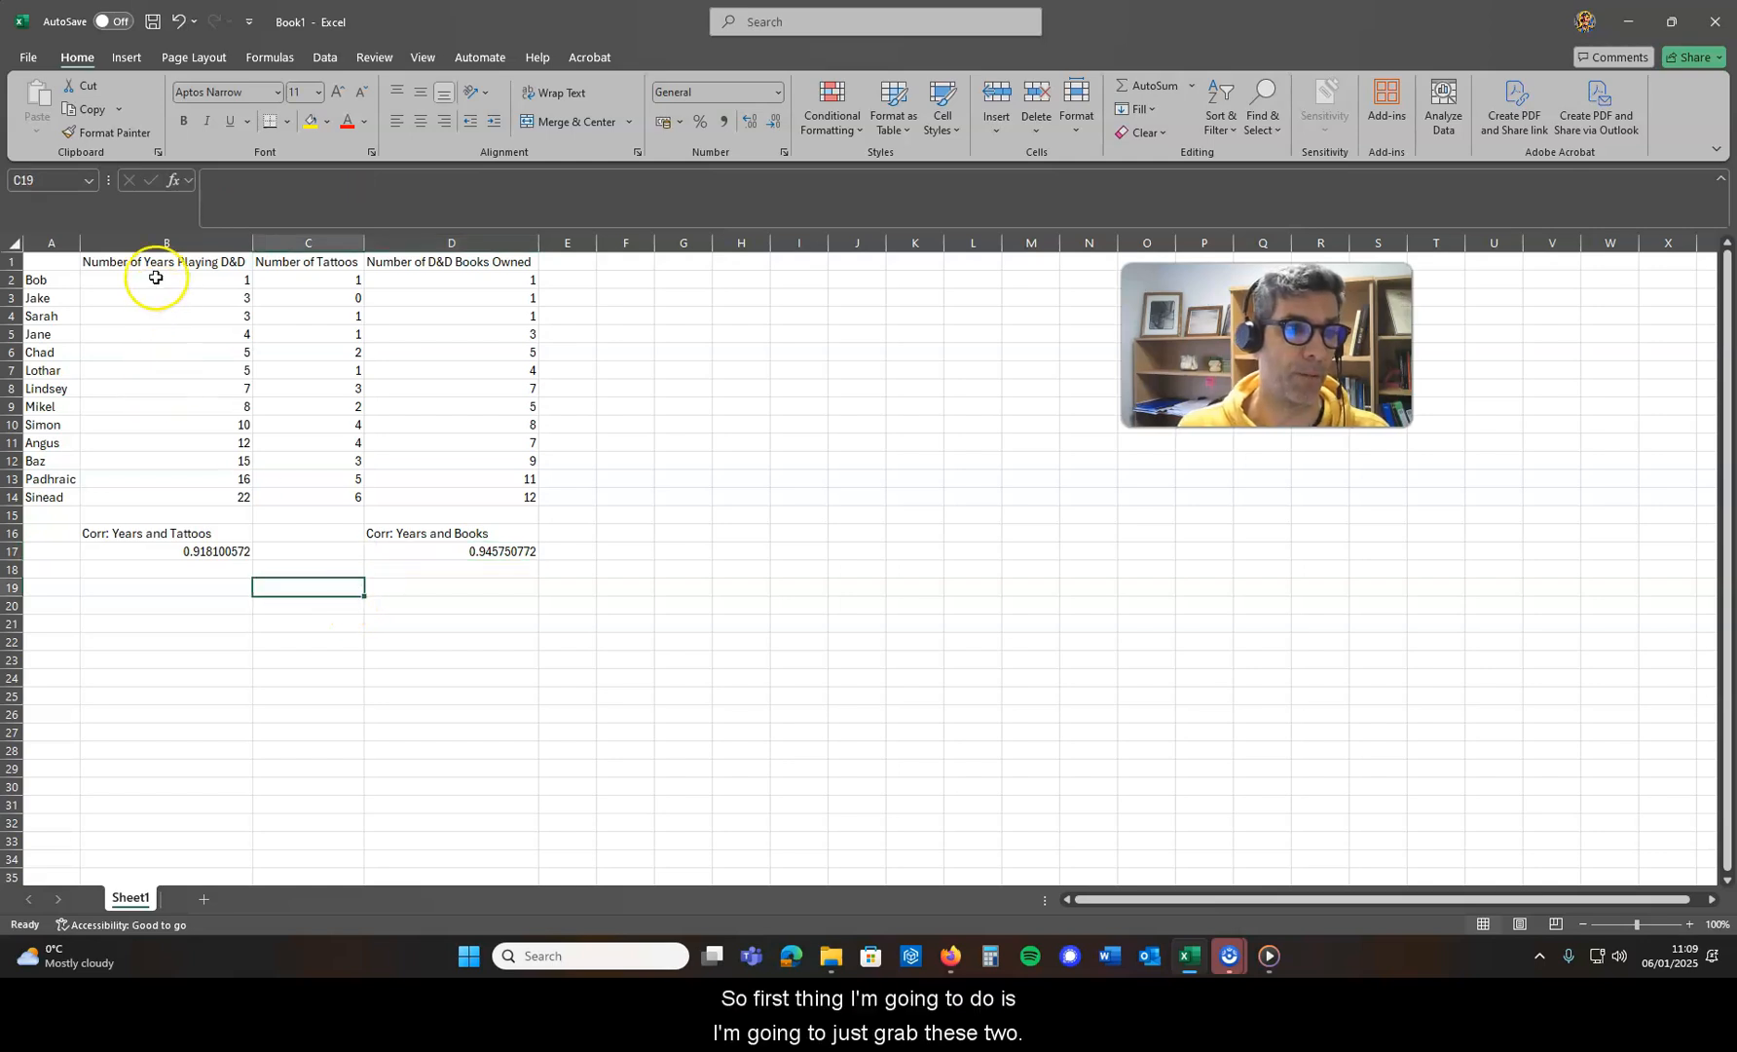
click(165, 279)
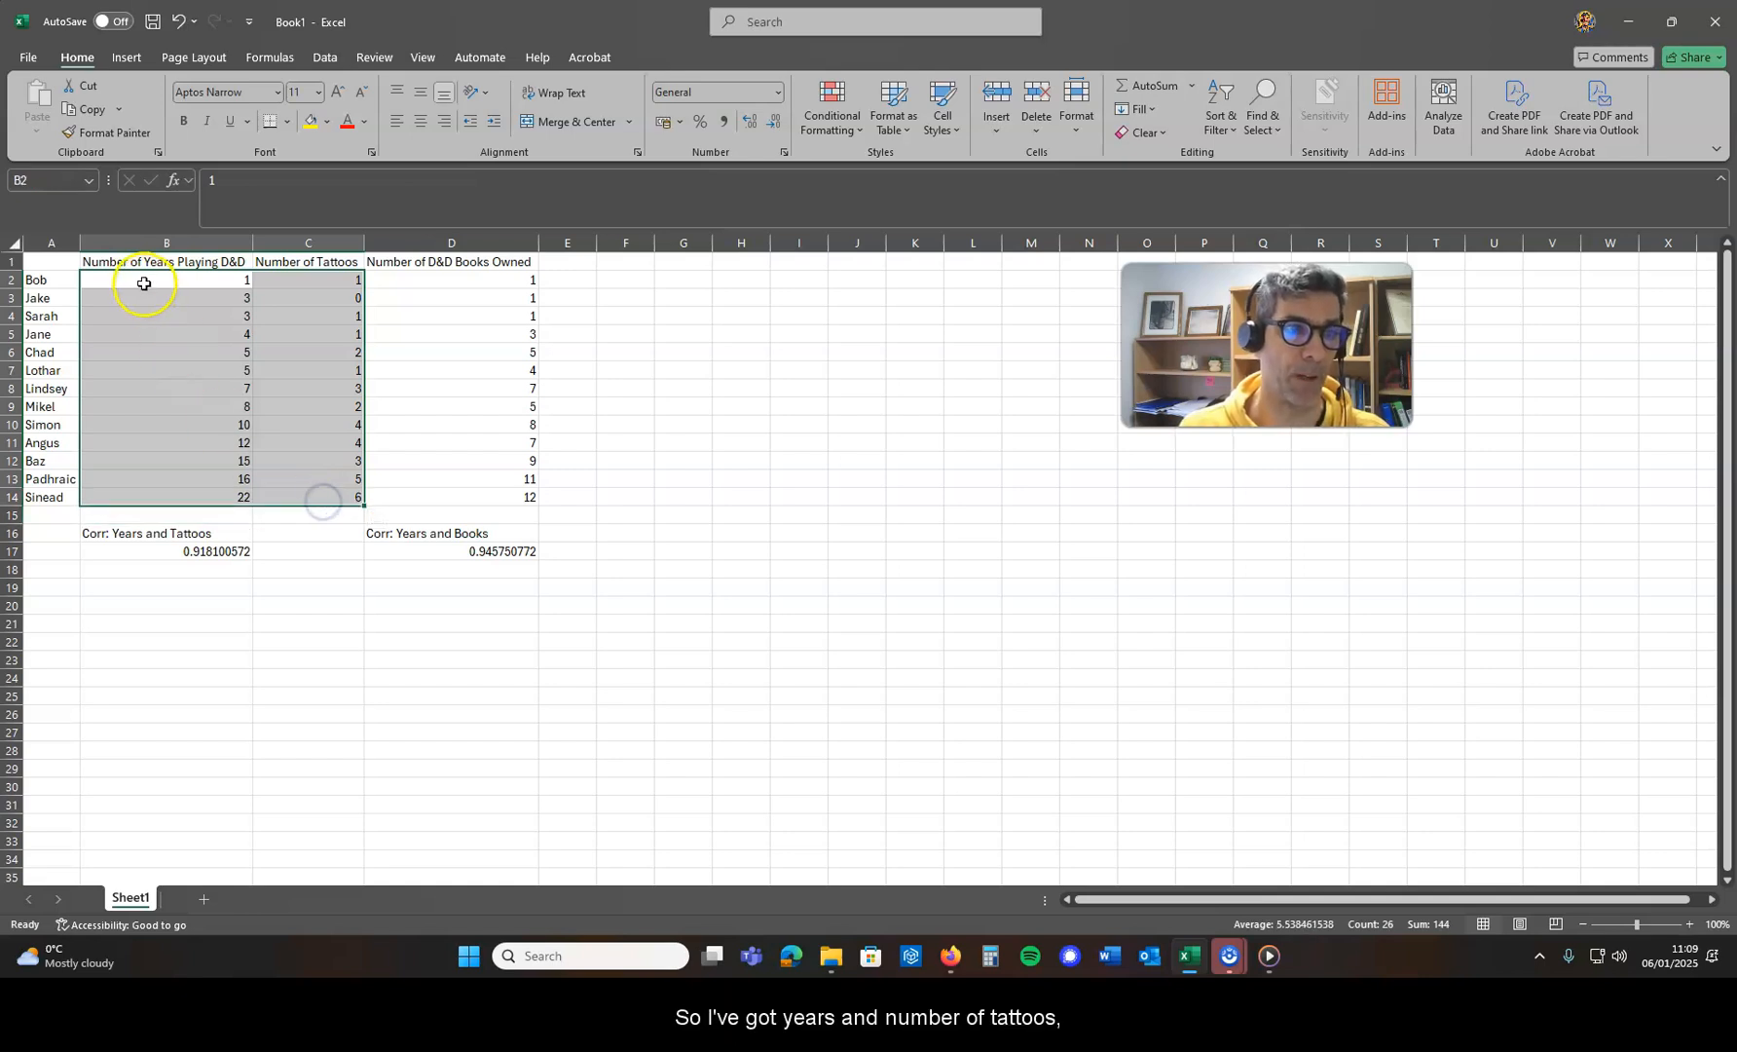
mouse_move(307, 271)
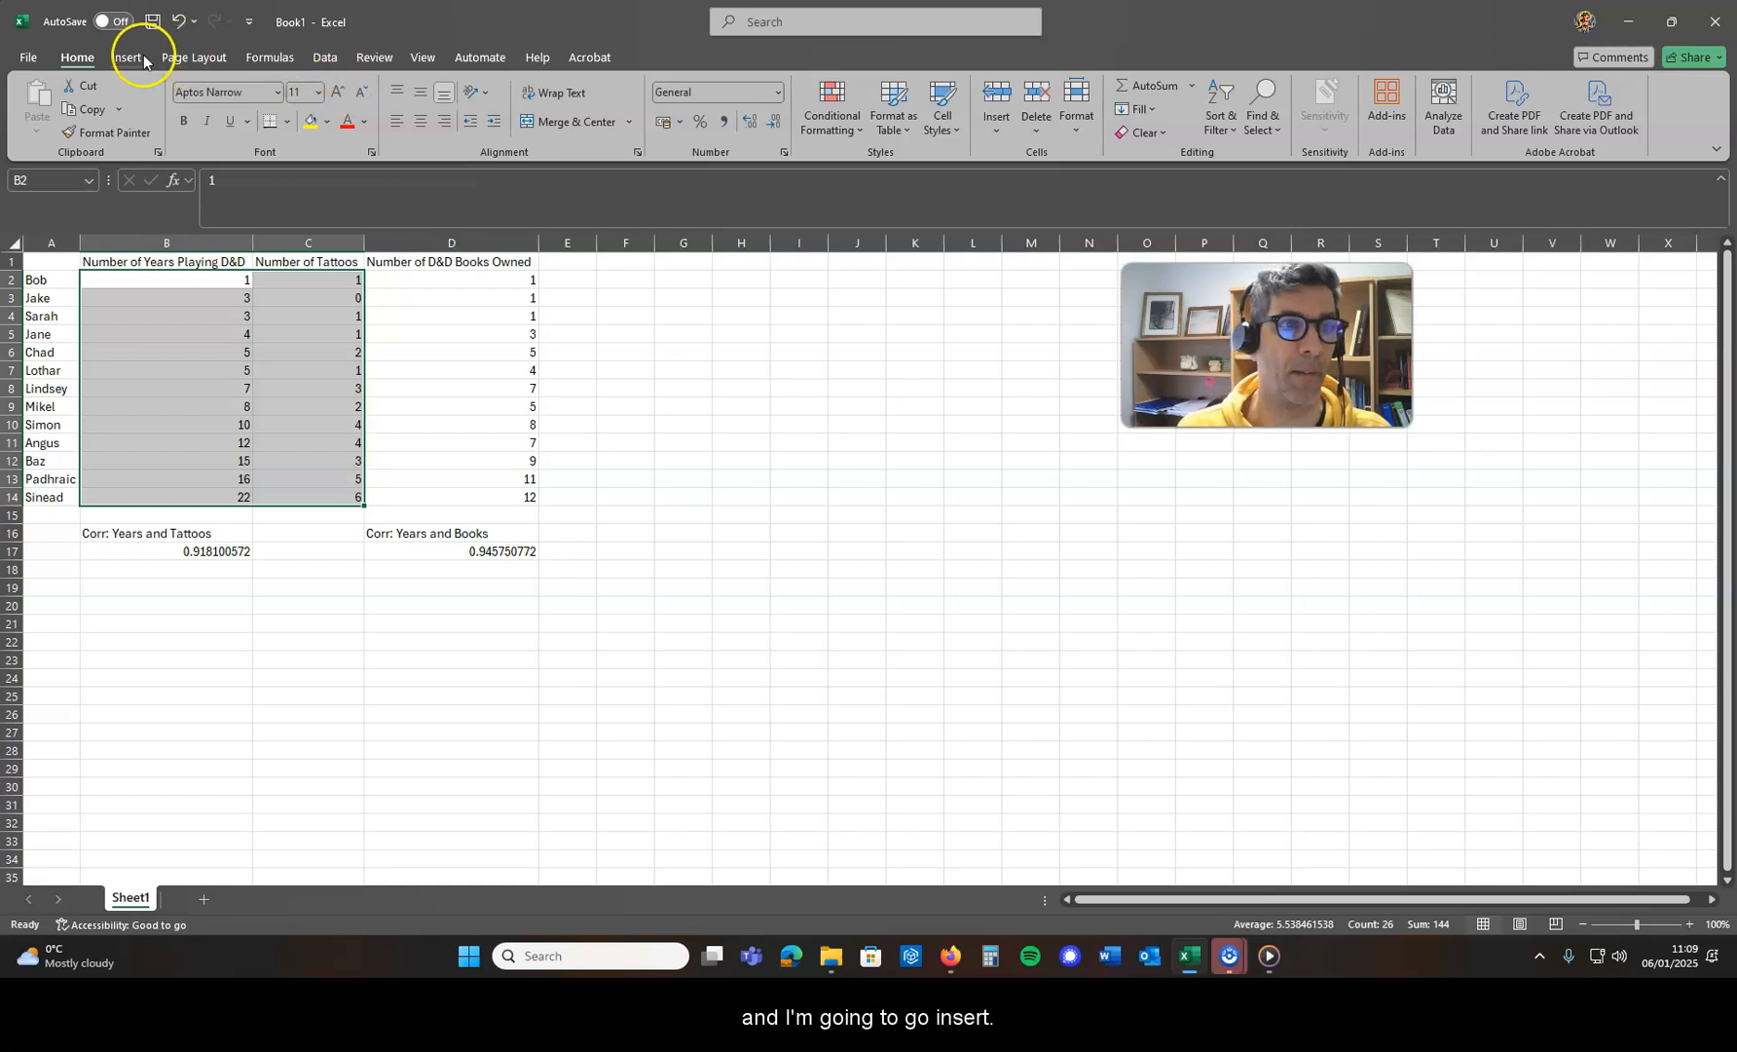
click(124, 56)
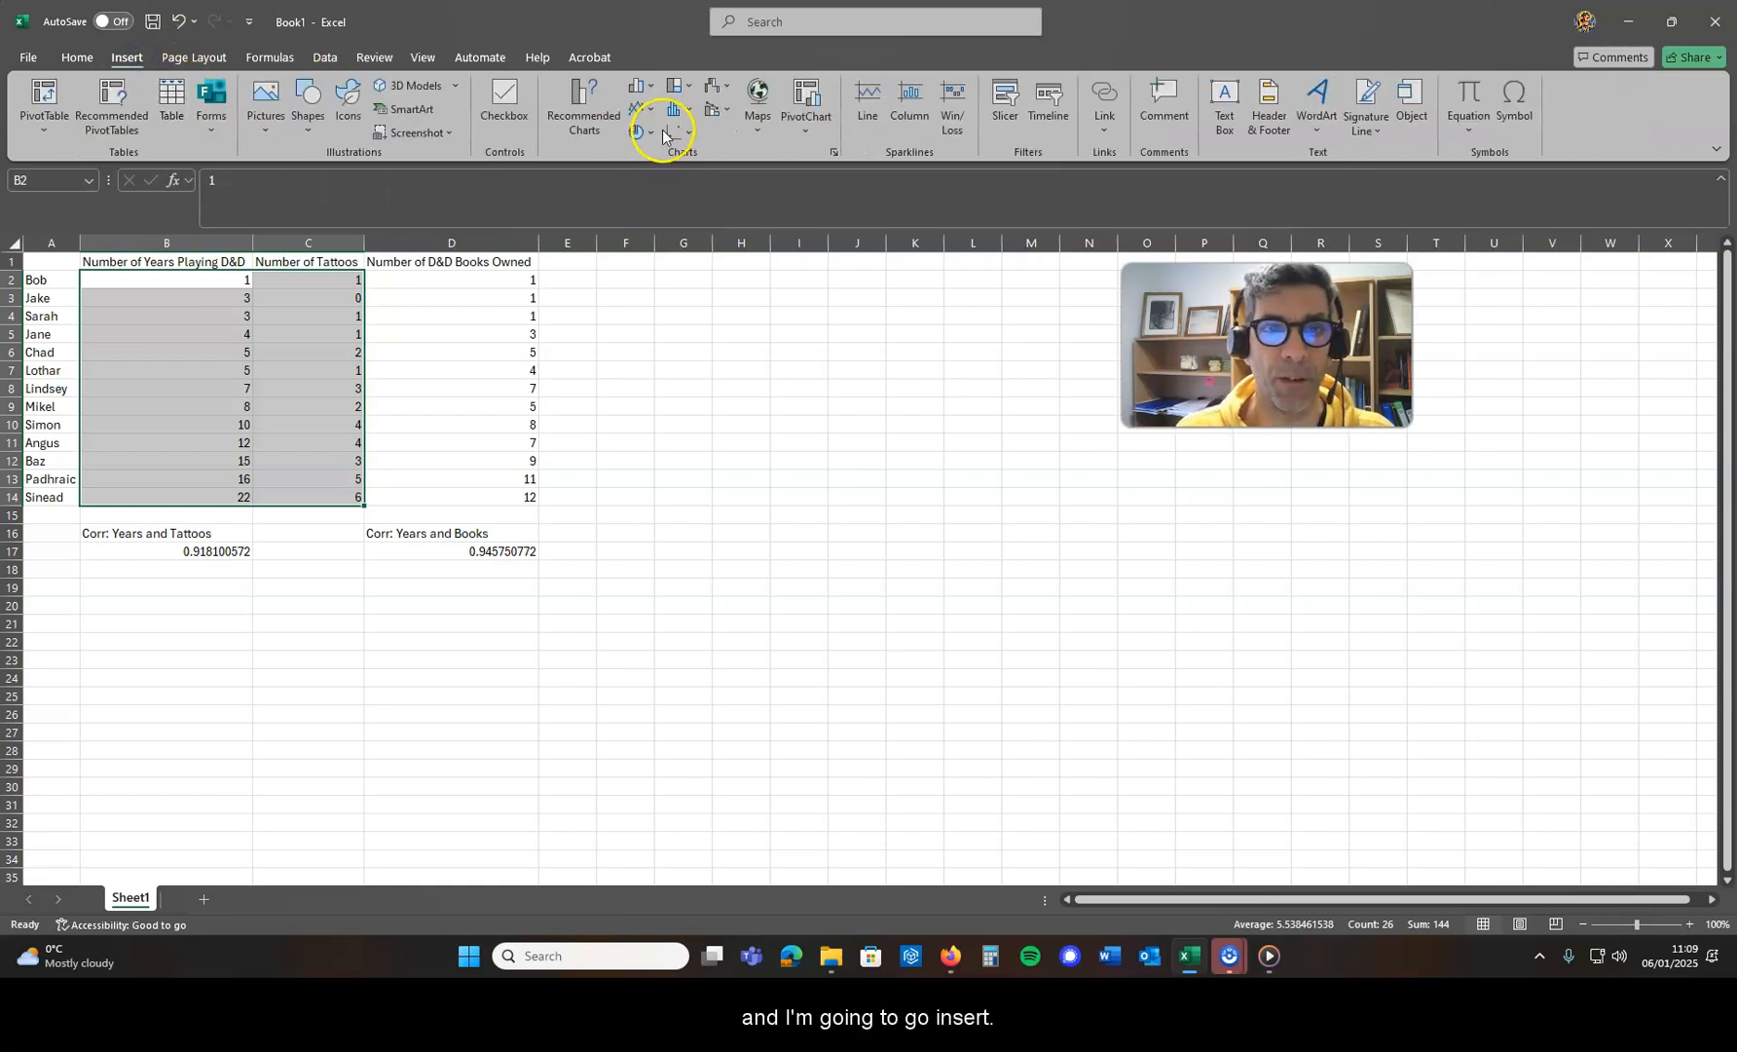
click(641, 109)
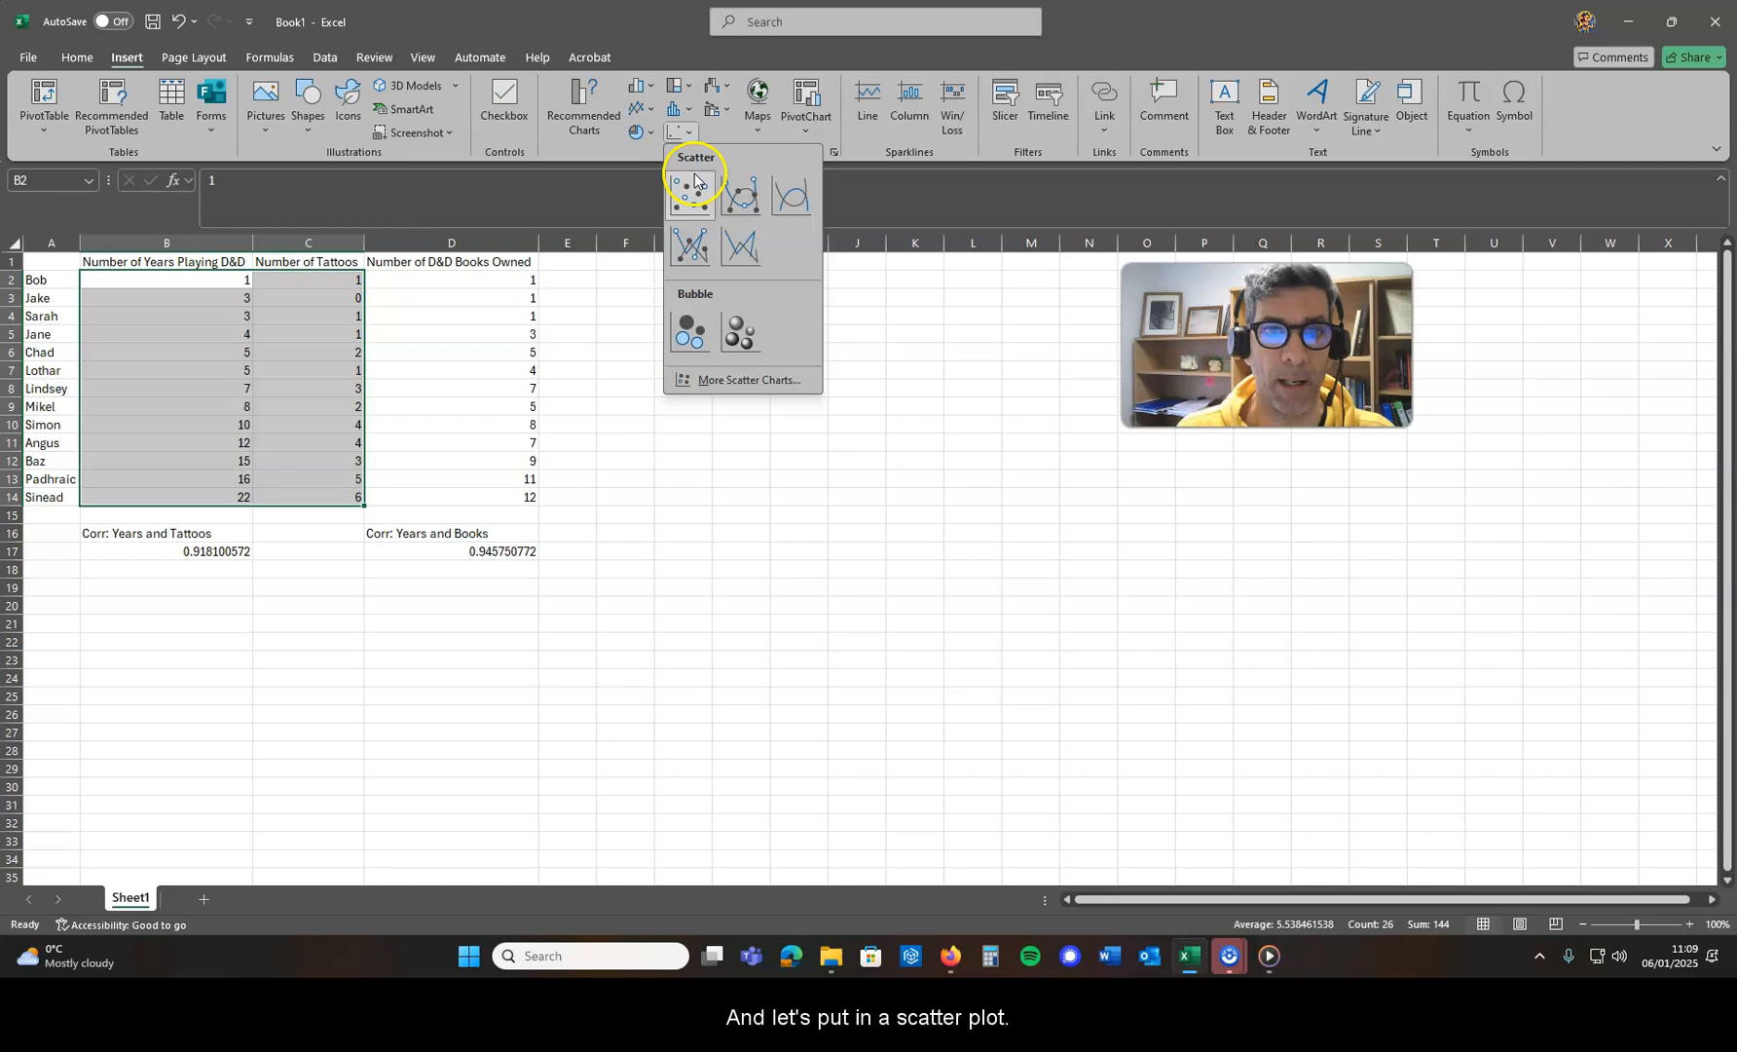
click(689, 183)
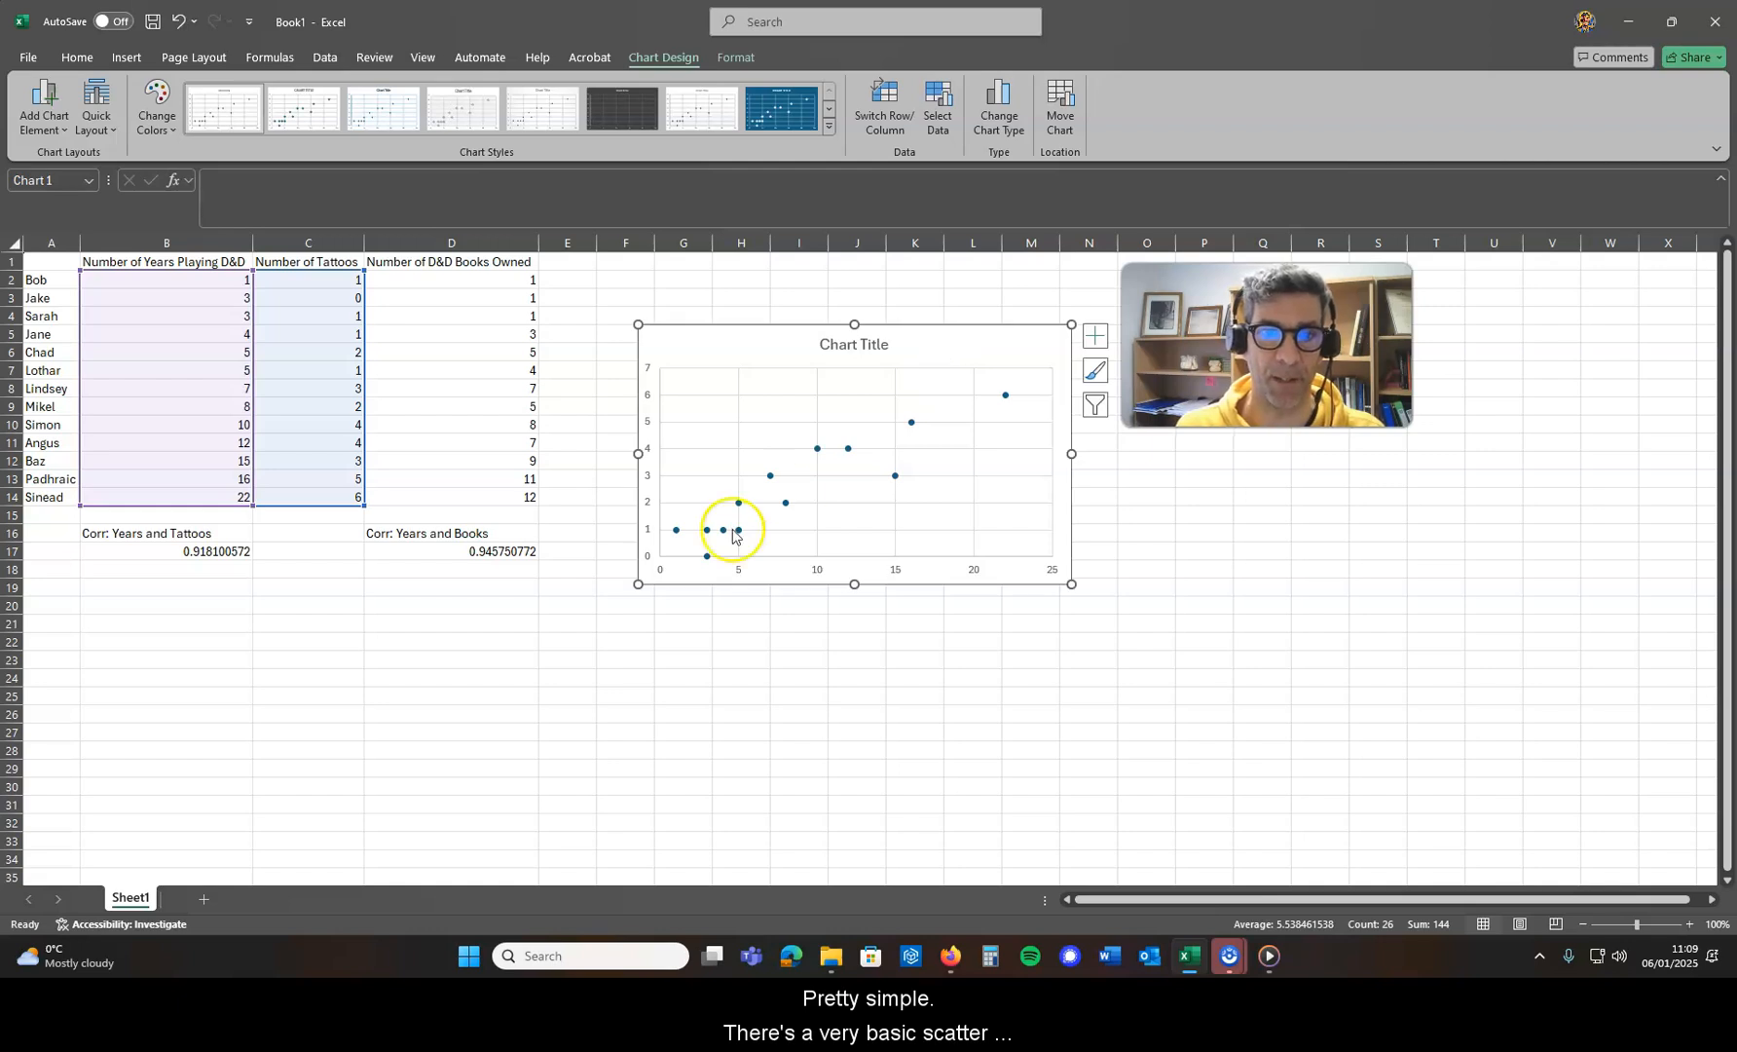
mouse_move(636, 569)
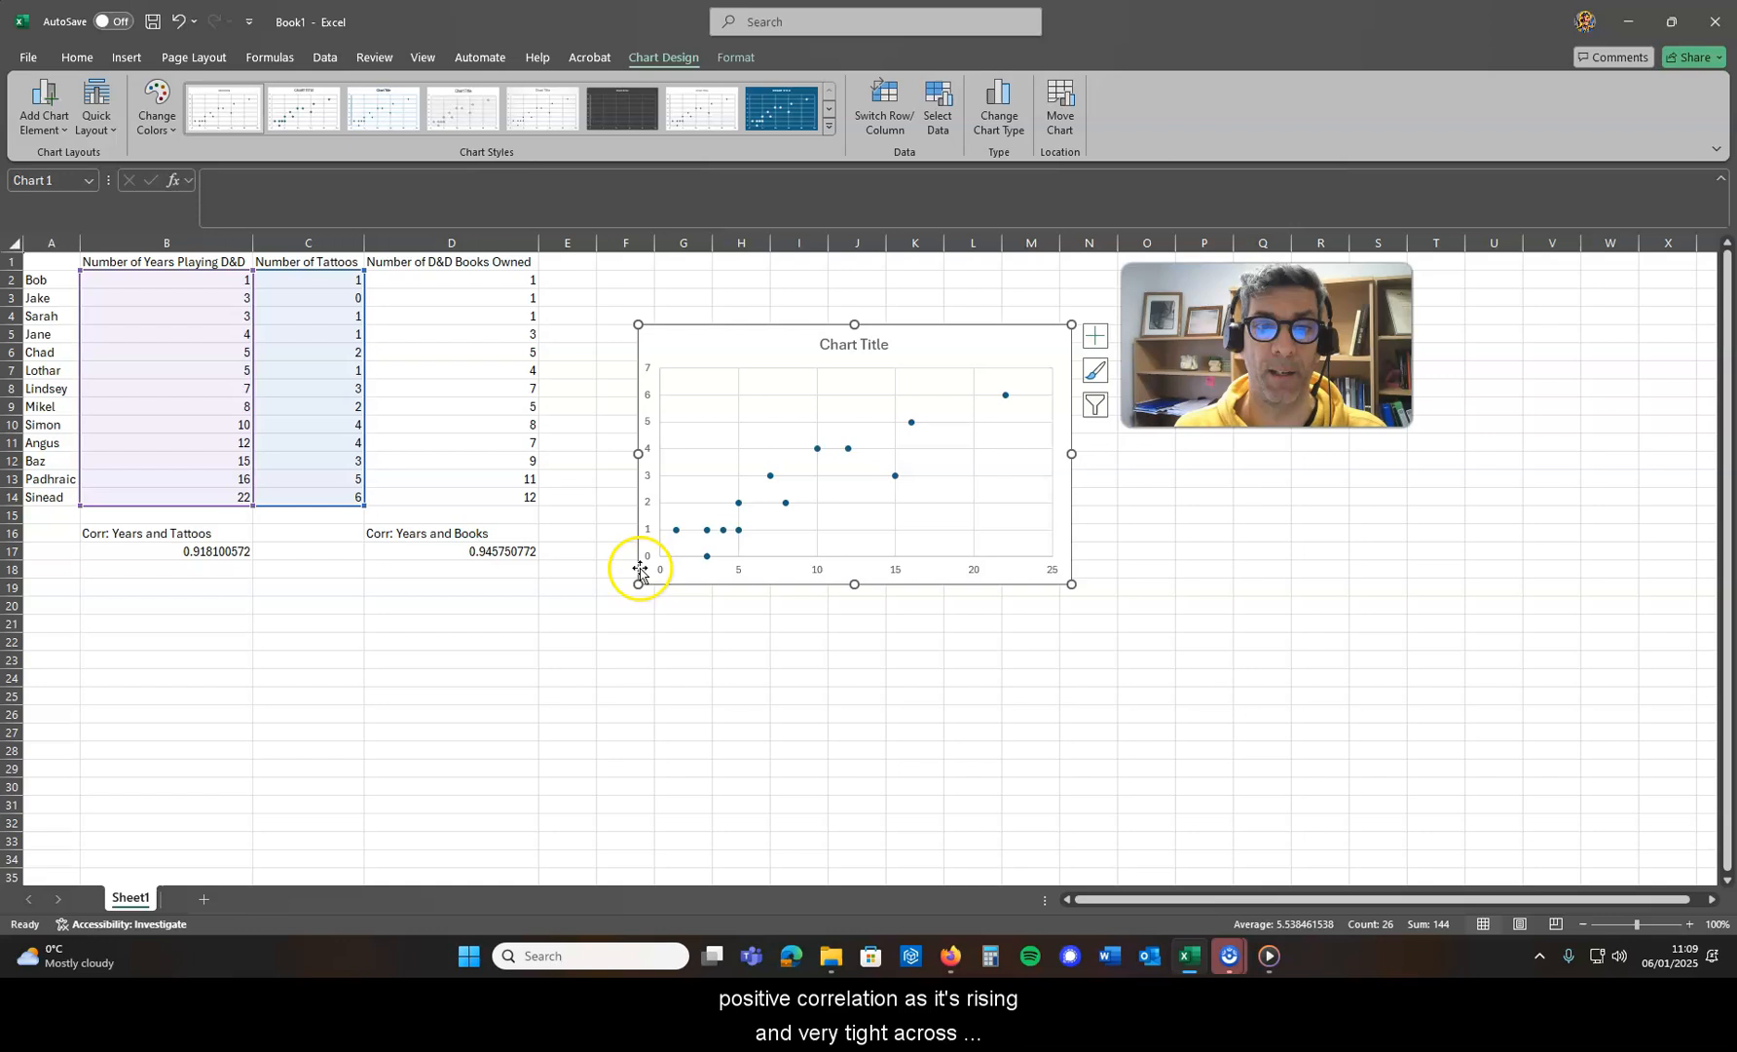
mouse_move(1009, 397)
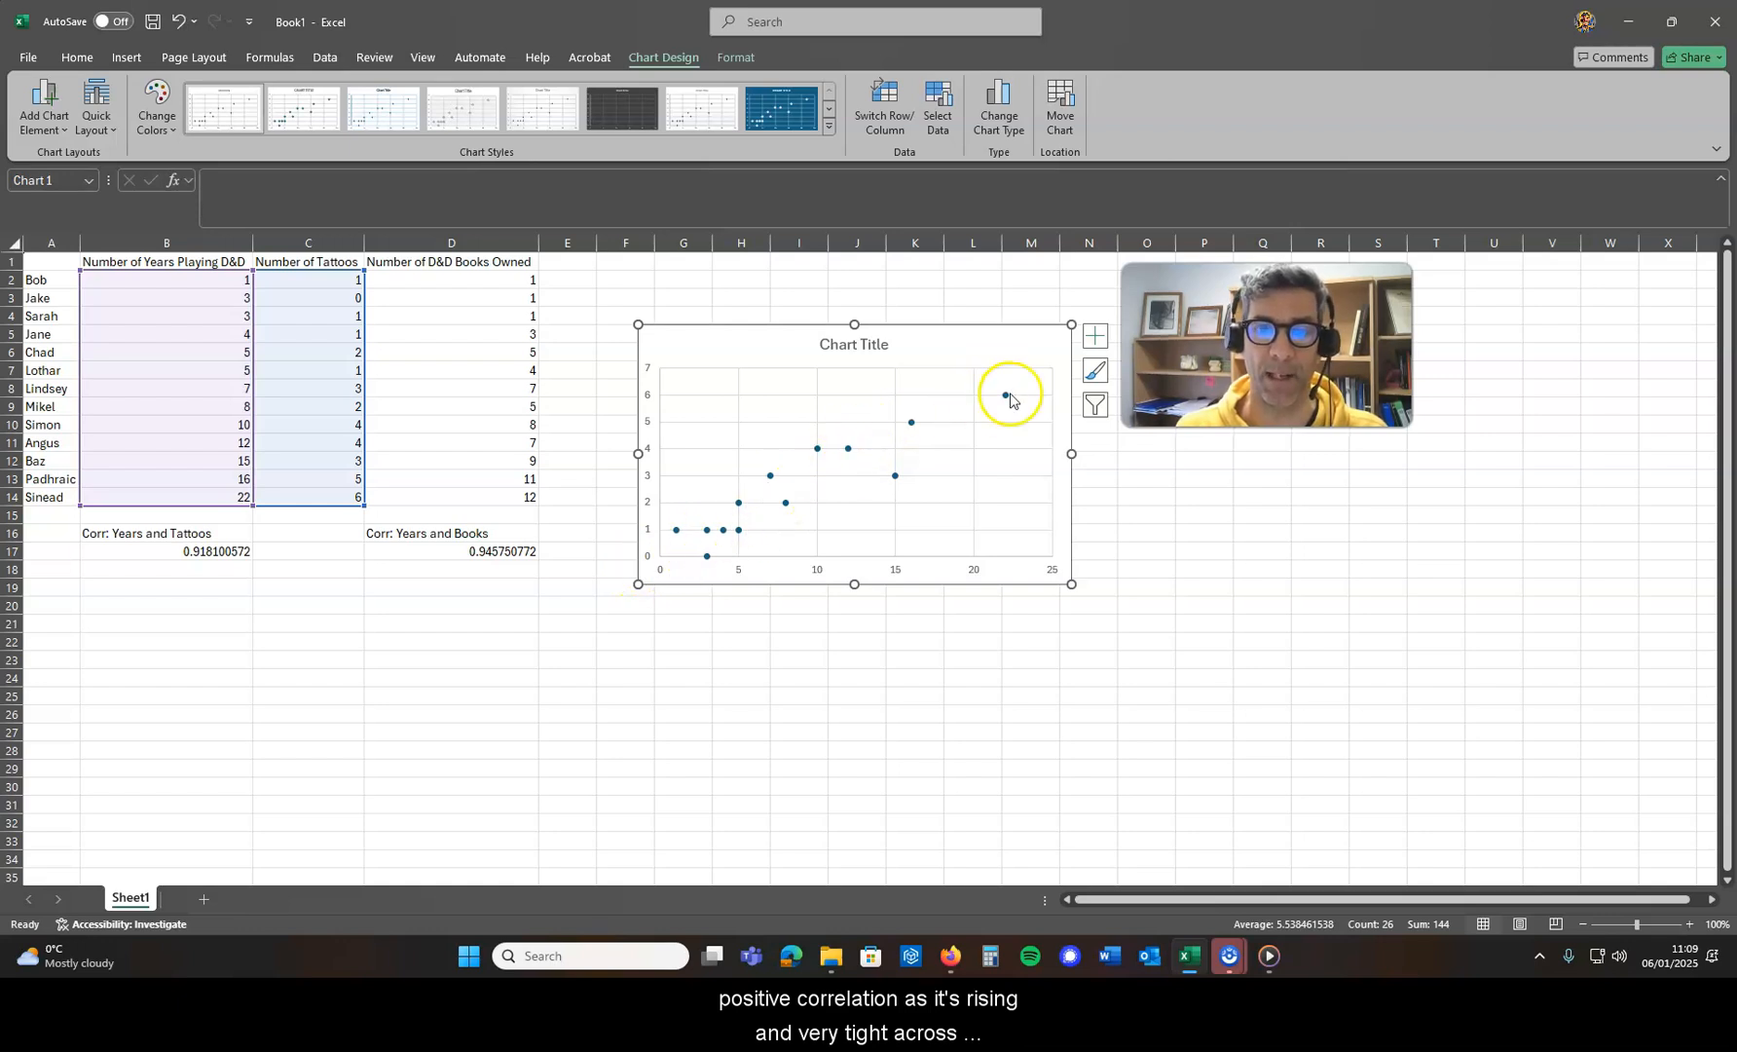
mouse_move(734, 504)
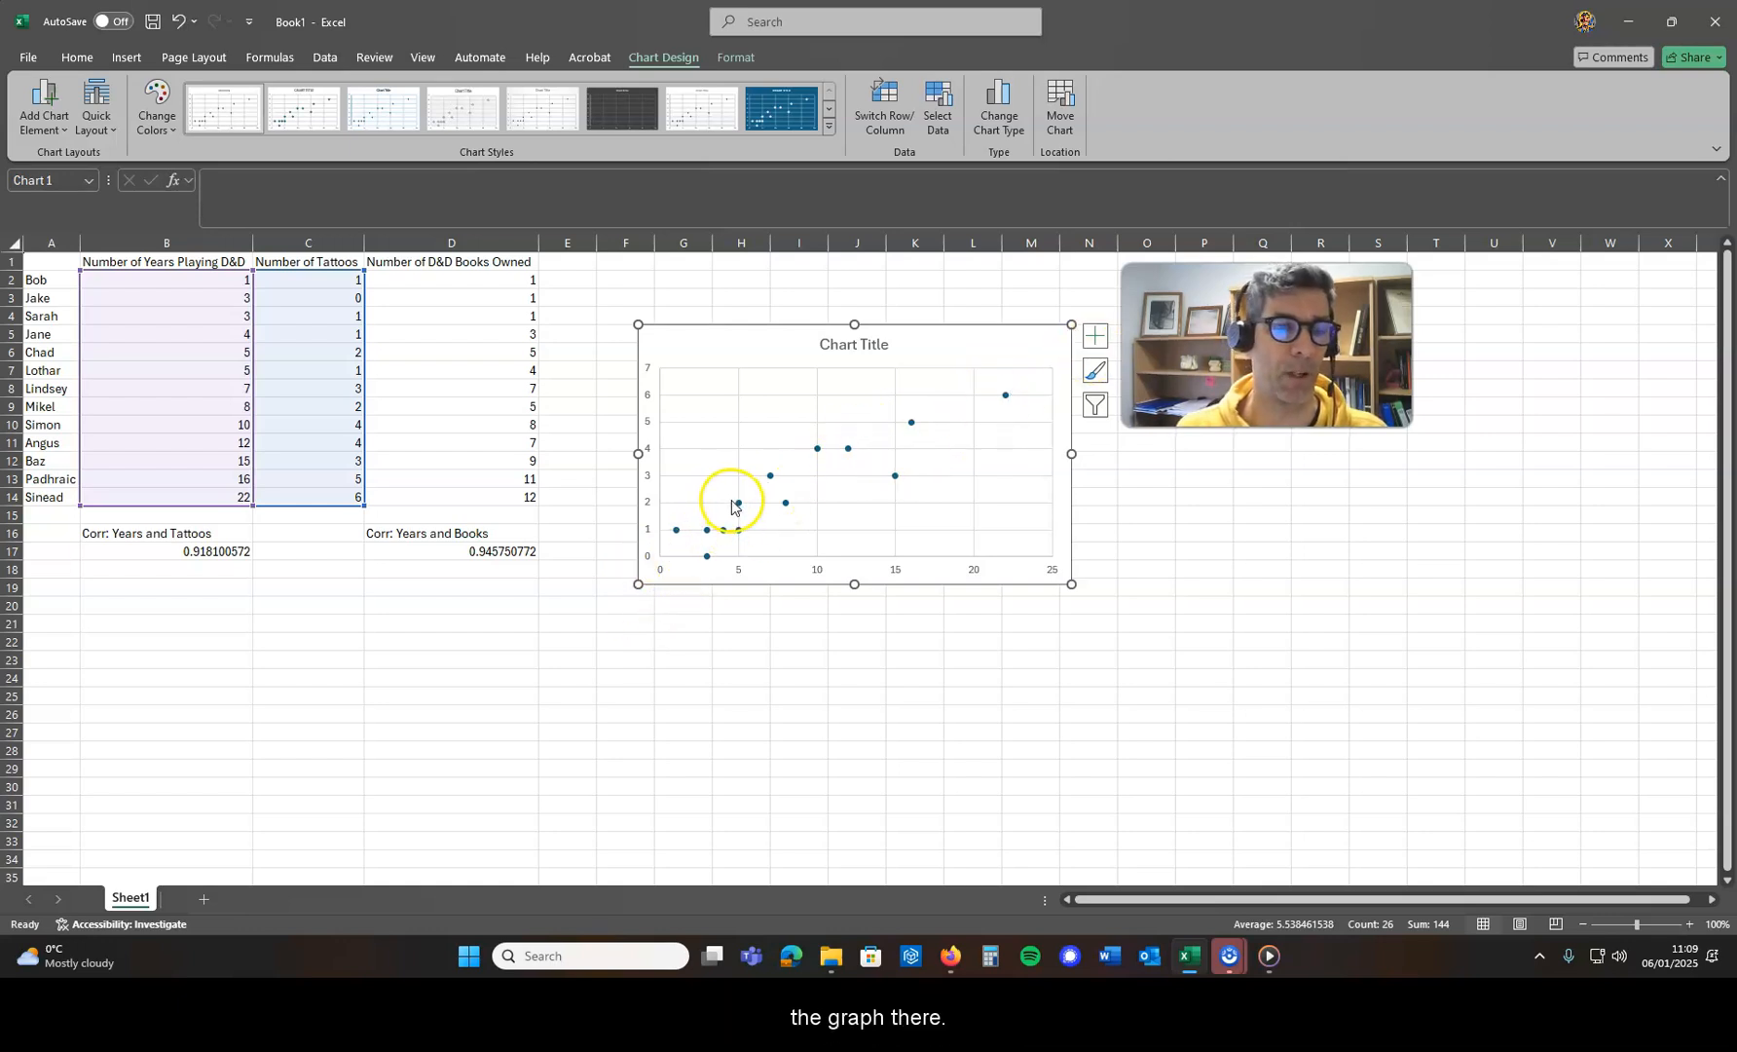
mouse_move(412, 379)
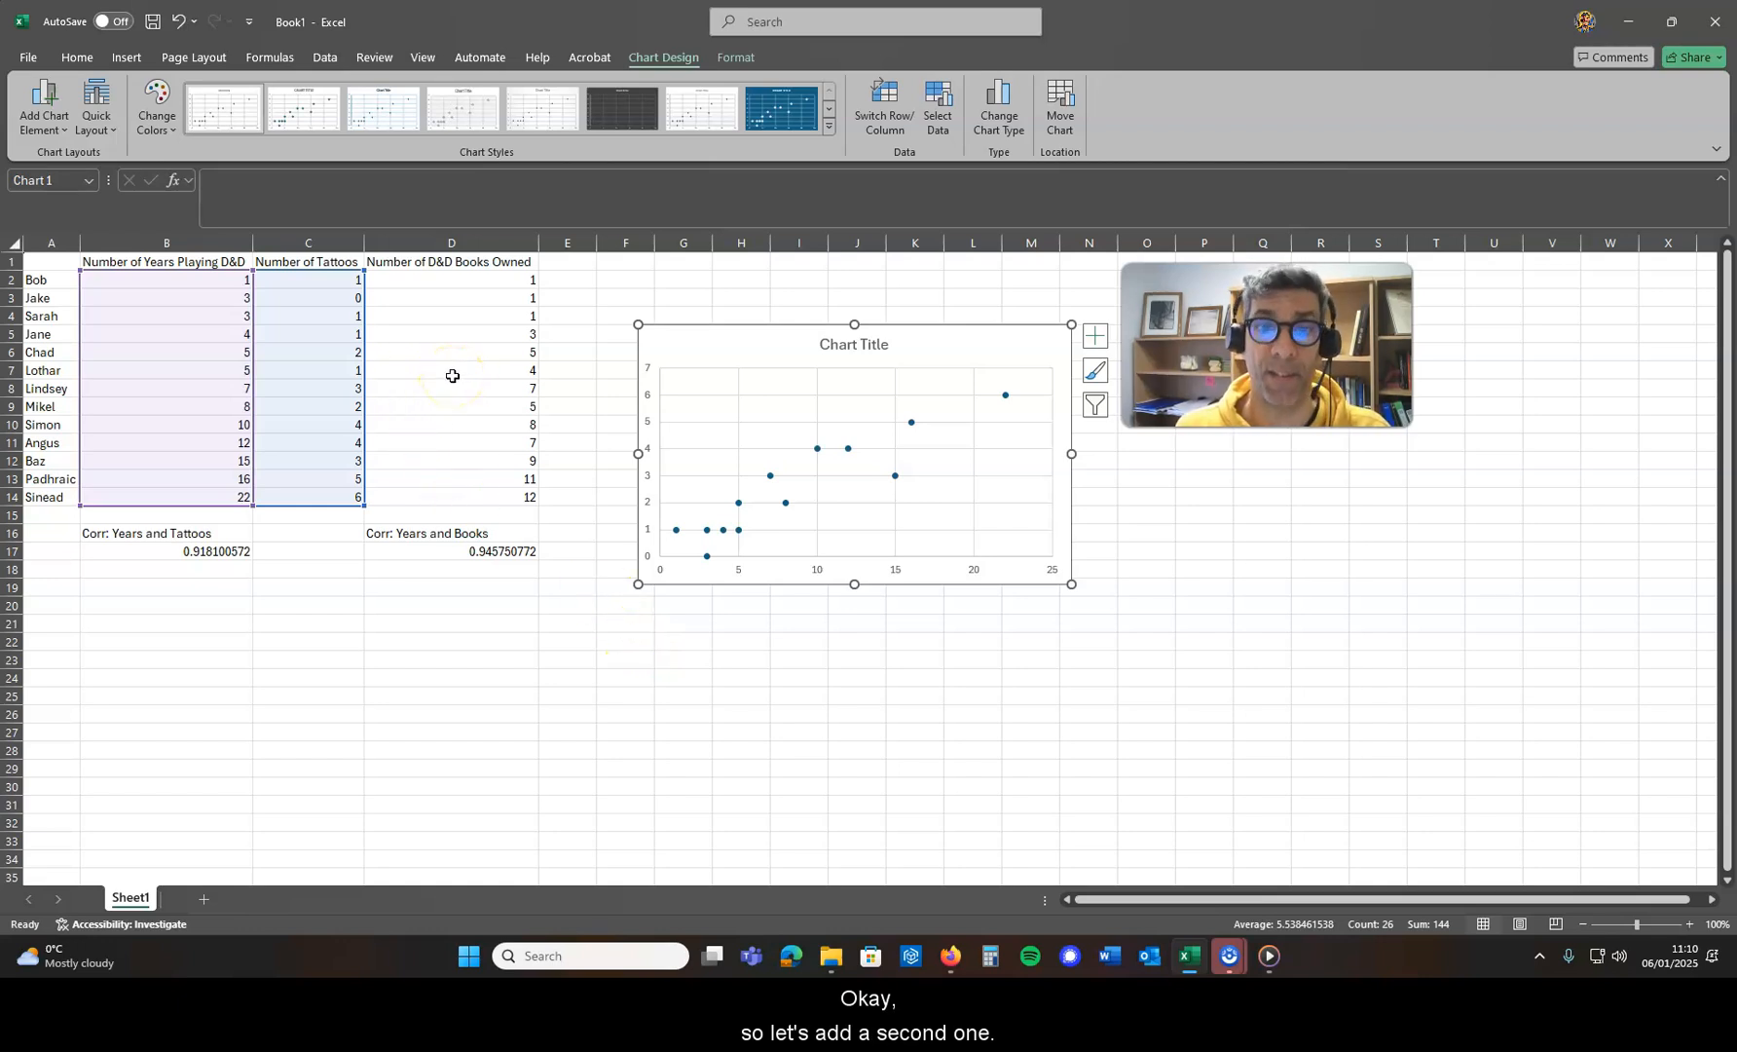
mouse_move(757, 356)
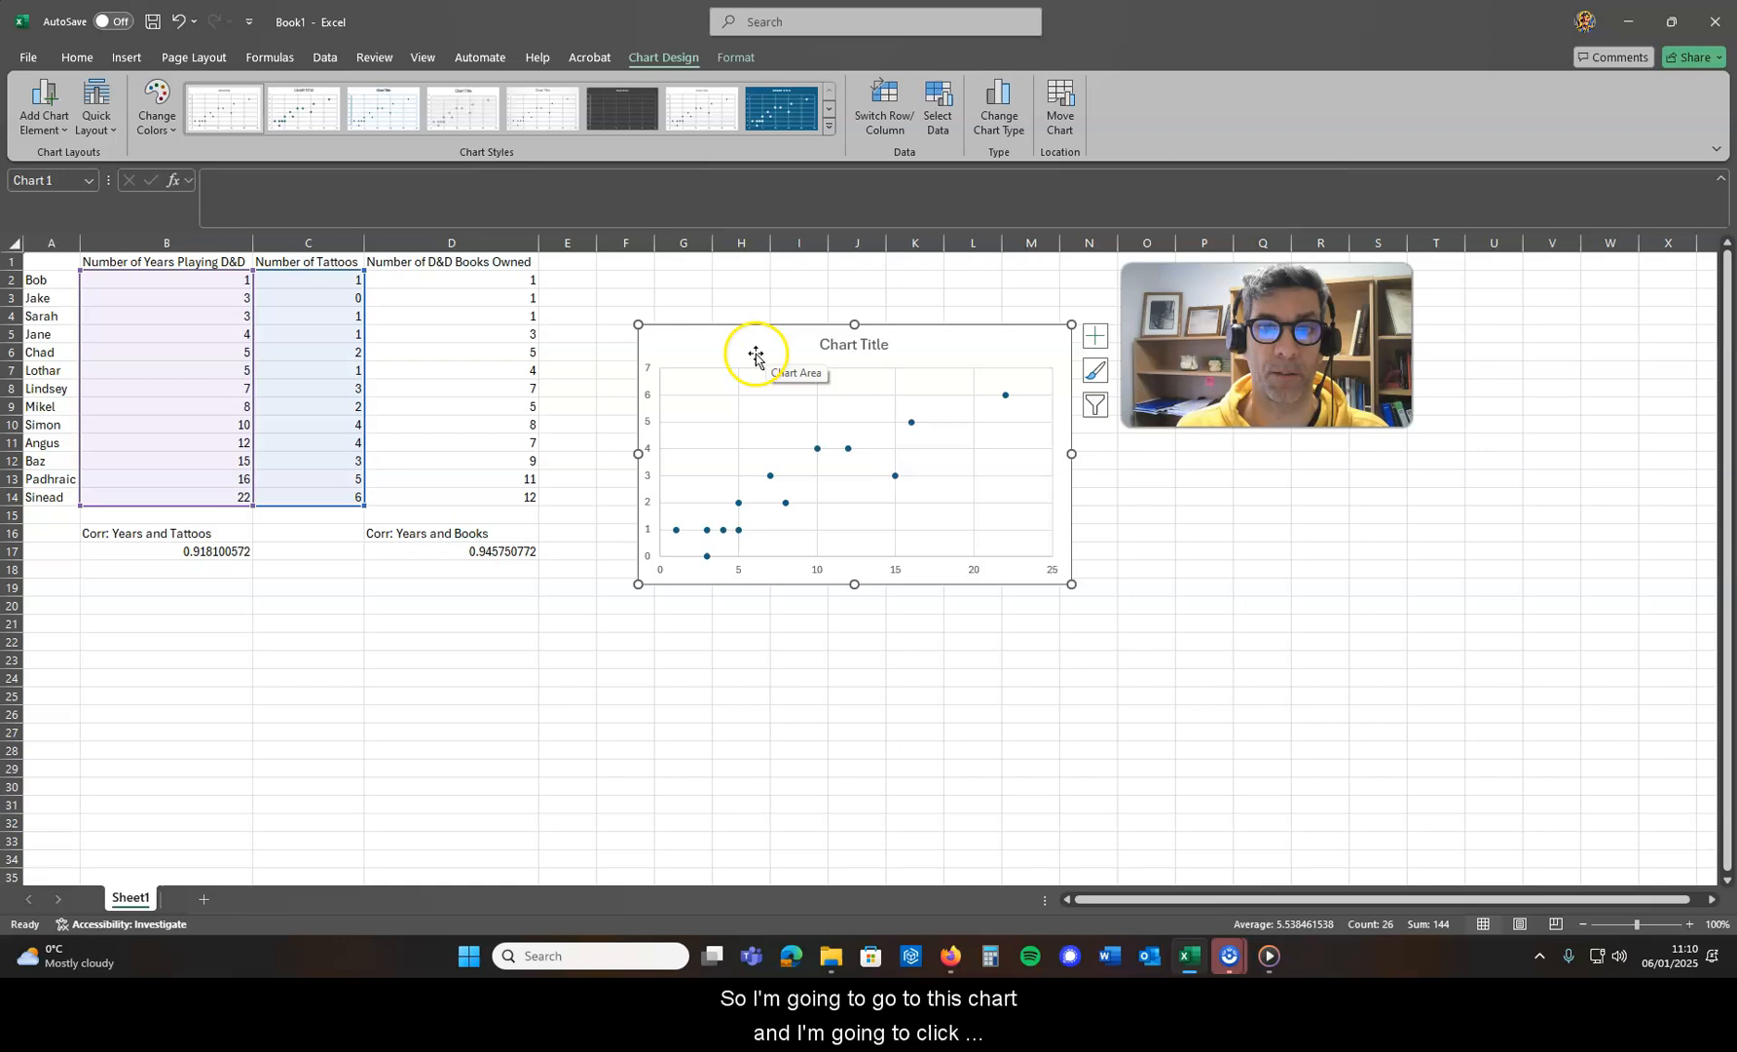
Reach the chart's Select Data Source dialog and begin a new series.
right_click(756, 356)
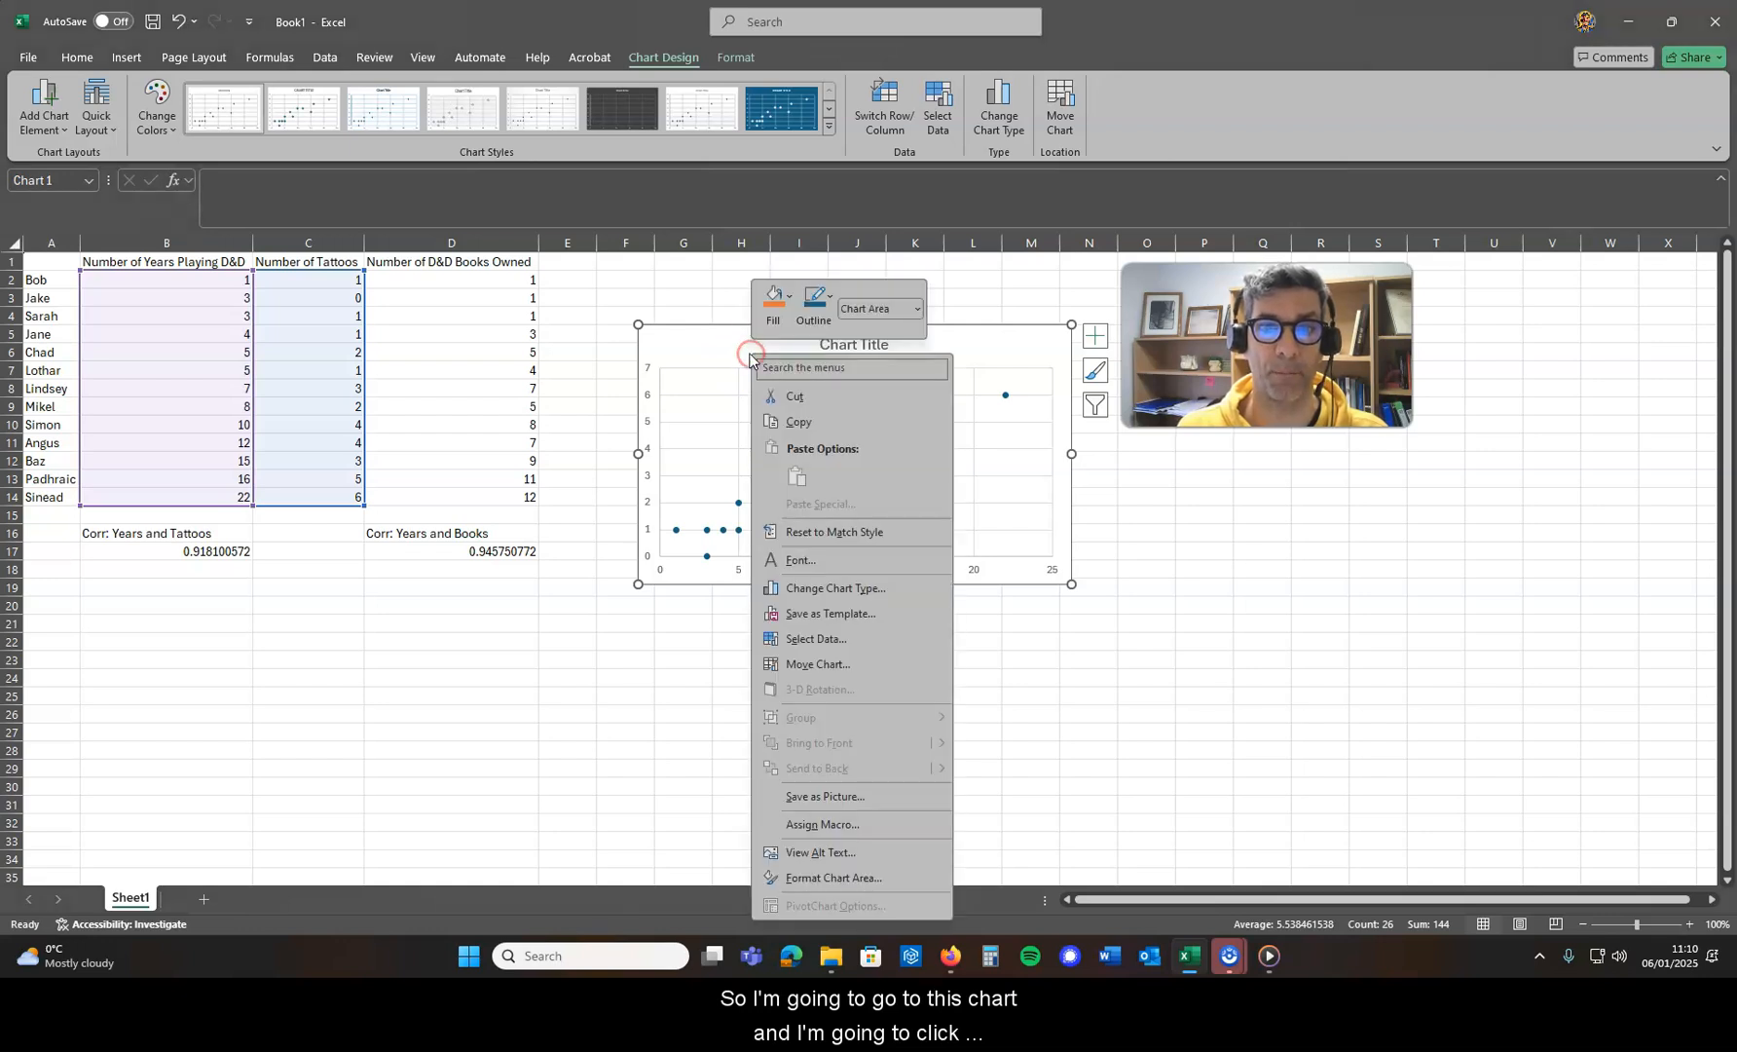
mouse_move(769, 726)
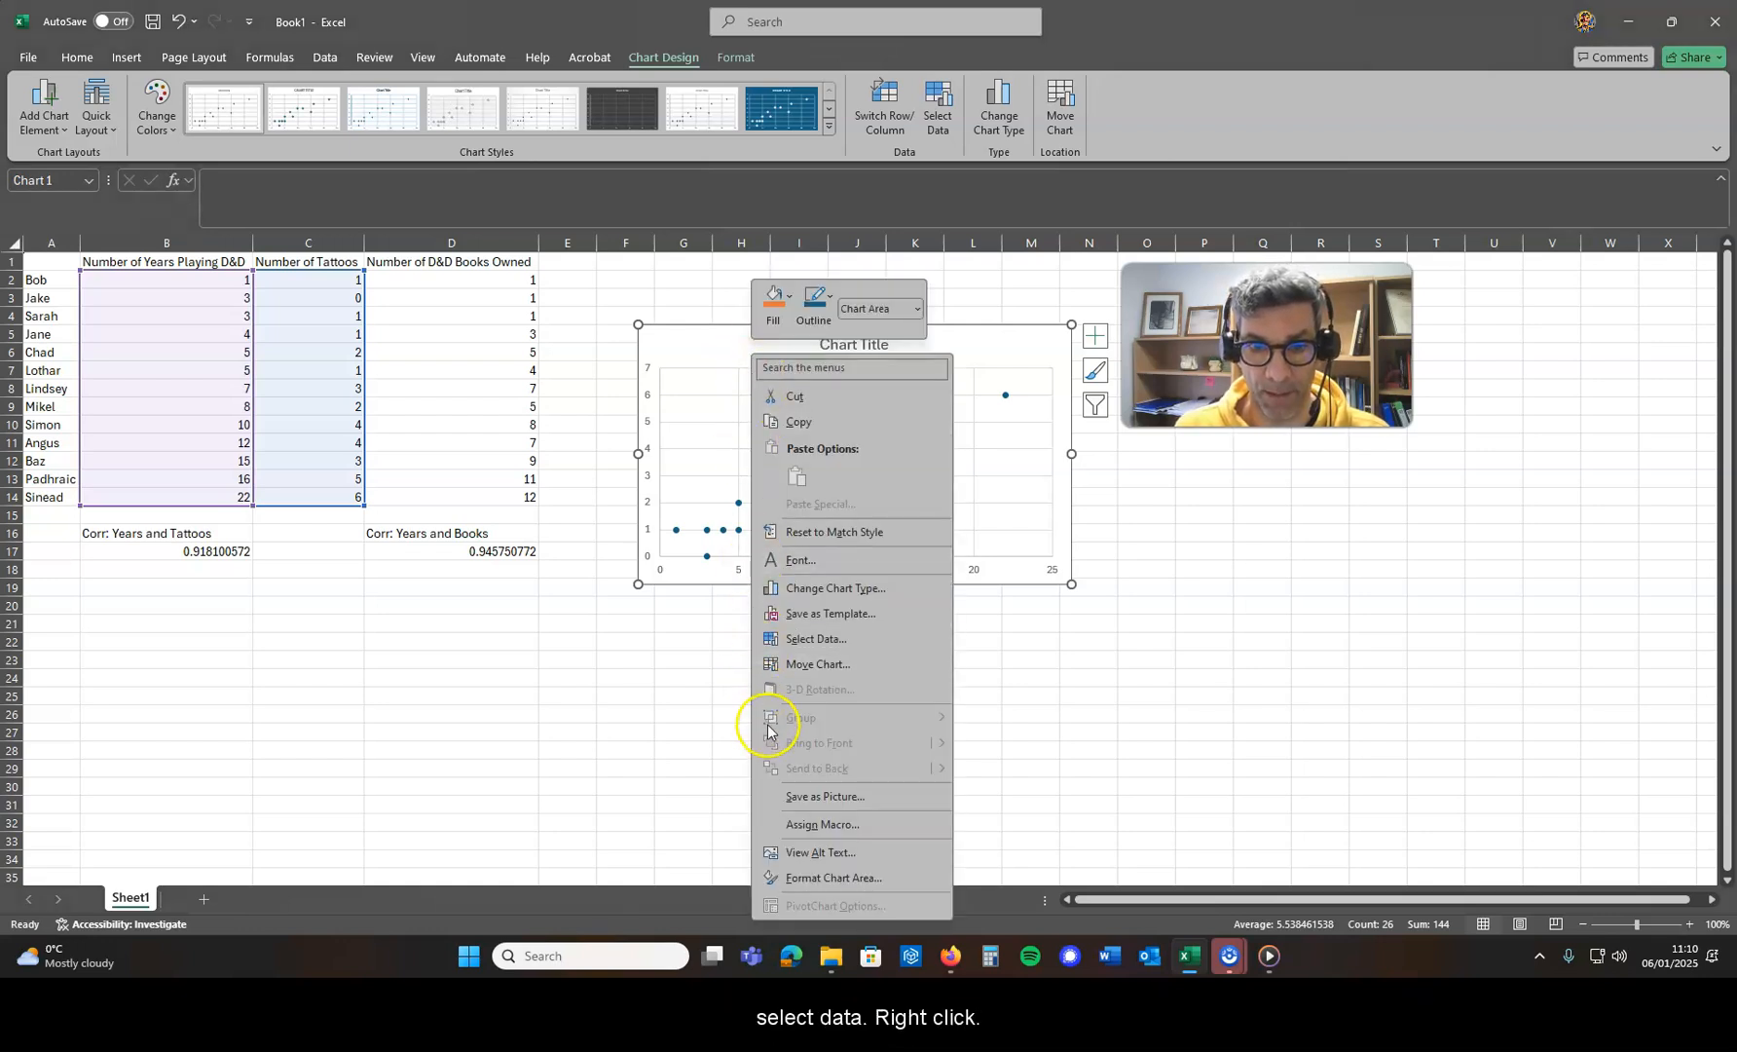
mouse_move(816, 638)
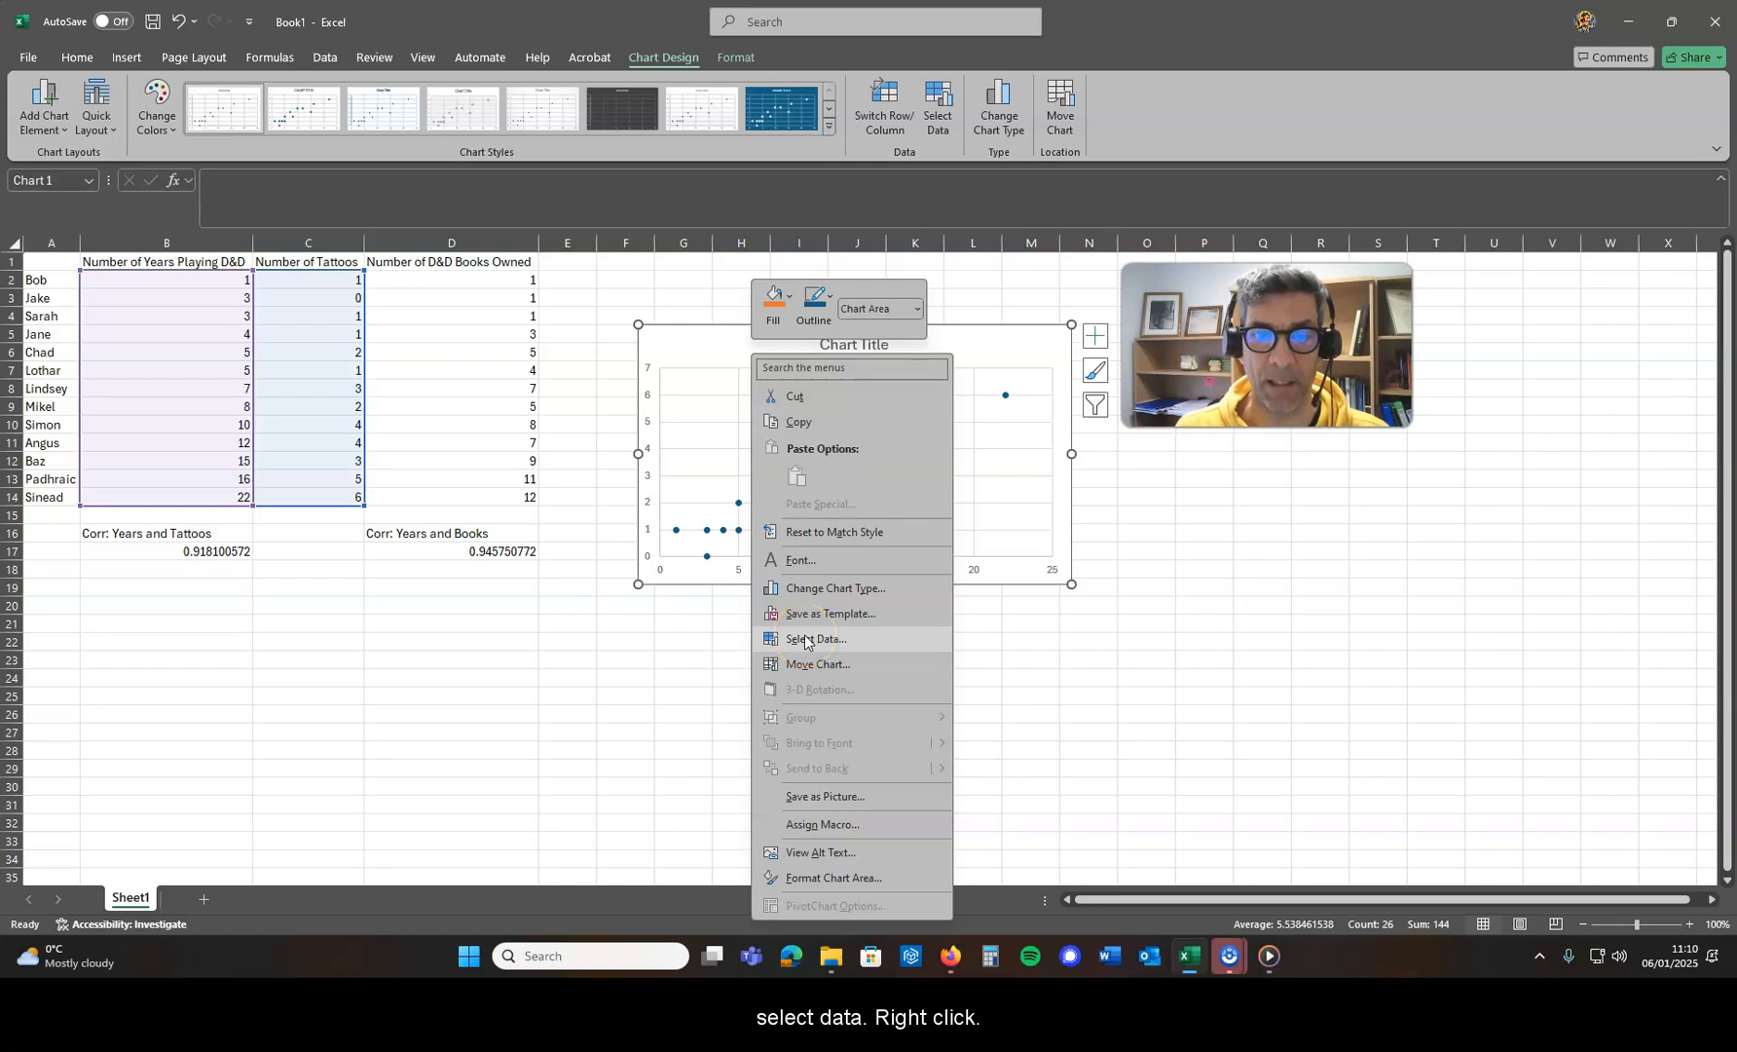
click(816, 639)
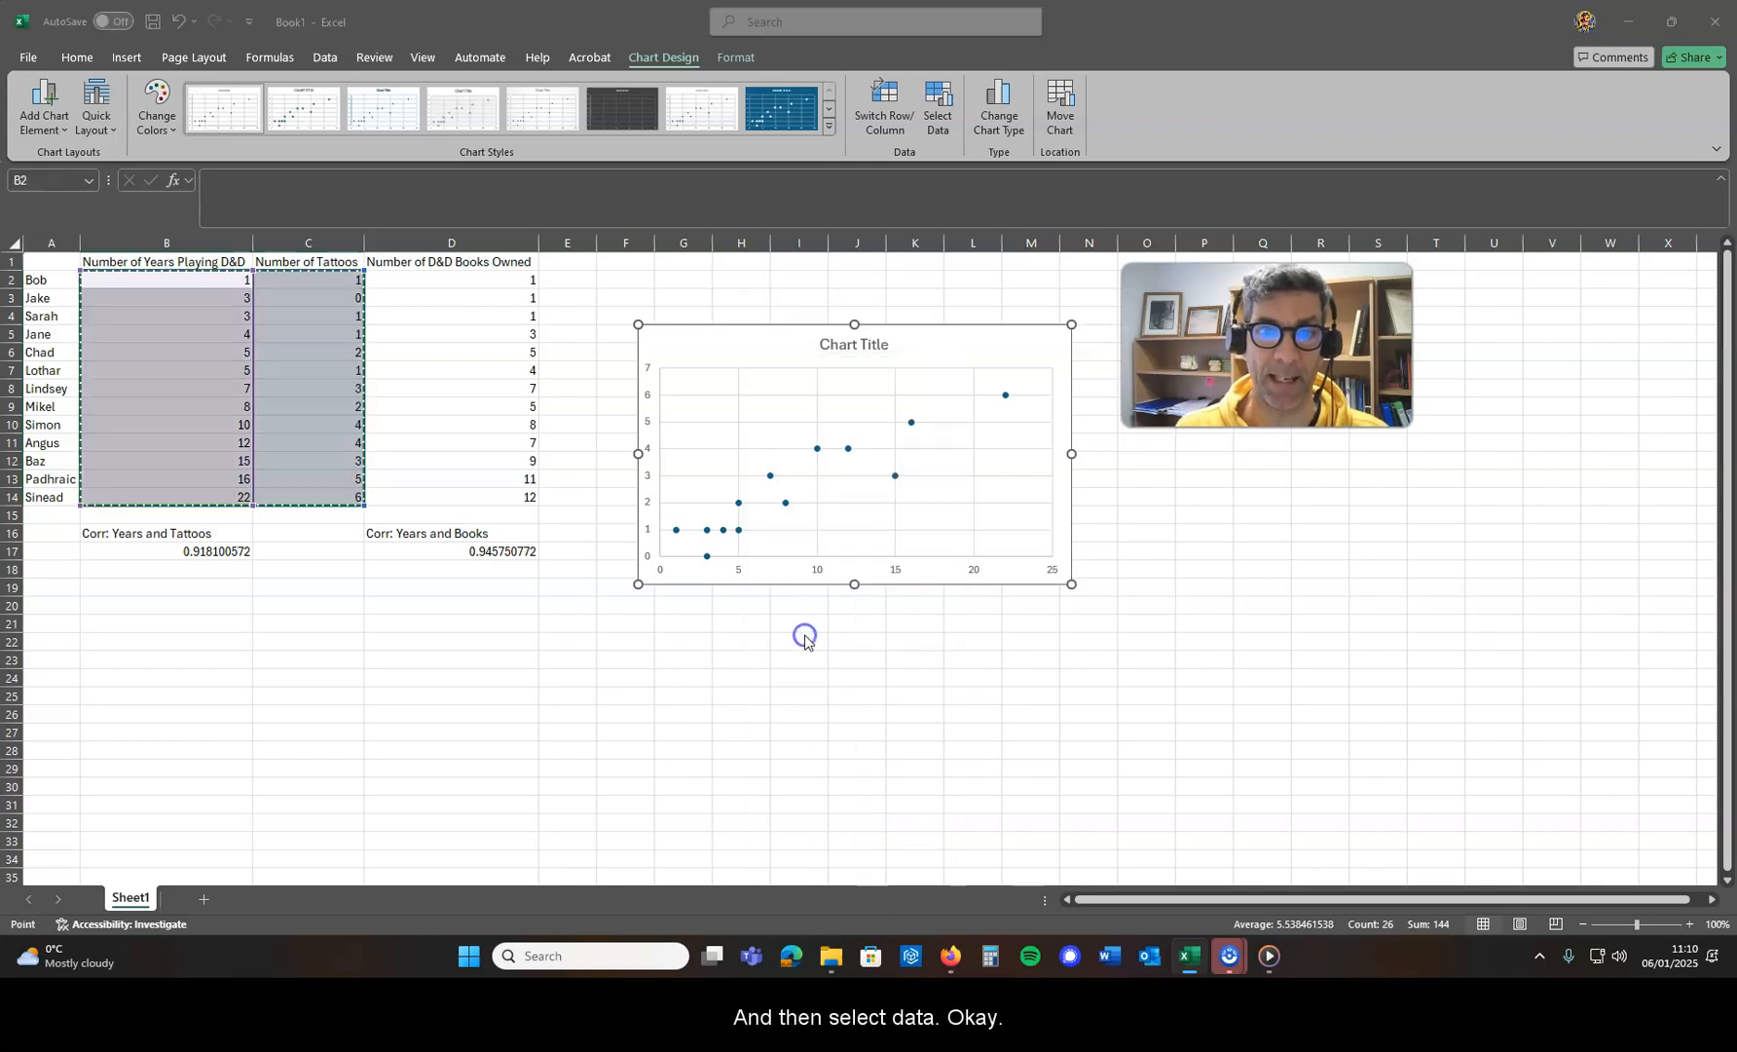
click(937, 105)
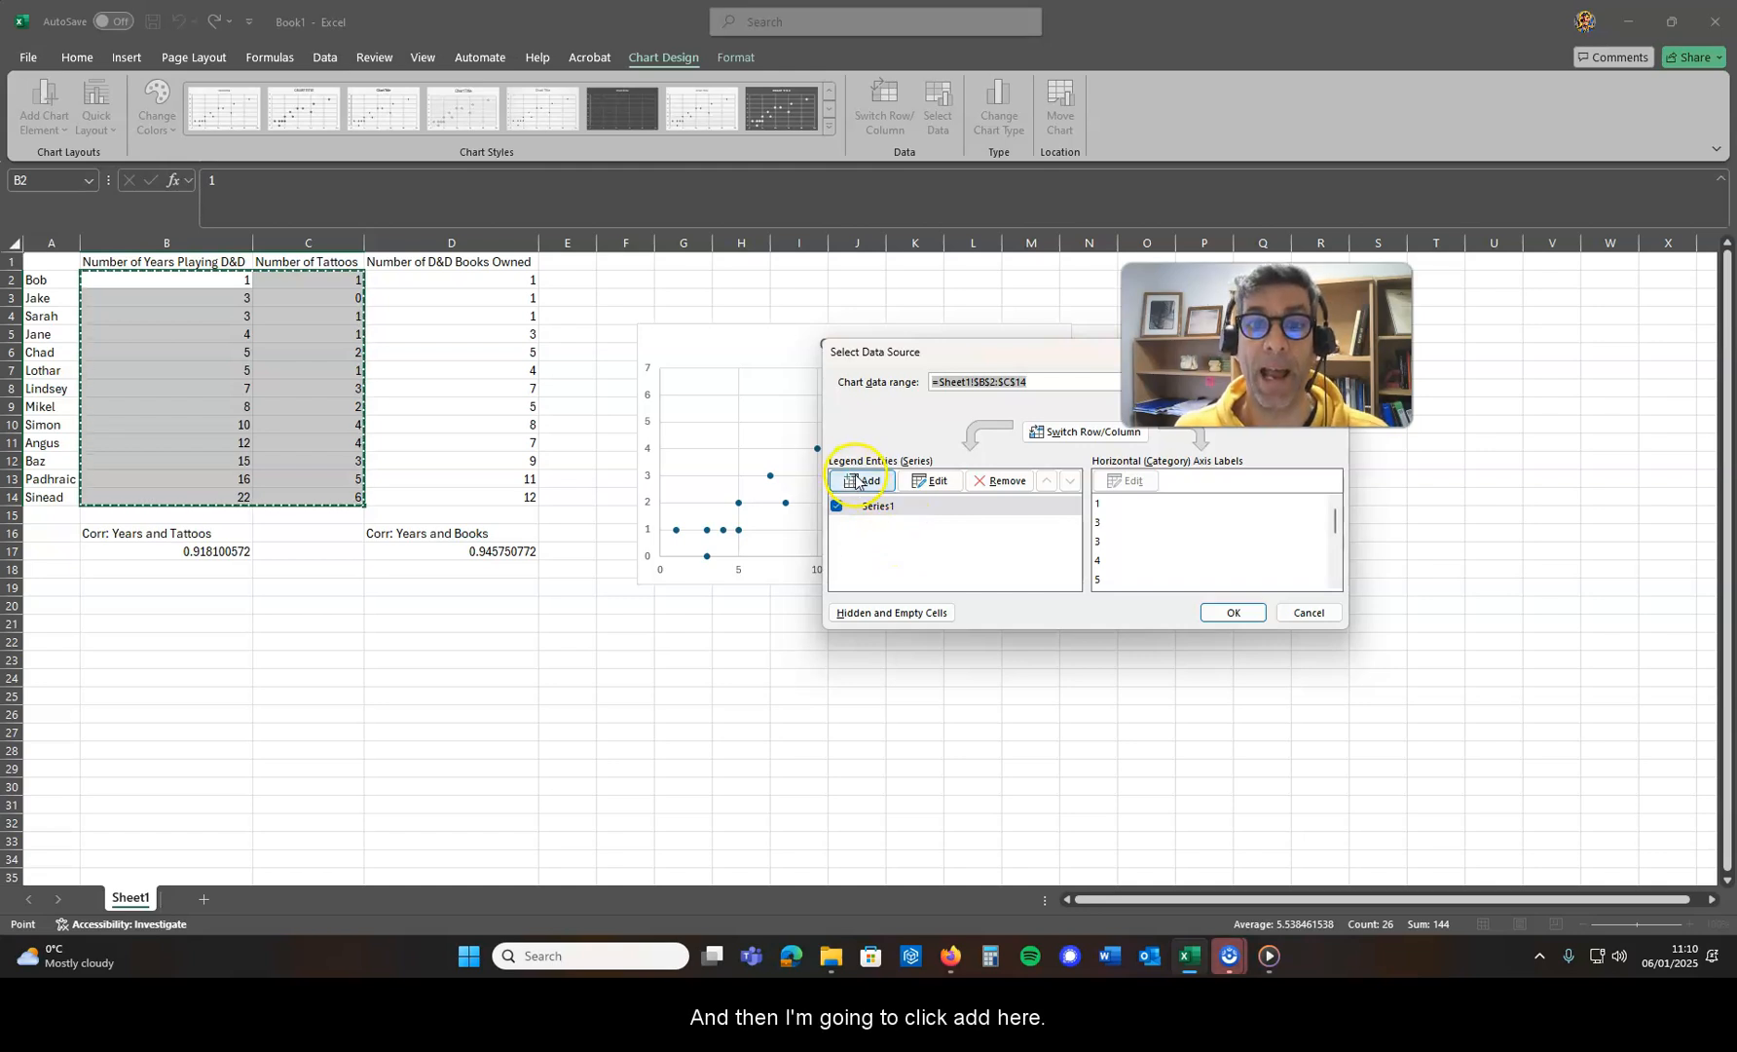
click(863, 479)
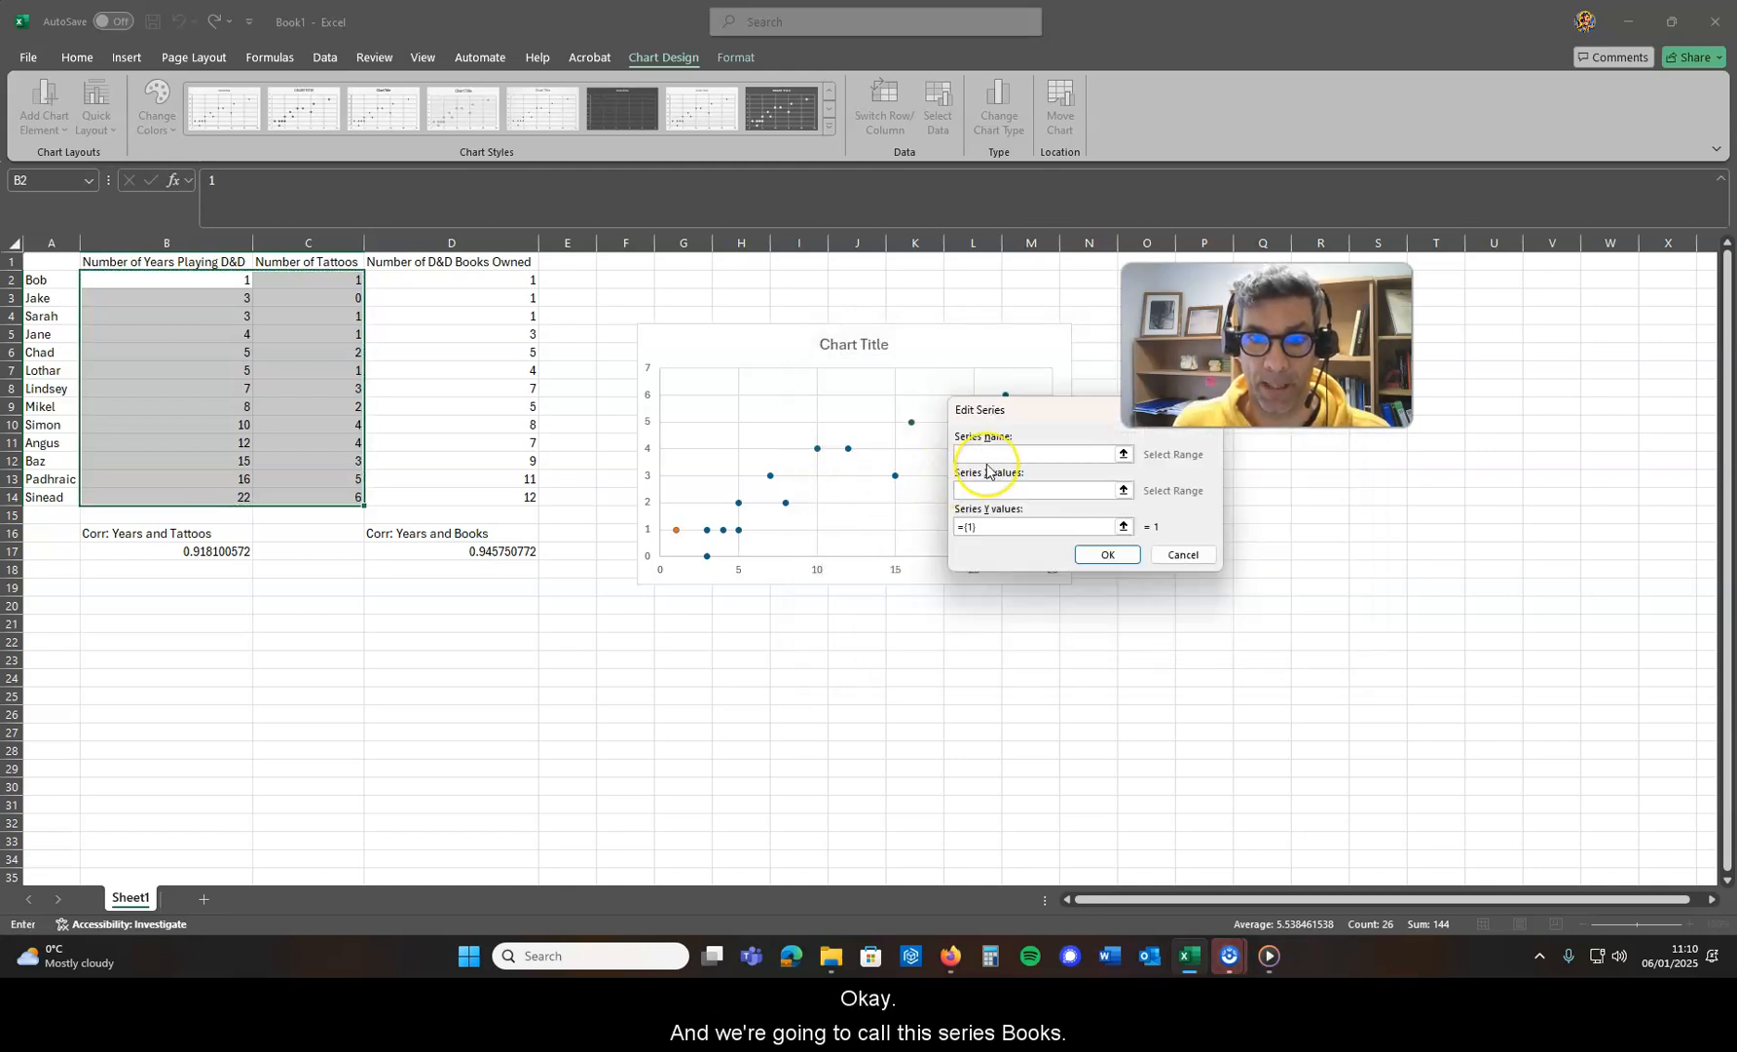
Define the series 'books' with X values B2:B14 and Y values D2:D14.
text(books)
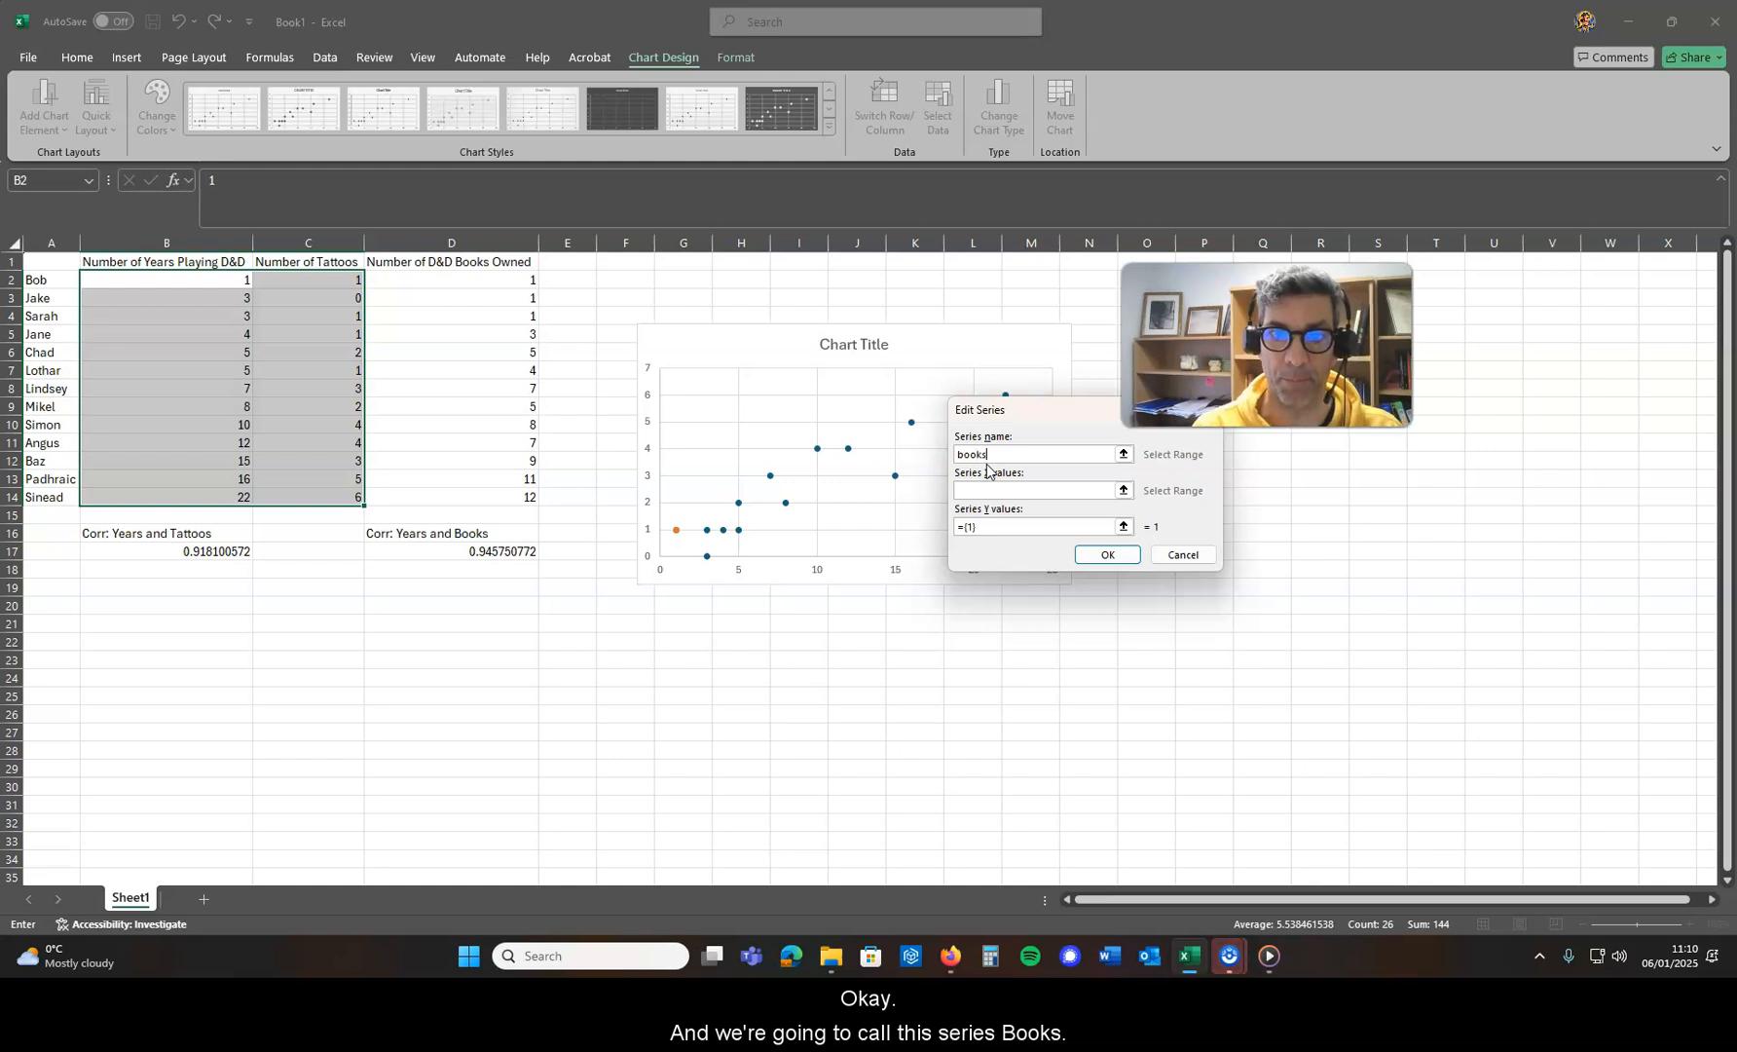
click(1036, 491)
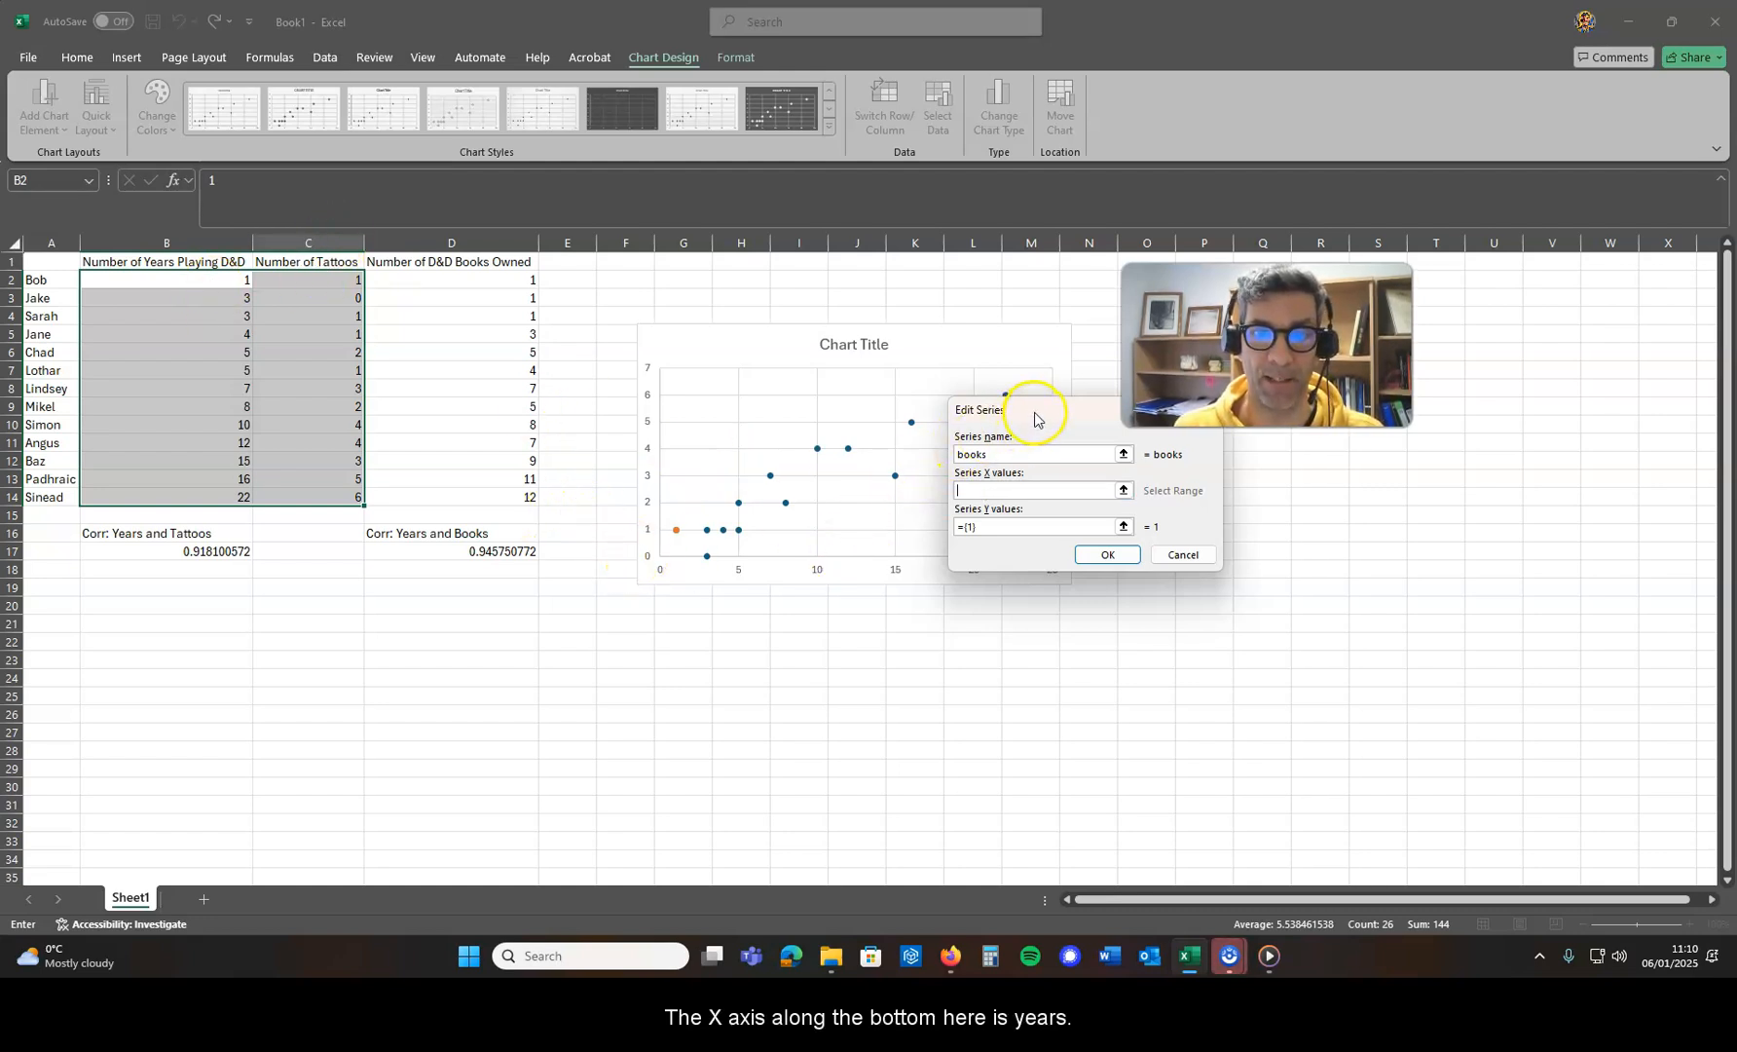
mouse_move(879, 520)
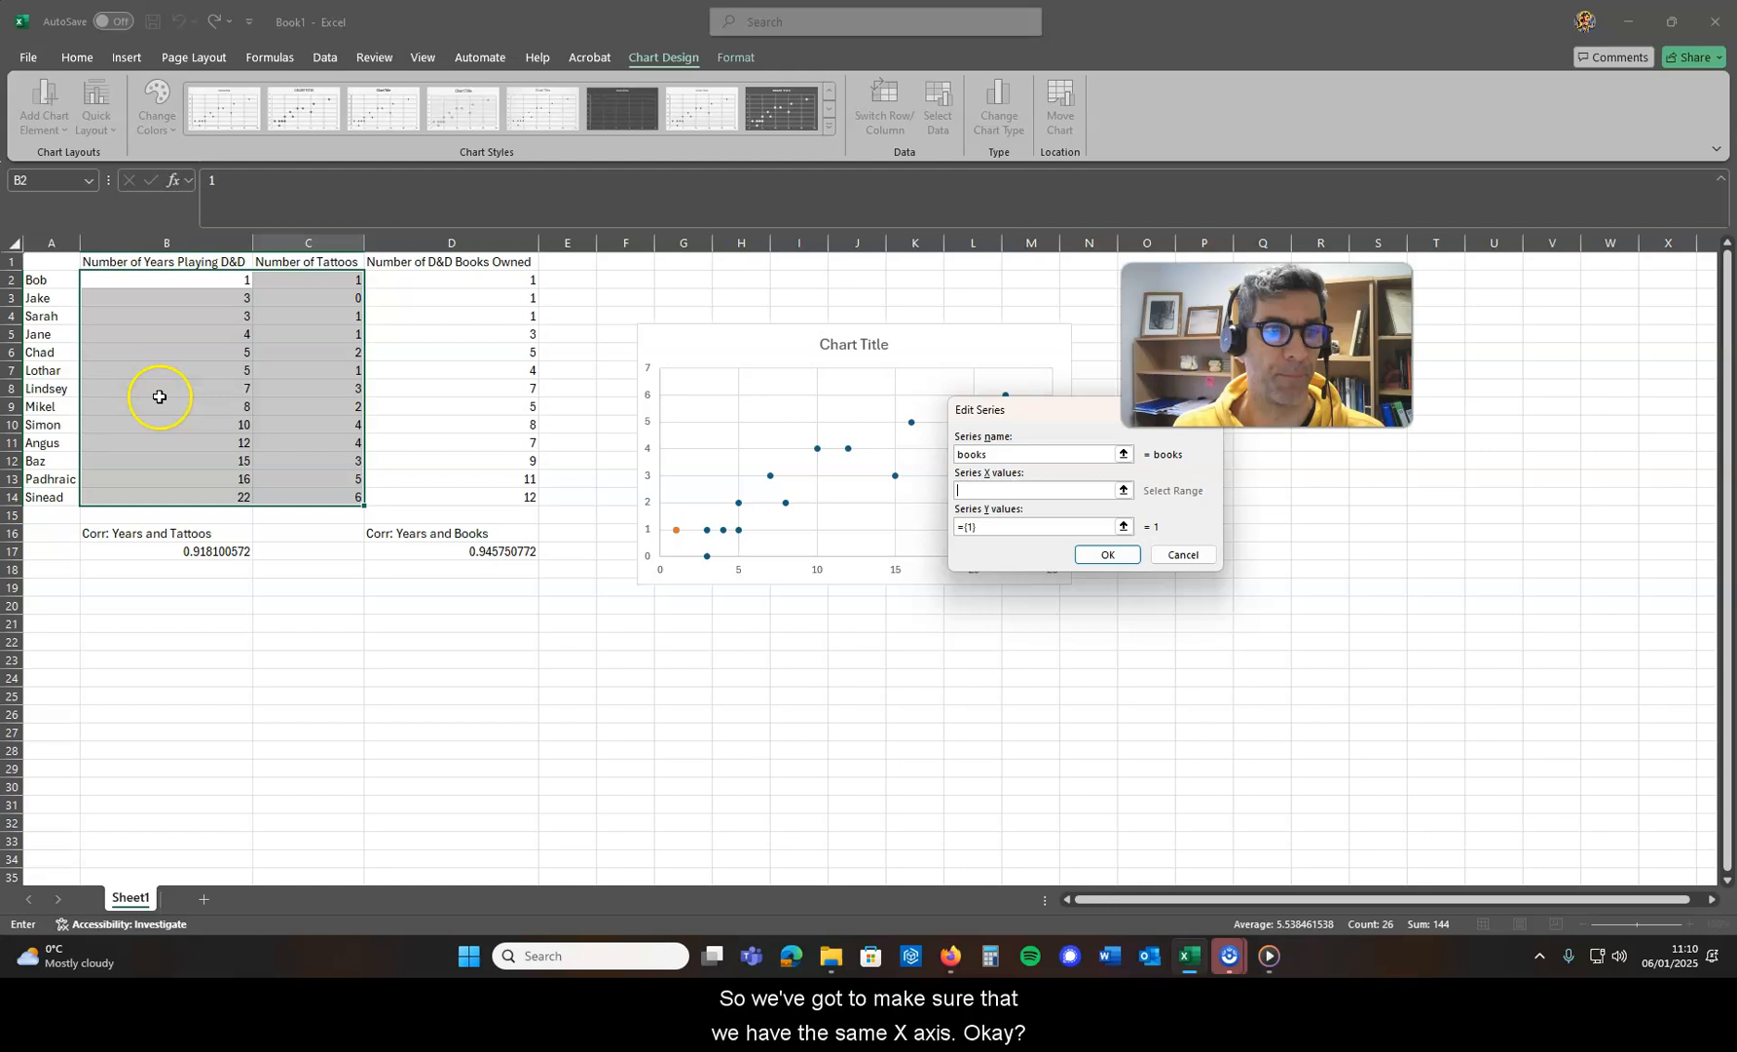
click(166, 278)
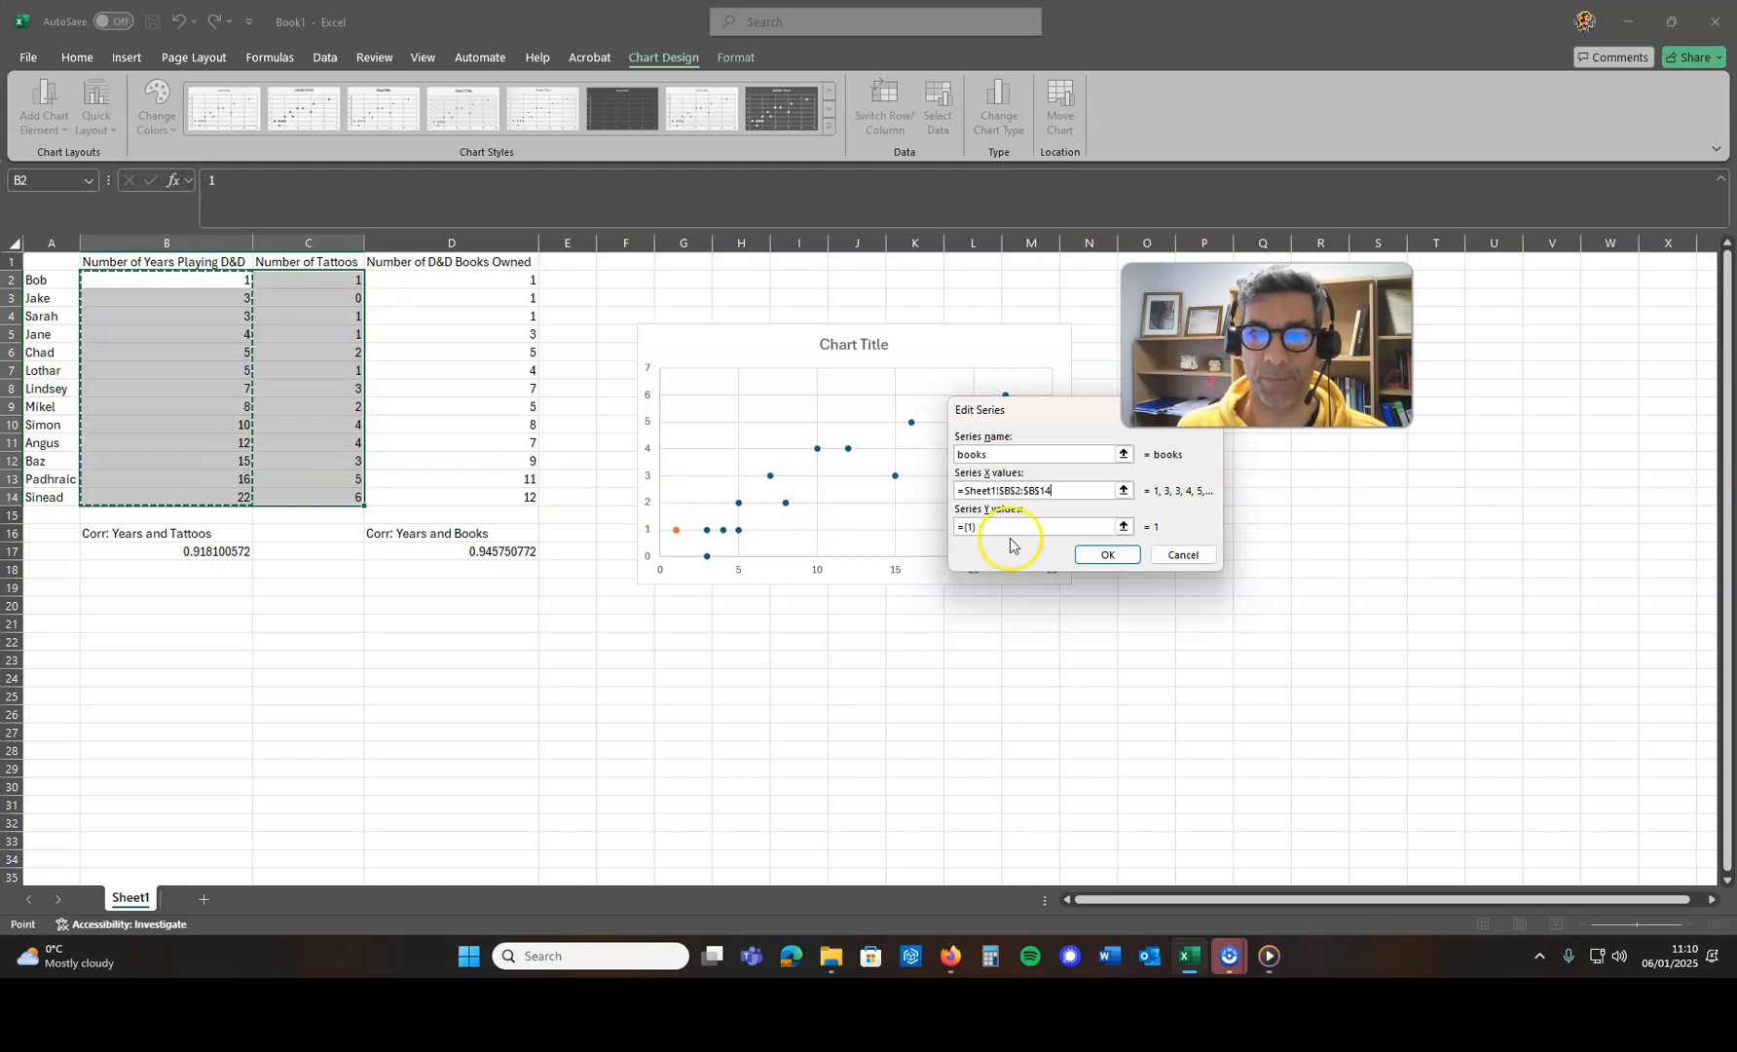
click(1019, 526)
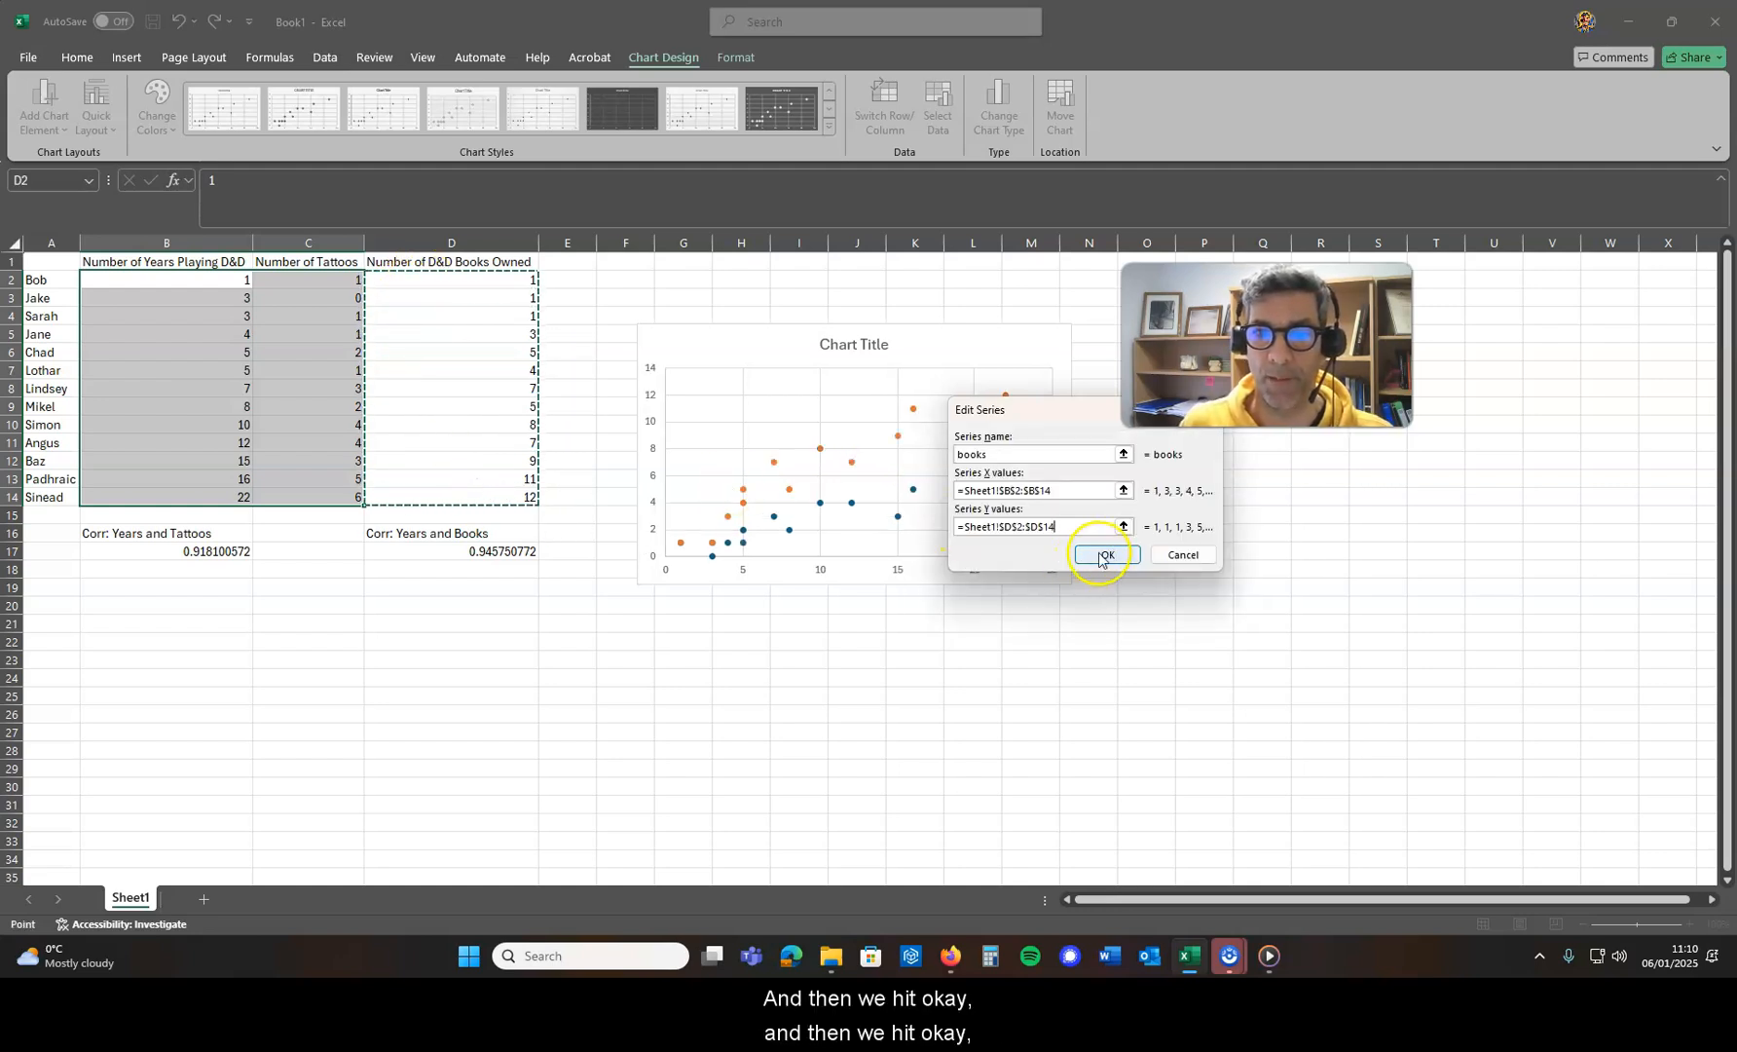
click(1102, 555)
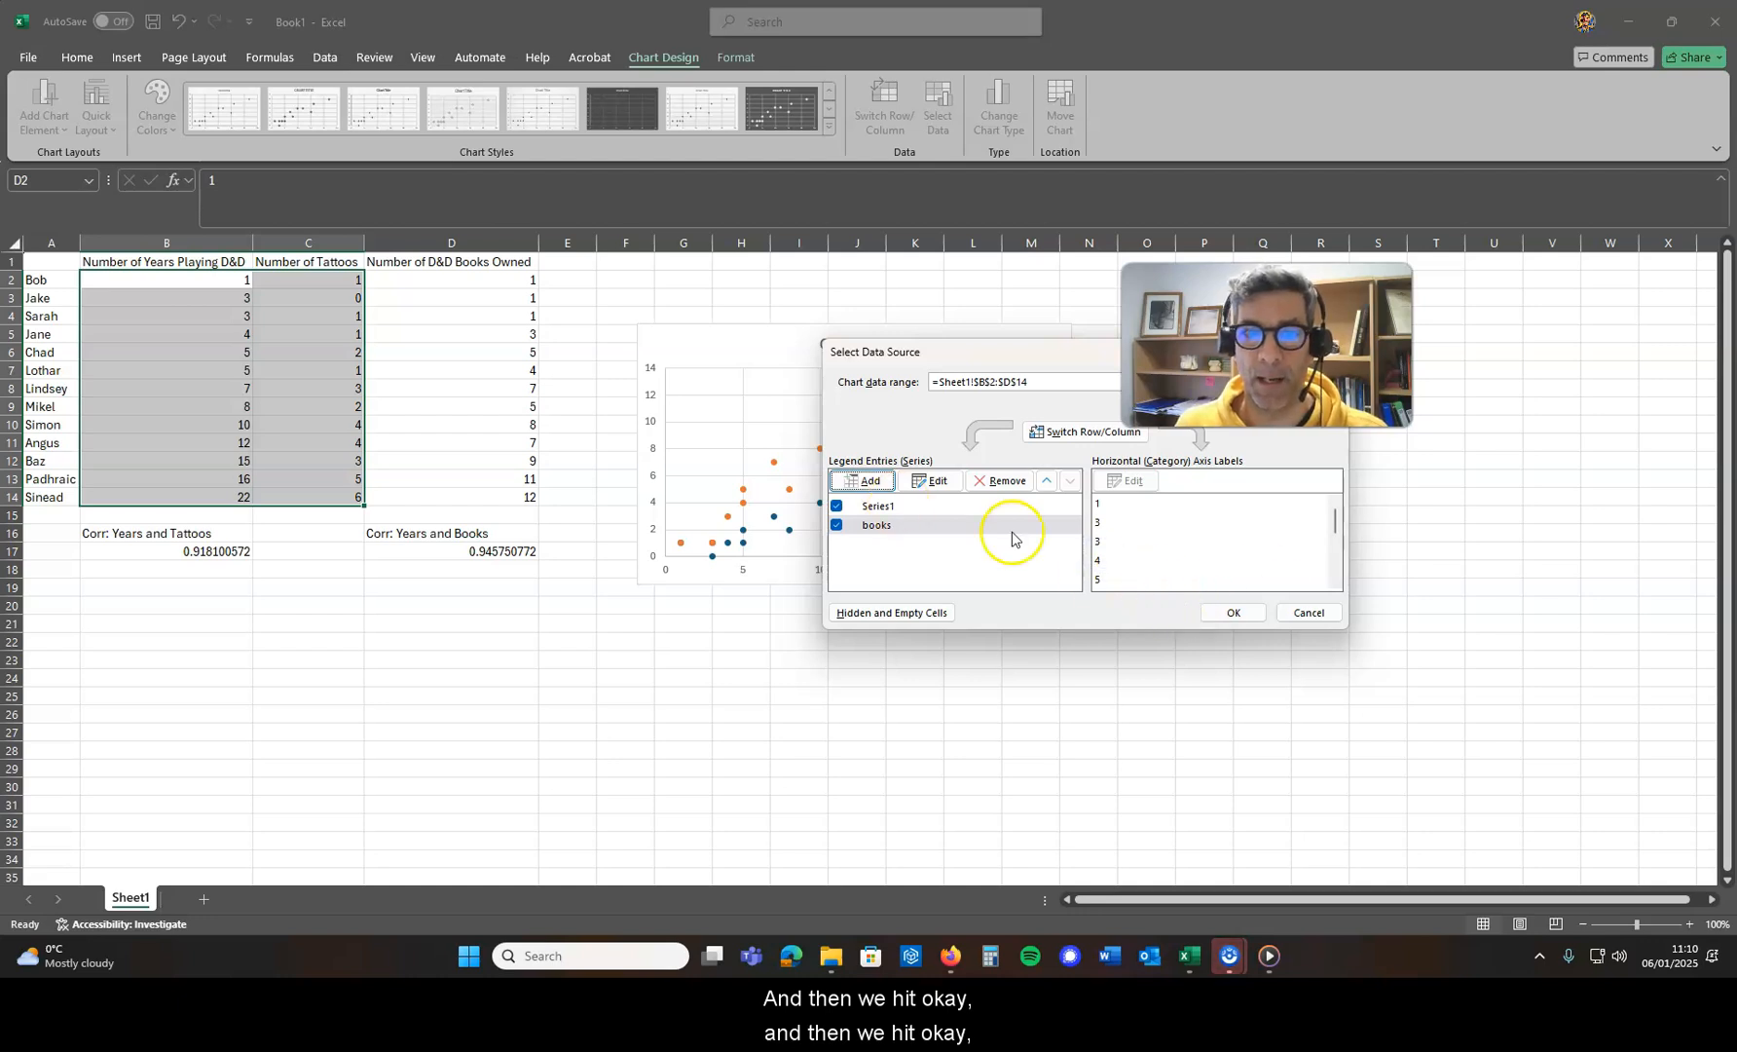
Apply the chart data and add a linear trendline to the books series.
click(1233, 612)
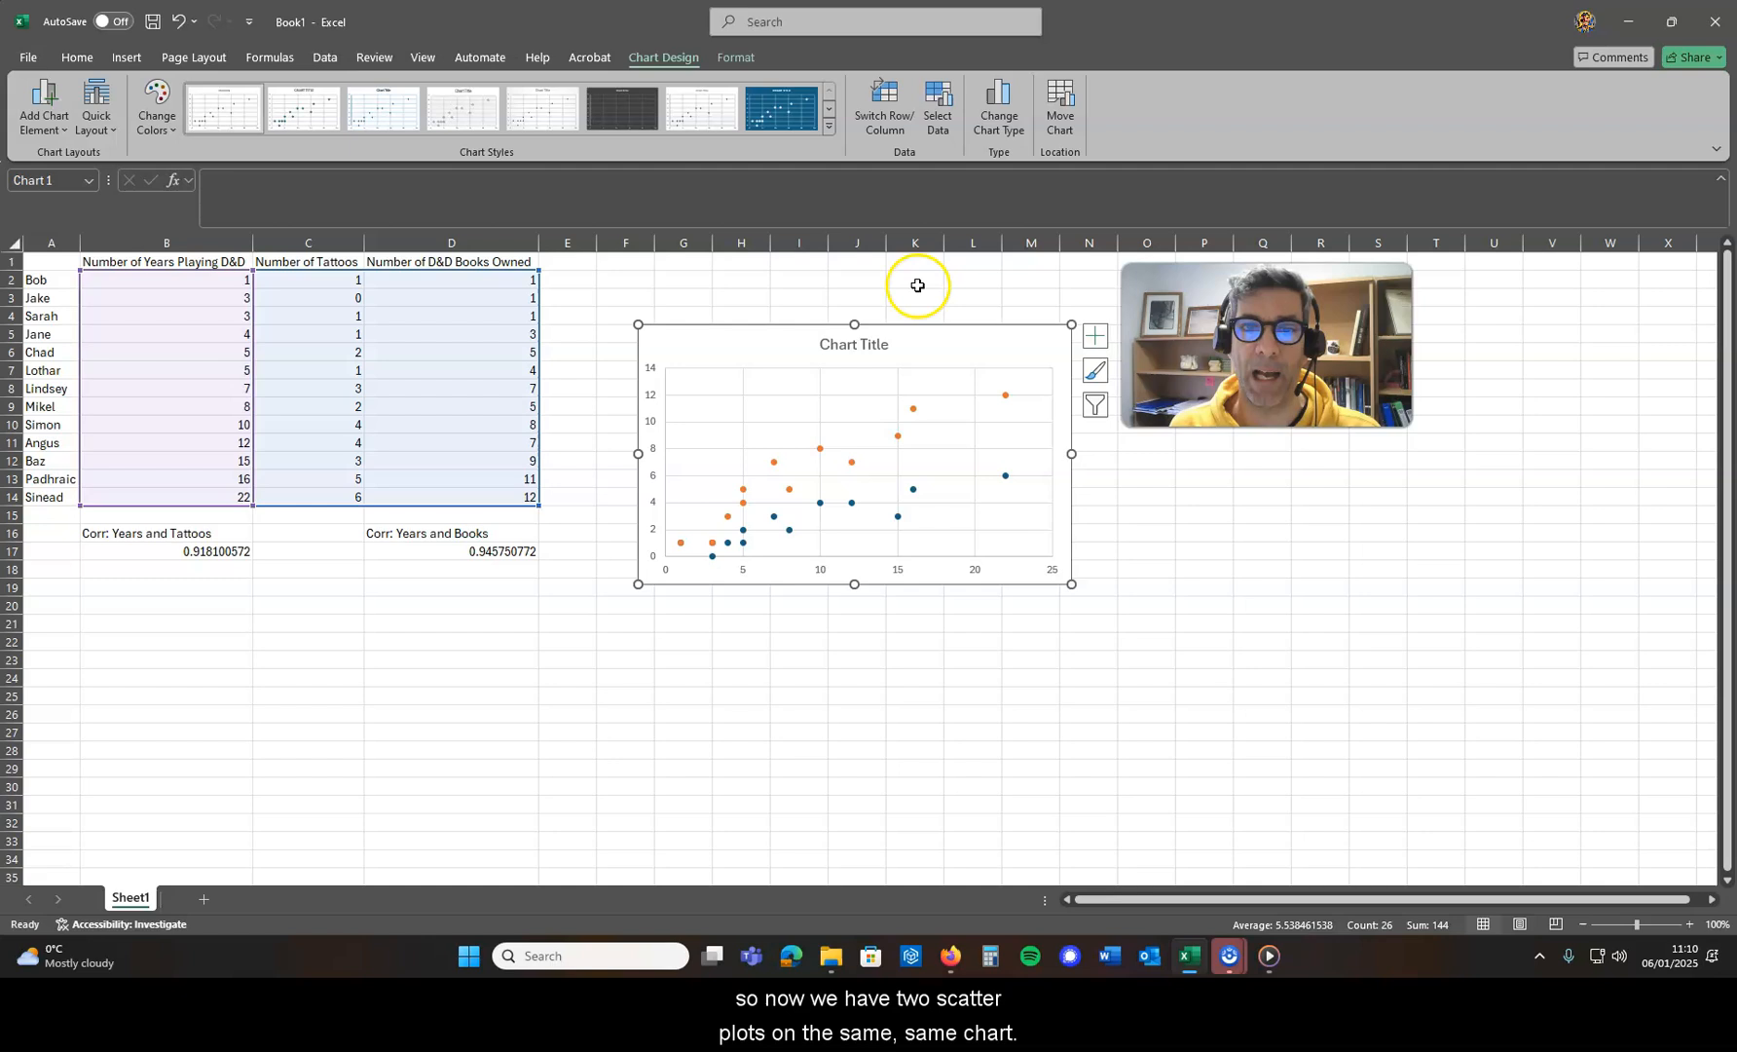
mouse_move(917, 284)
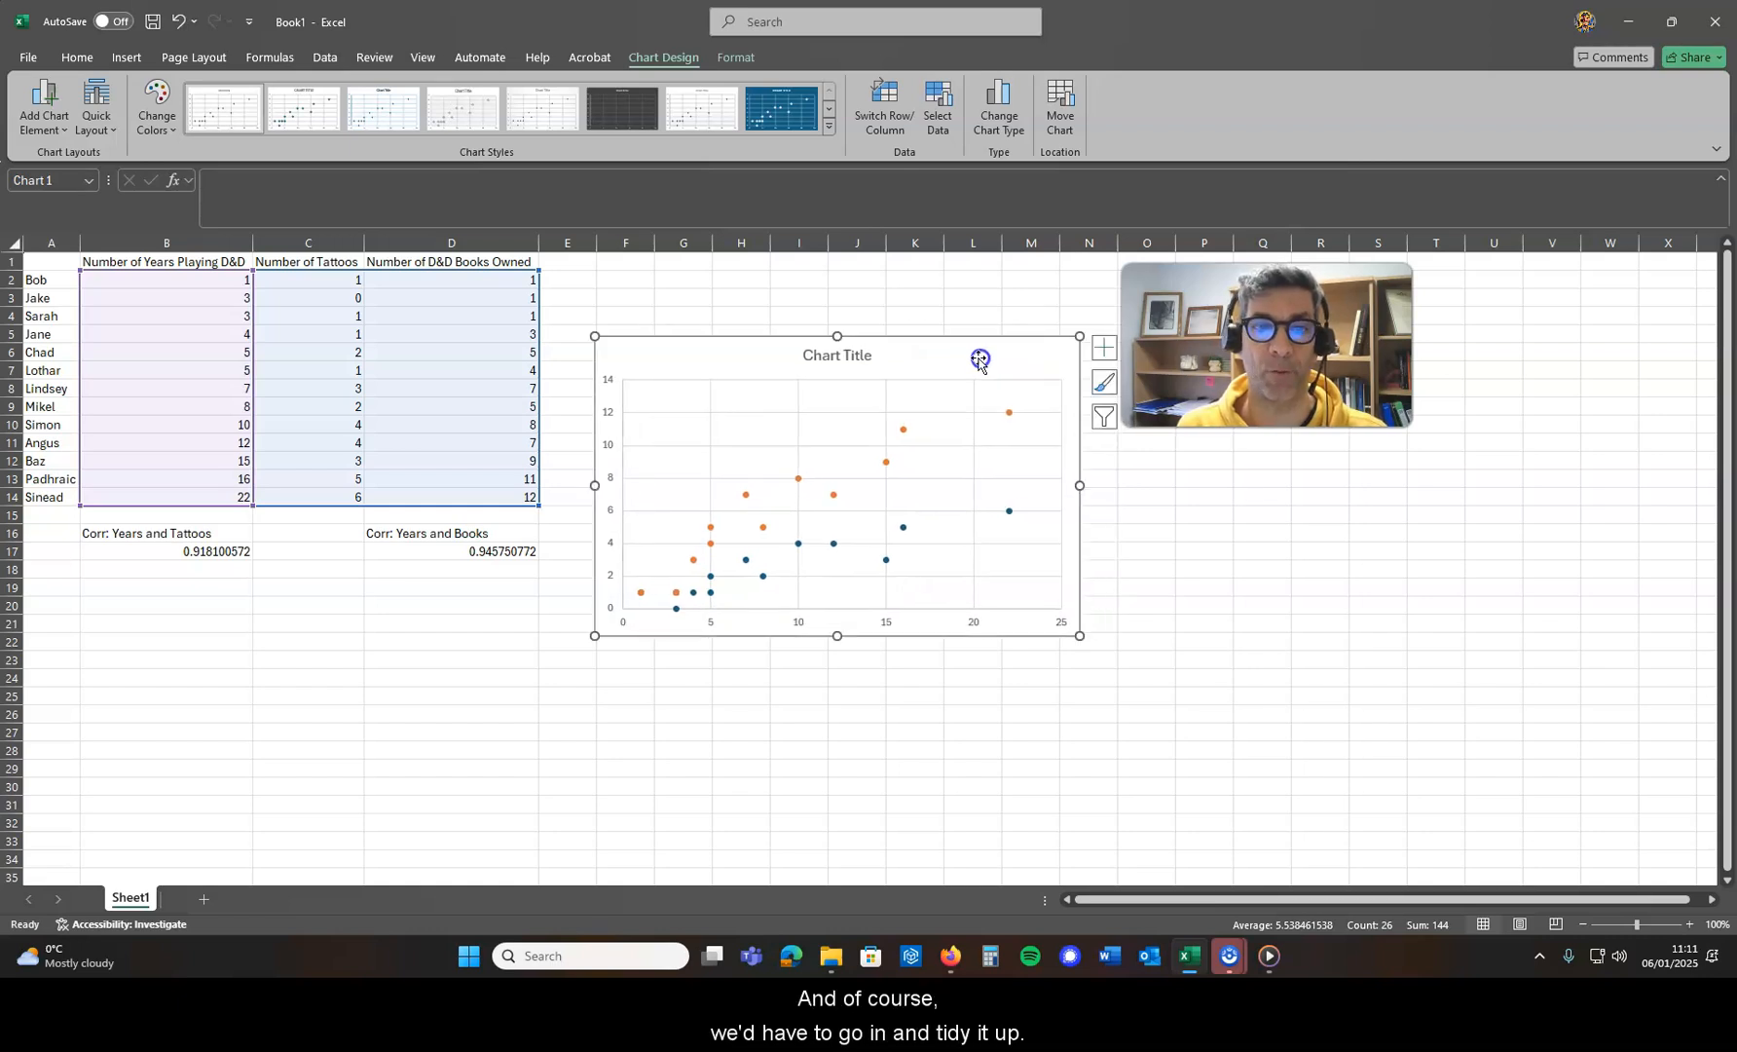
mouse_move(865, 479)
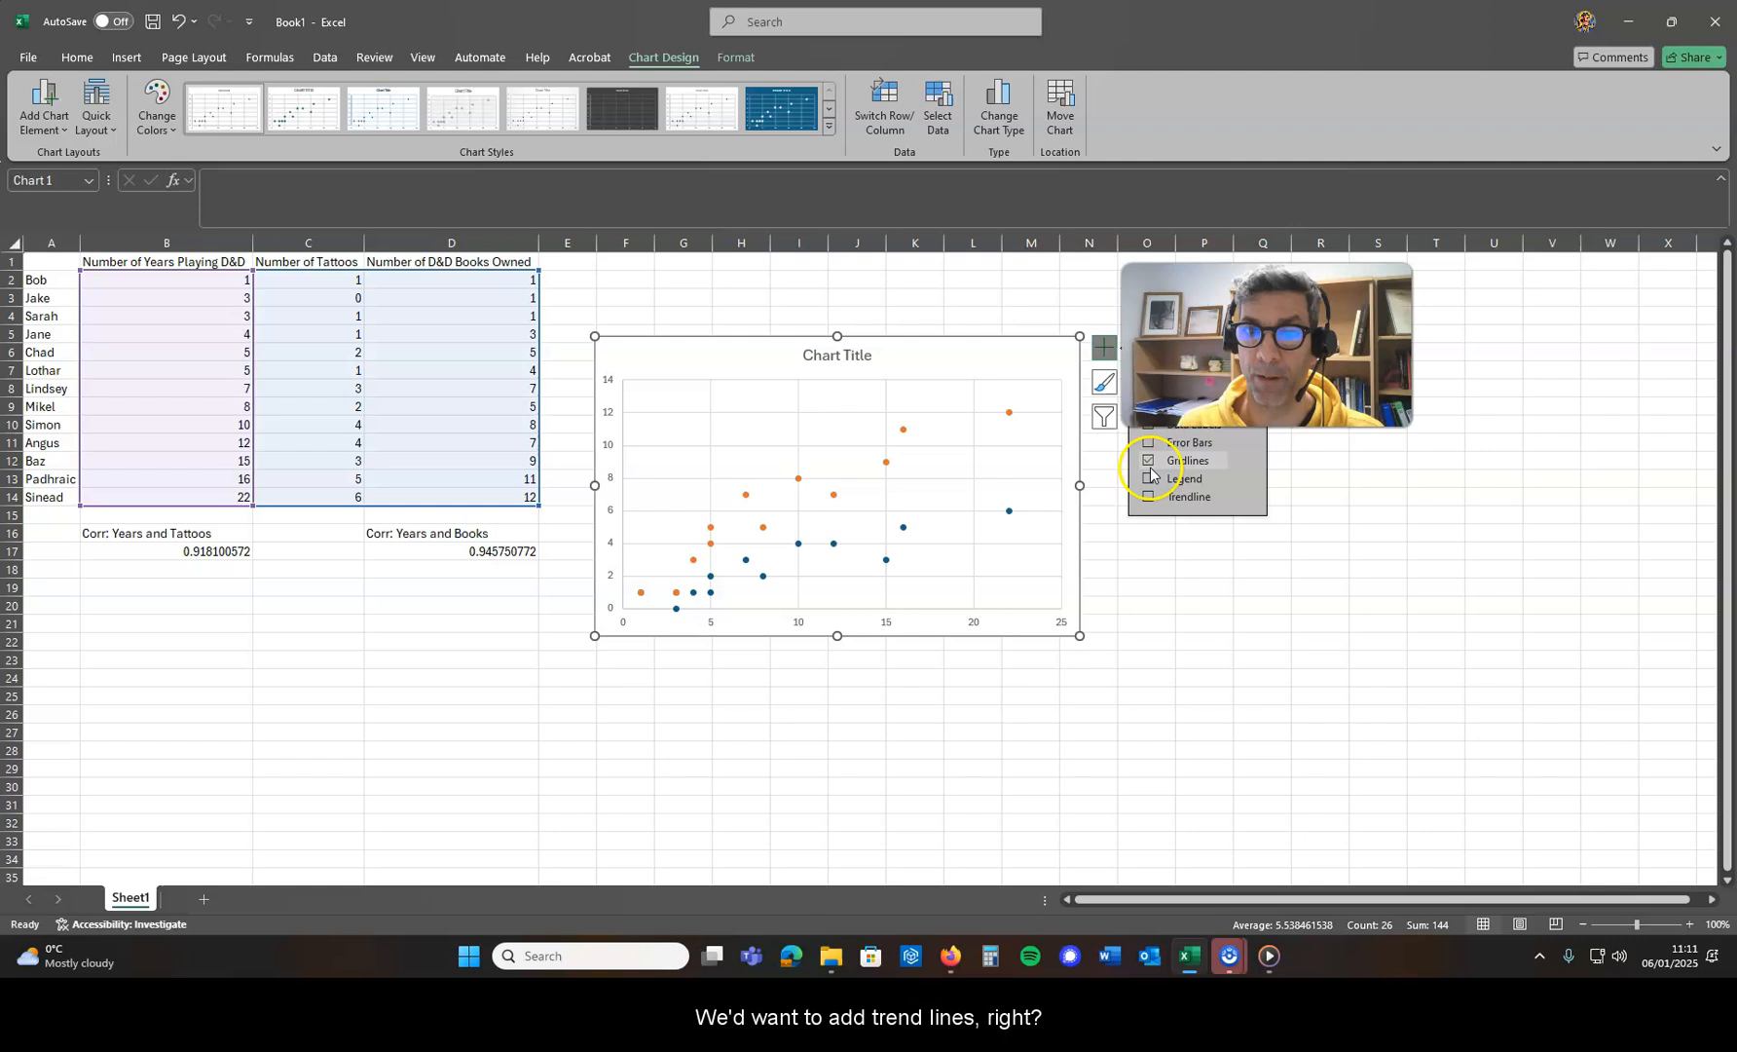
click(1187, 497)
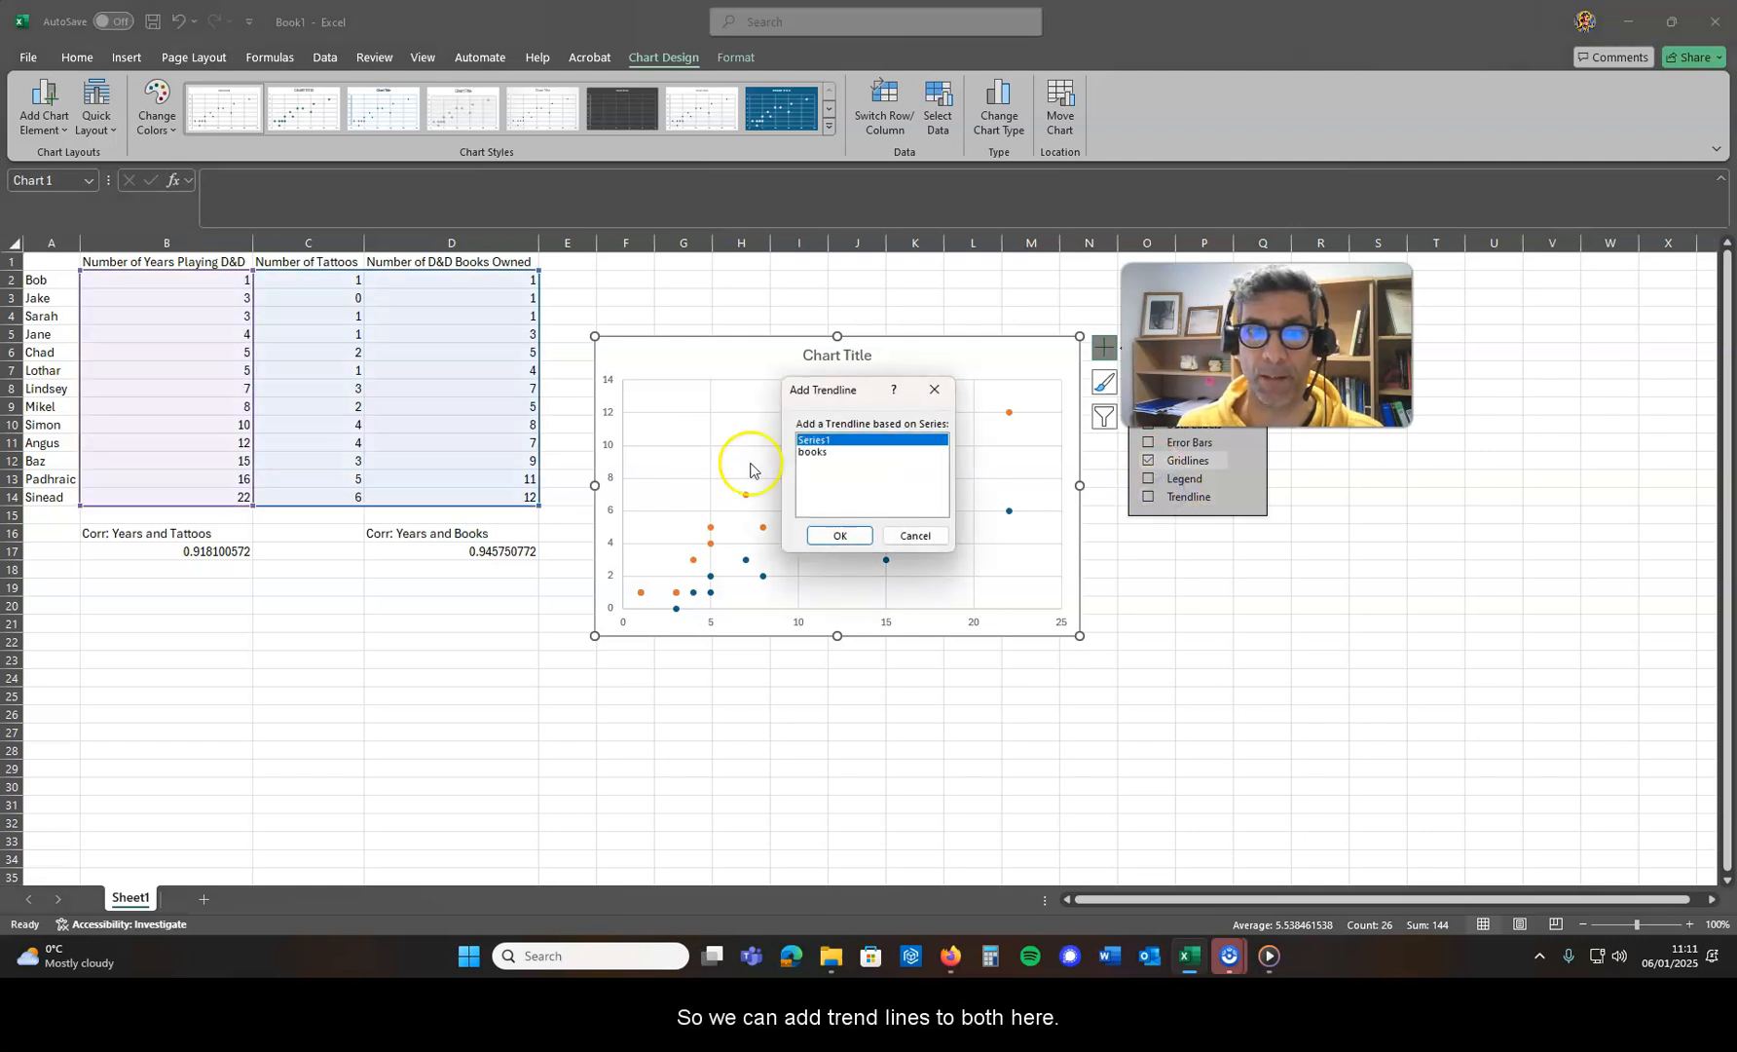
click(839, 536)
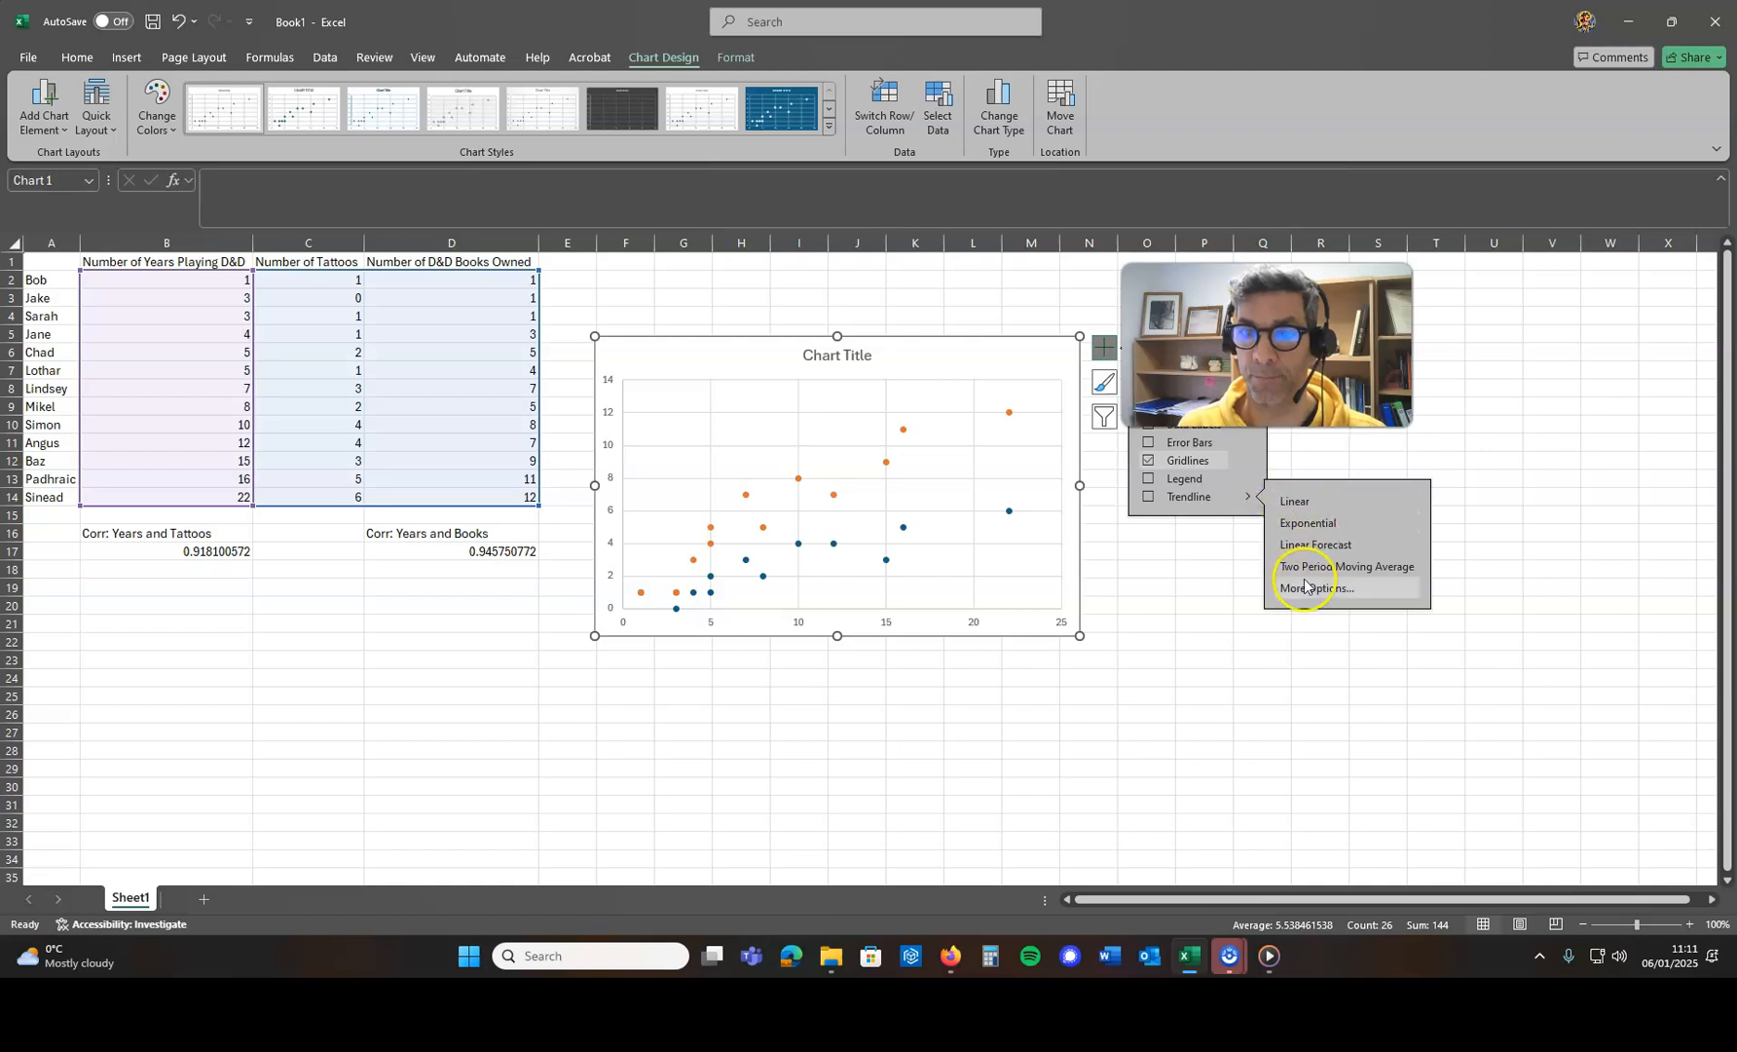
click(1316, 588)
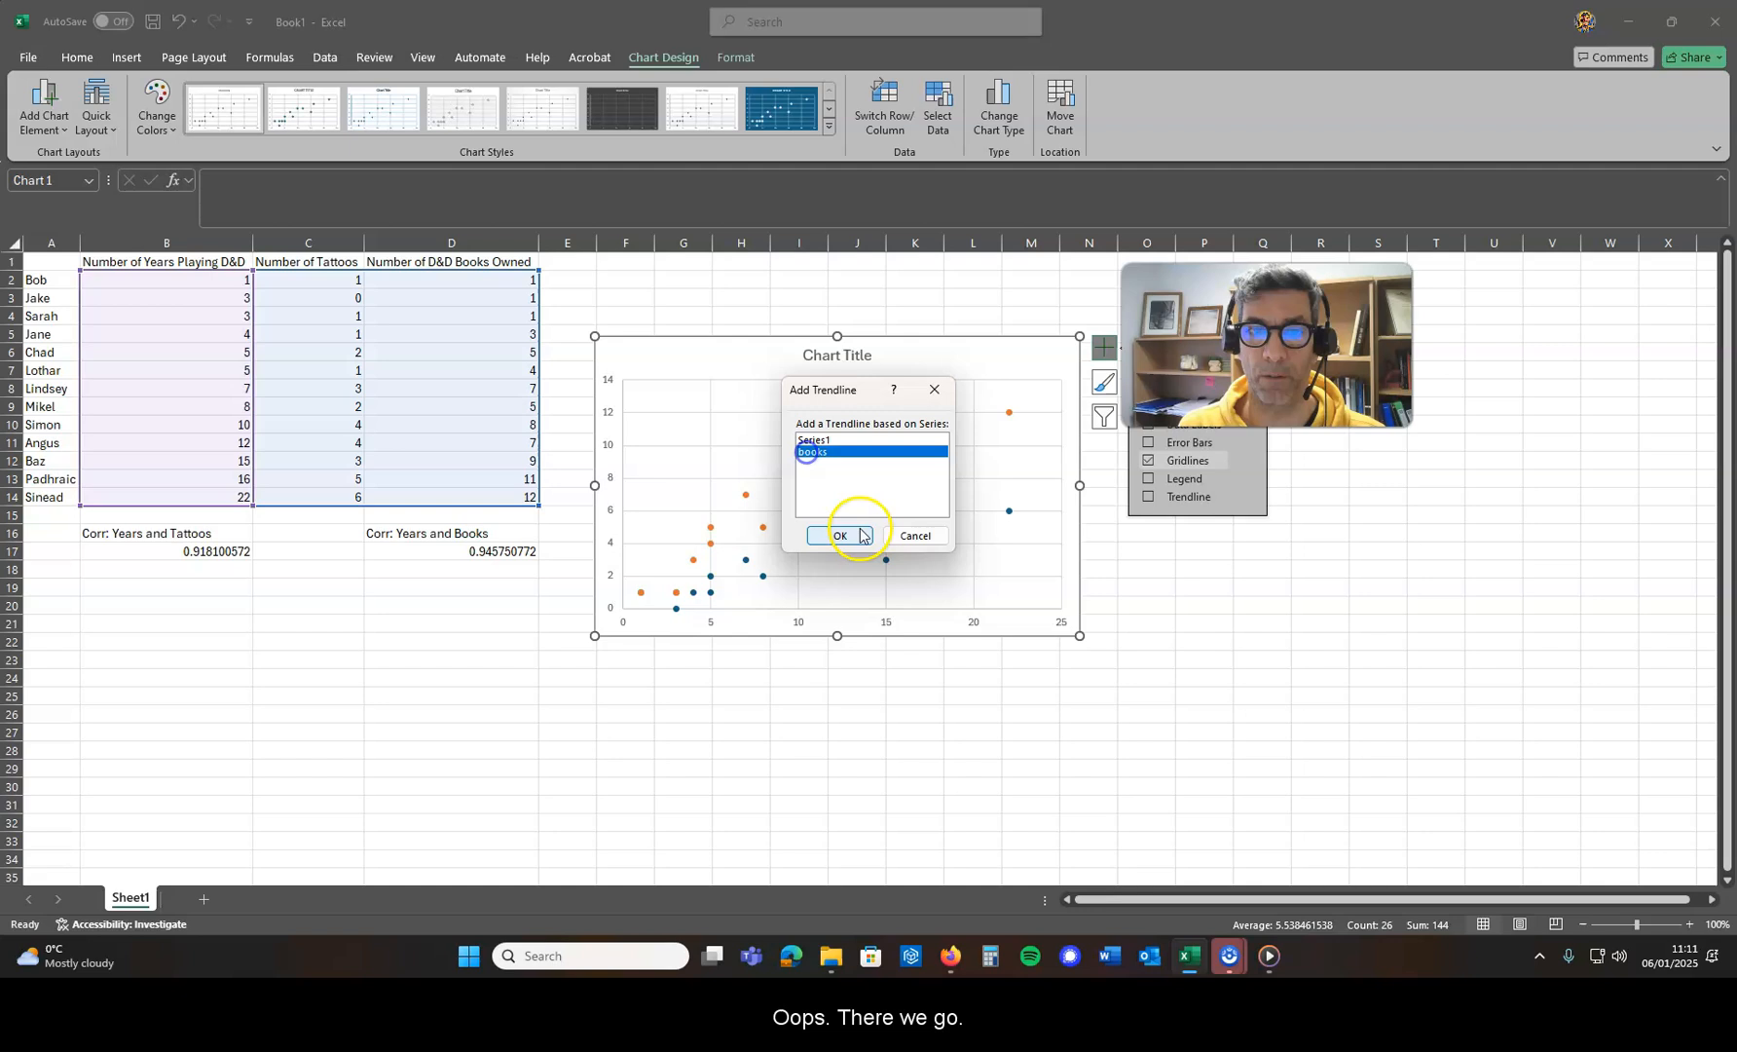
click(837, 535)
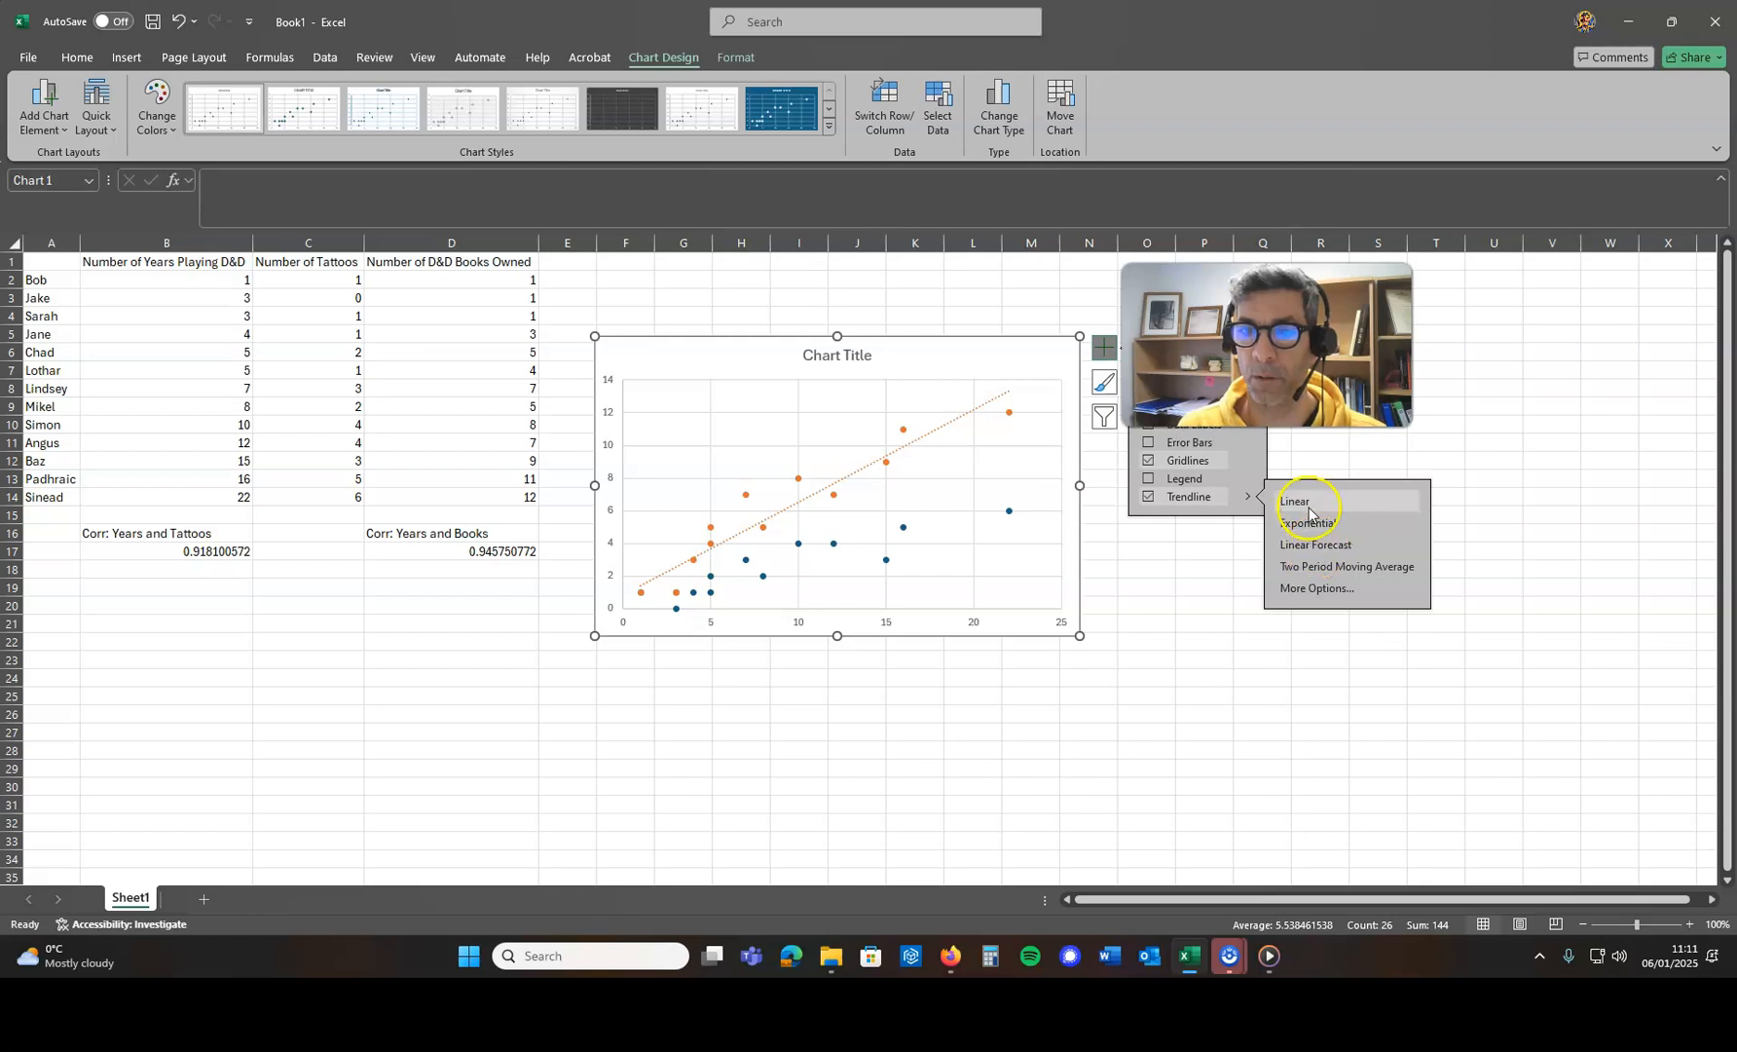
Add a linear trendline to the remaining Series1 (tattoos) series.
click(1294, 501)
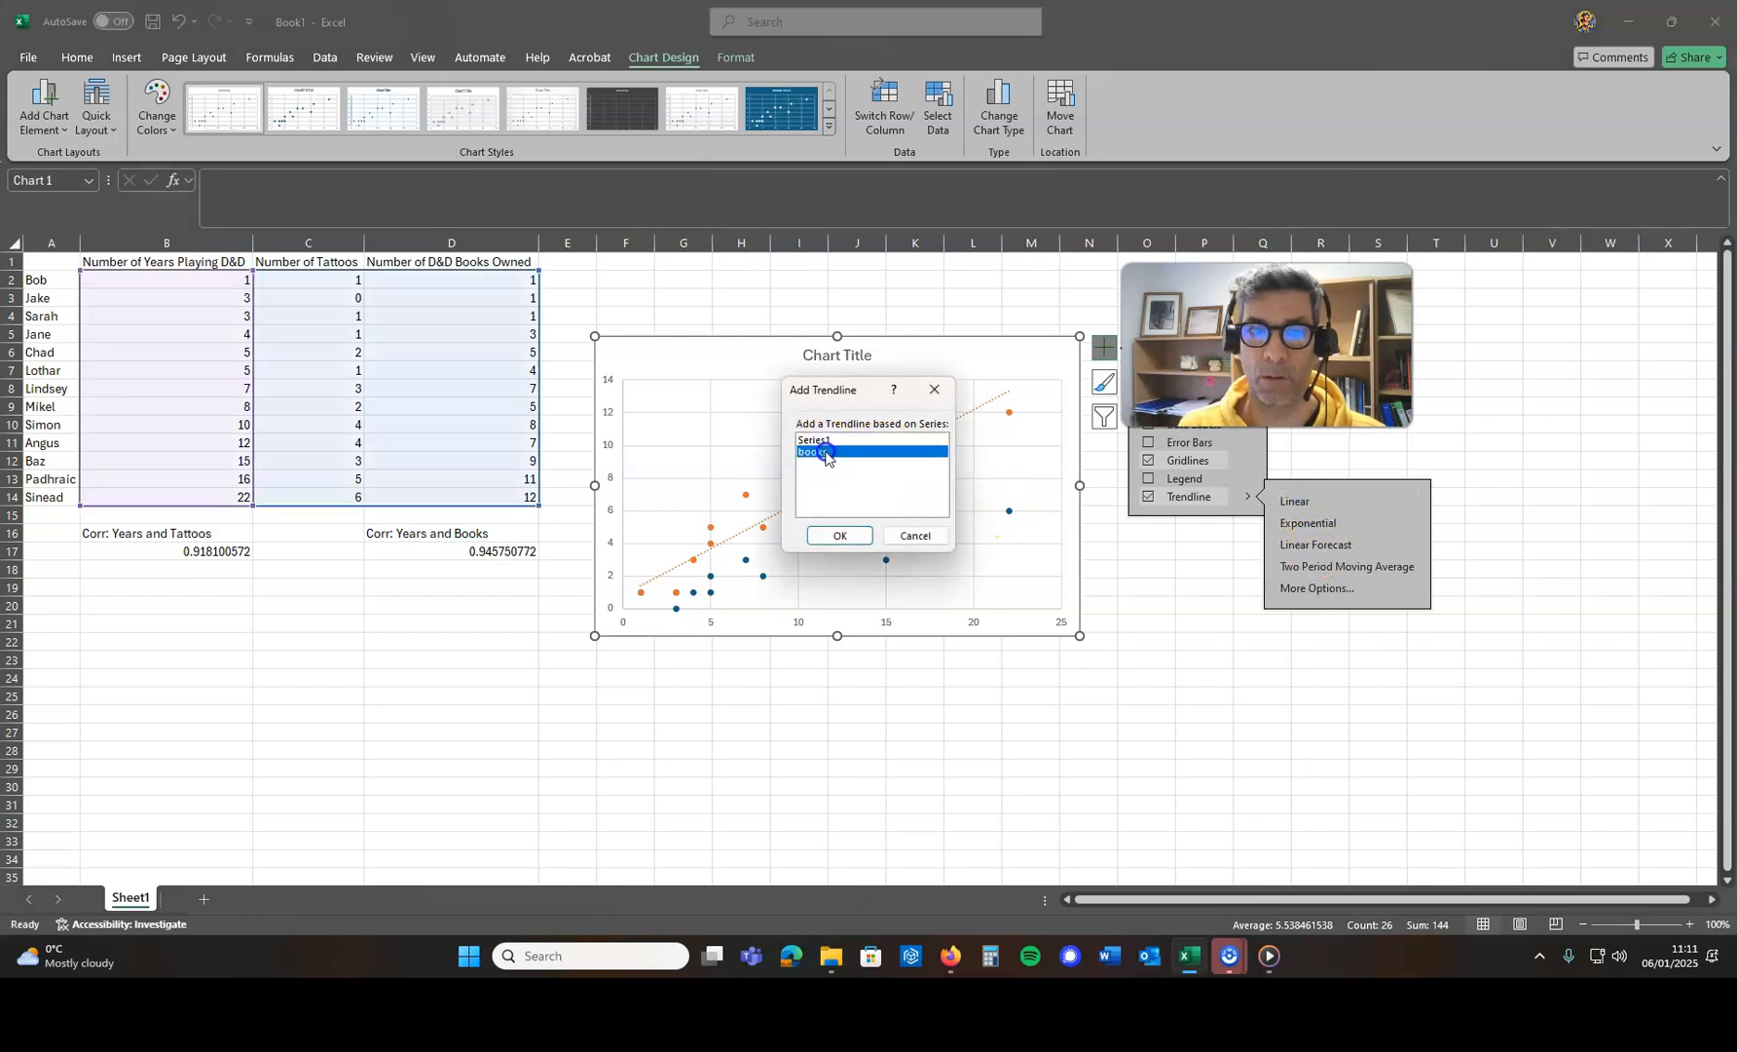
click(839, 535)
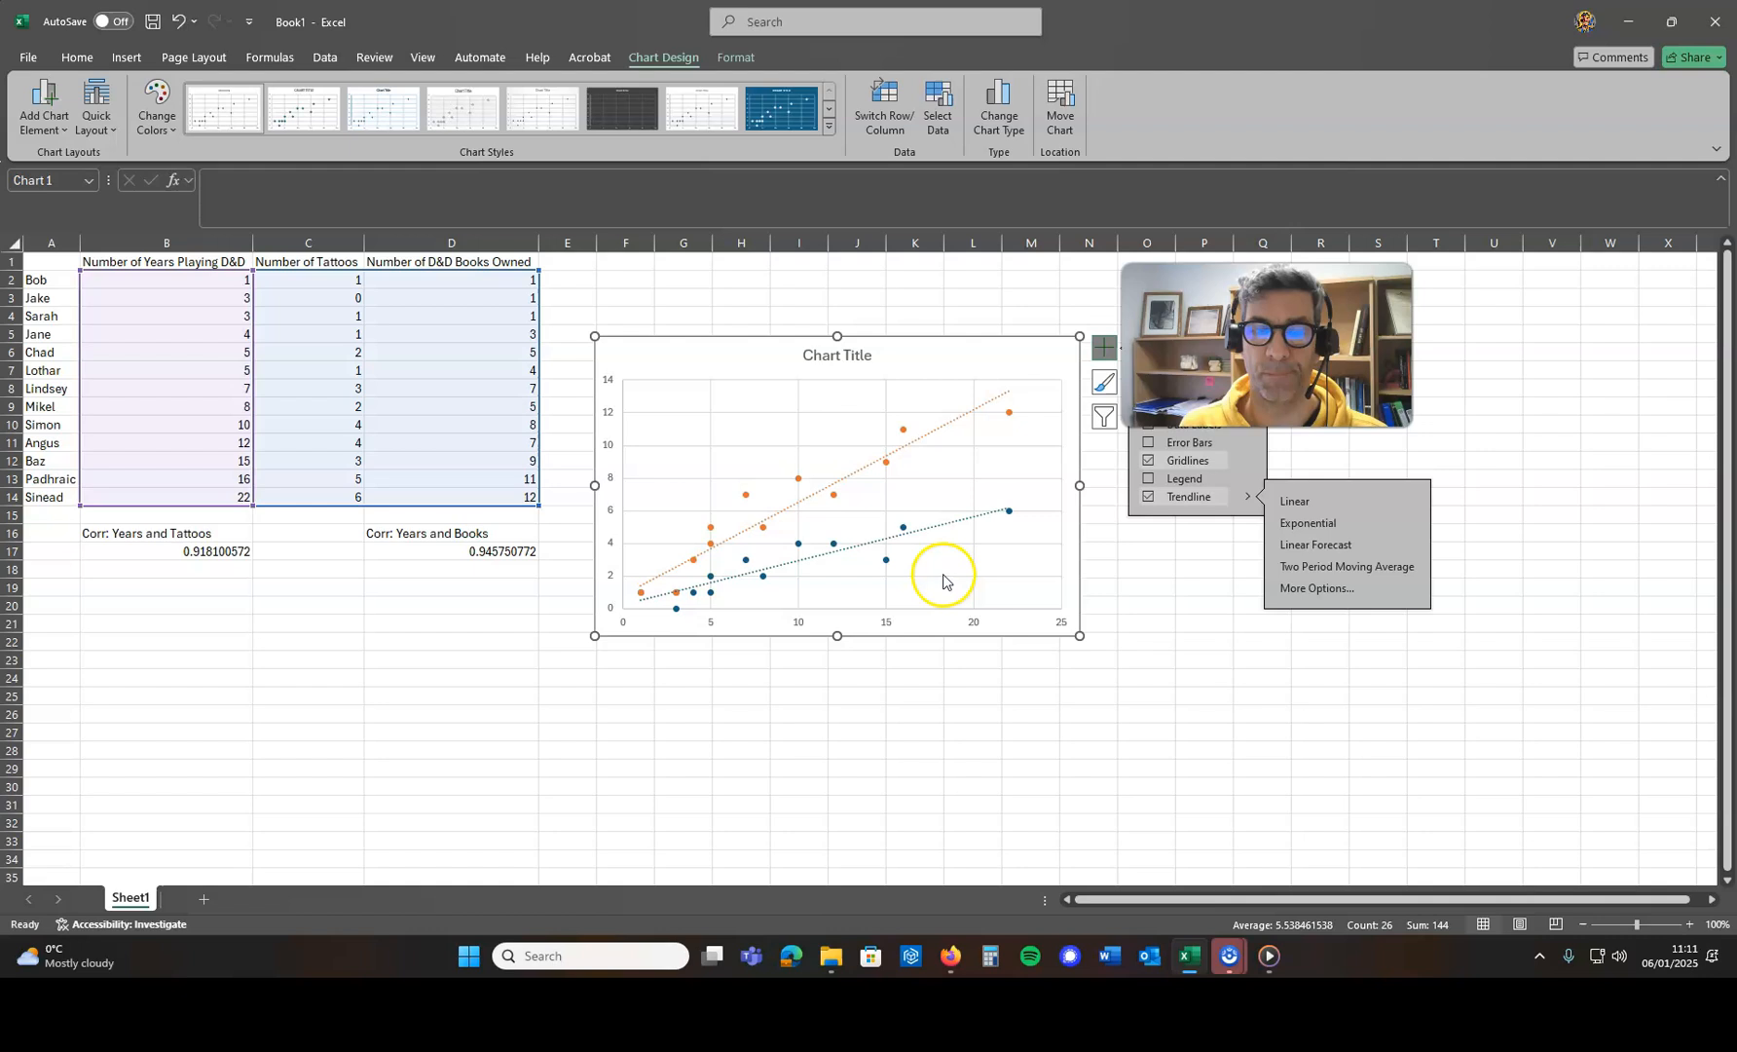
mouse_move(405, 411)
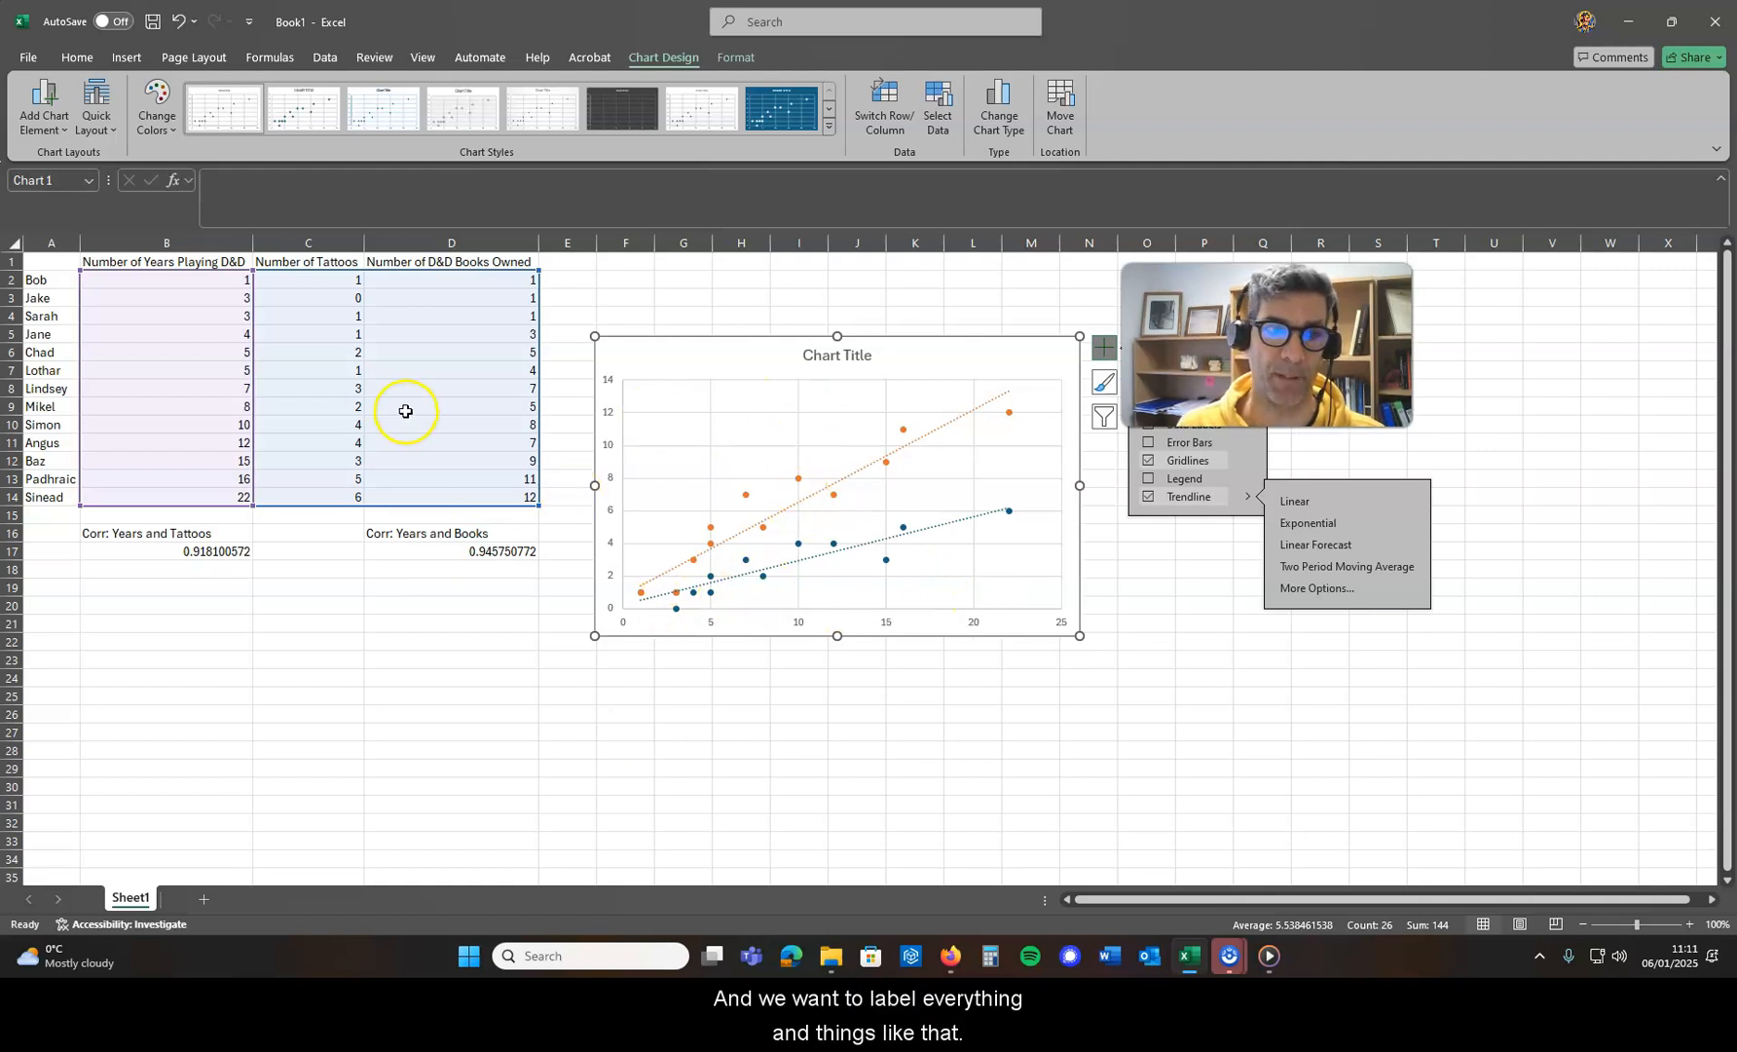
mouse_move(734, 678)
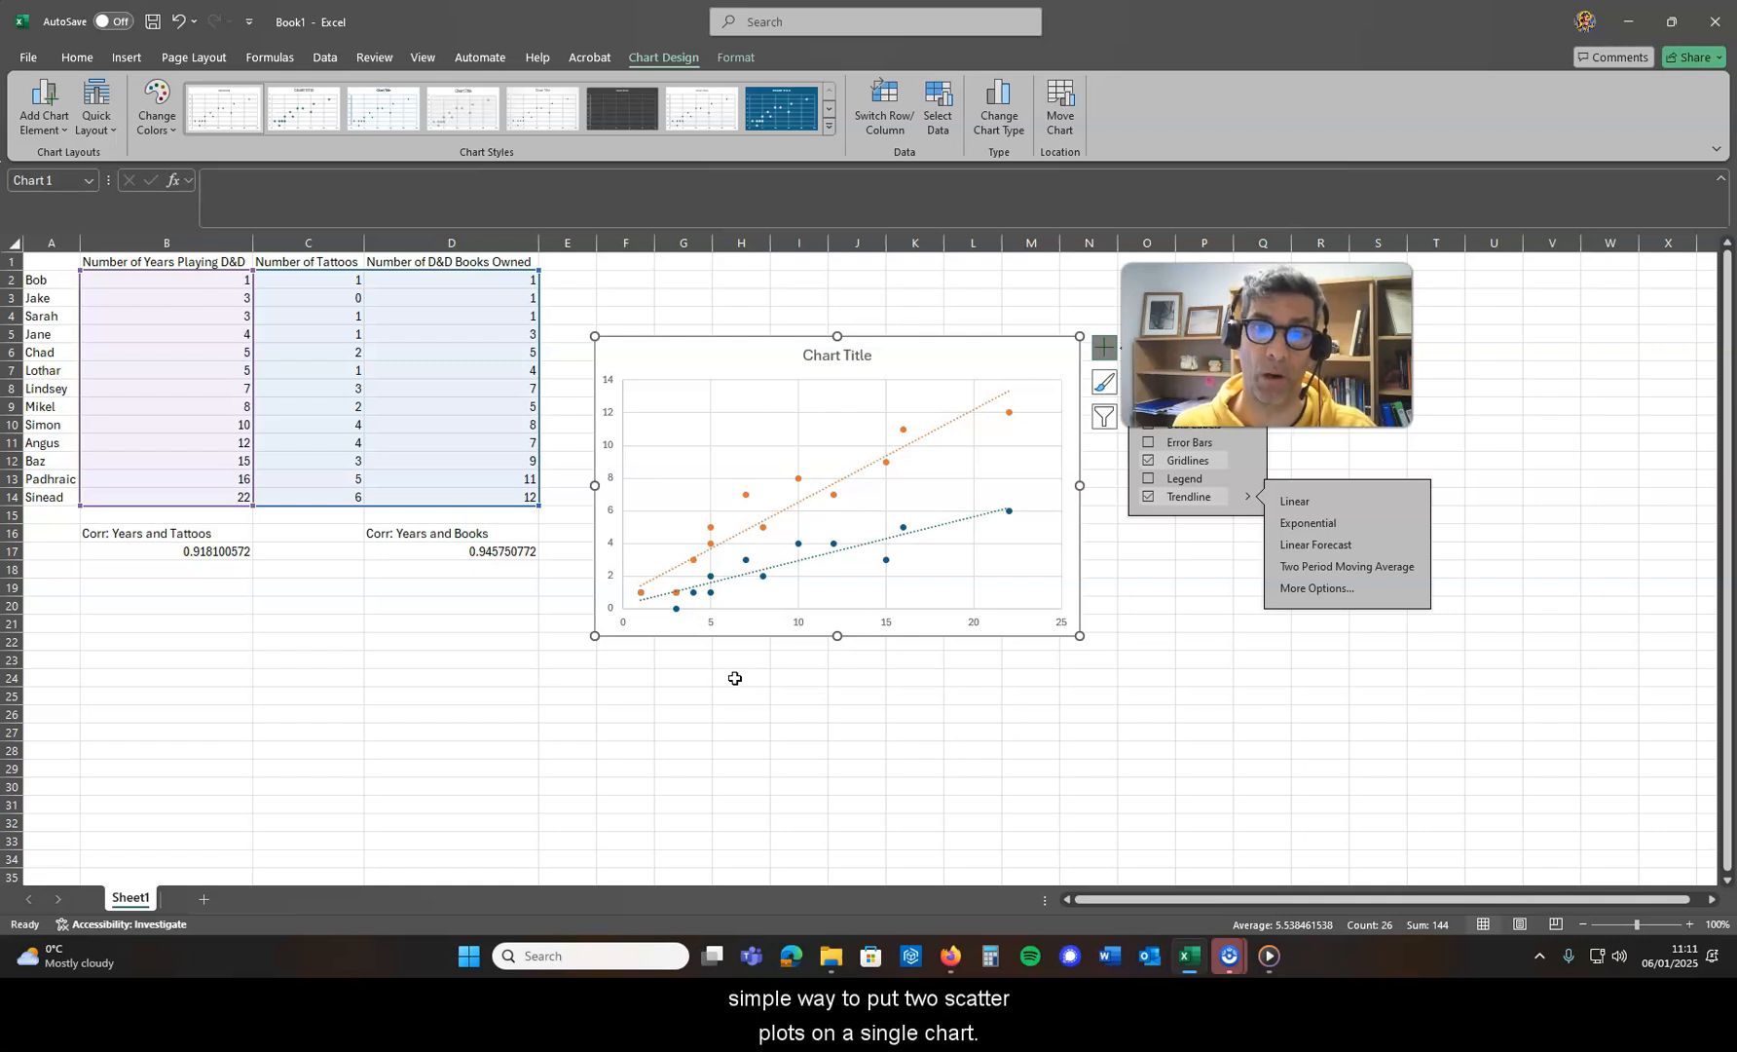
mouse_move(592, 577)
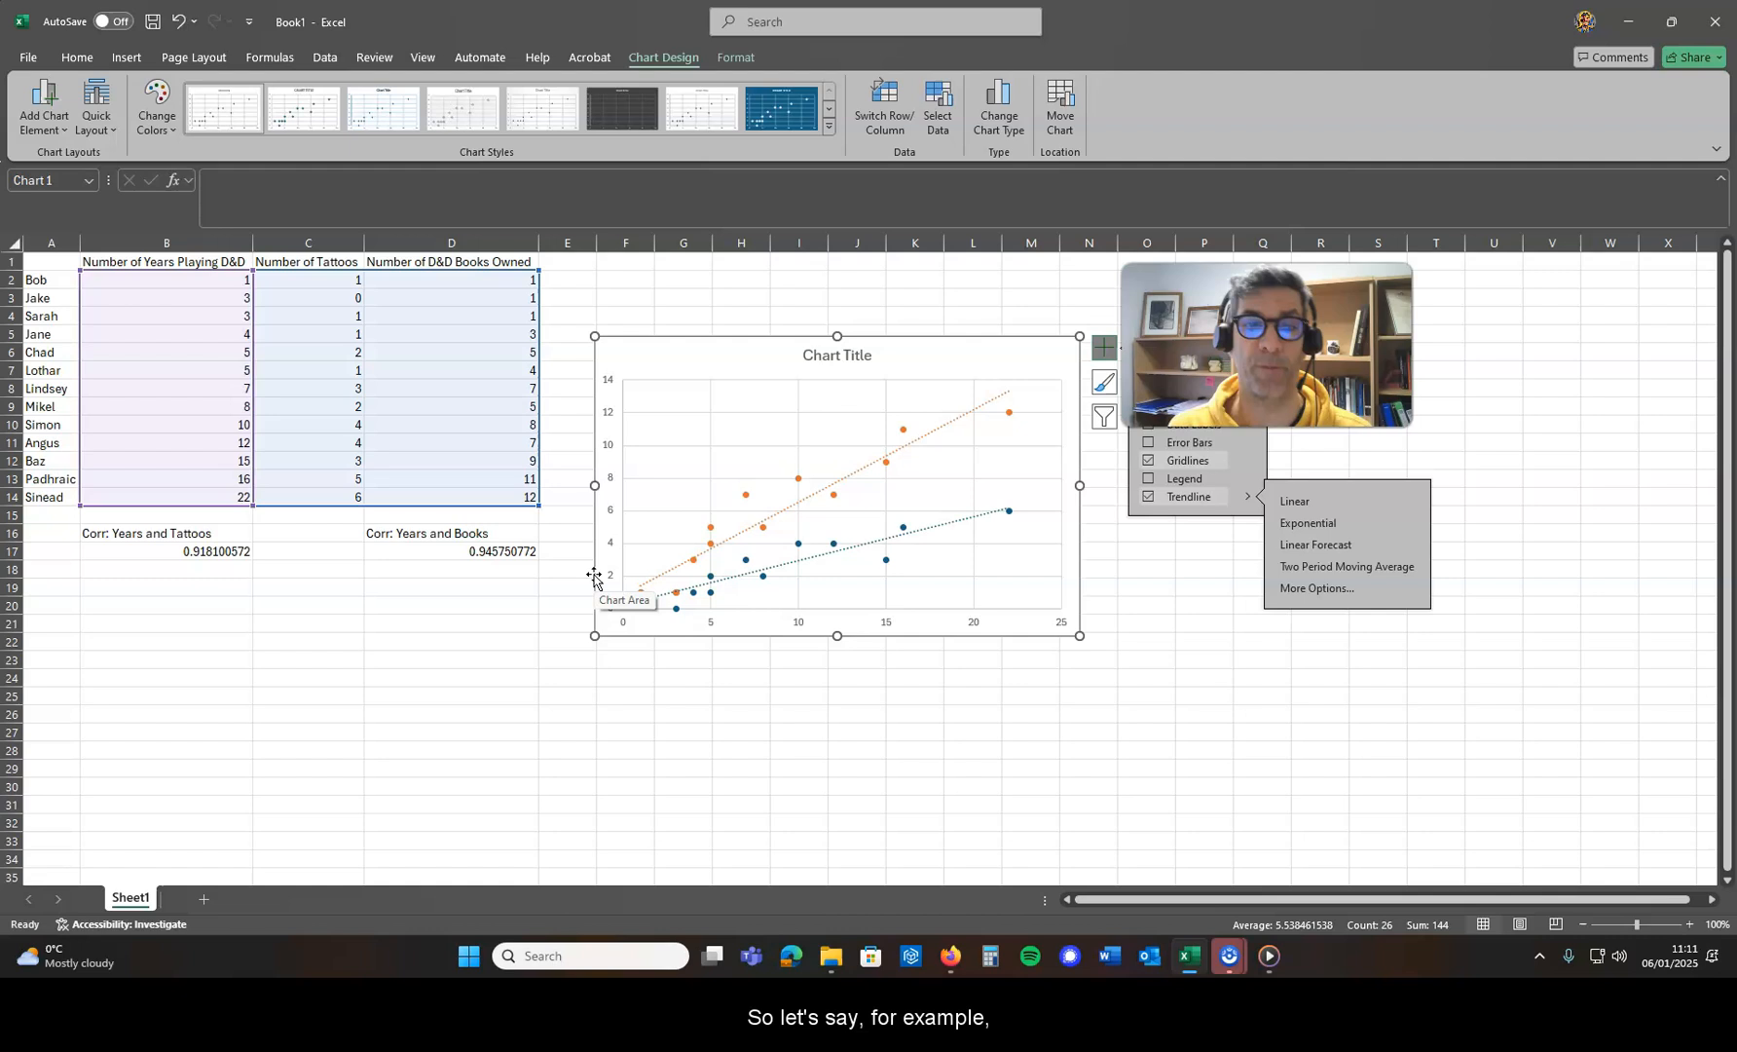
mouse_move(617, 640)
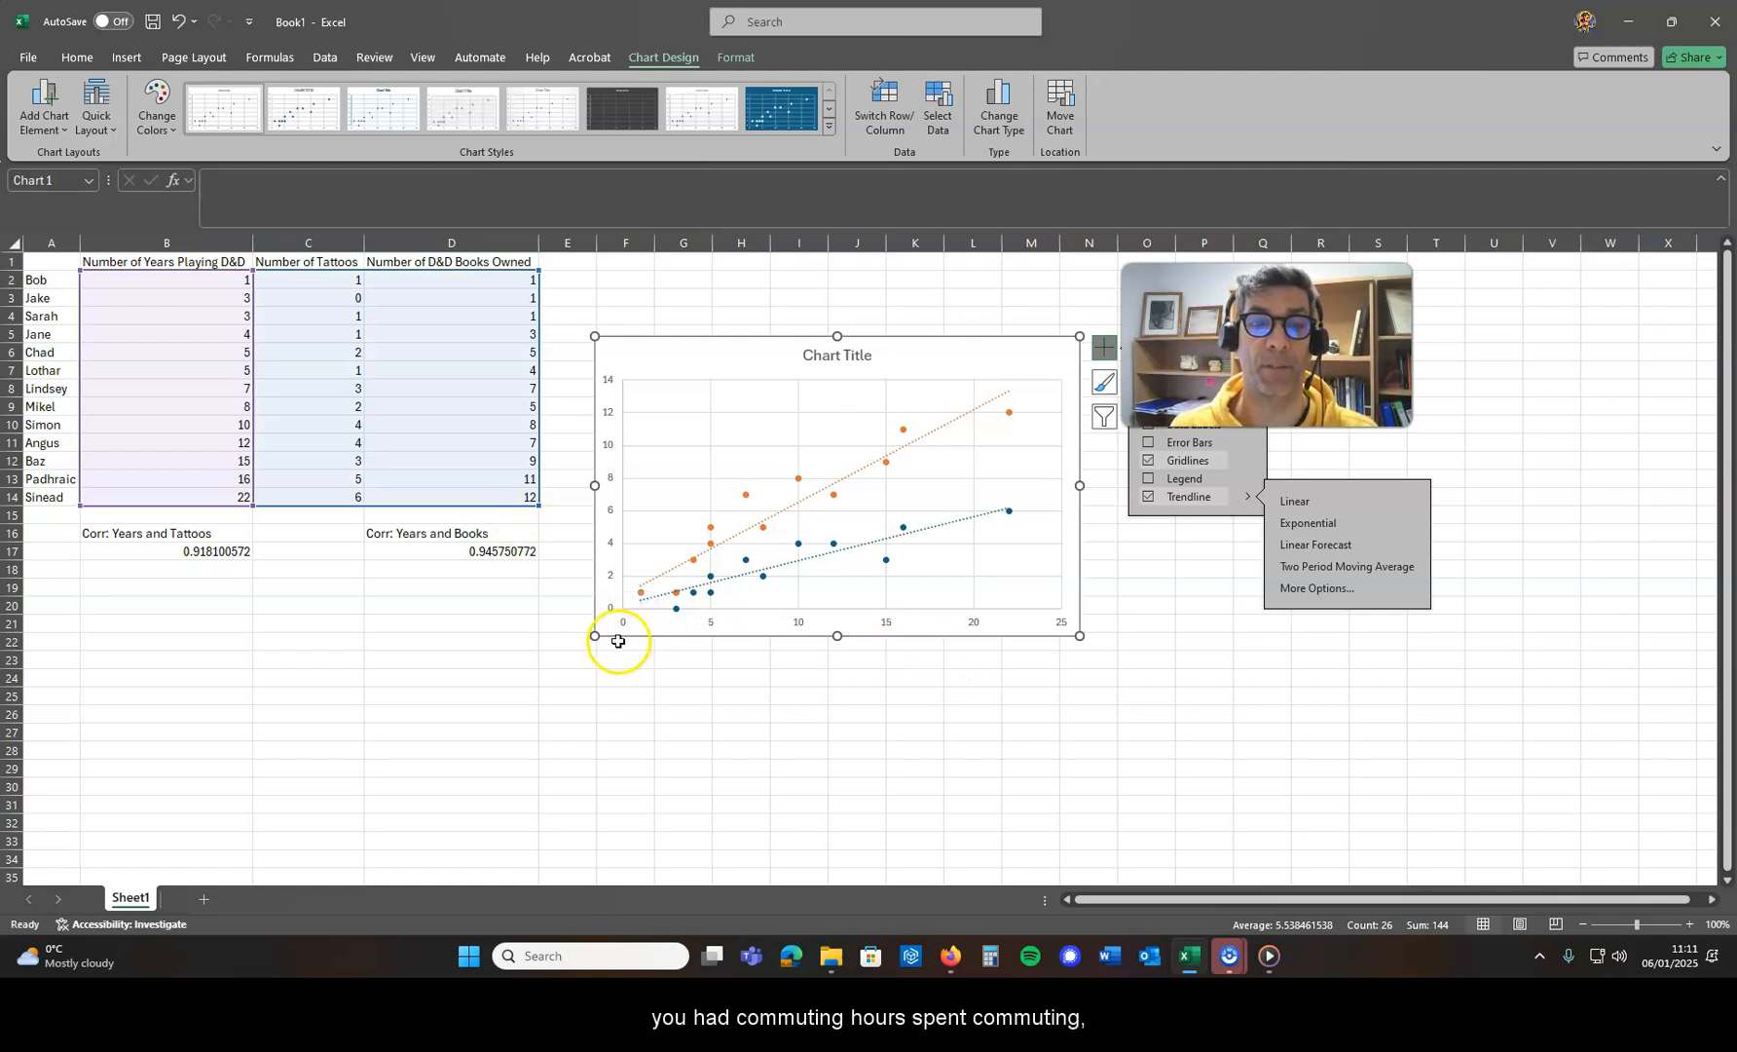
mouse_move(976, 633)
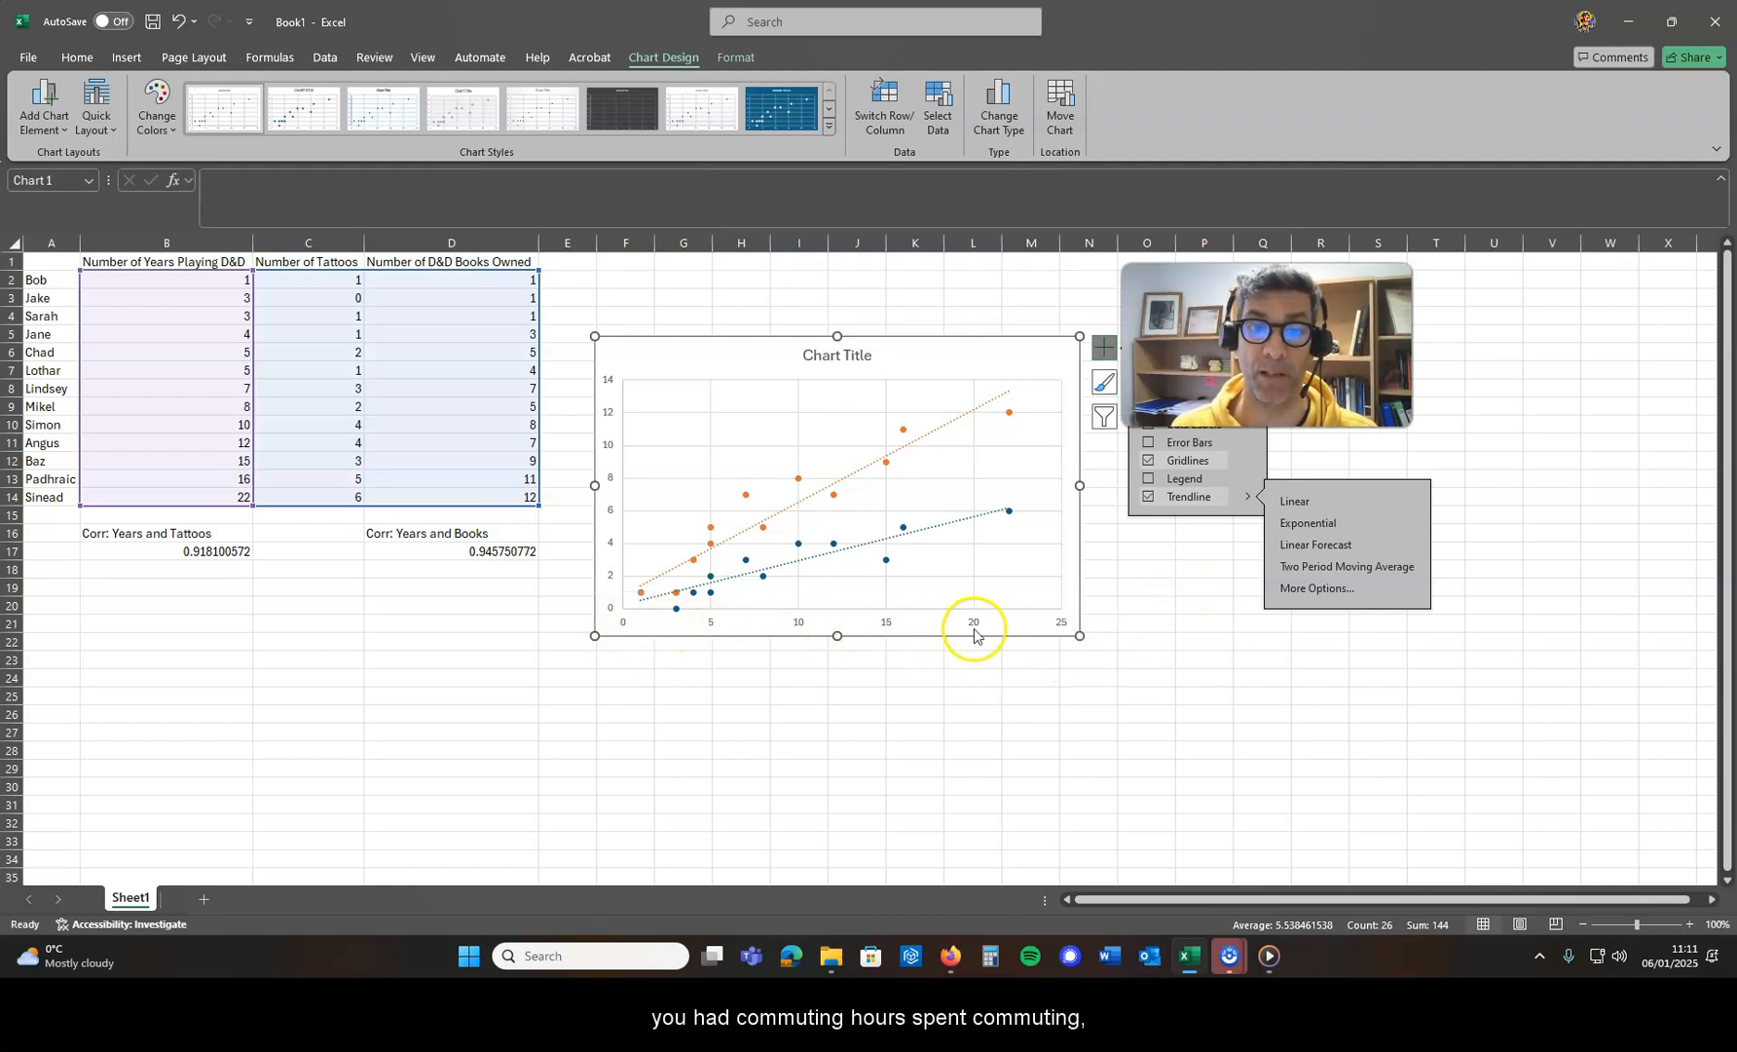
mouse_move(689, 617)
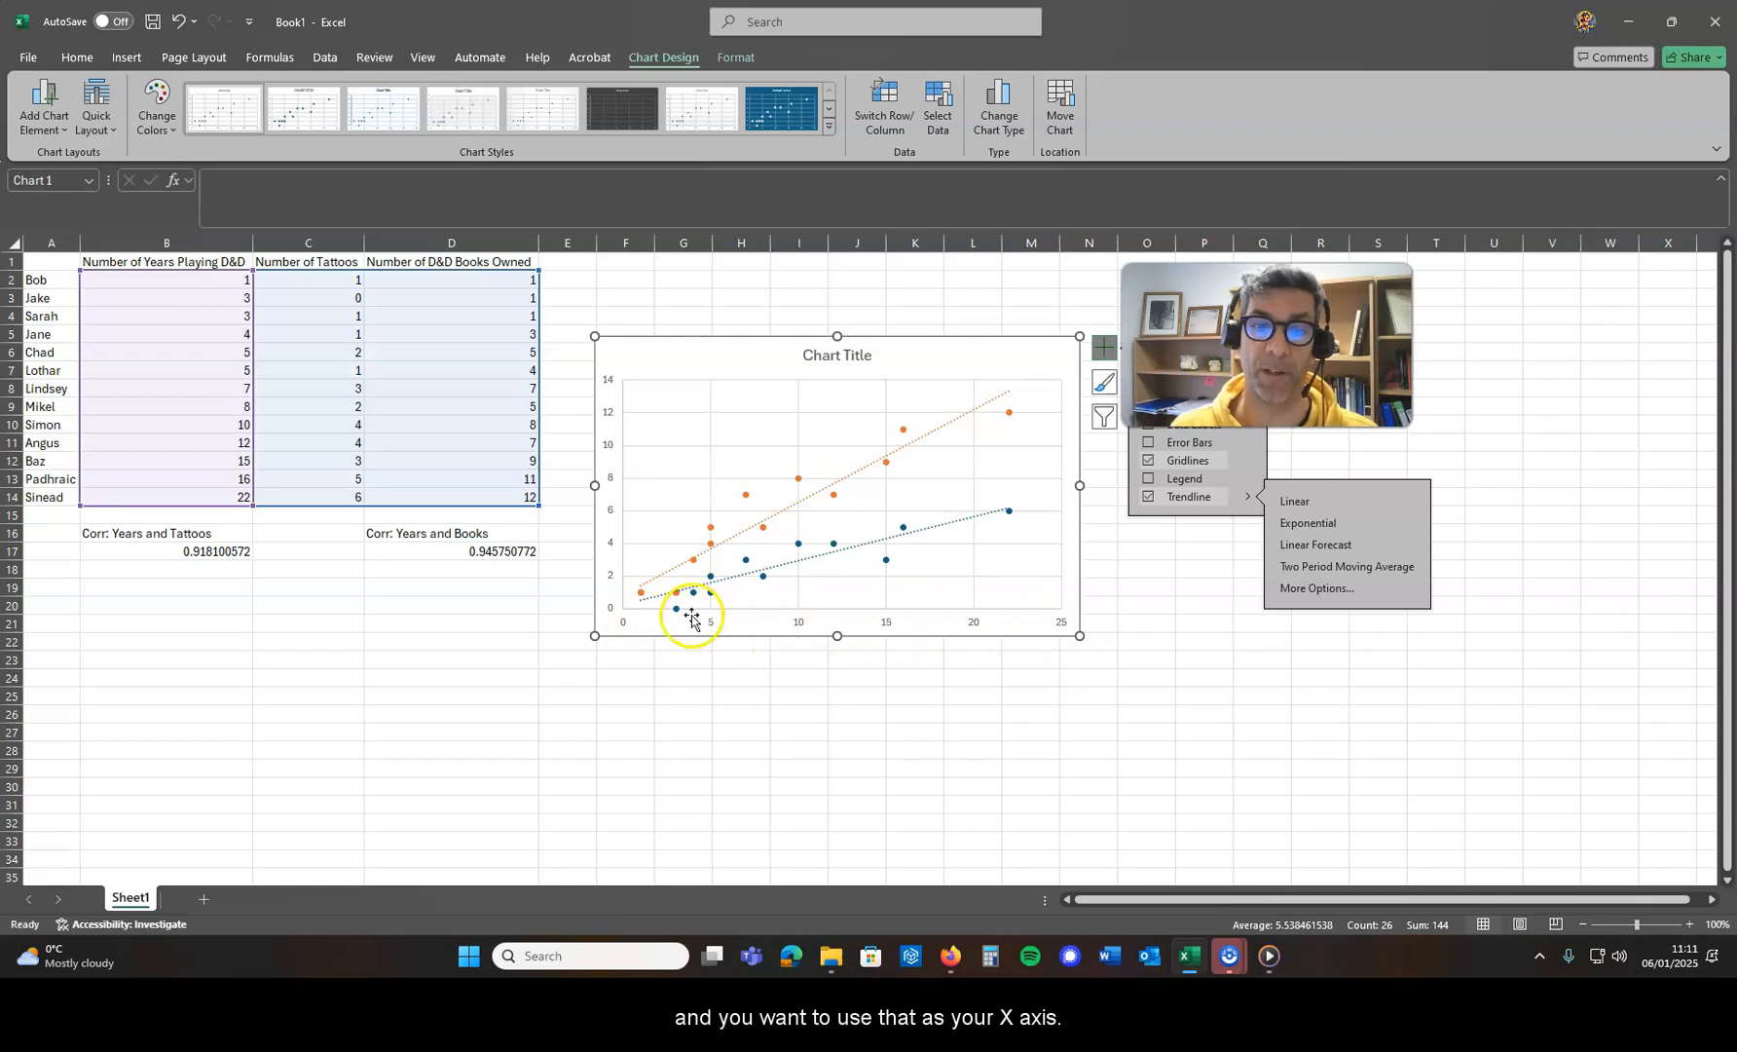
mouse_move(843, 557)
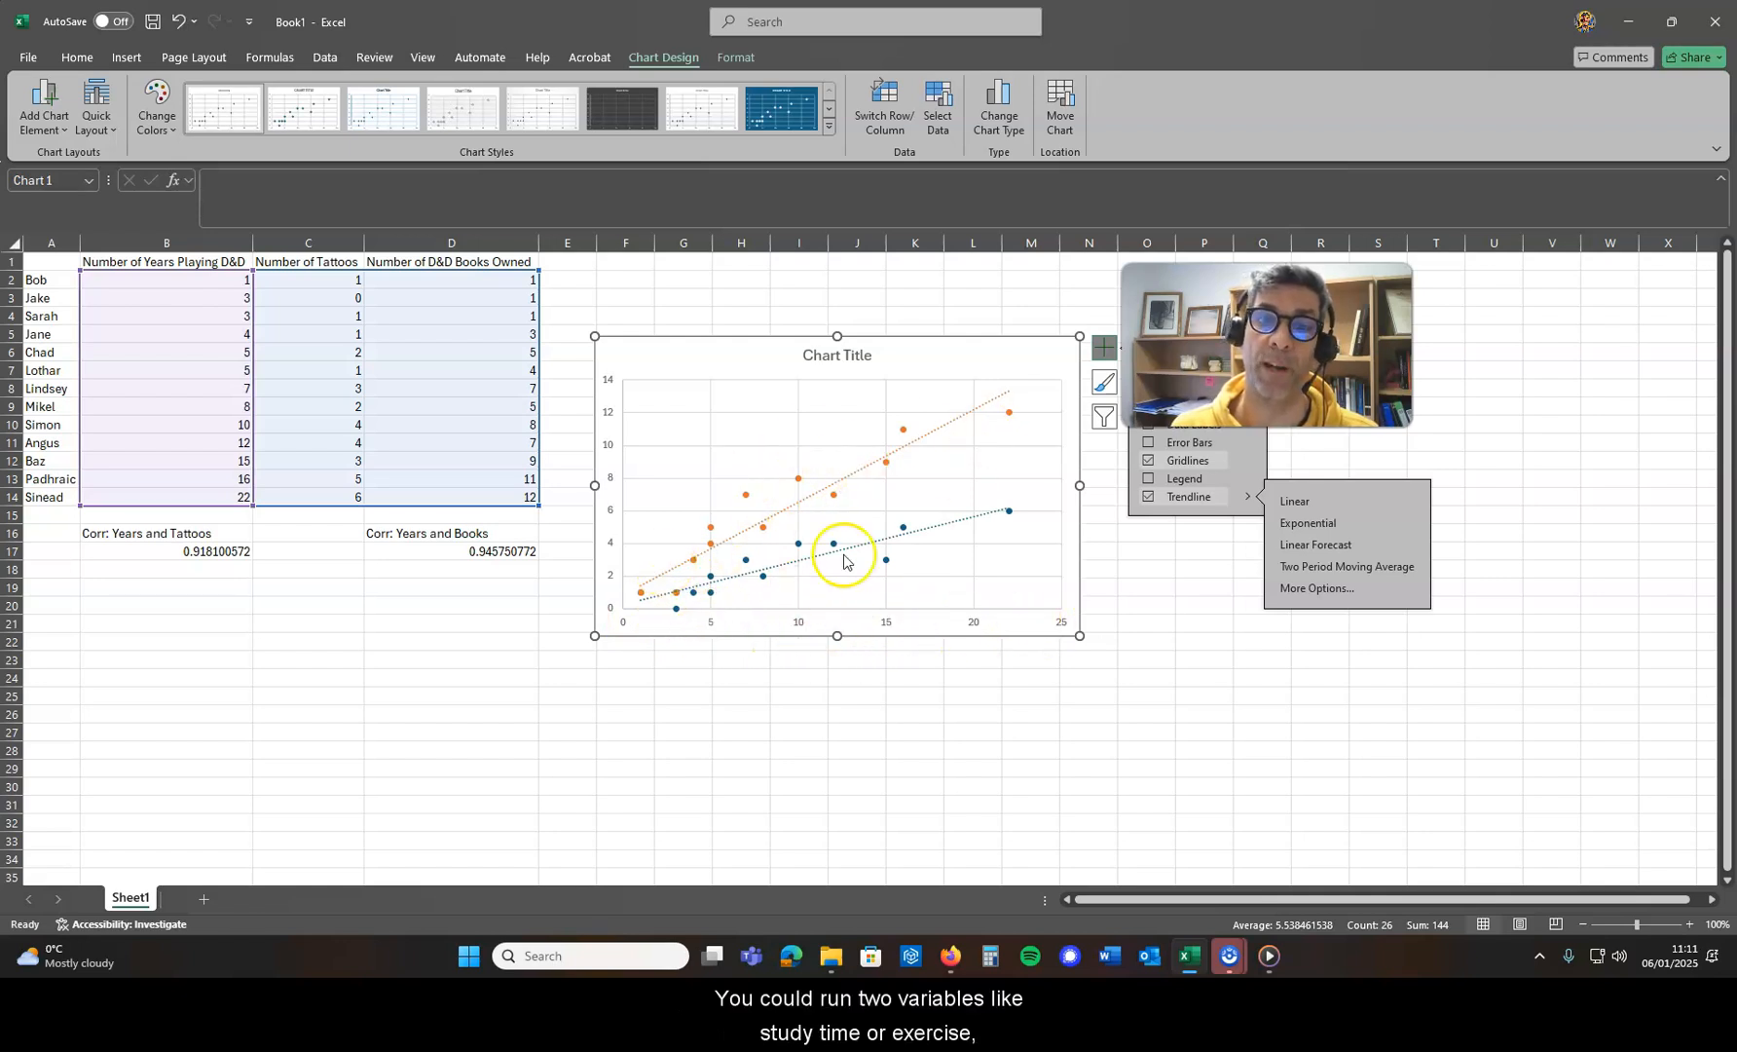
mouse_move(647, 619)
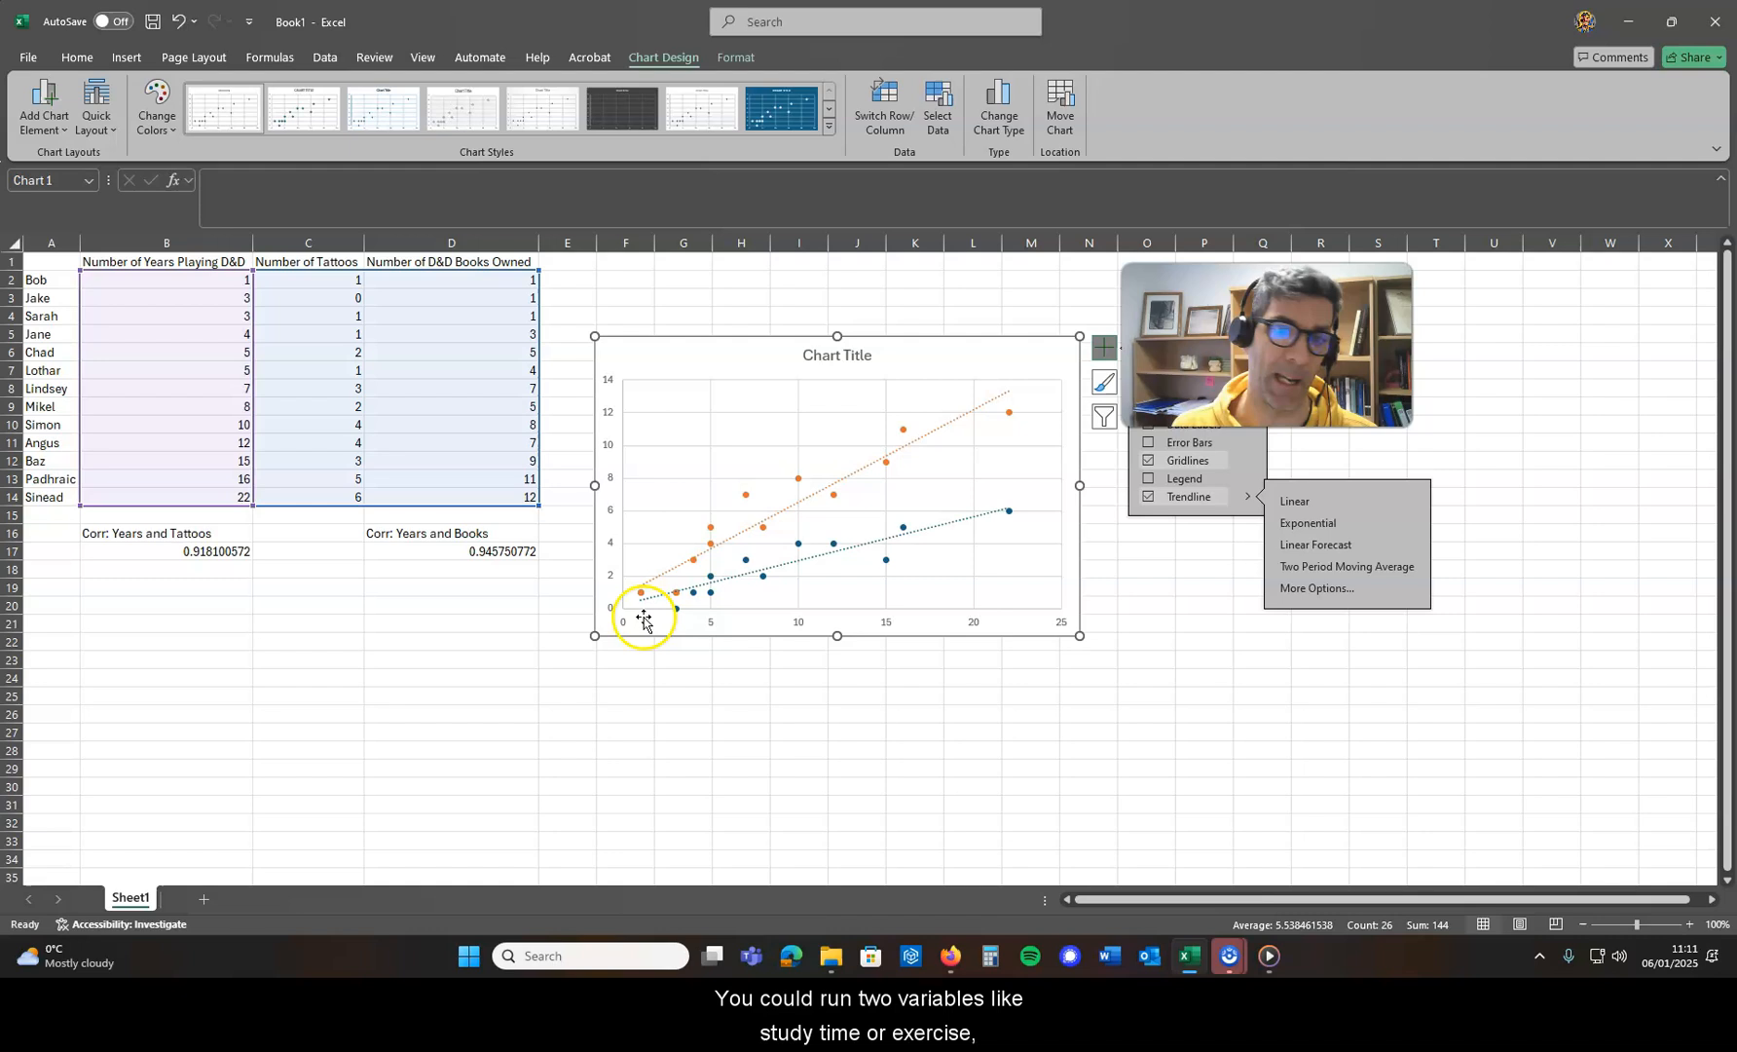
mouse_move(812, 542)
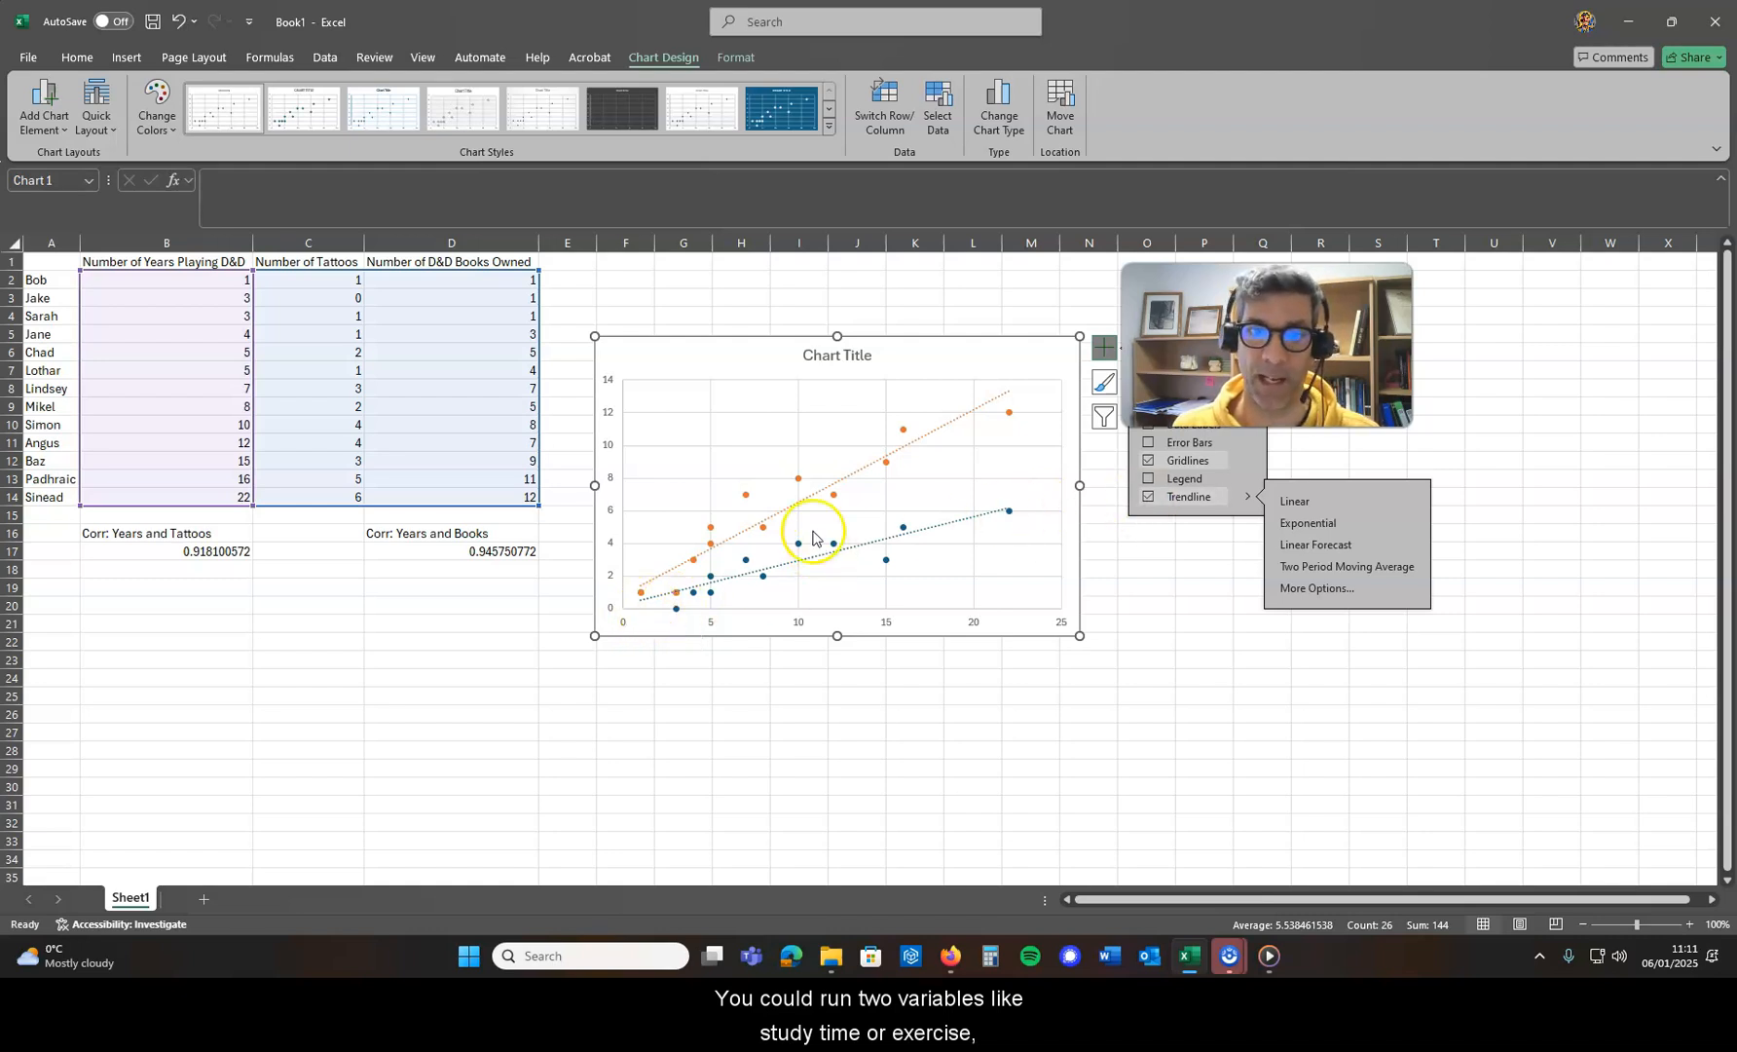
mouse_move(870, 660)
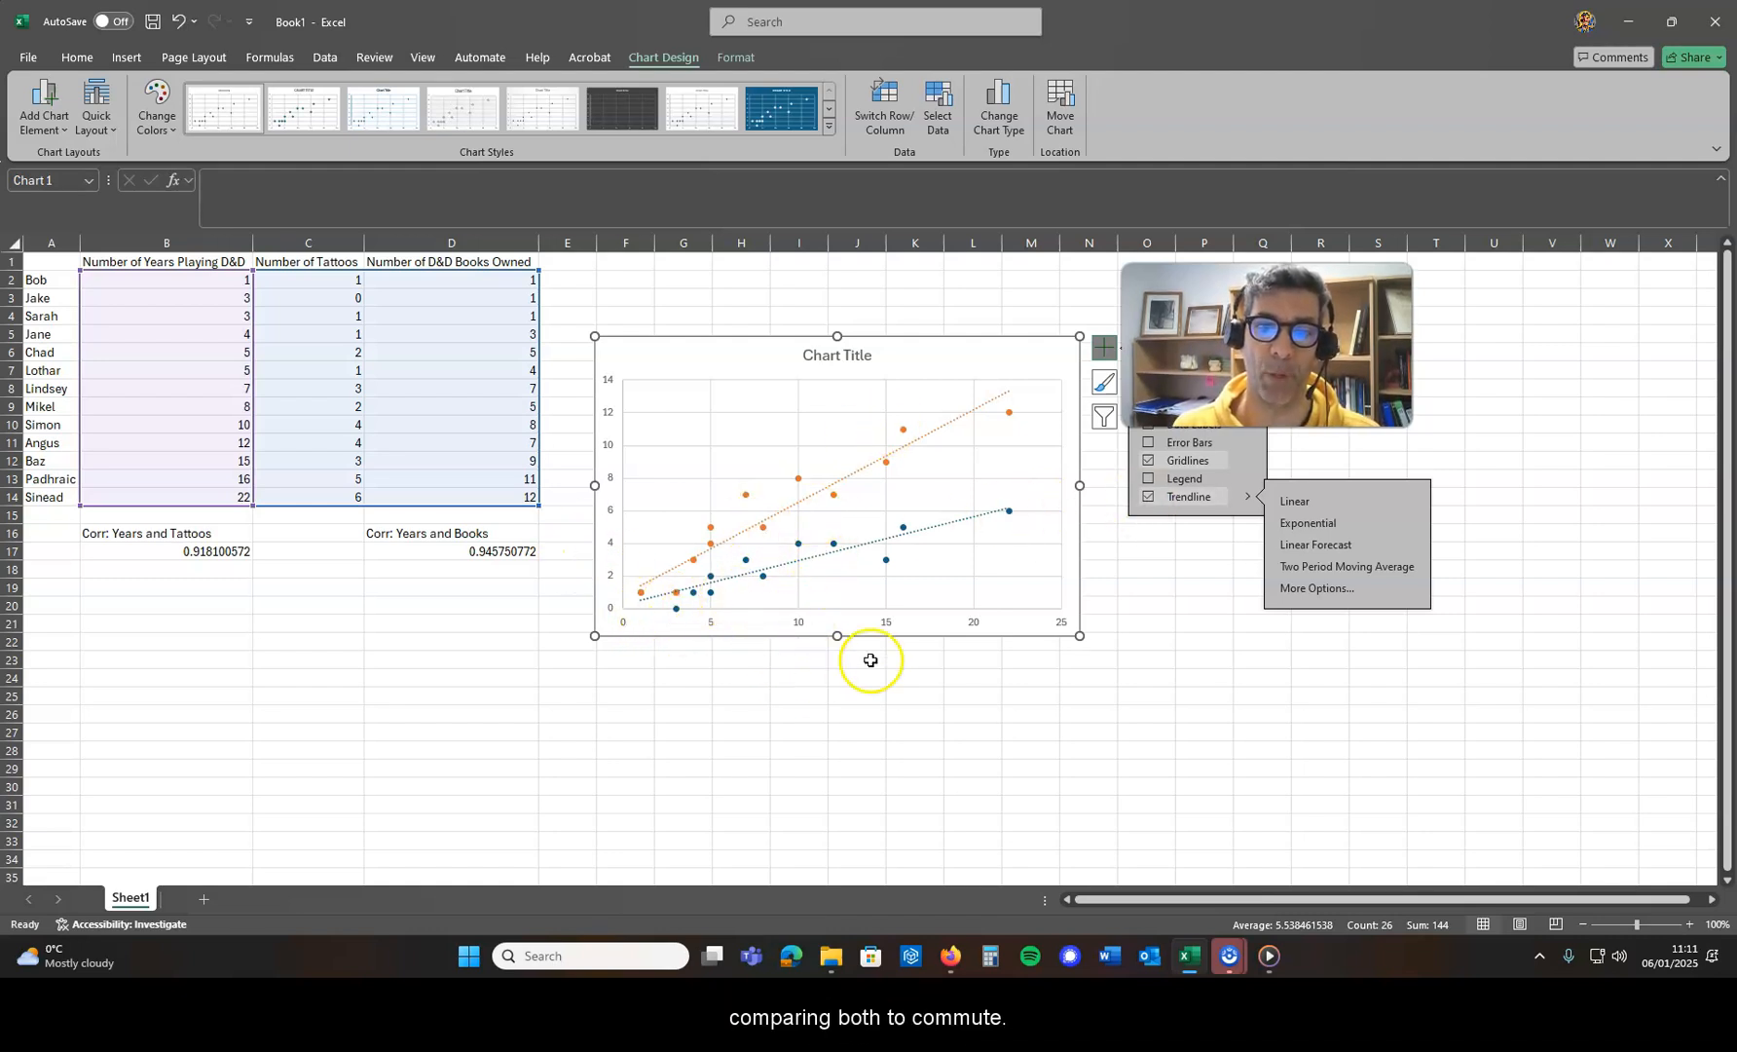
mouse_move(607, 622)
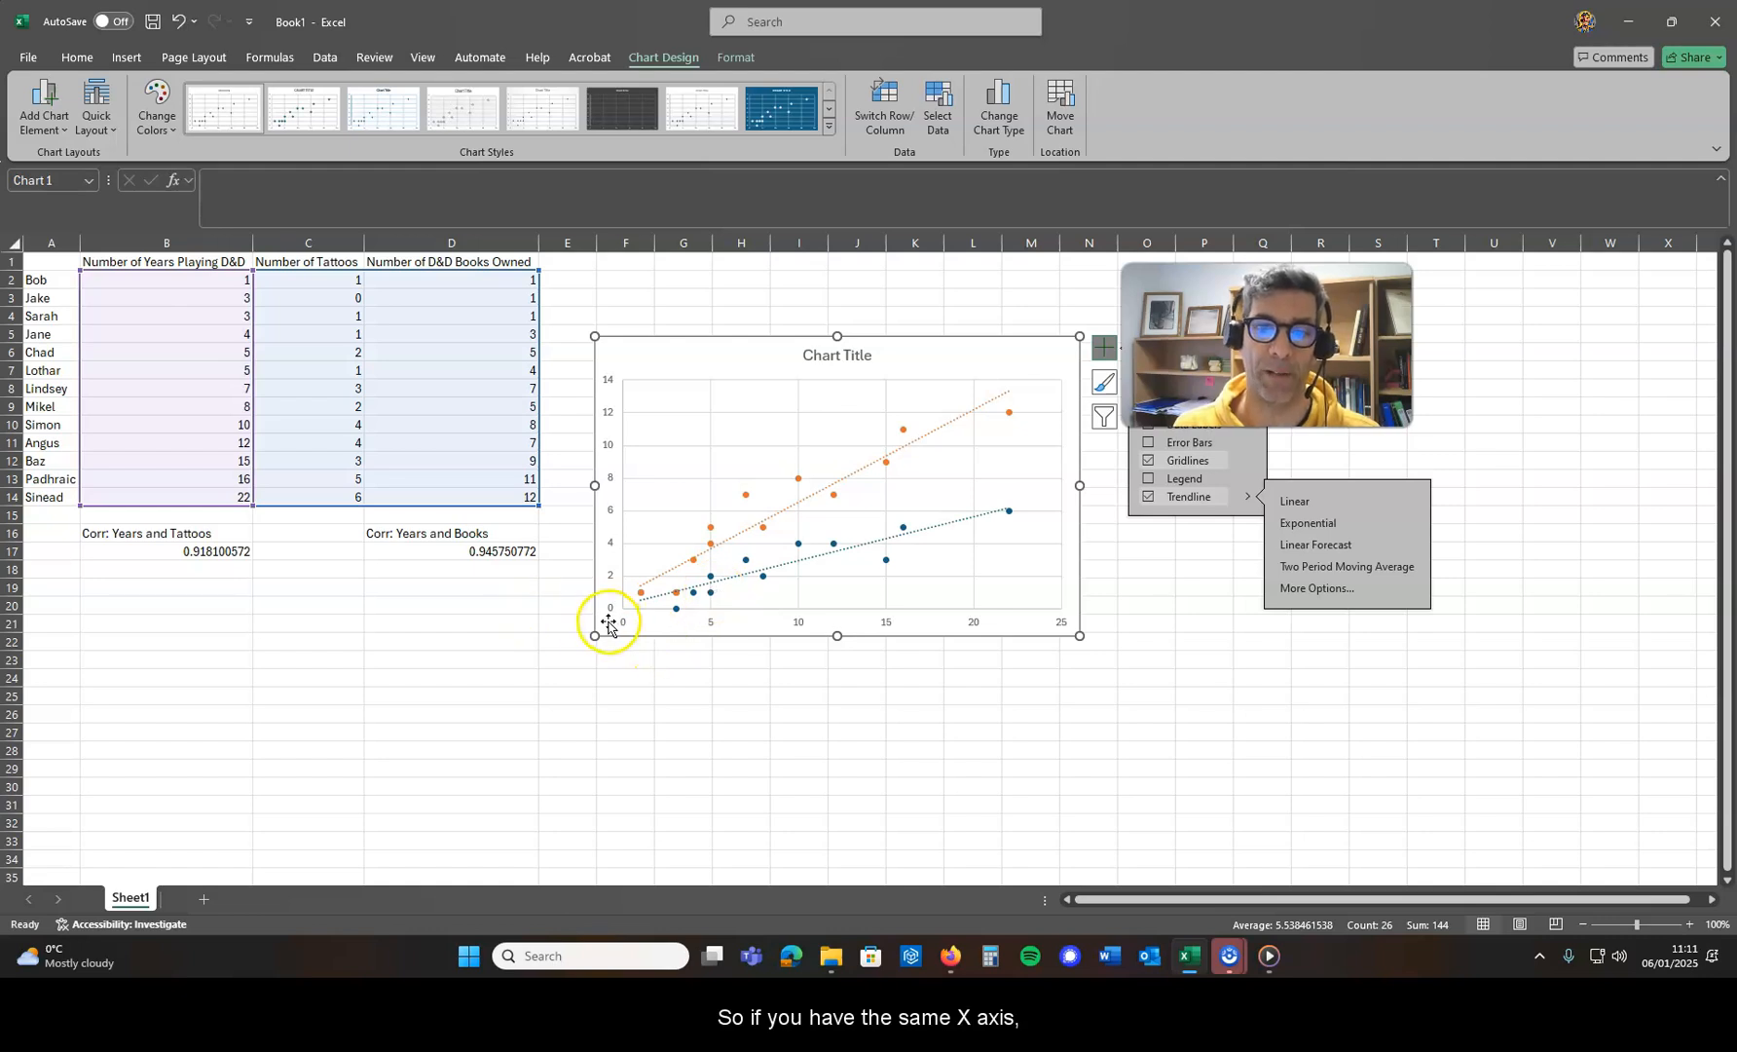
mouse_move(686, 629)
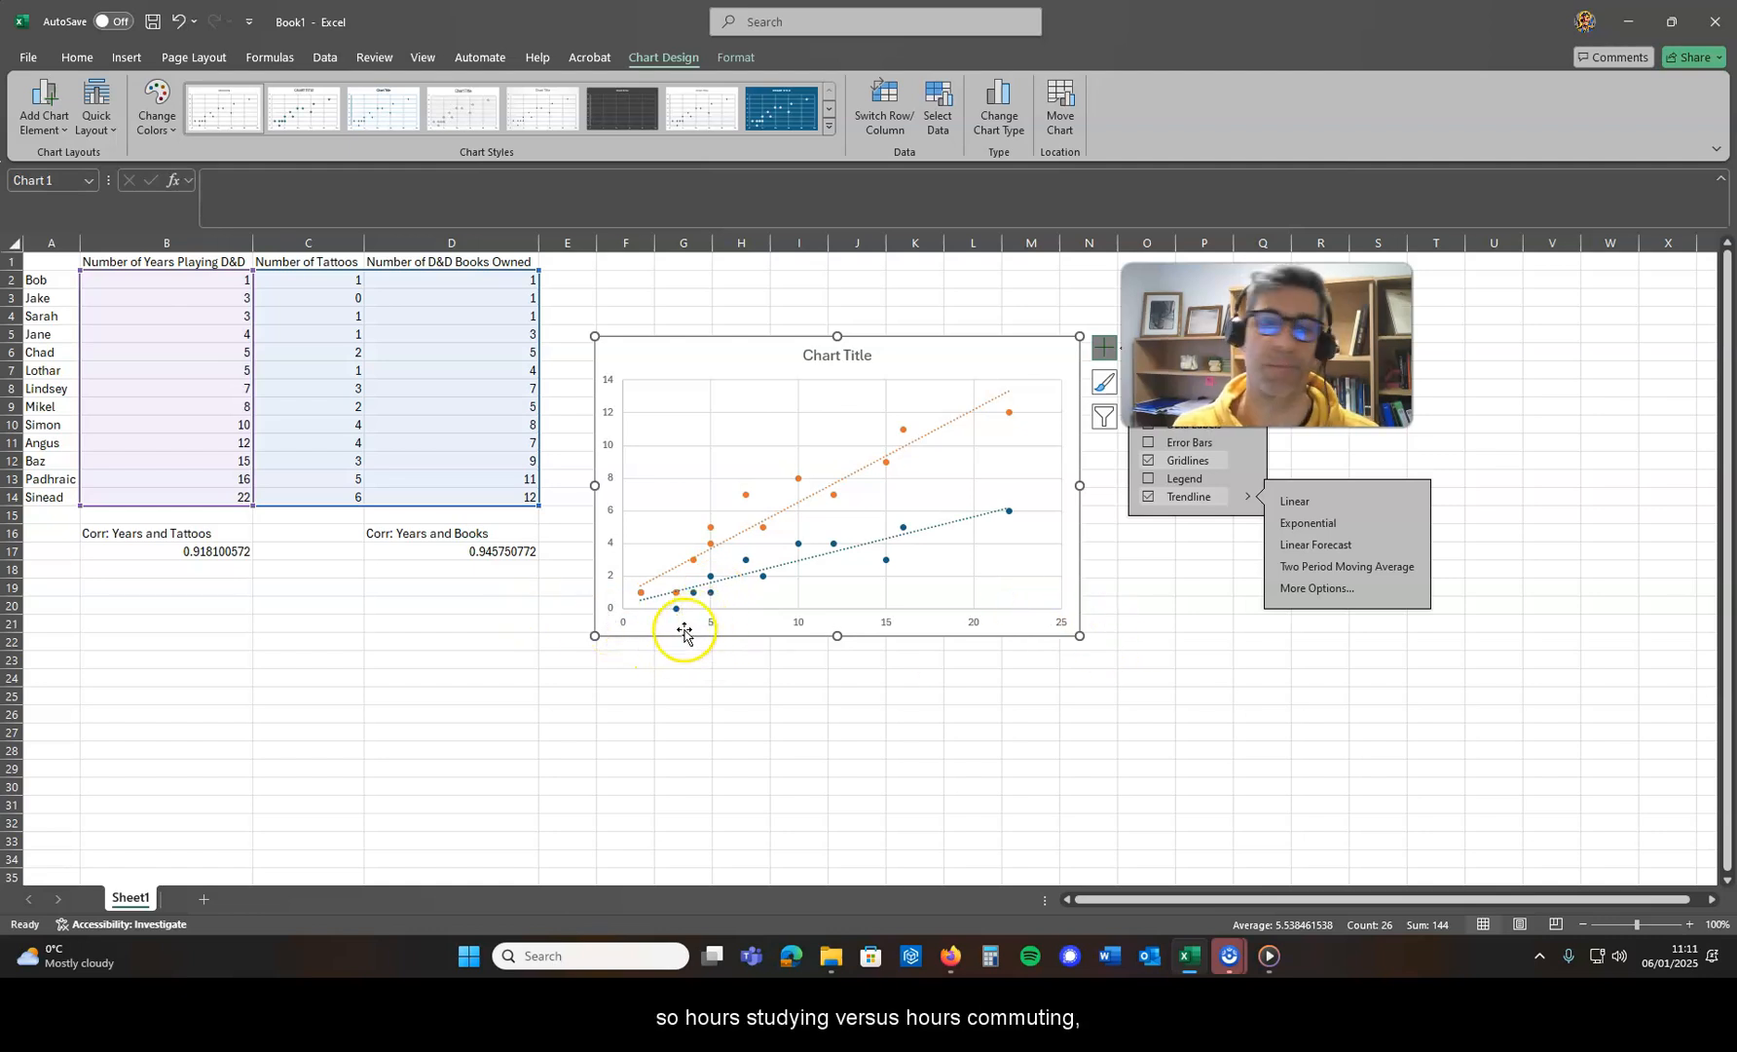
mouse_move(629, 605)
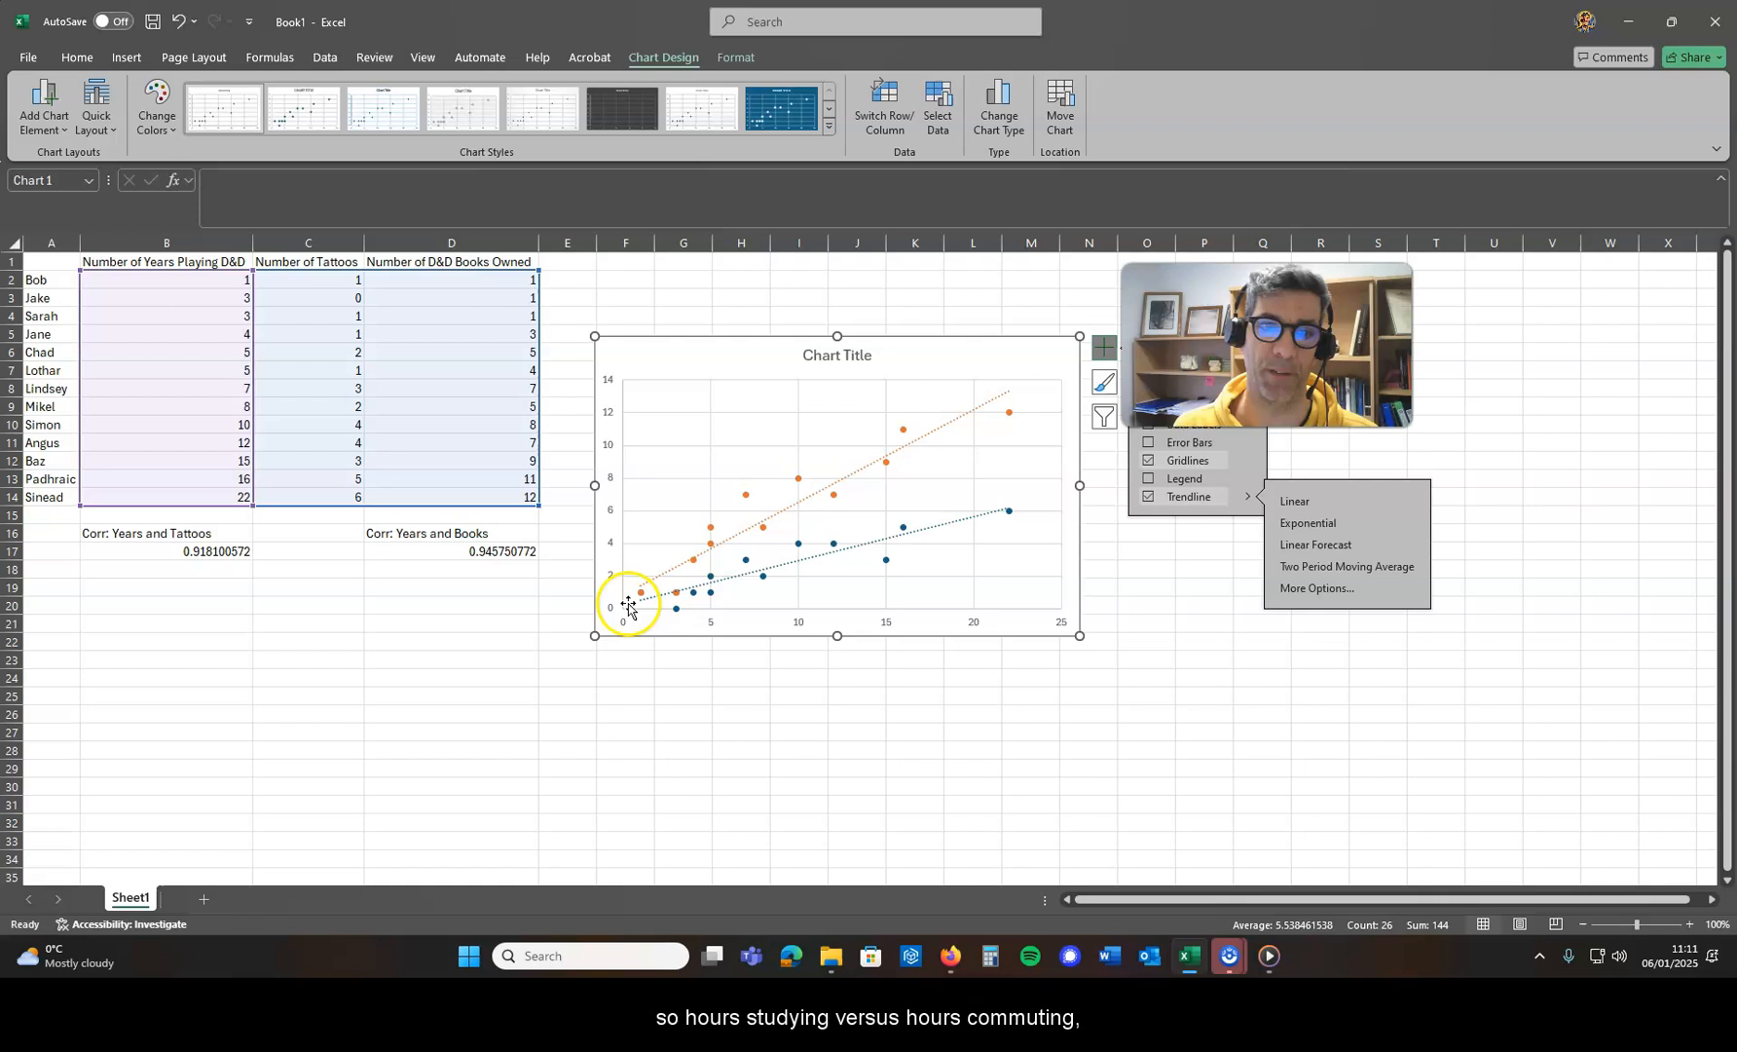
mouse_move(654, 604)
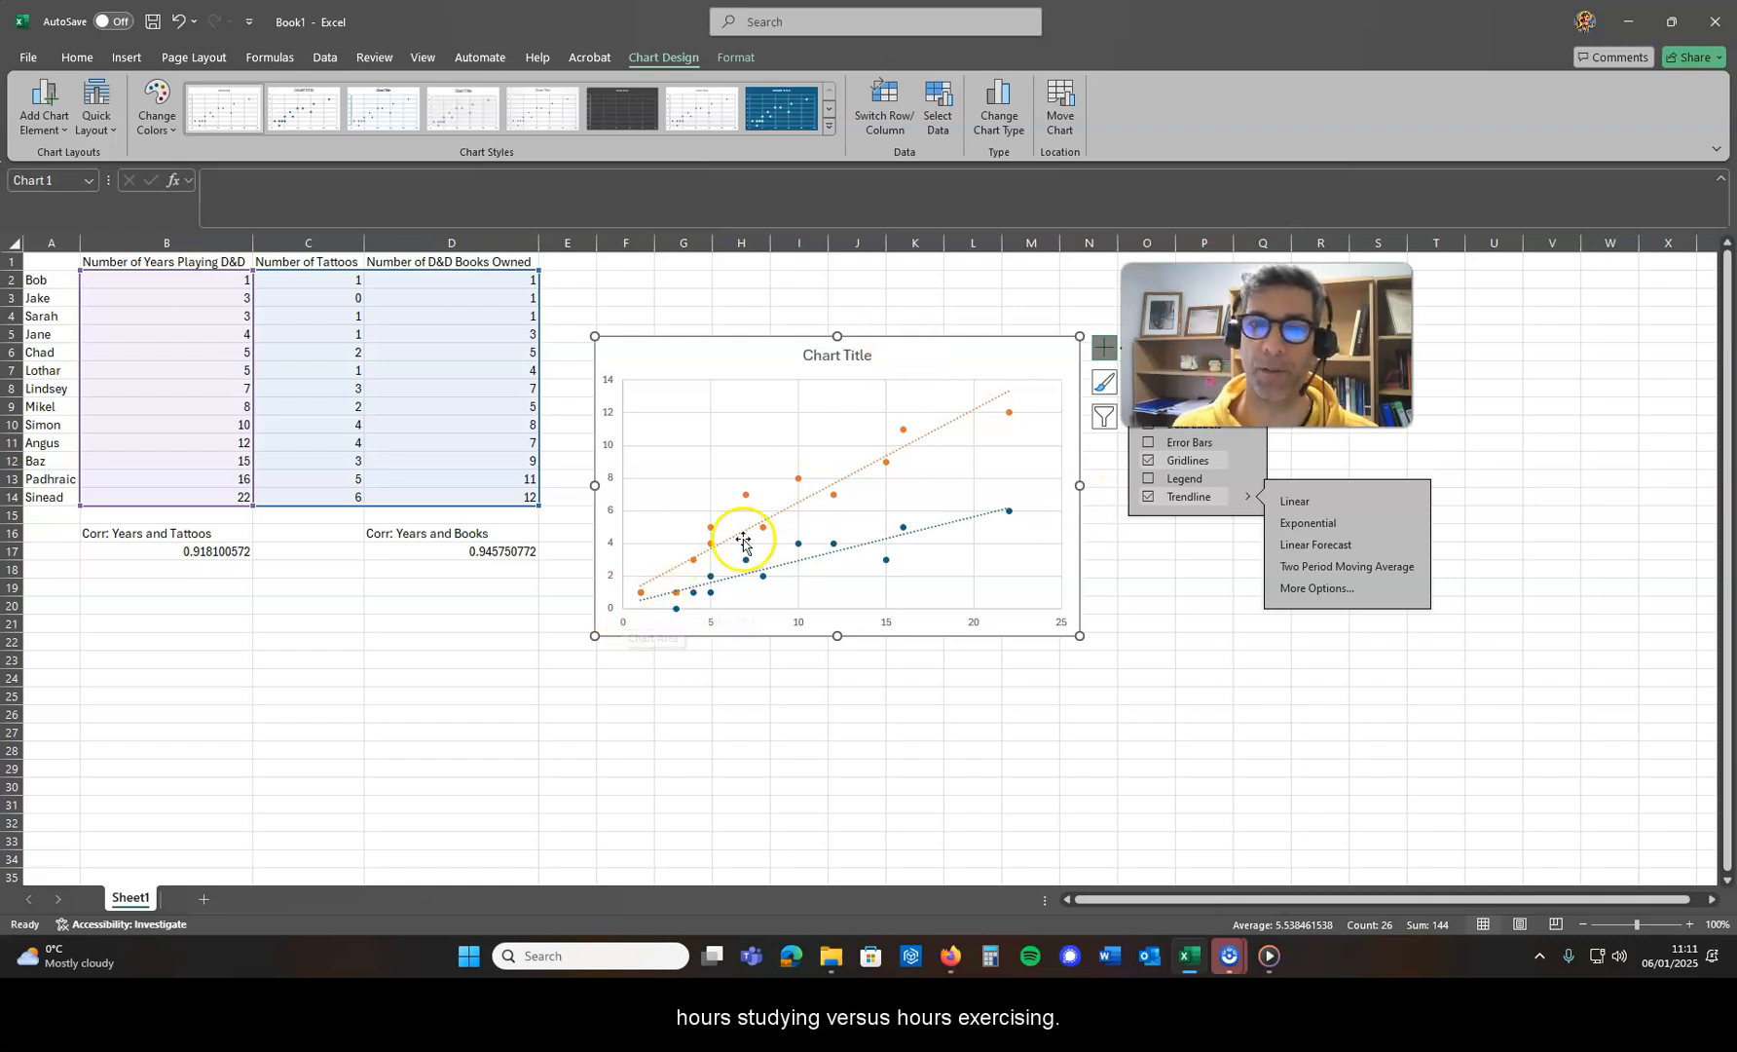
mouse_move(648, 615)
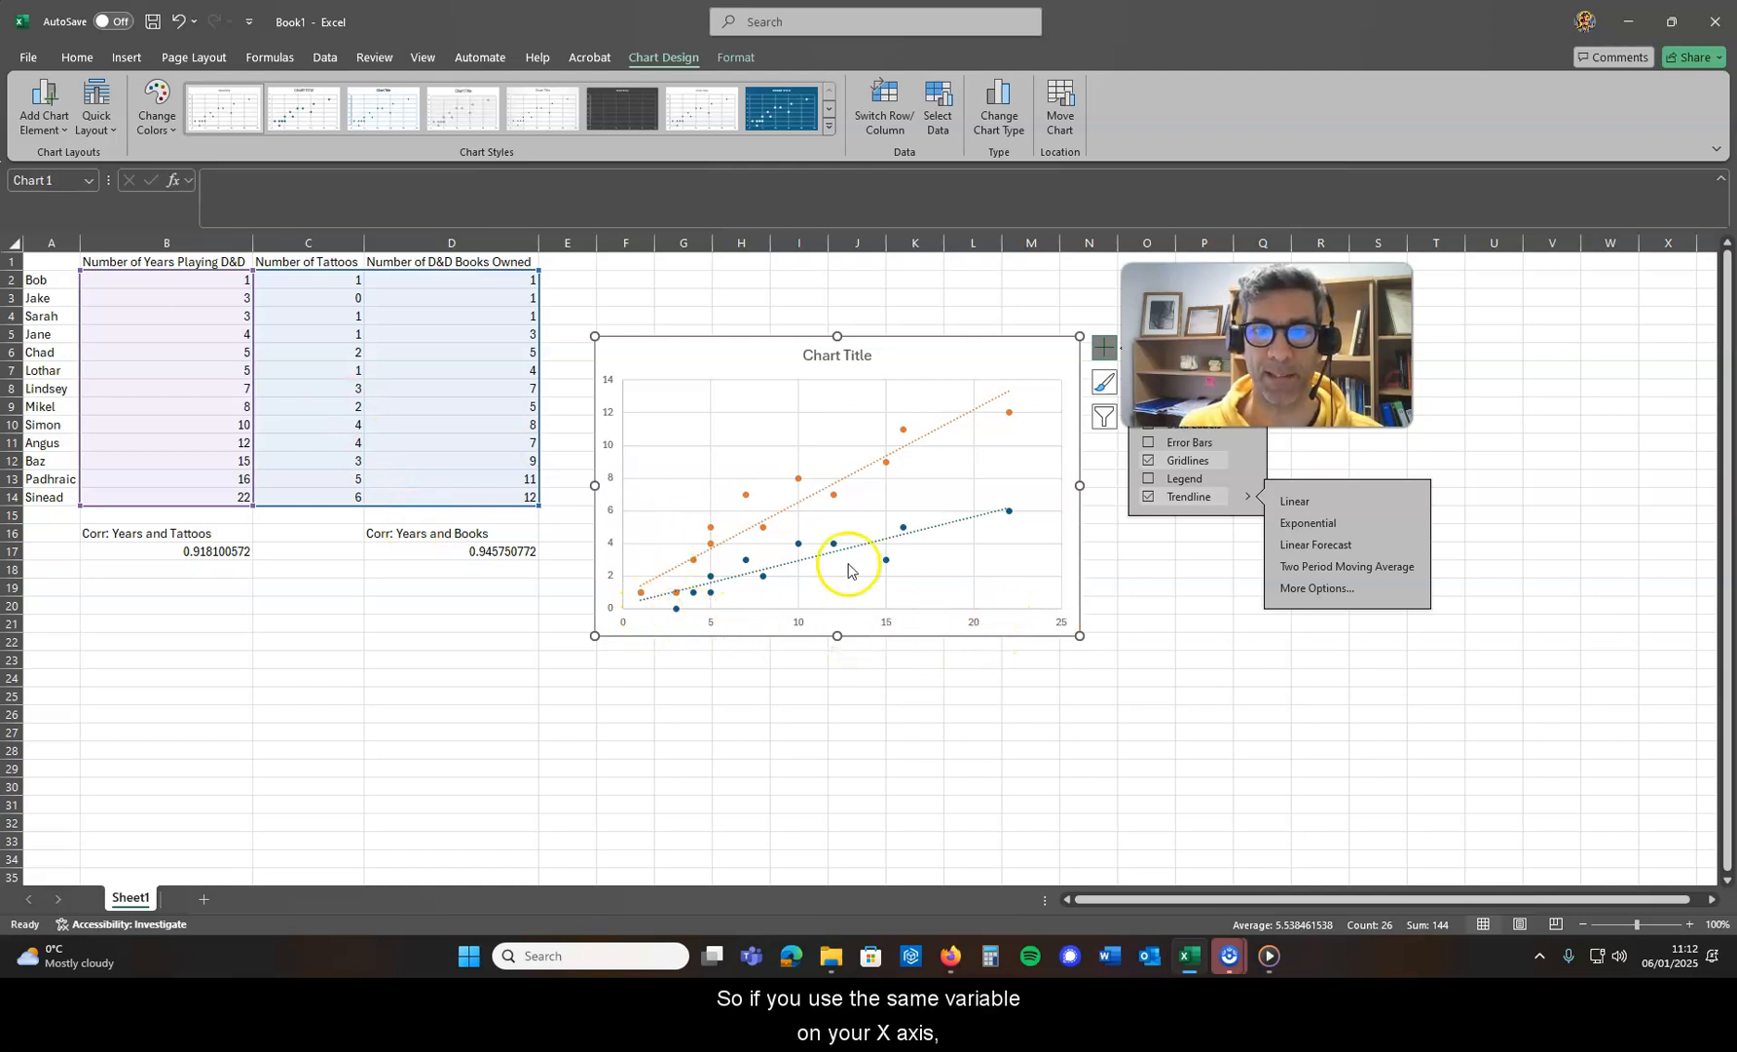
mouse_move(870, 496)
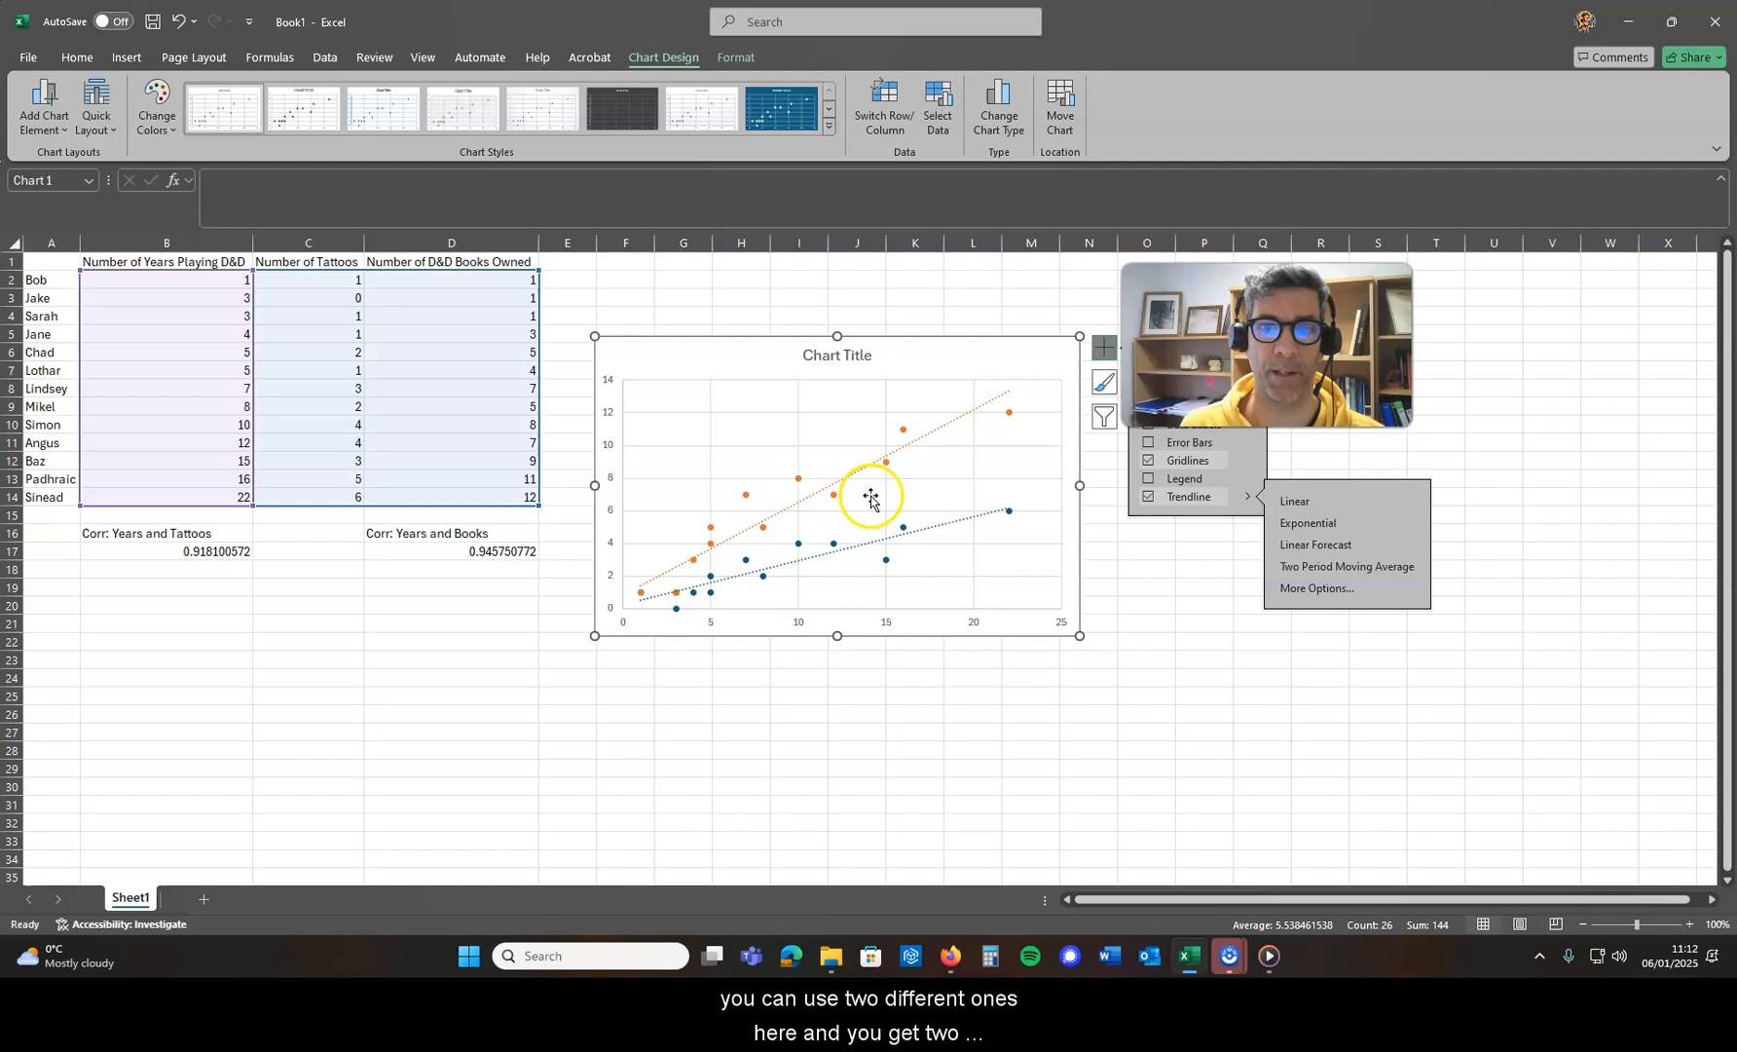
mouse_move(792, 532)
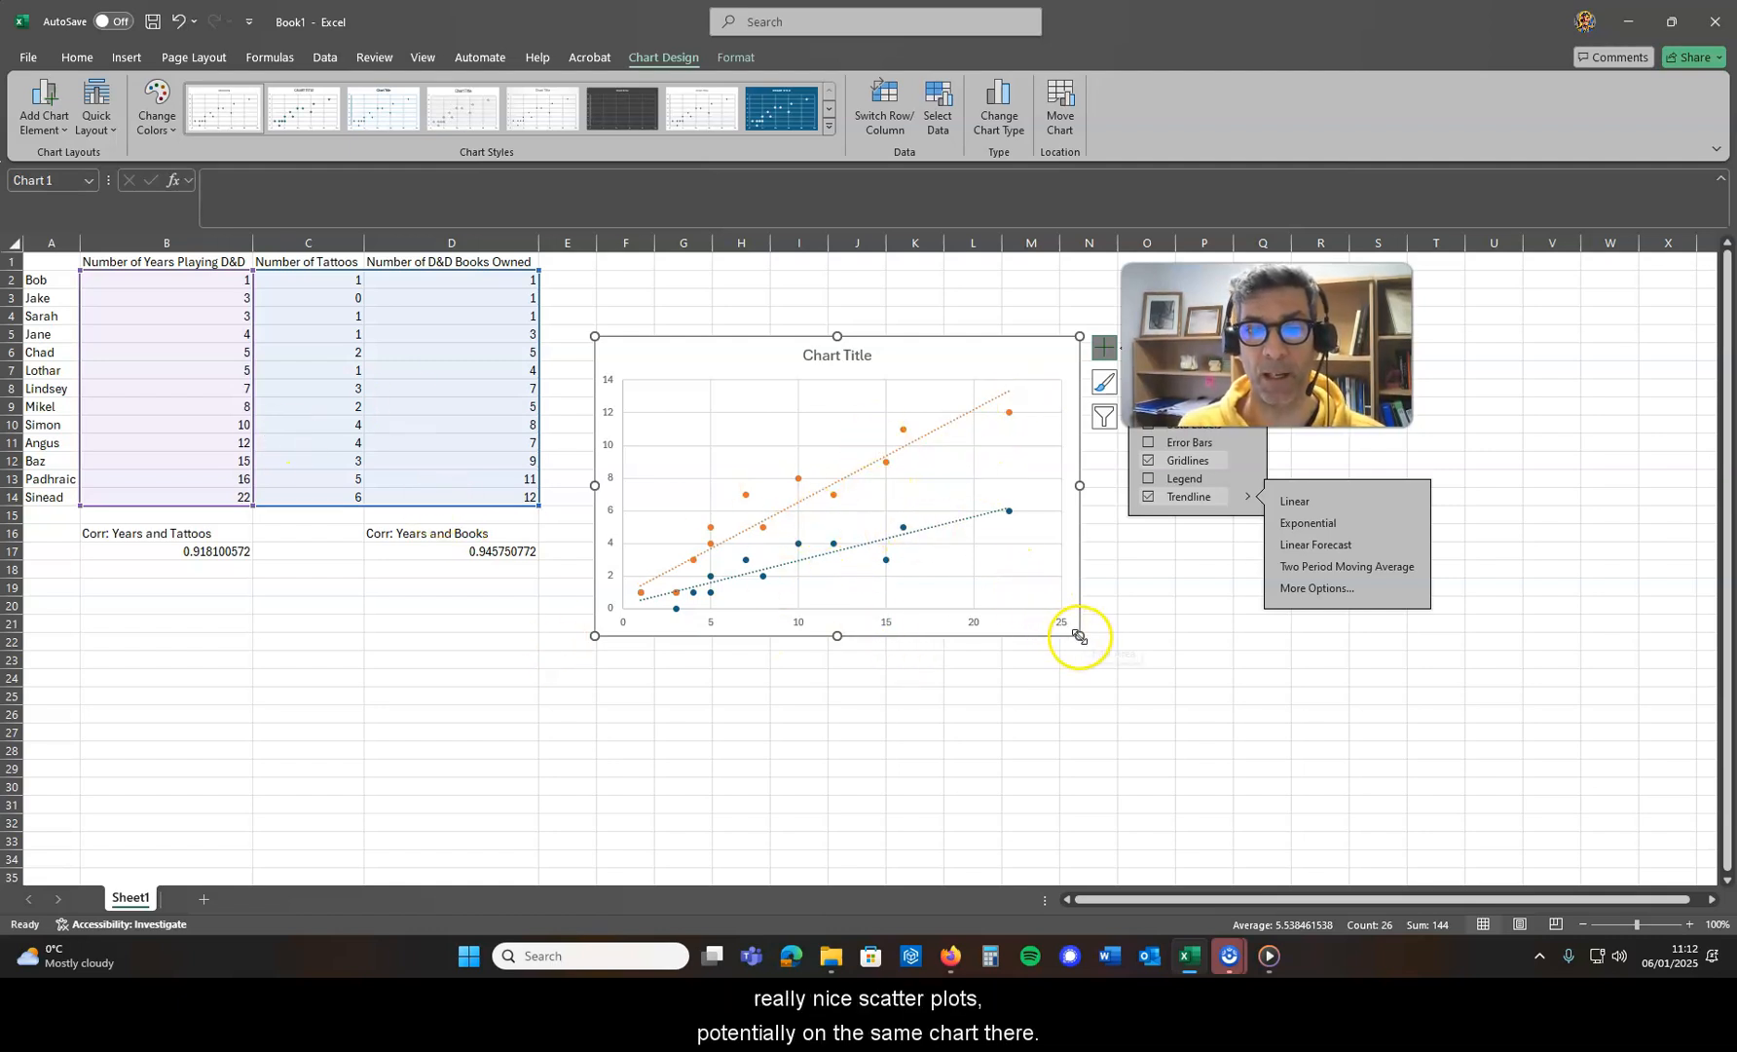
mouse_move(829, 430)
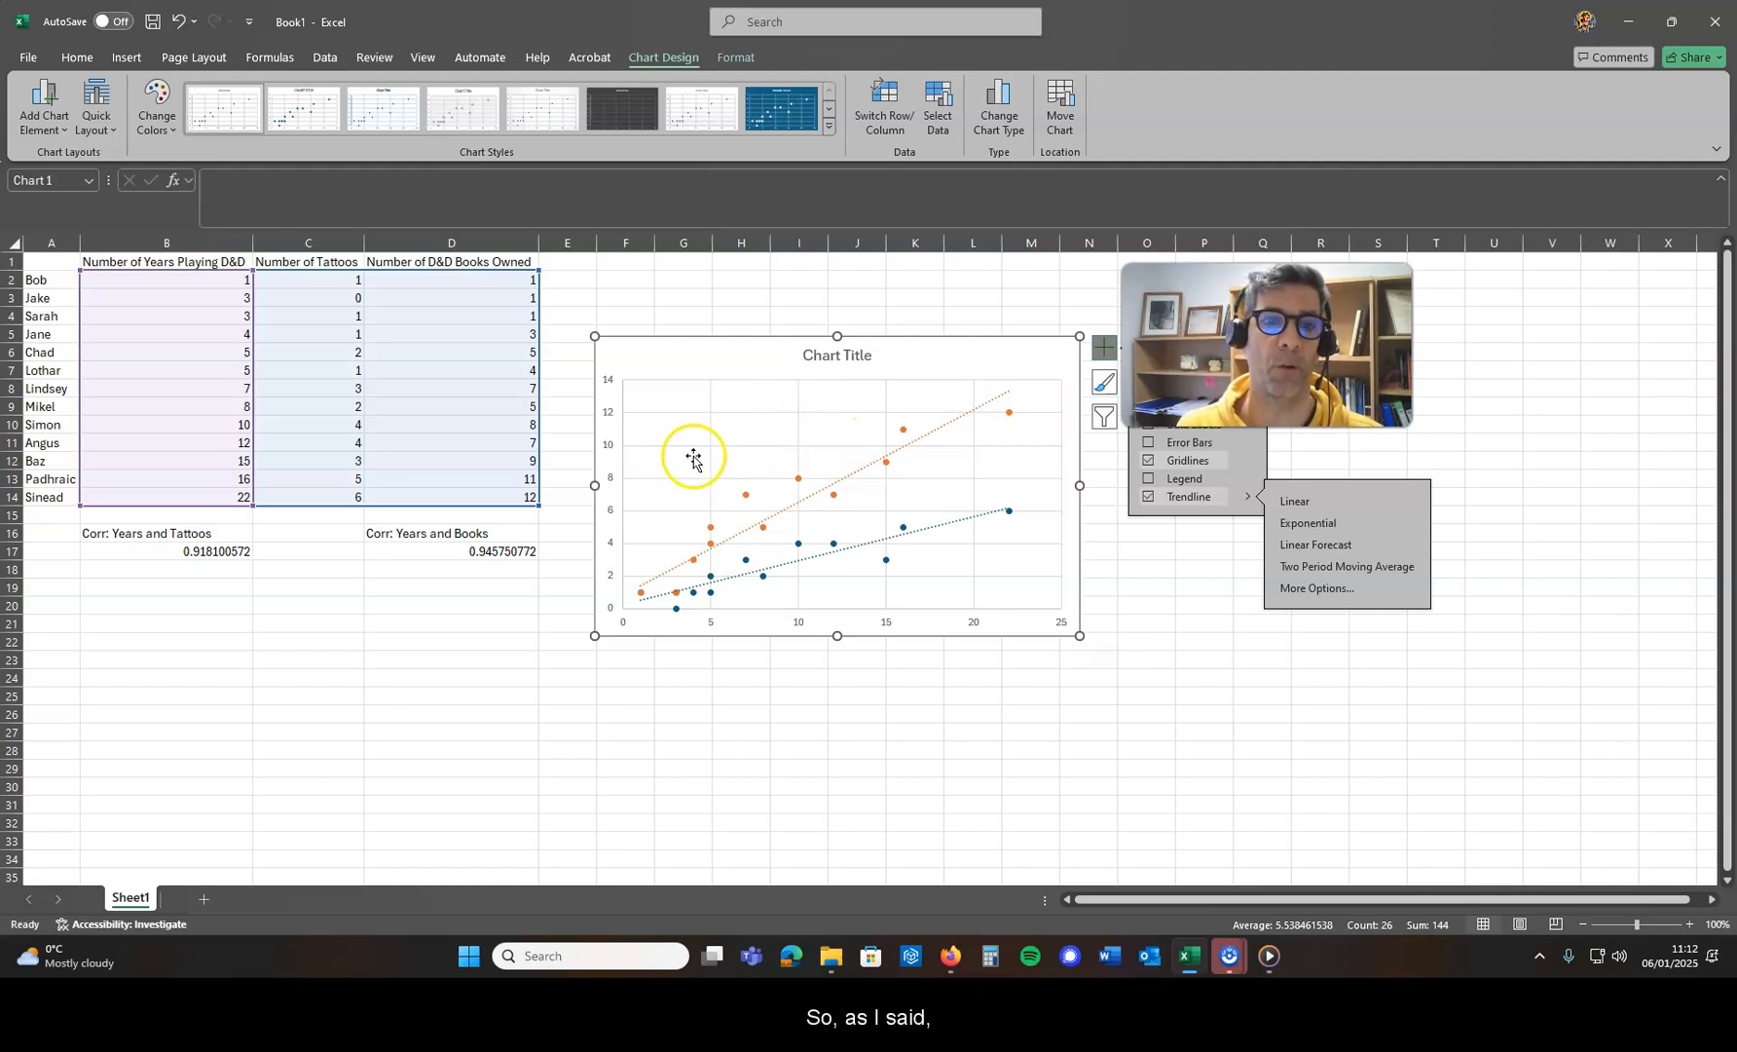
mouse_move(701, 463)
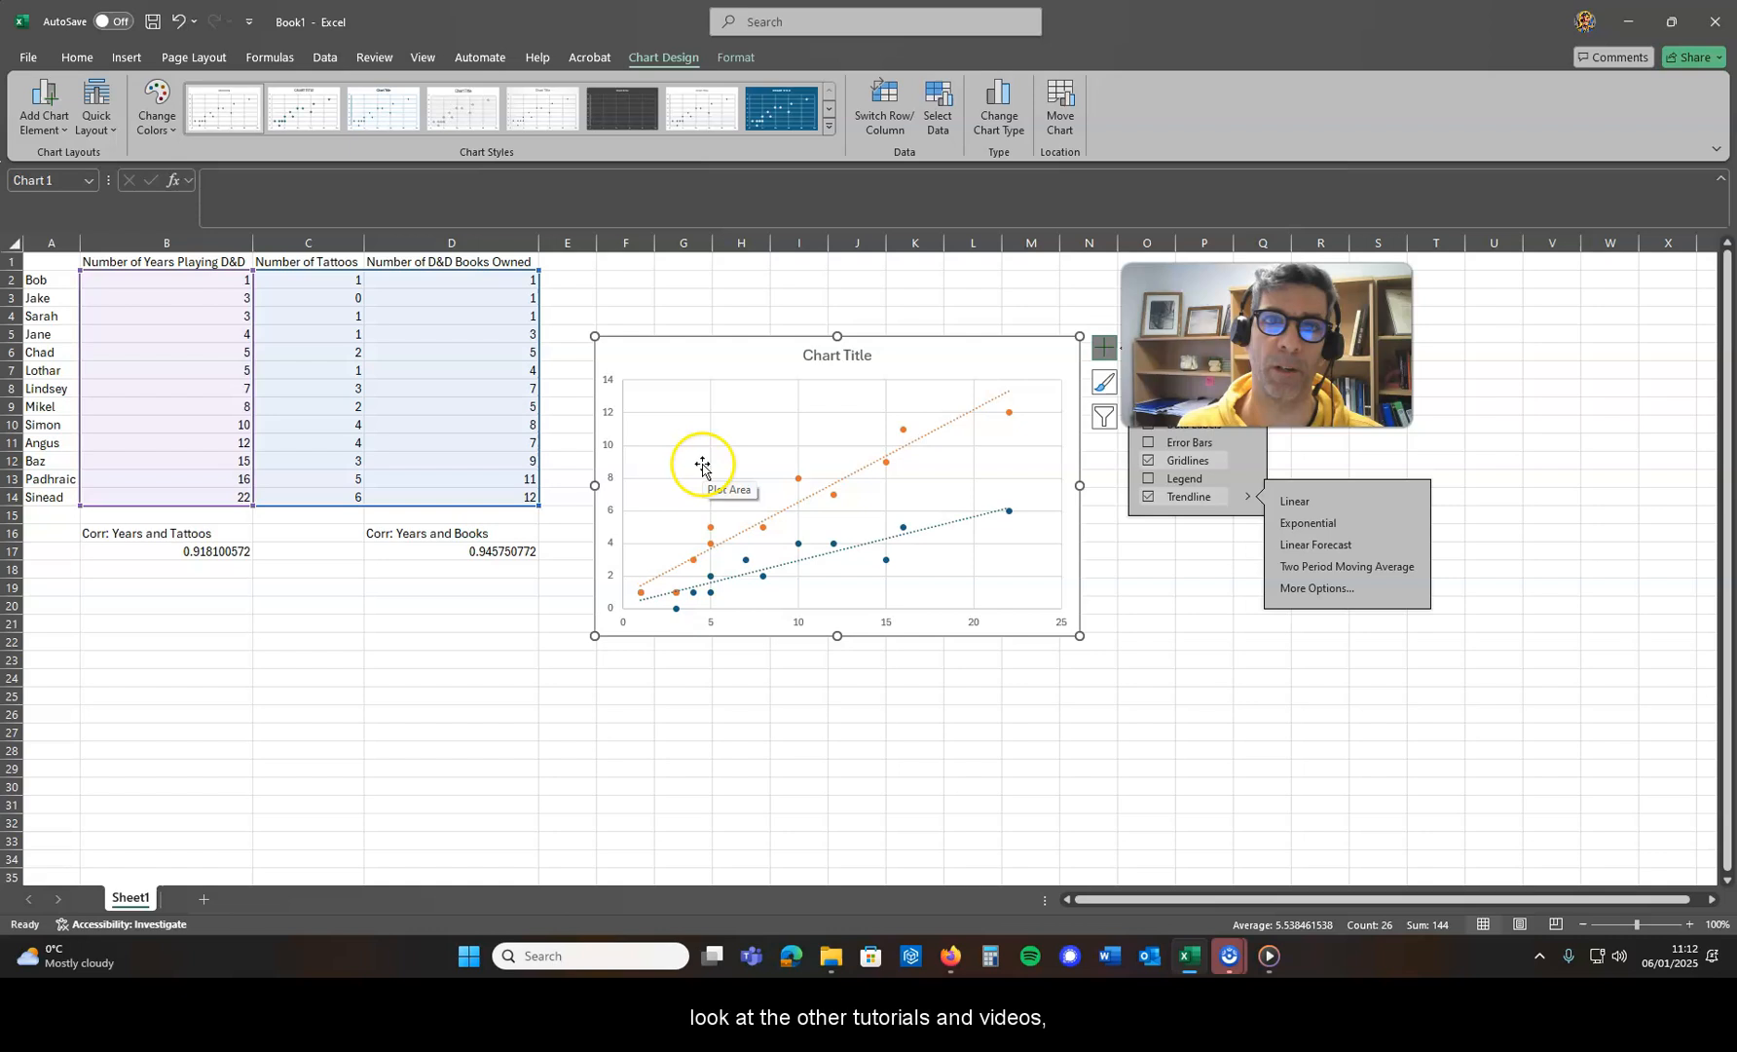
mouse_move(865, 543)
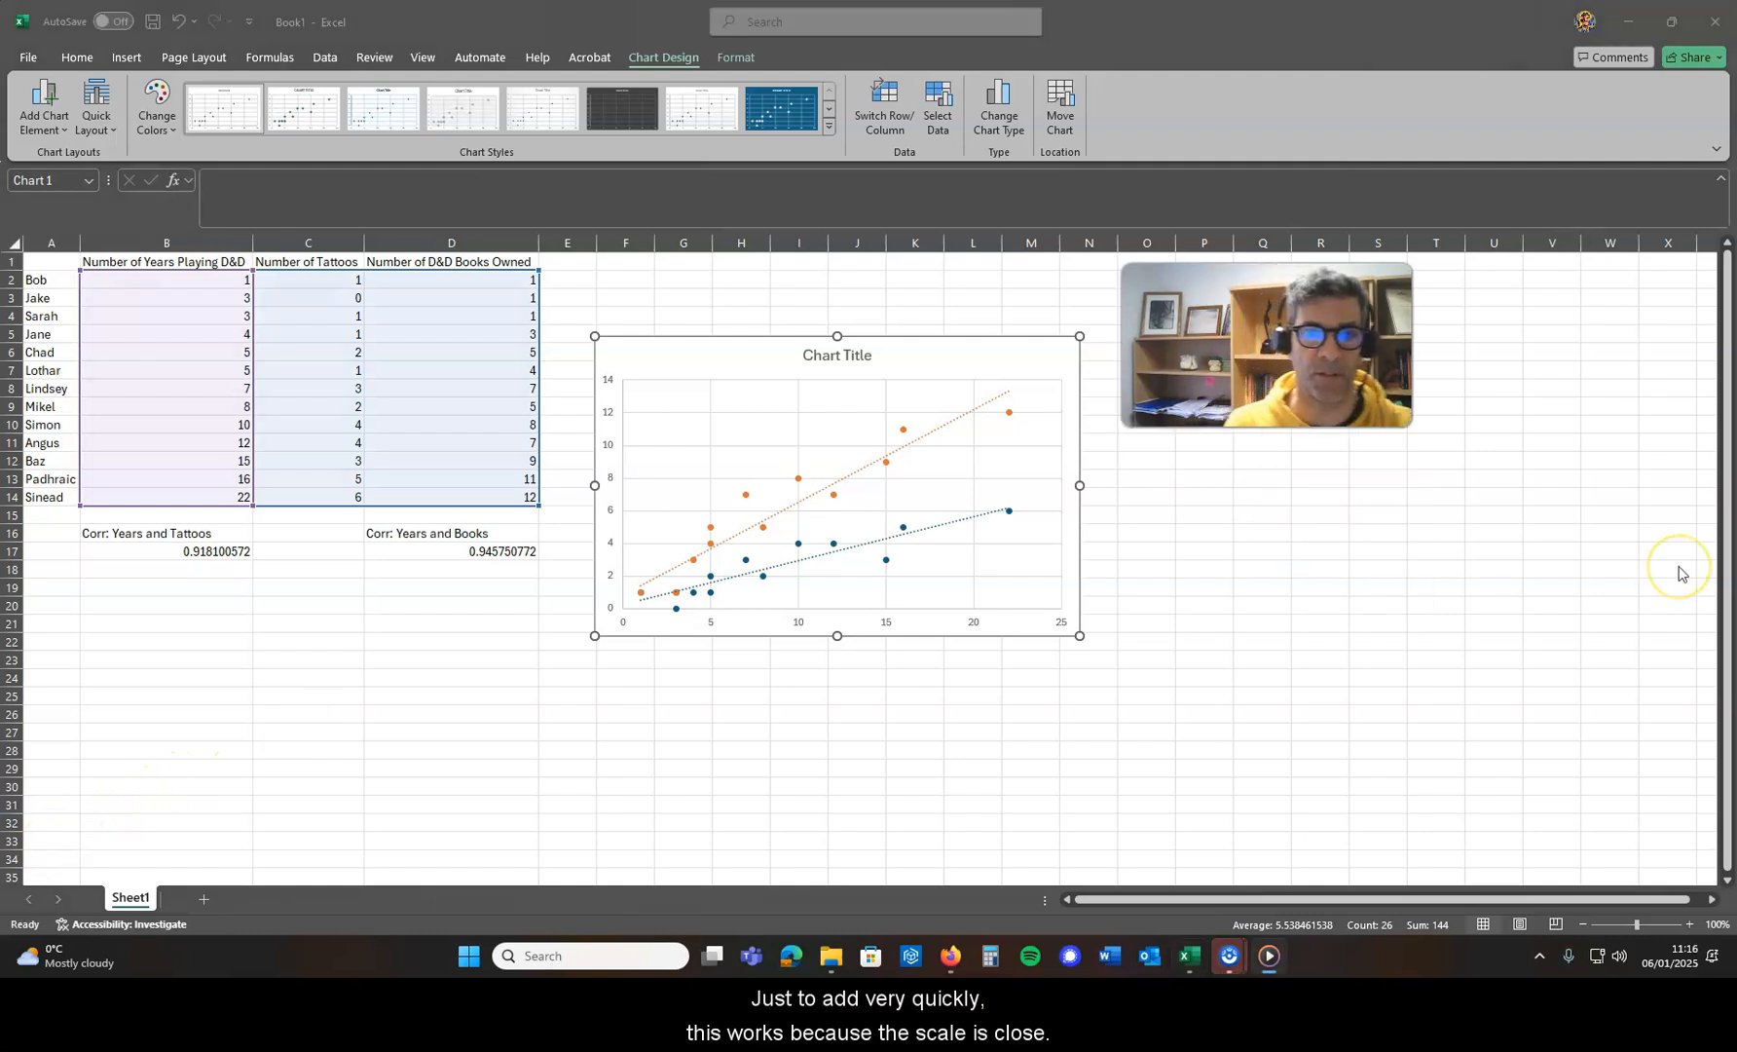
mouse_move(1679, 570)
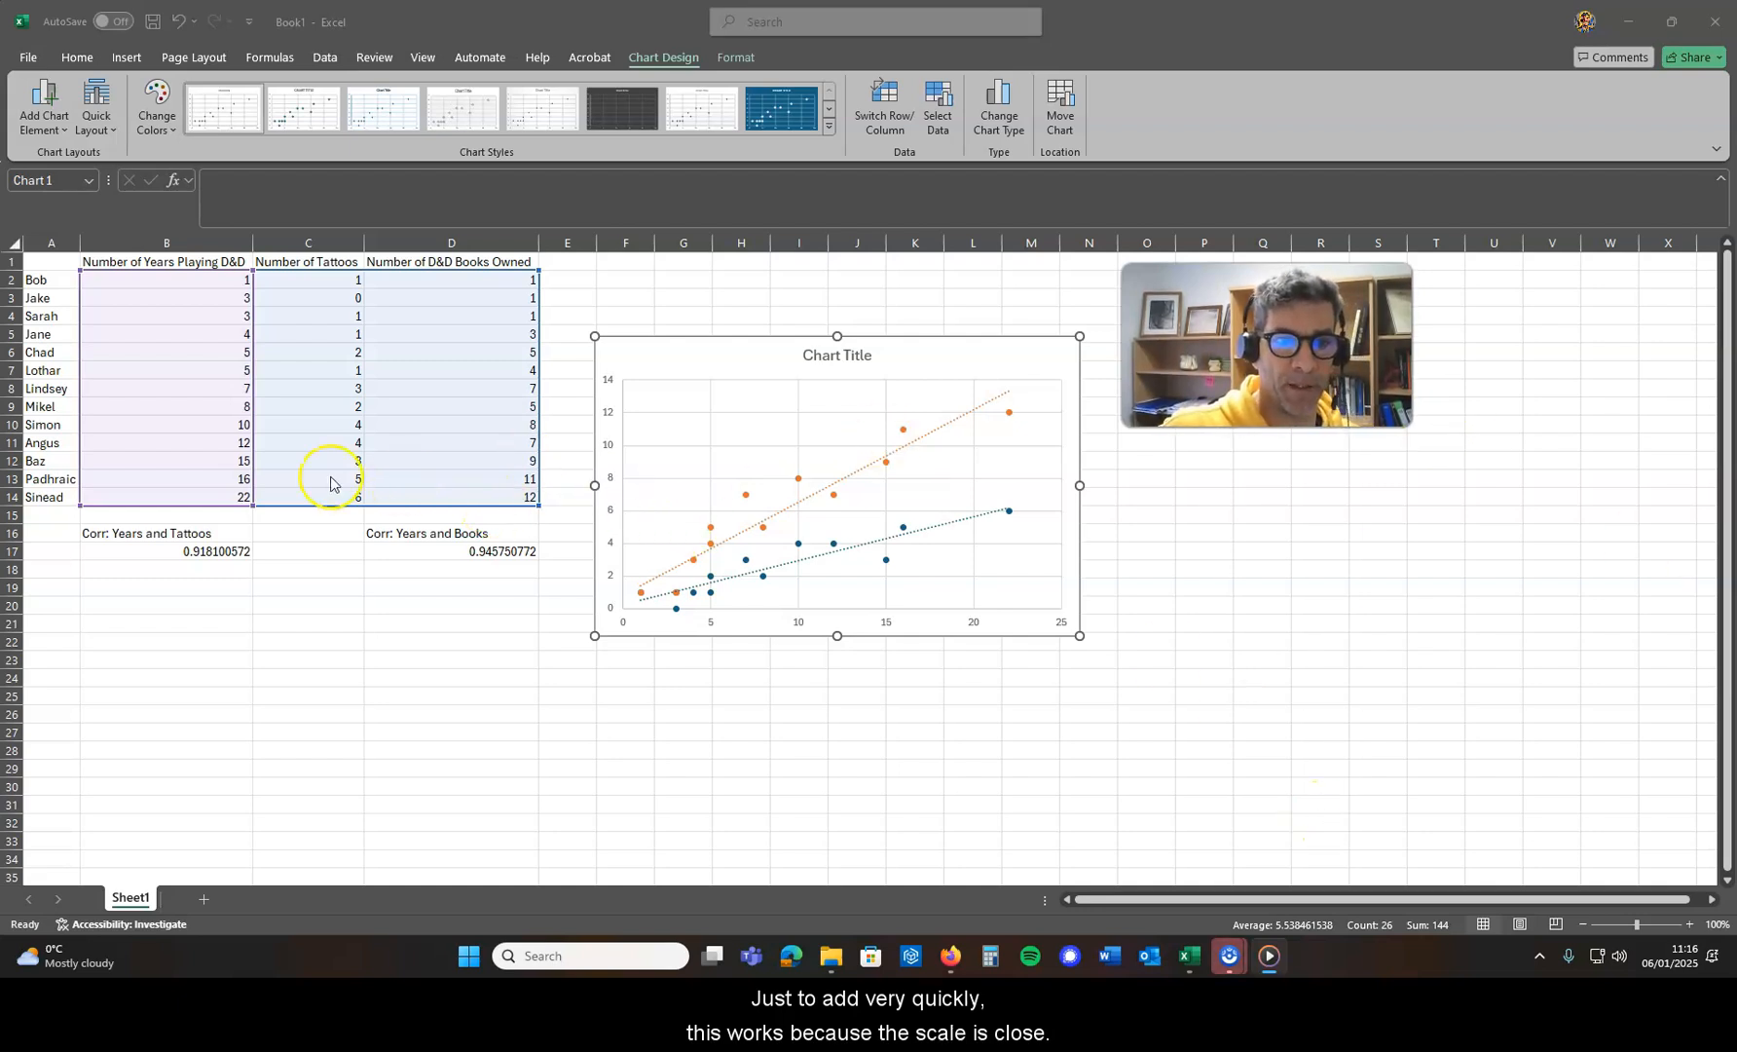
mouse_move(300, 518)
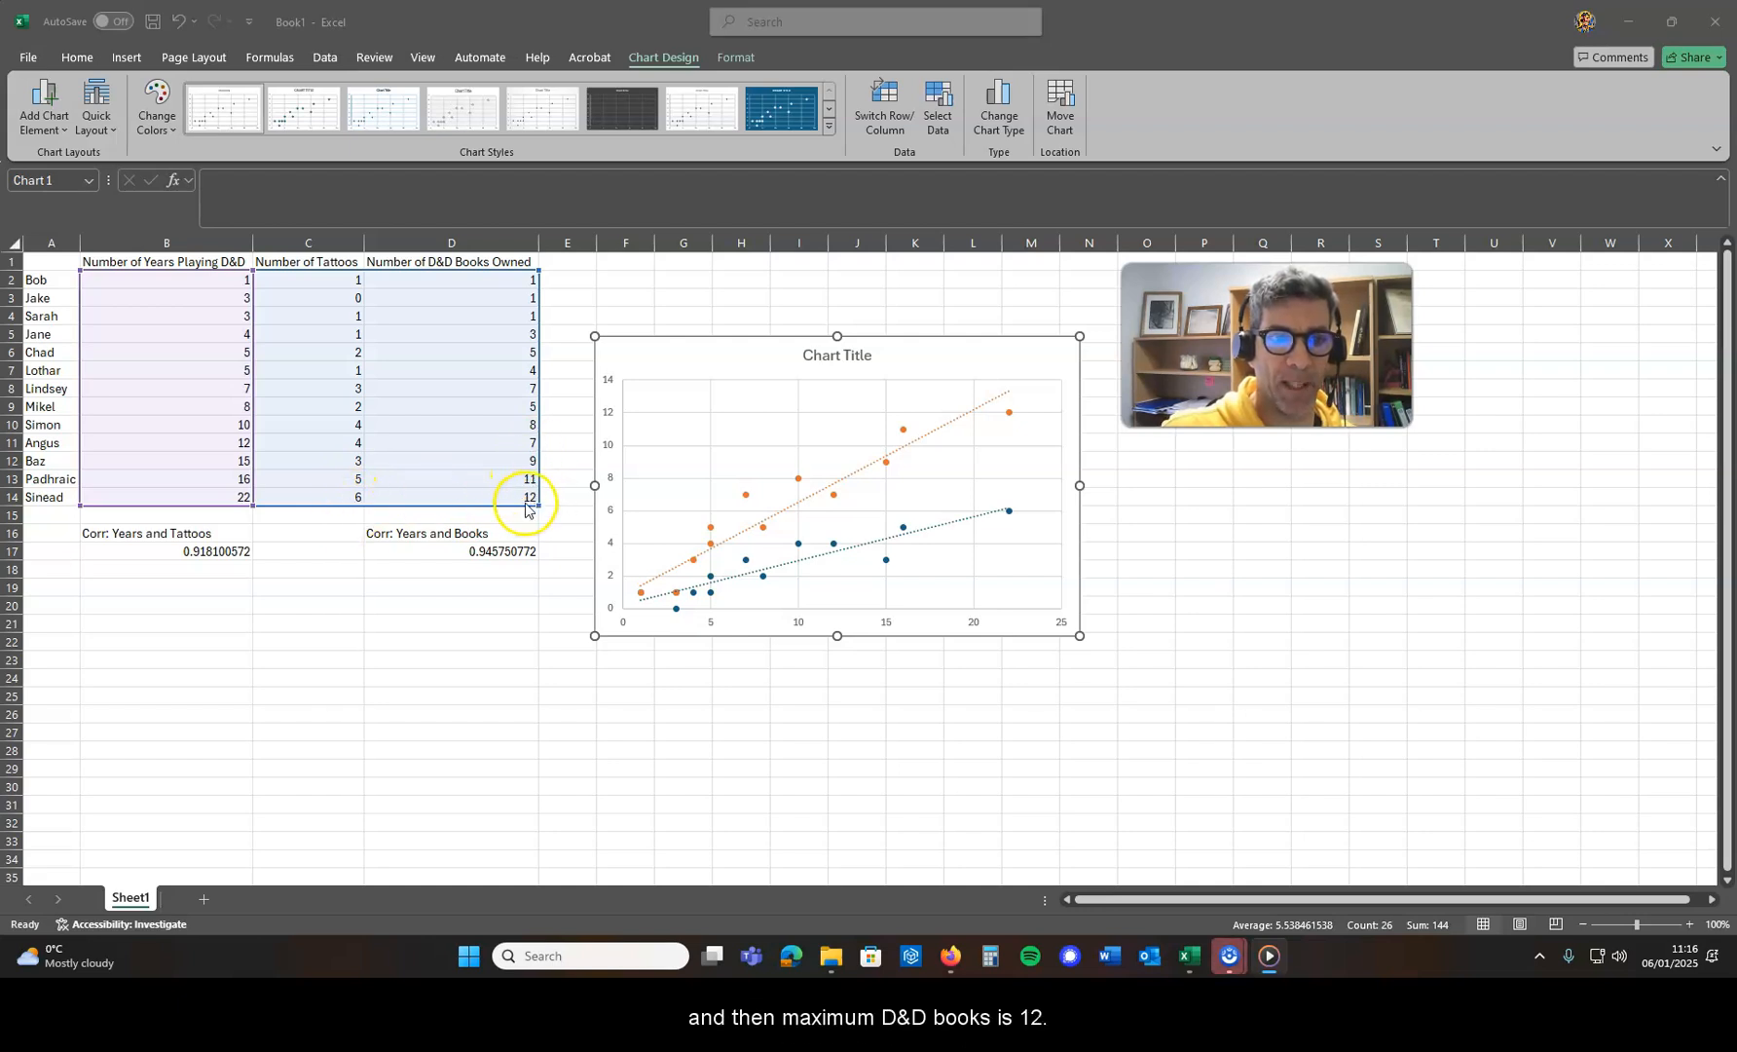
mouse_move(1007, 485)
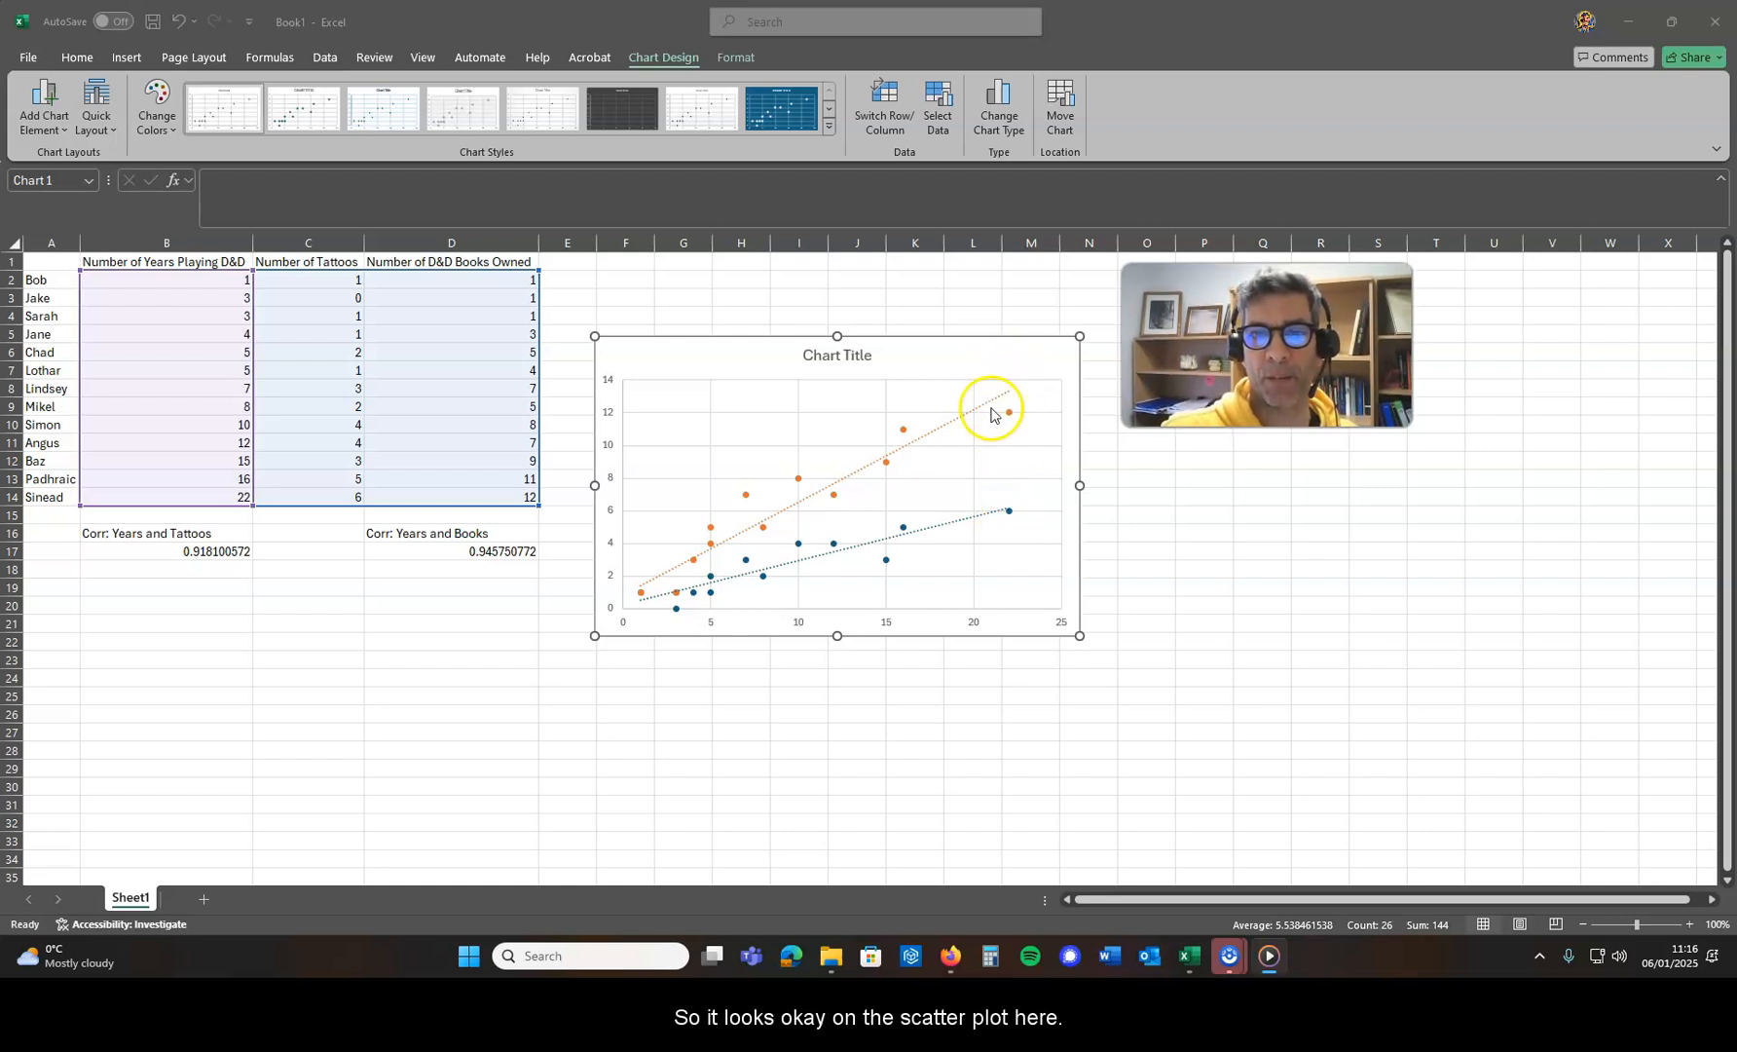
mouse_move(728, 589)
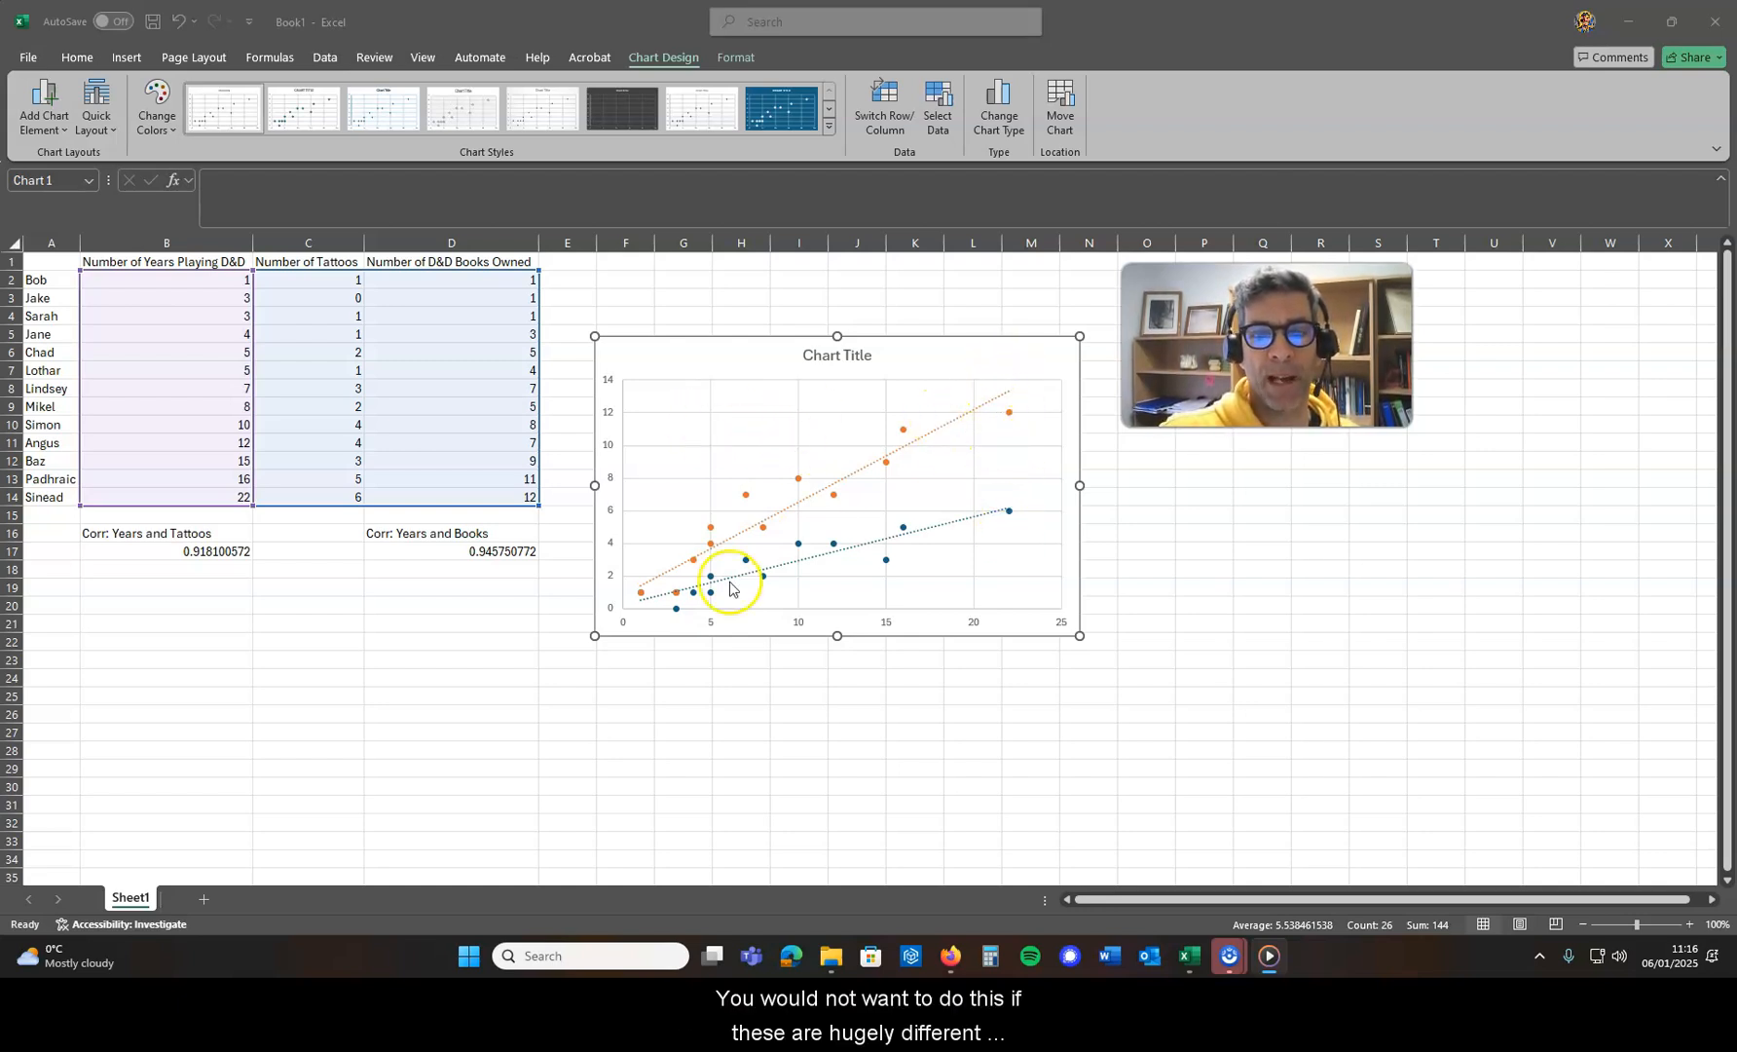
mouse_move(464, 501)
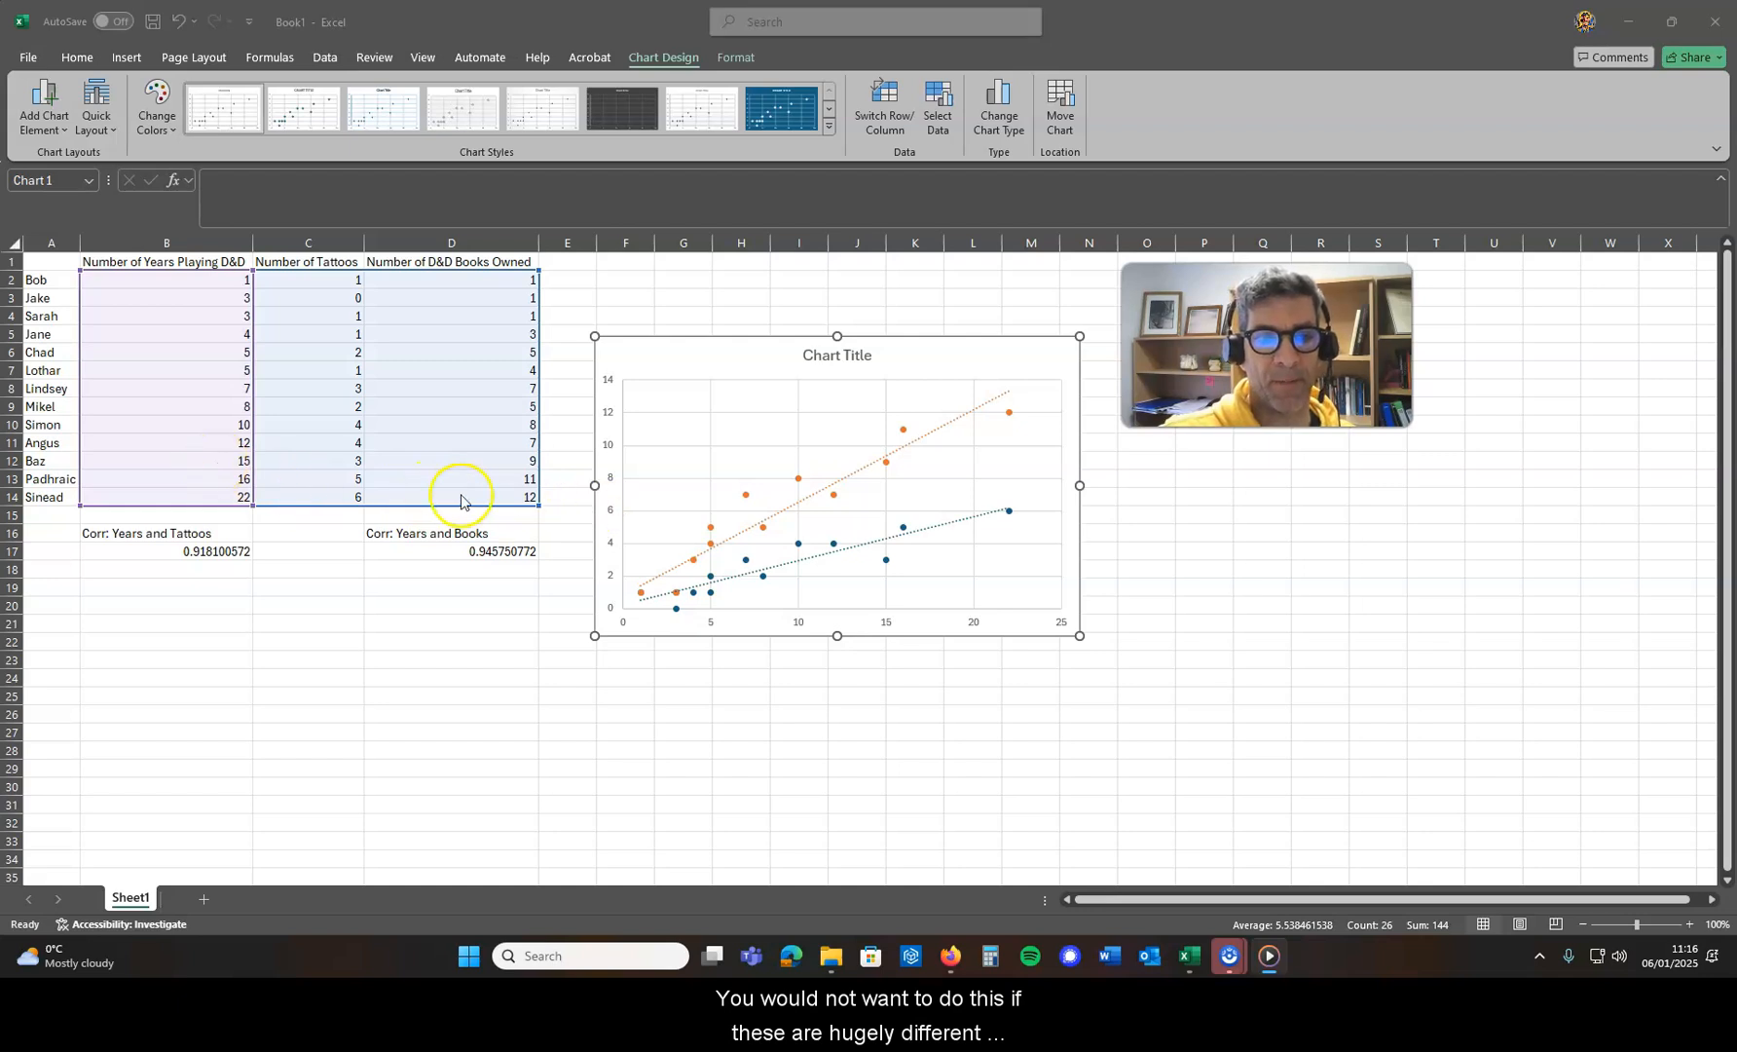
mouse_move(364, 497)
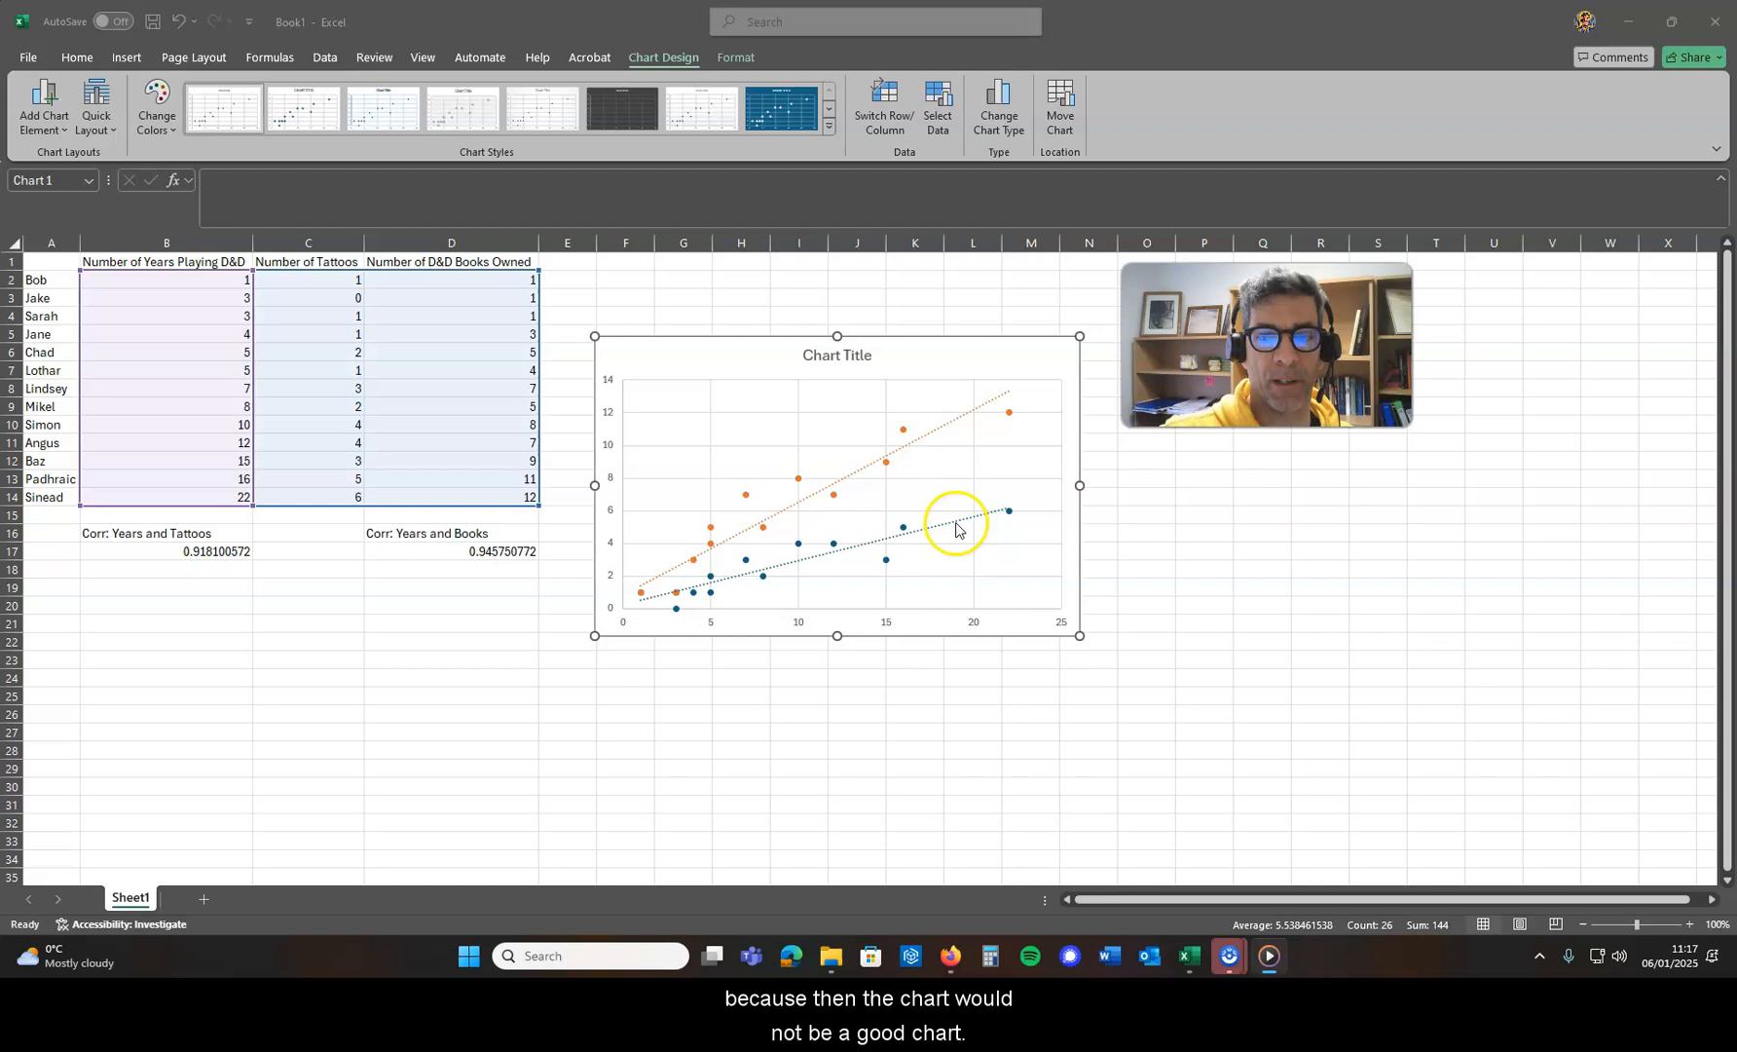
mouse_move(892, 460)
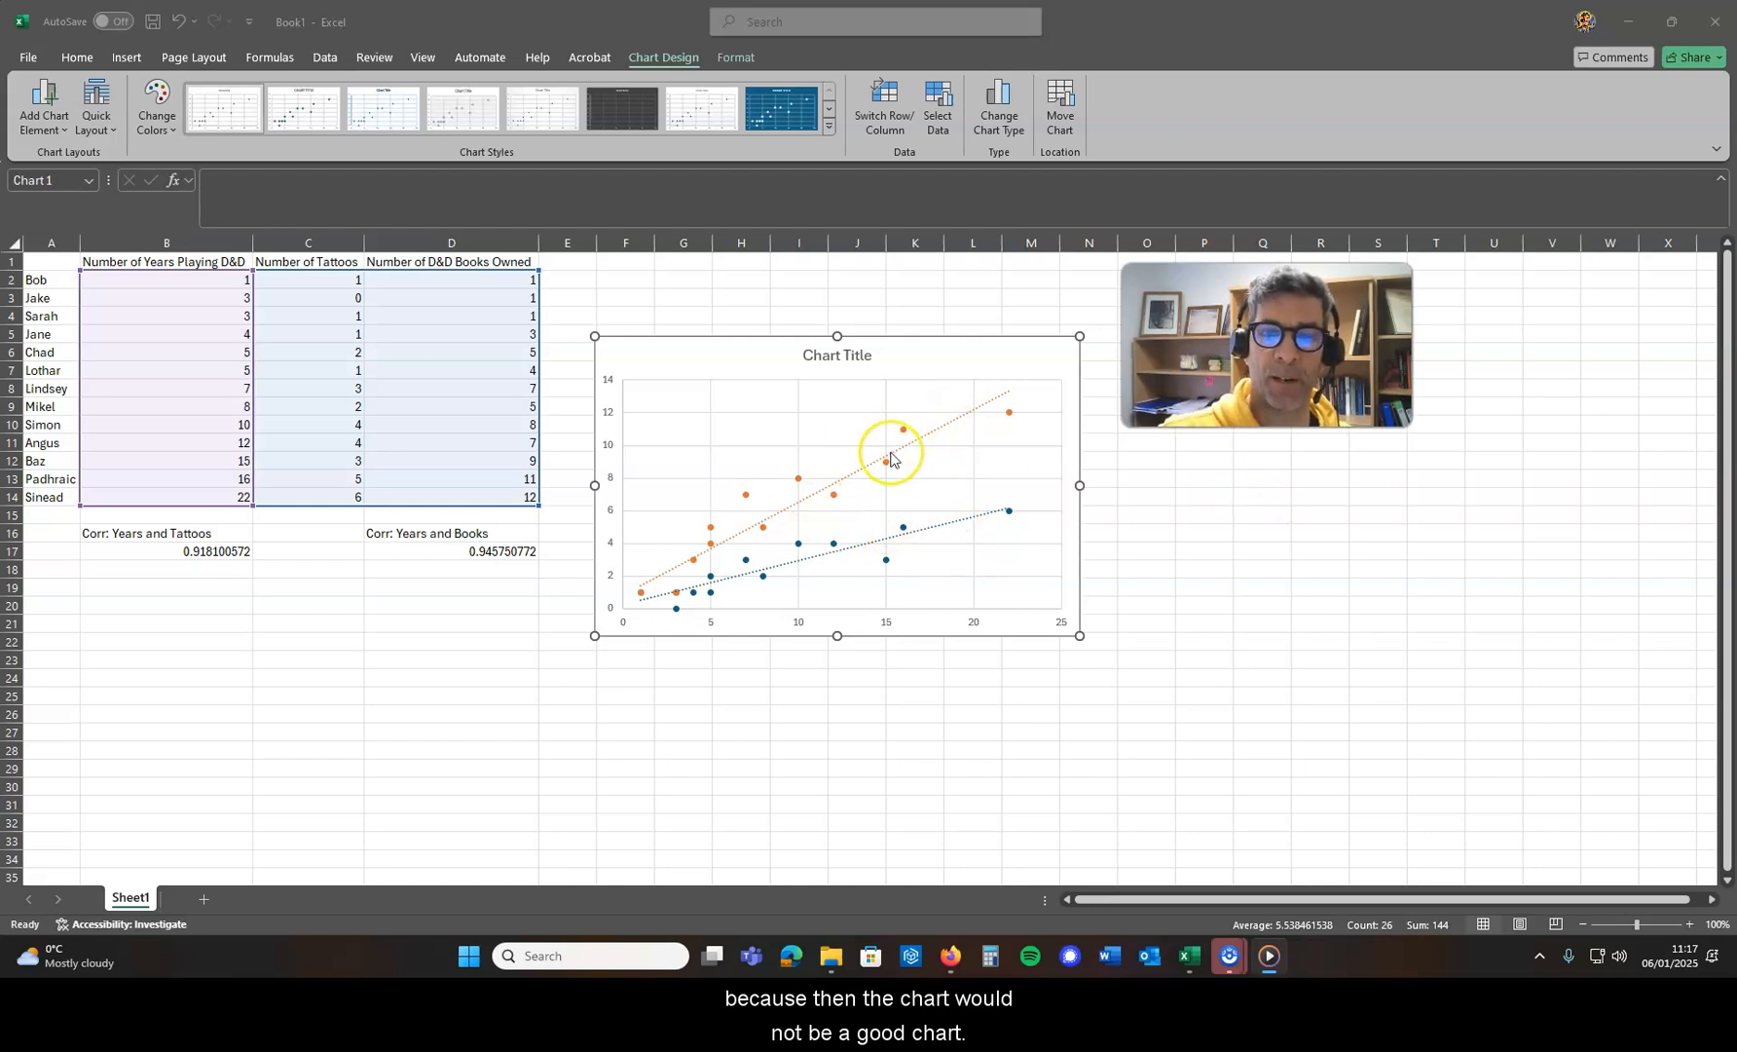
mouse_move(892, 460)
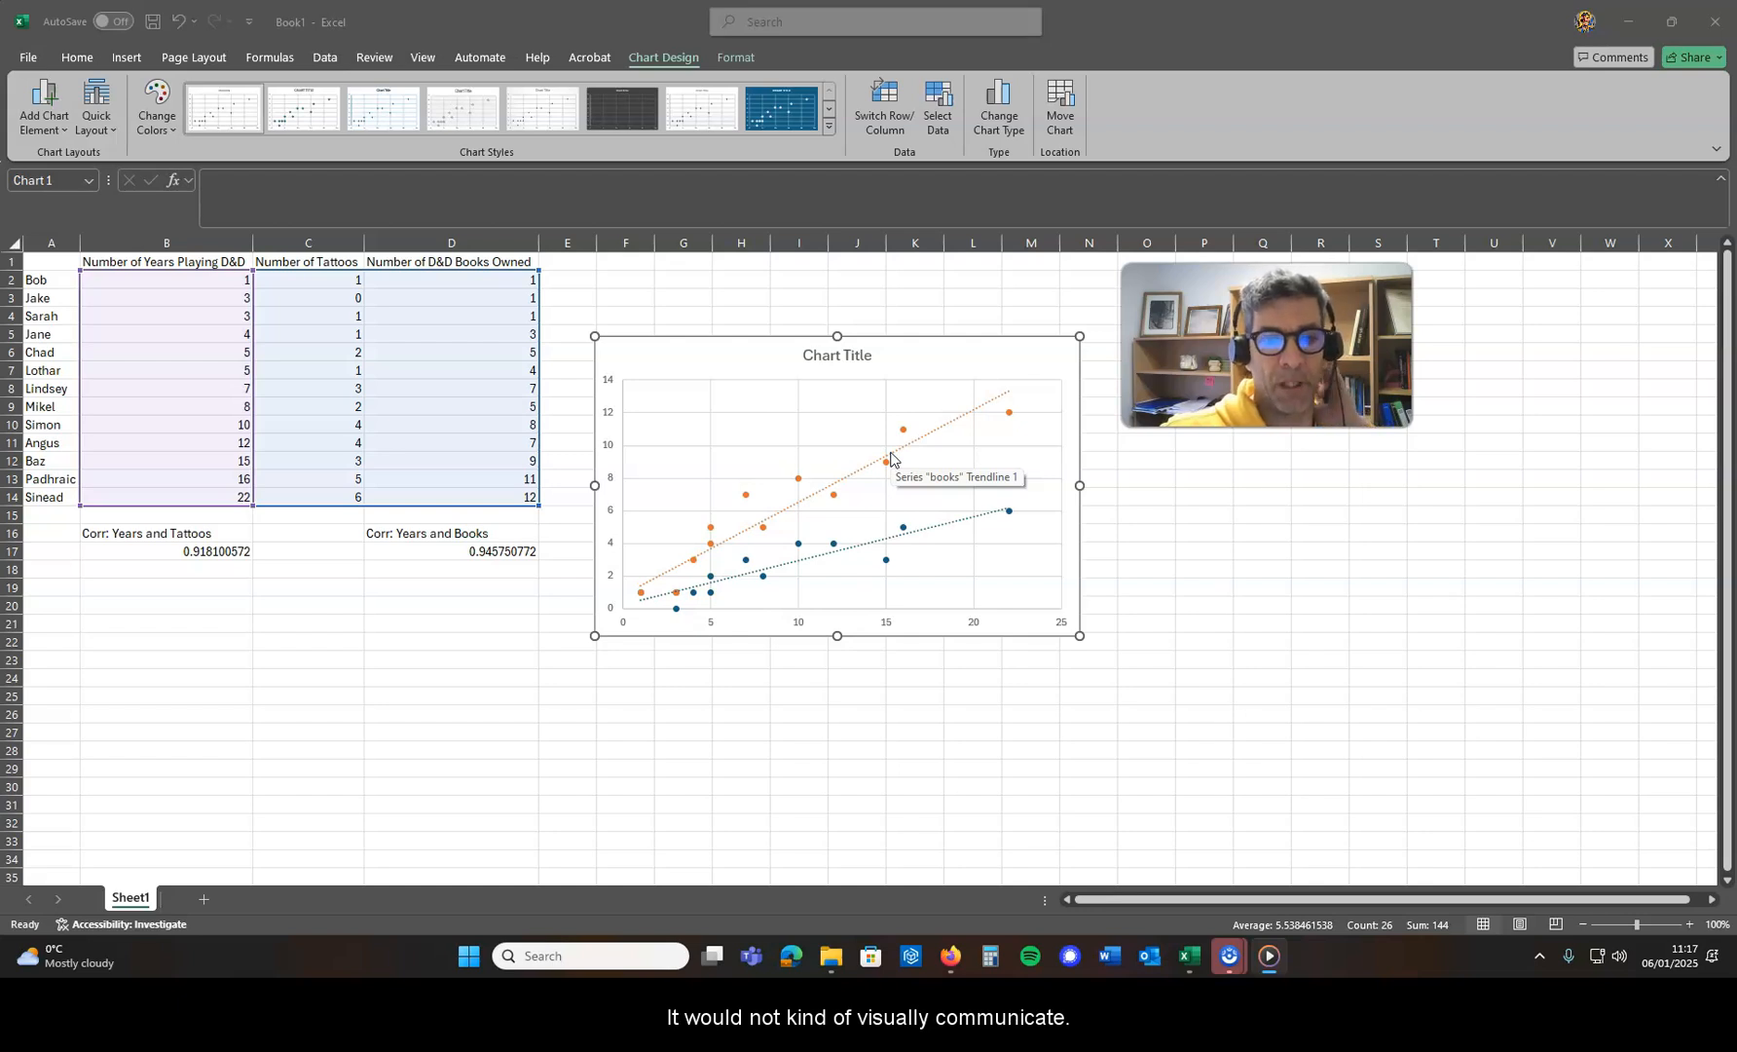
mouse_move(968, 520)
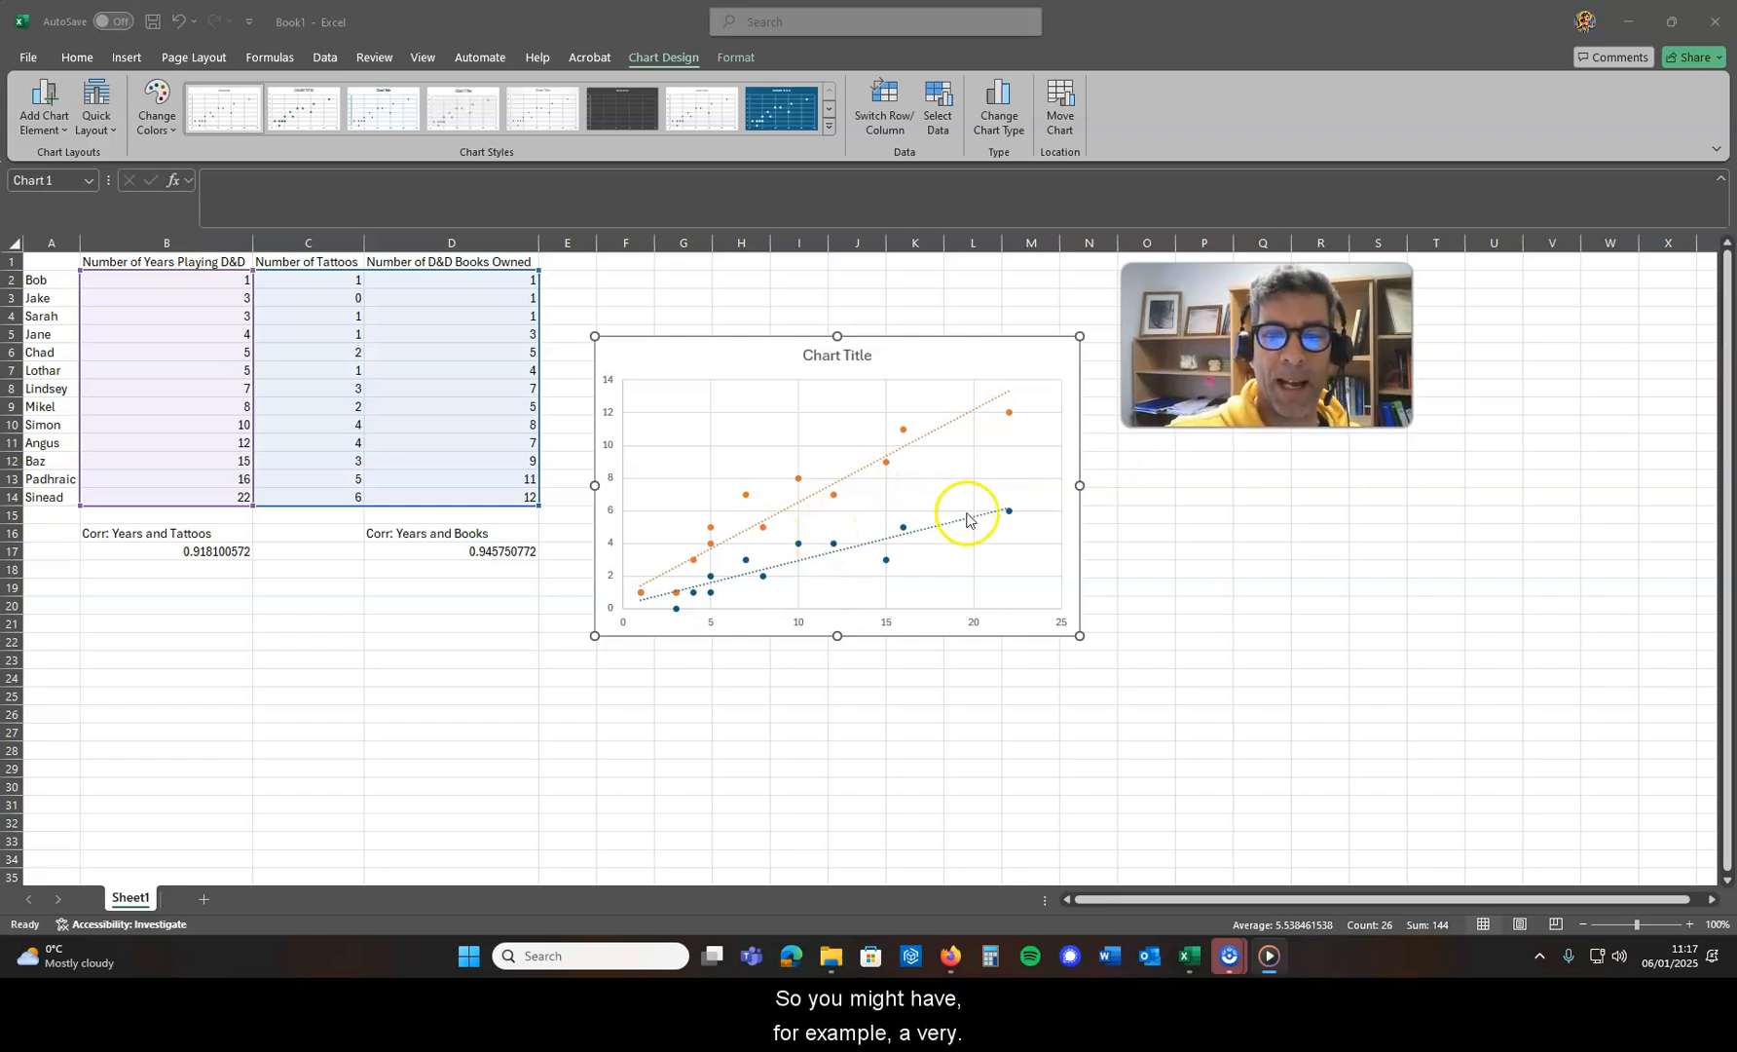
mouse_move(608, 580)
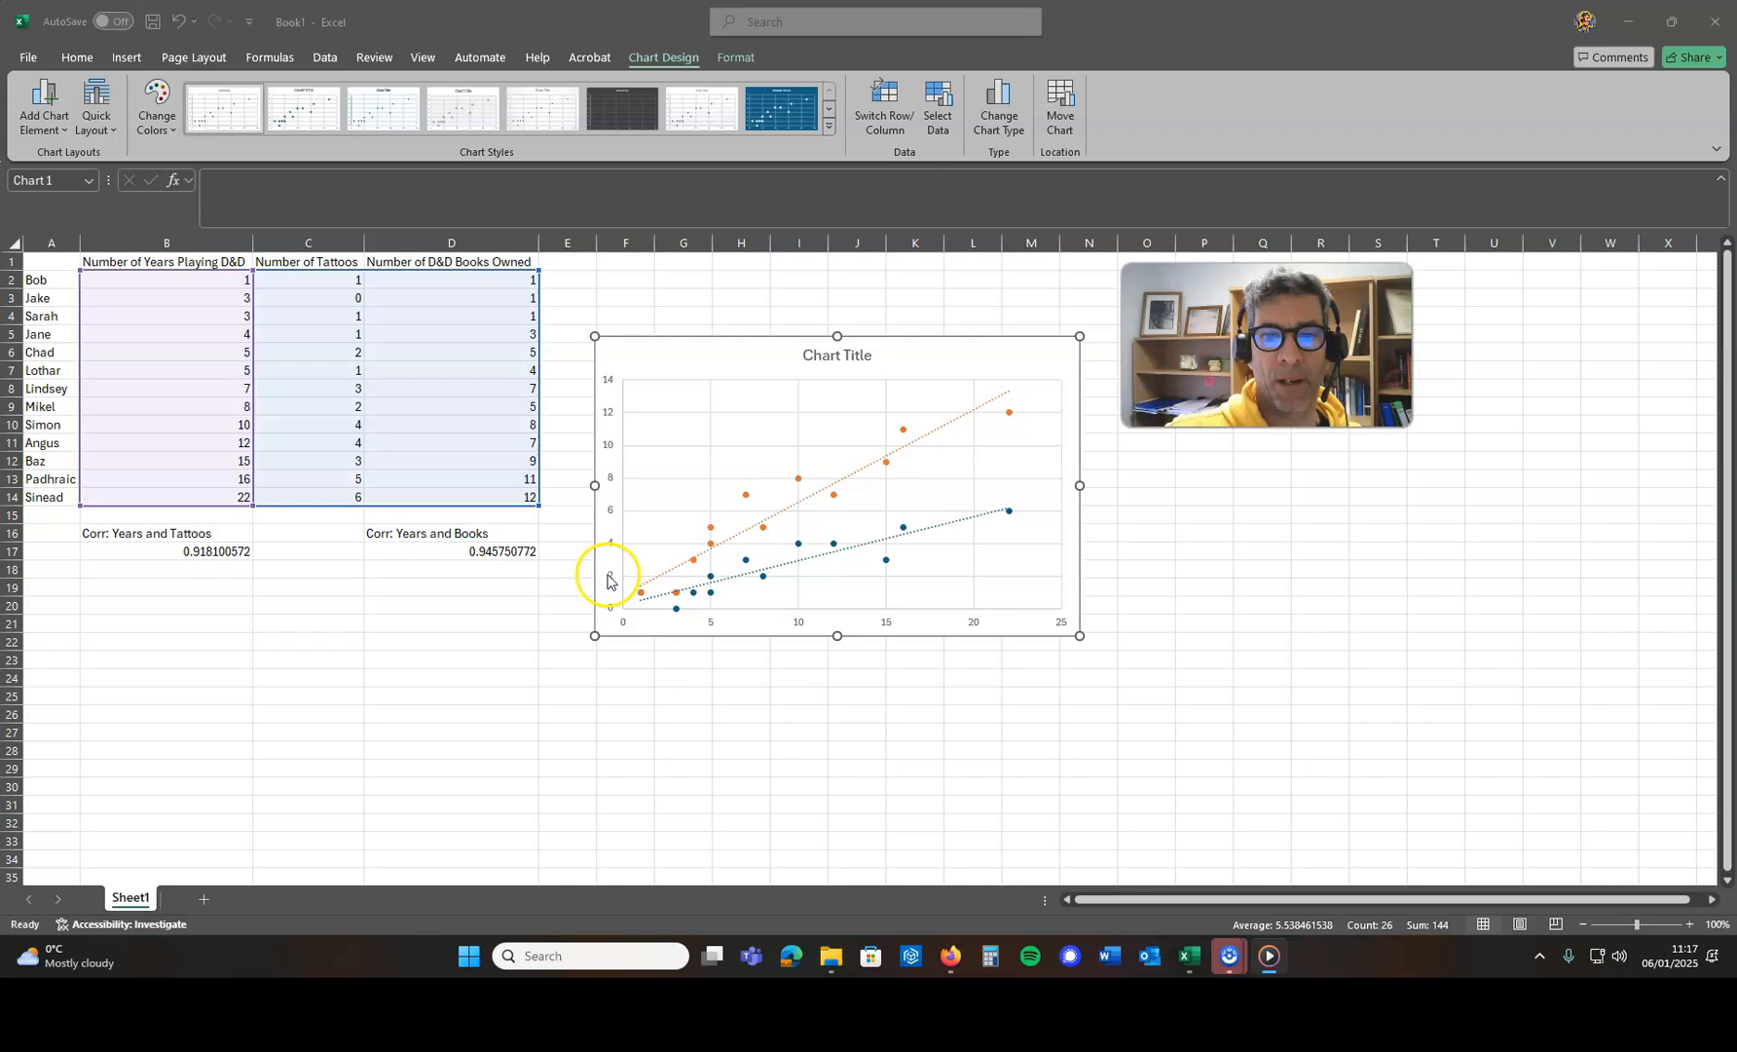
mouse_move(977, 533)
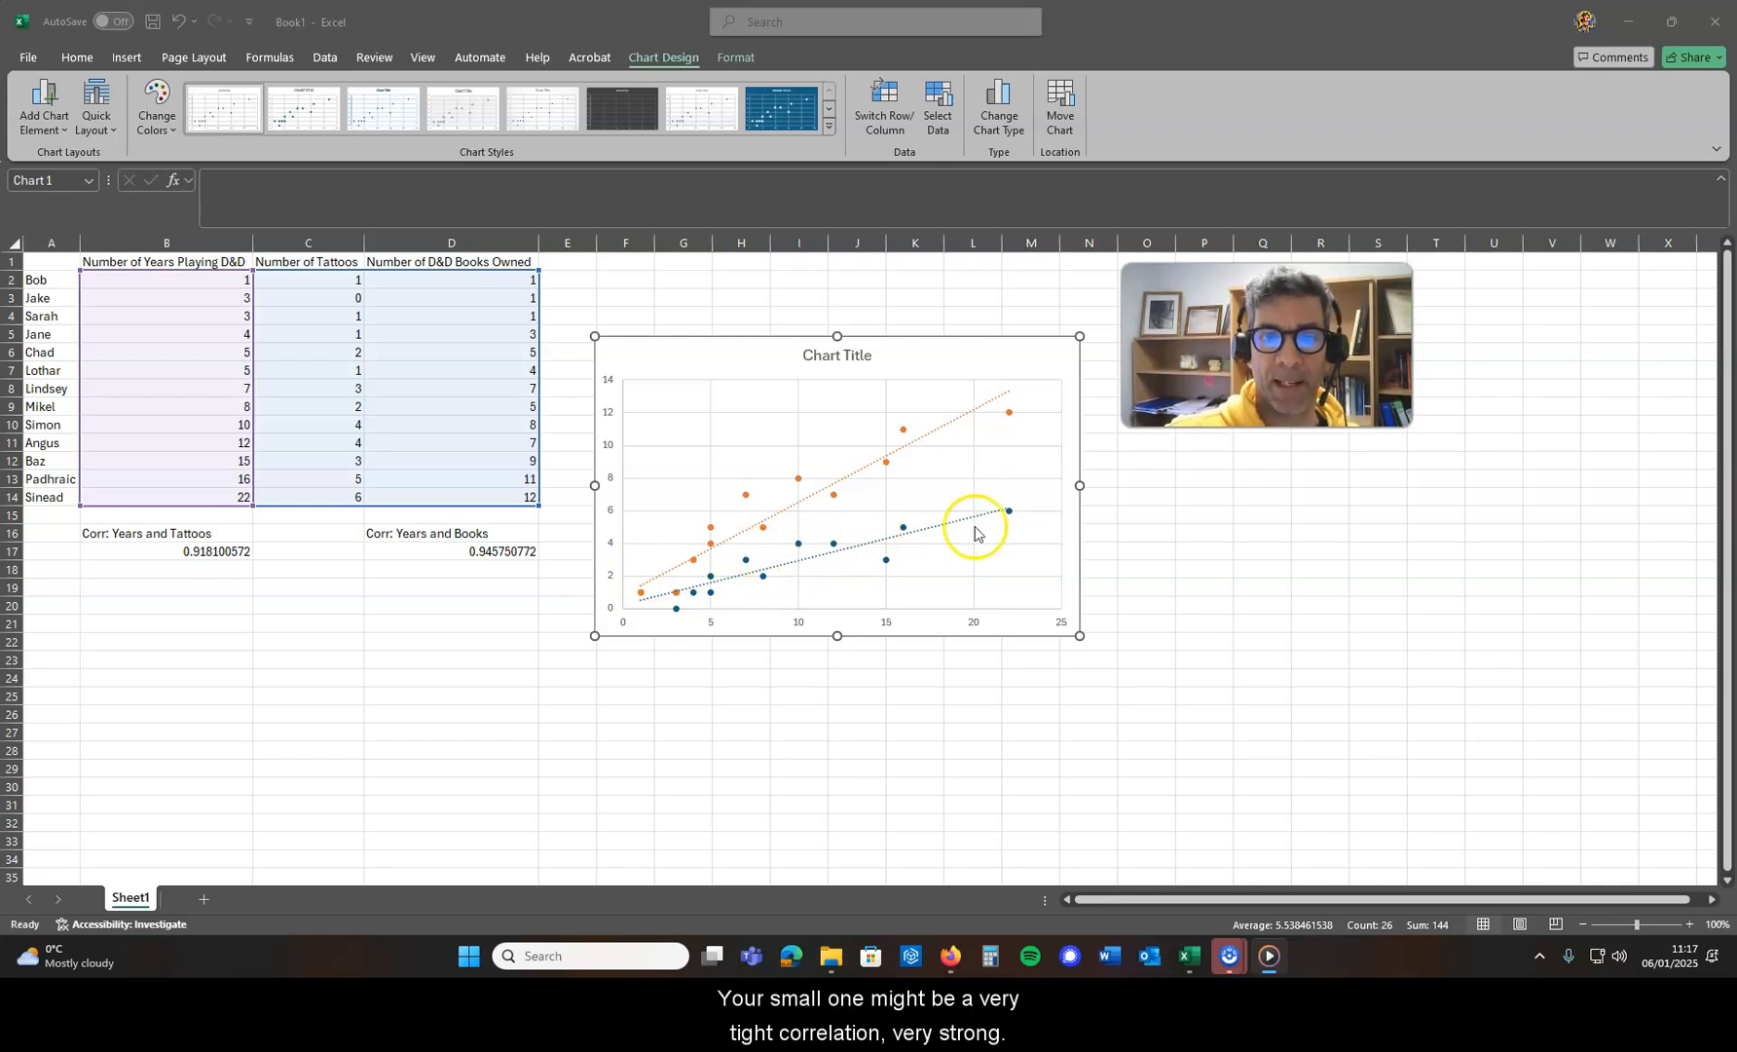
mouse_move(1001, 397)
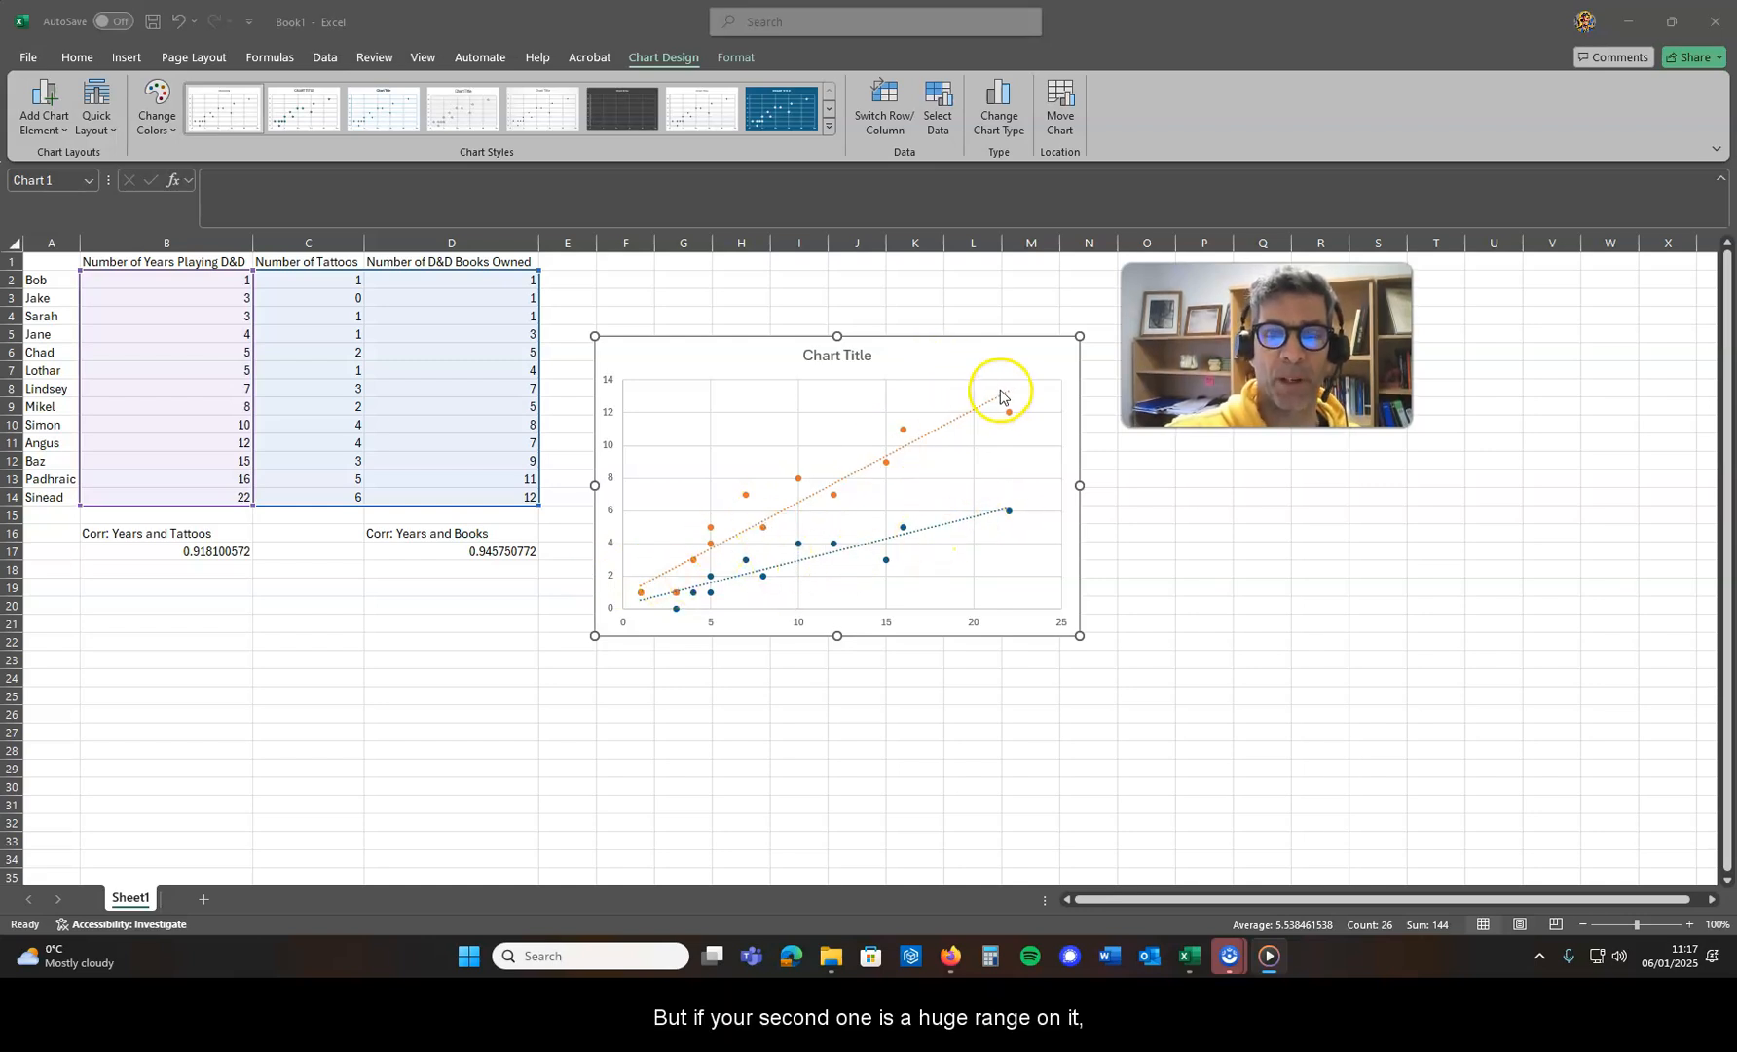
mouse_move(1024, 370)
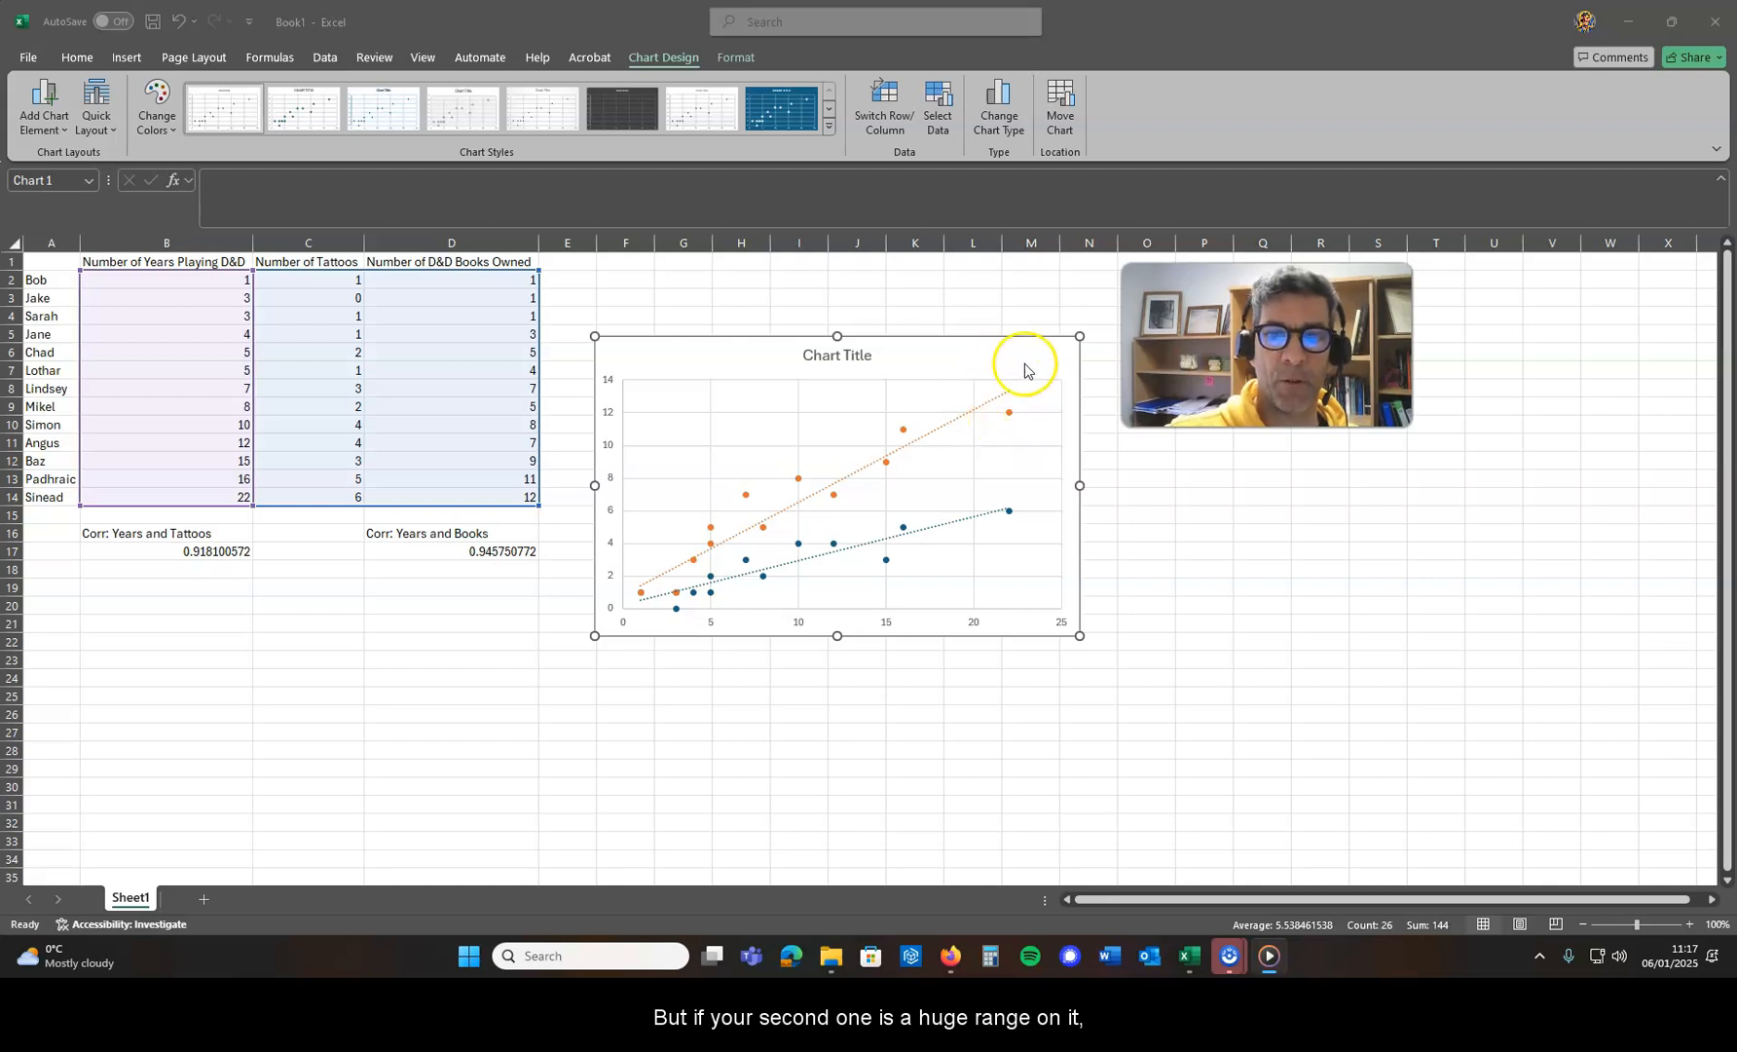
mouse_move(935, 551)
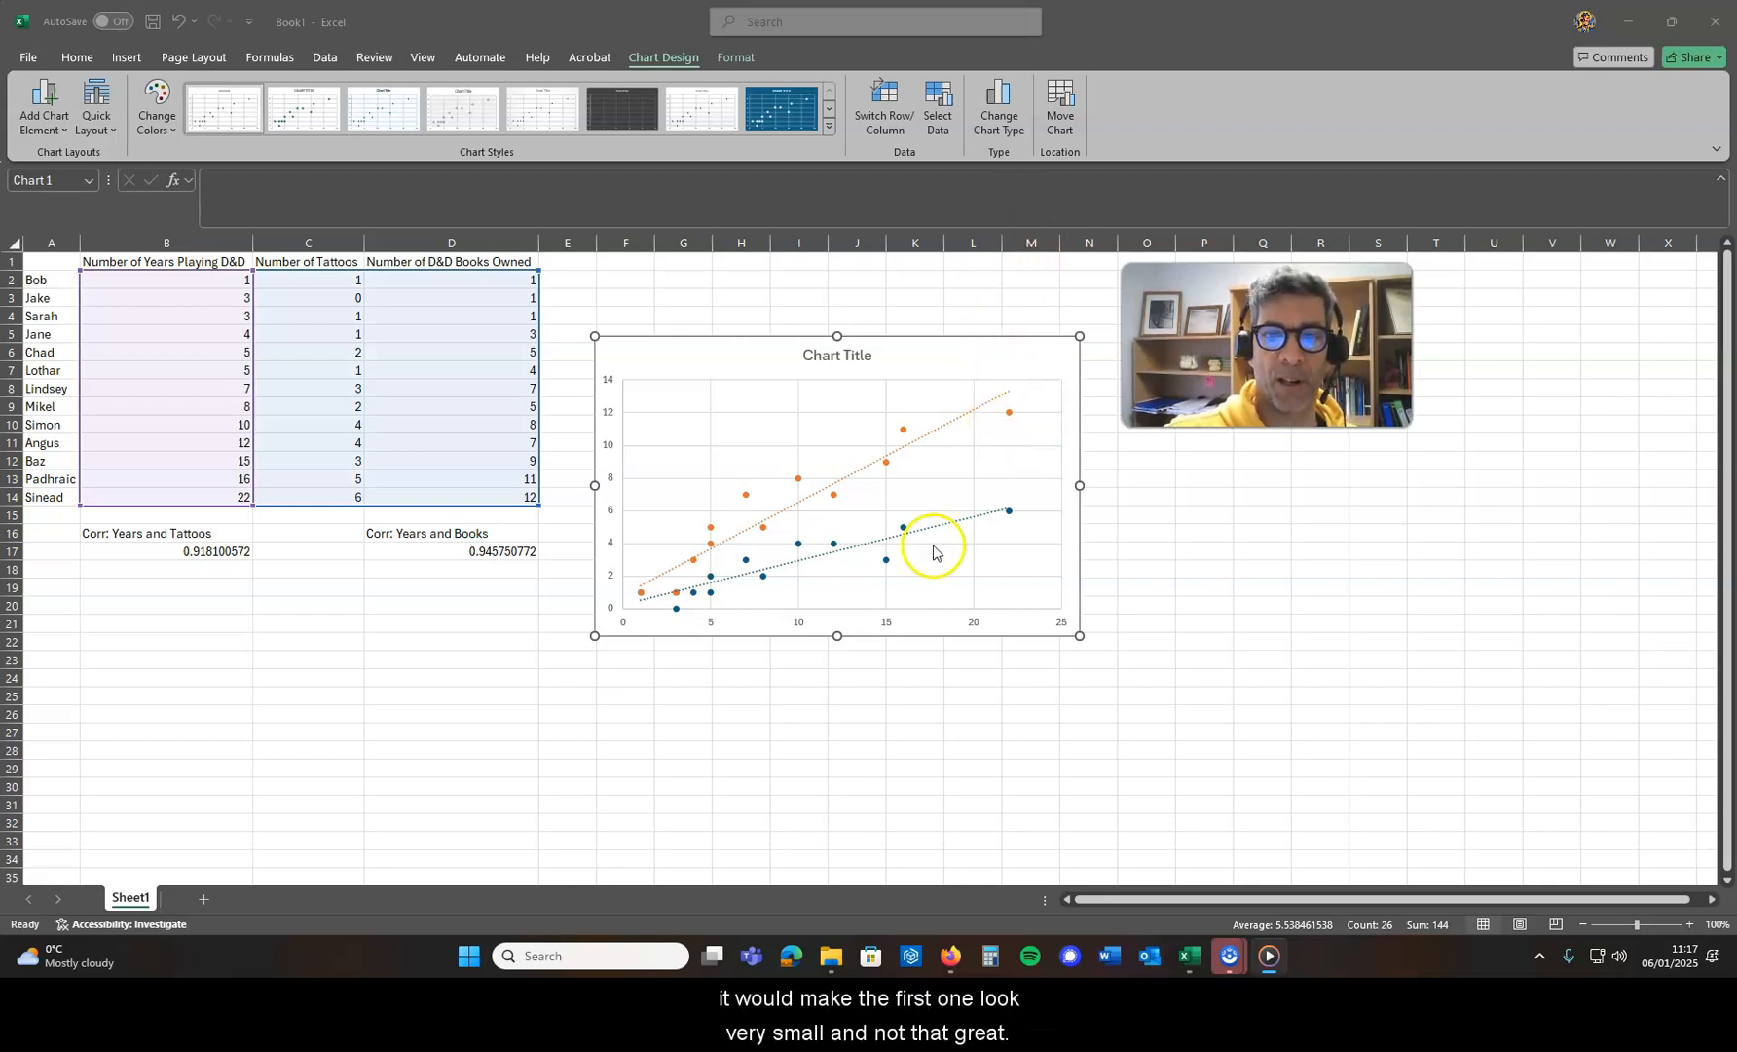
mouse_move(832, 551)
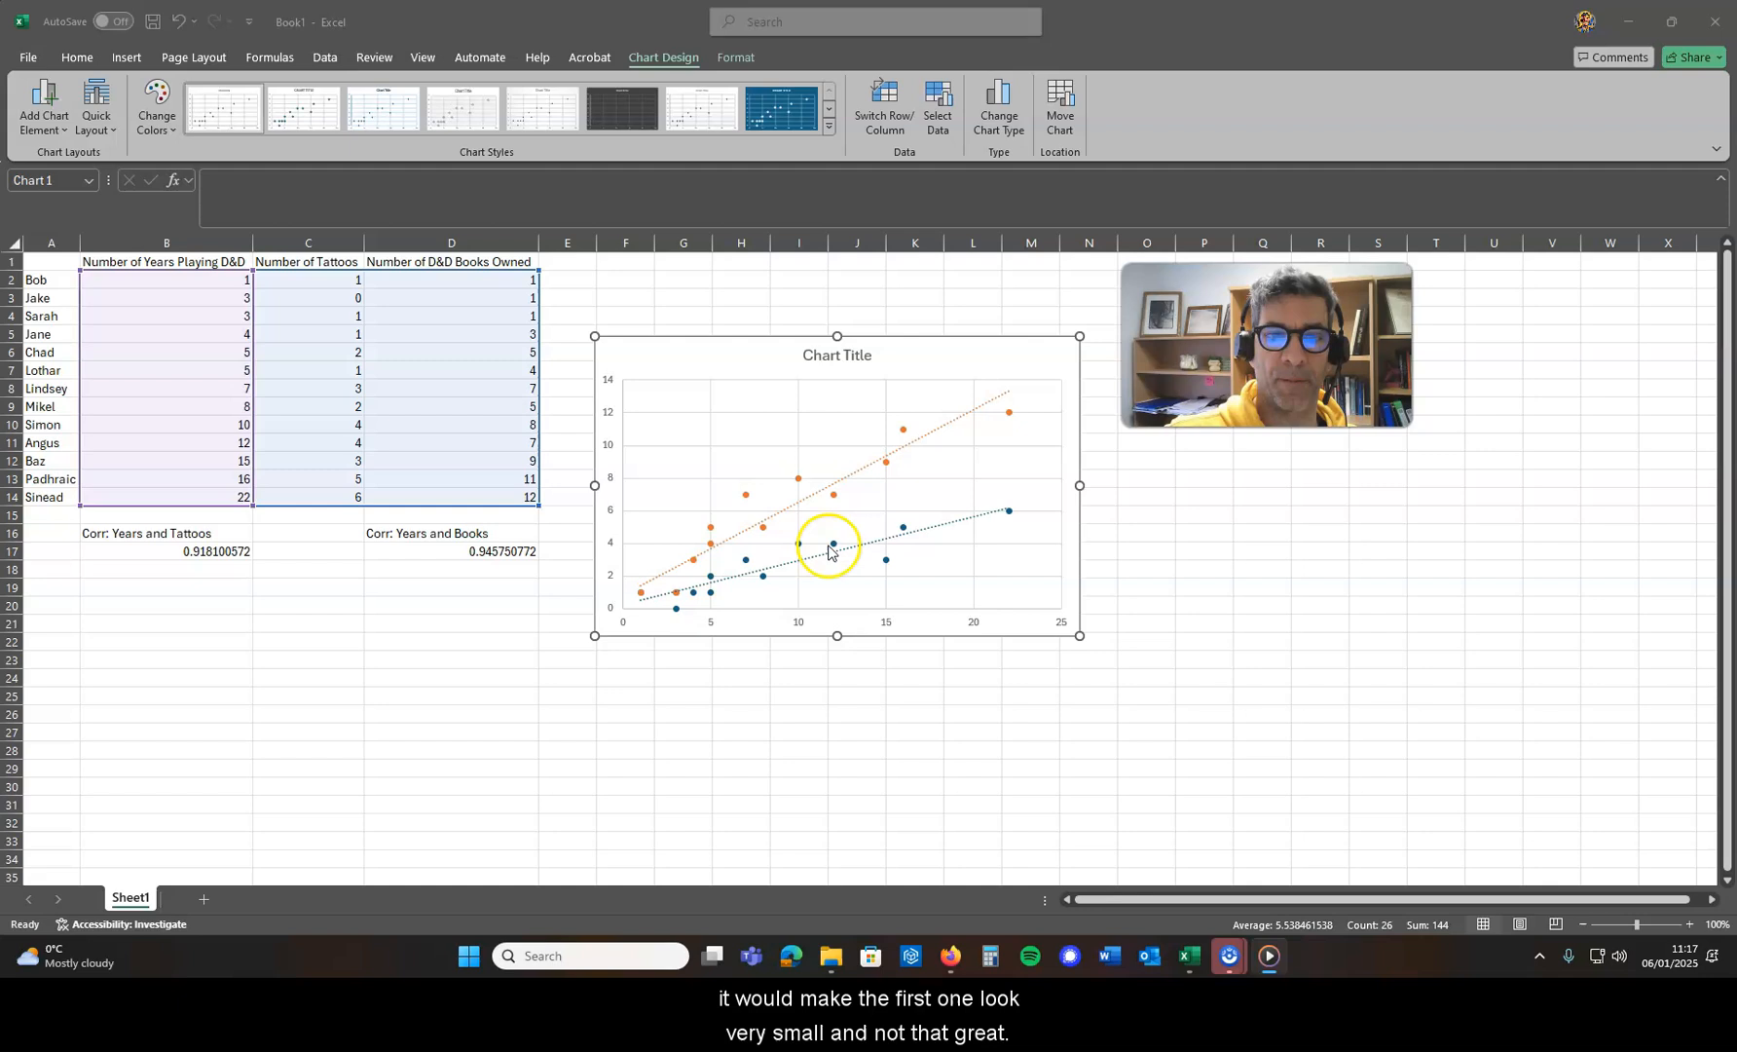
mouse_move(913, 493)
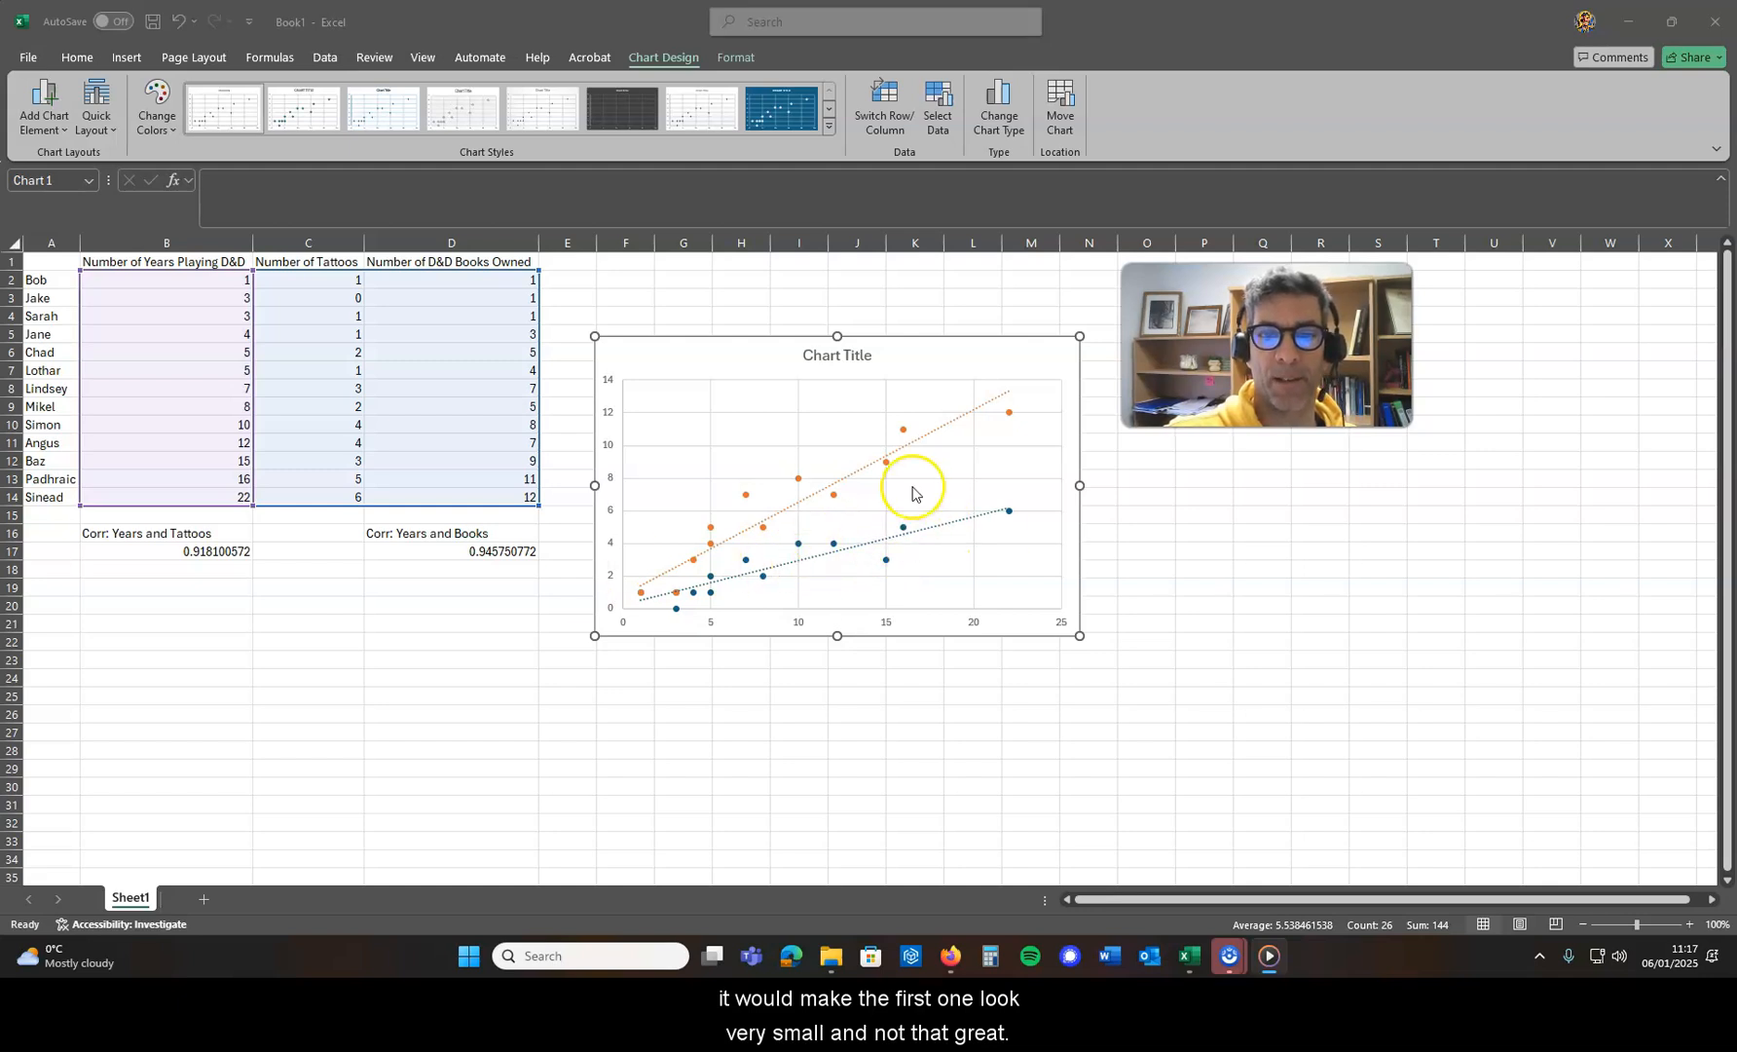
mouse_move(935, 440)
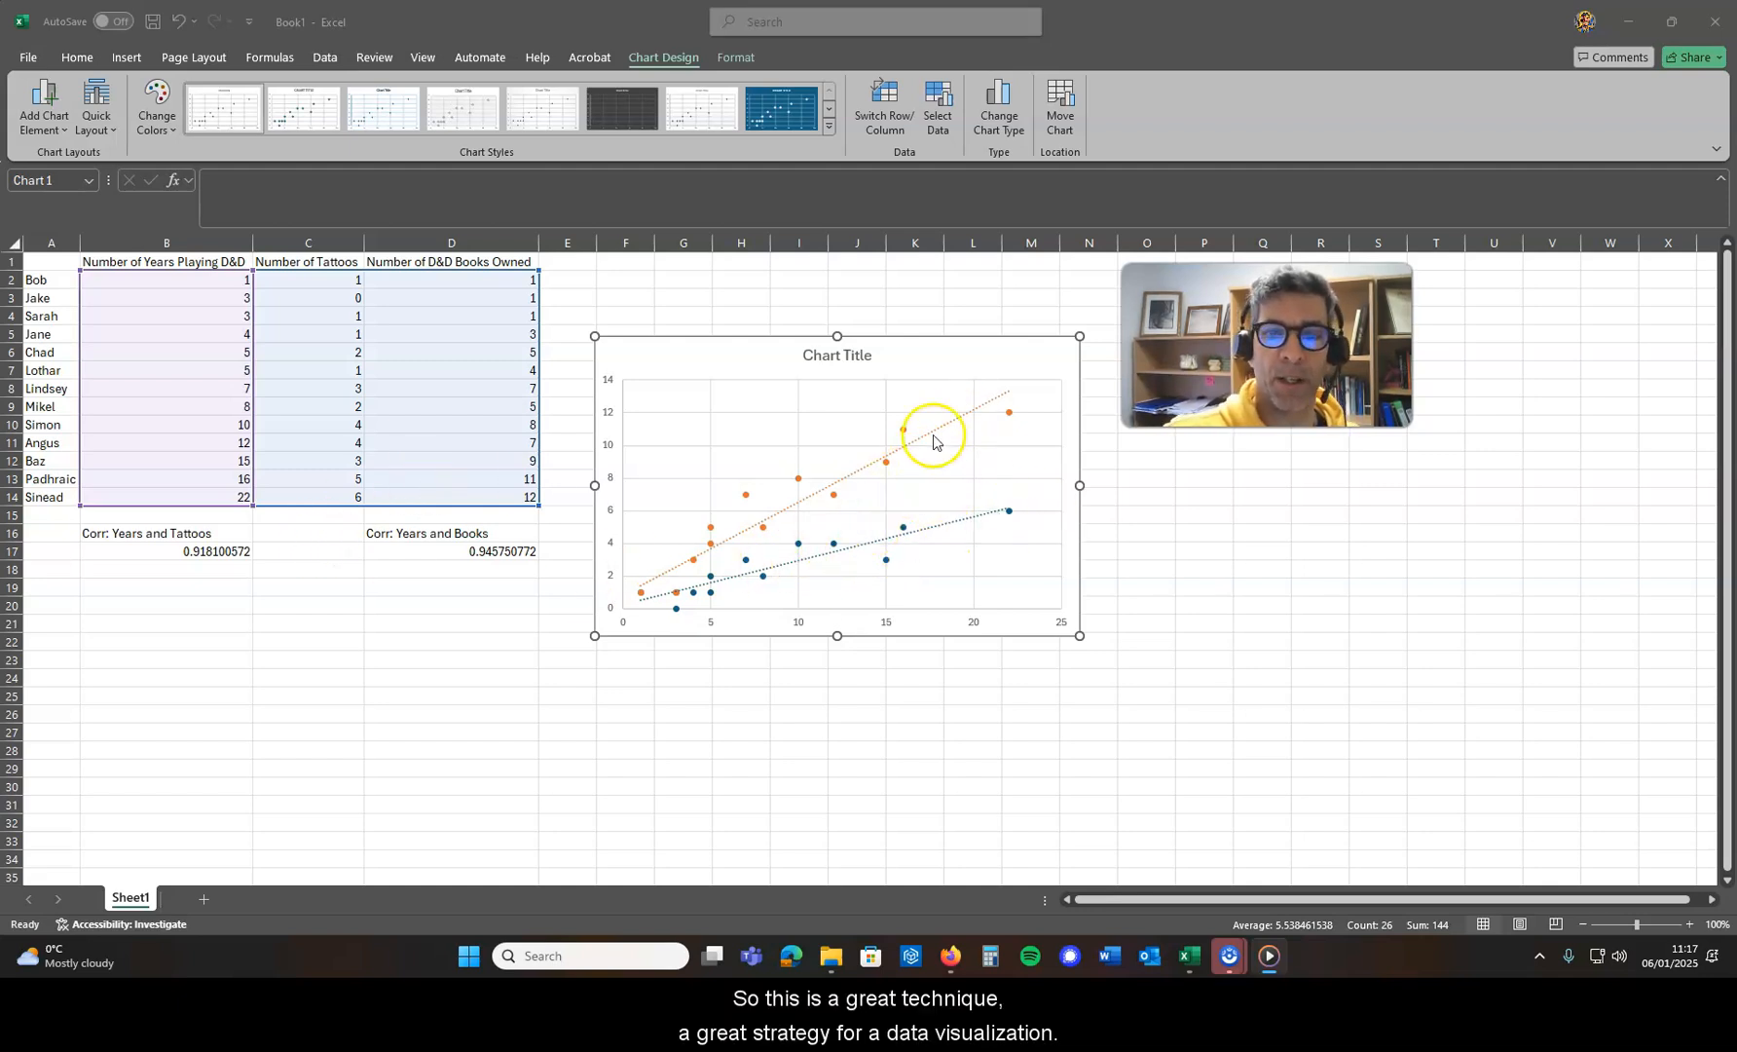
mouse_move(925, 434)
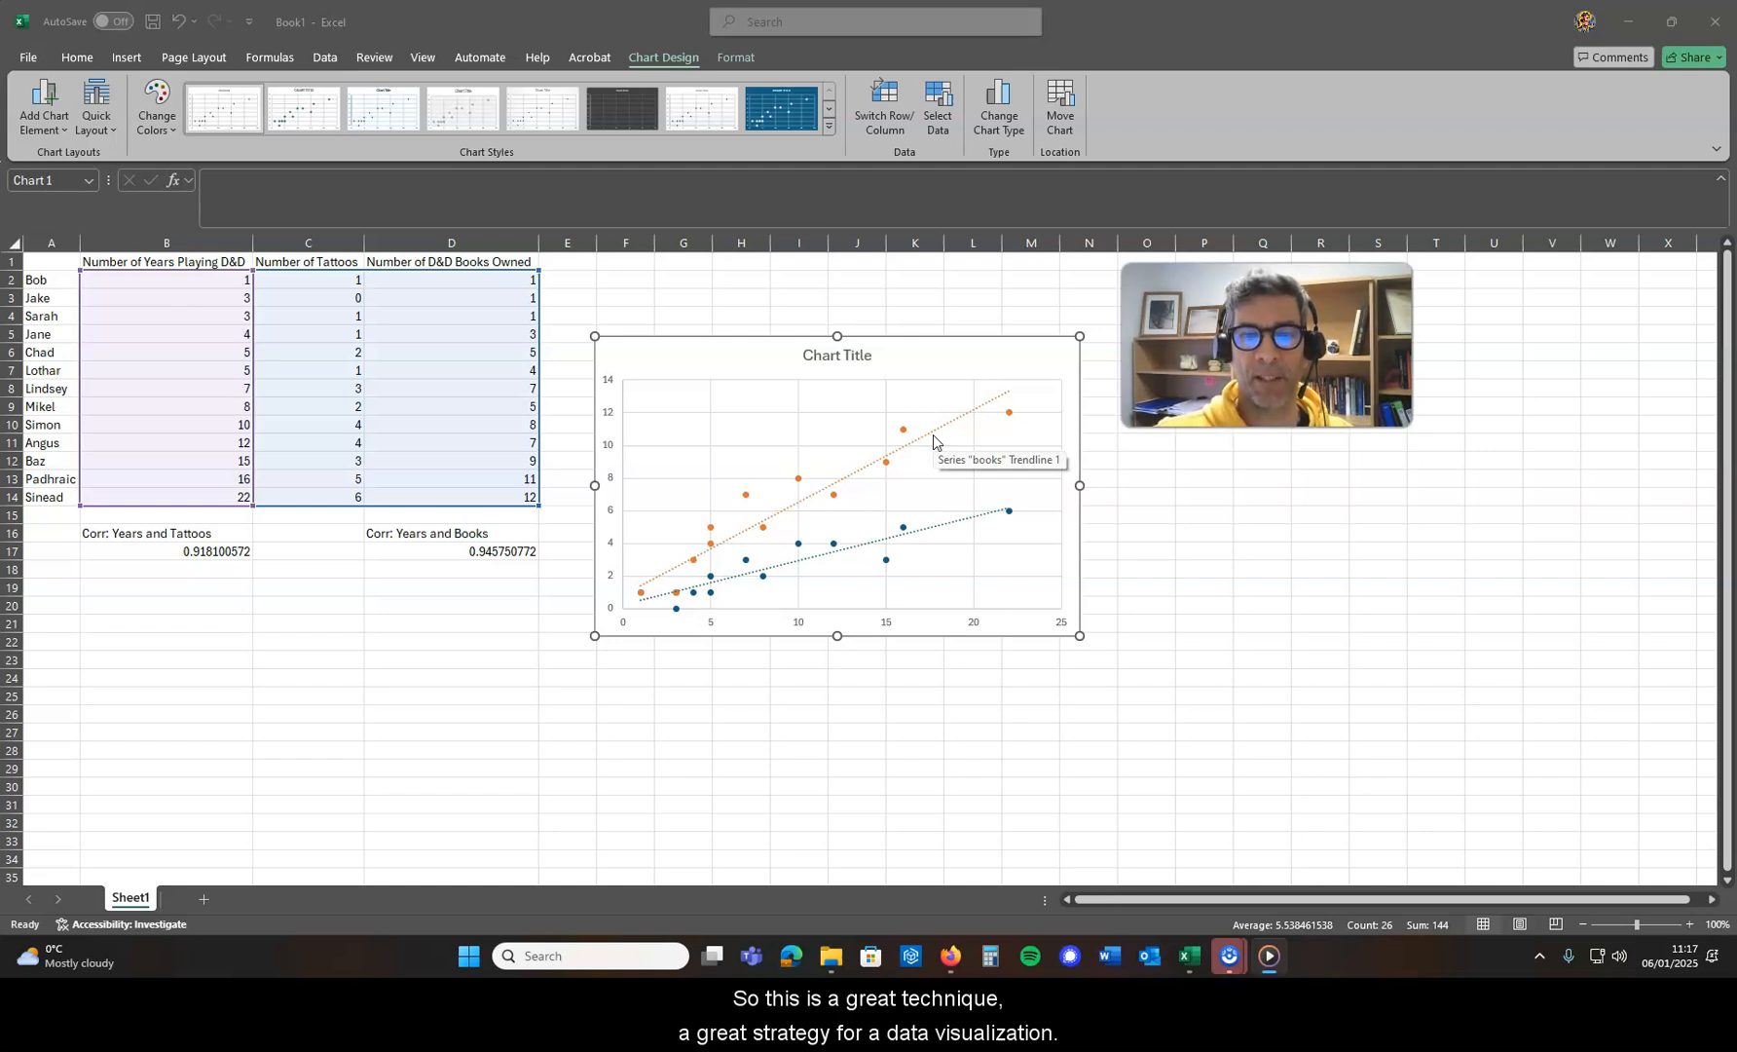
mouse_move(526, 430)
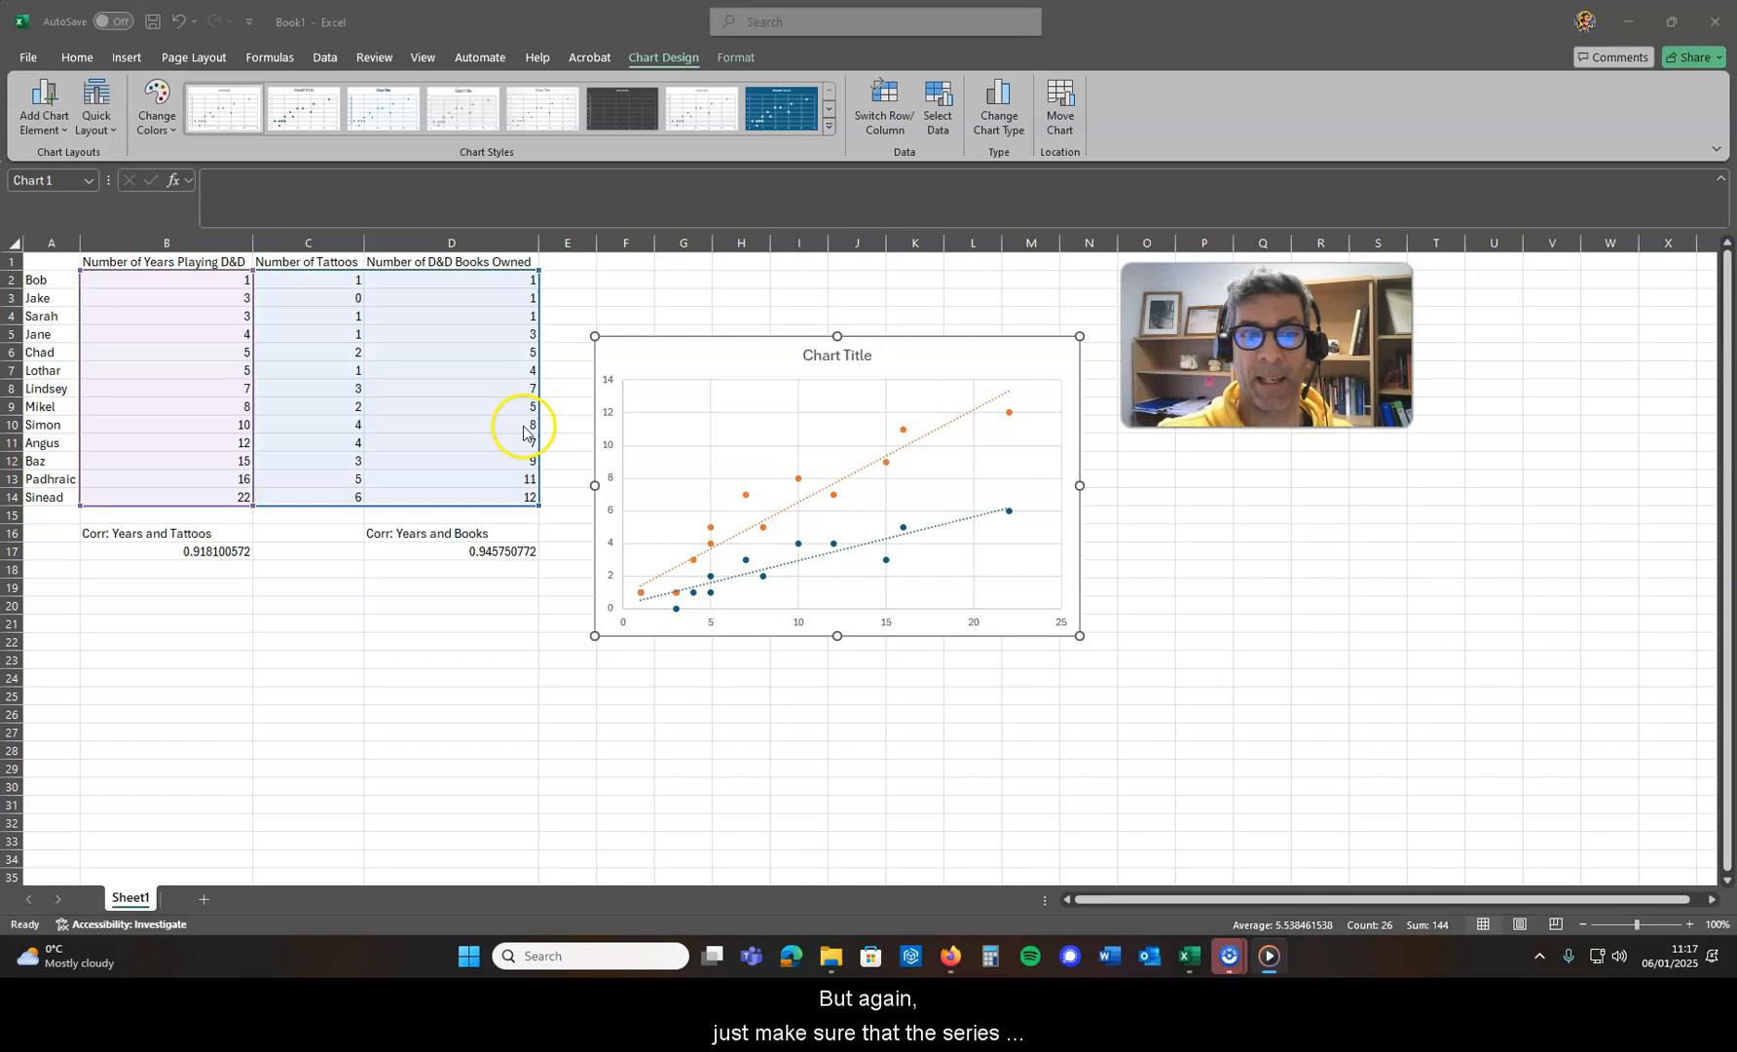
mouse_move(509, 512)
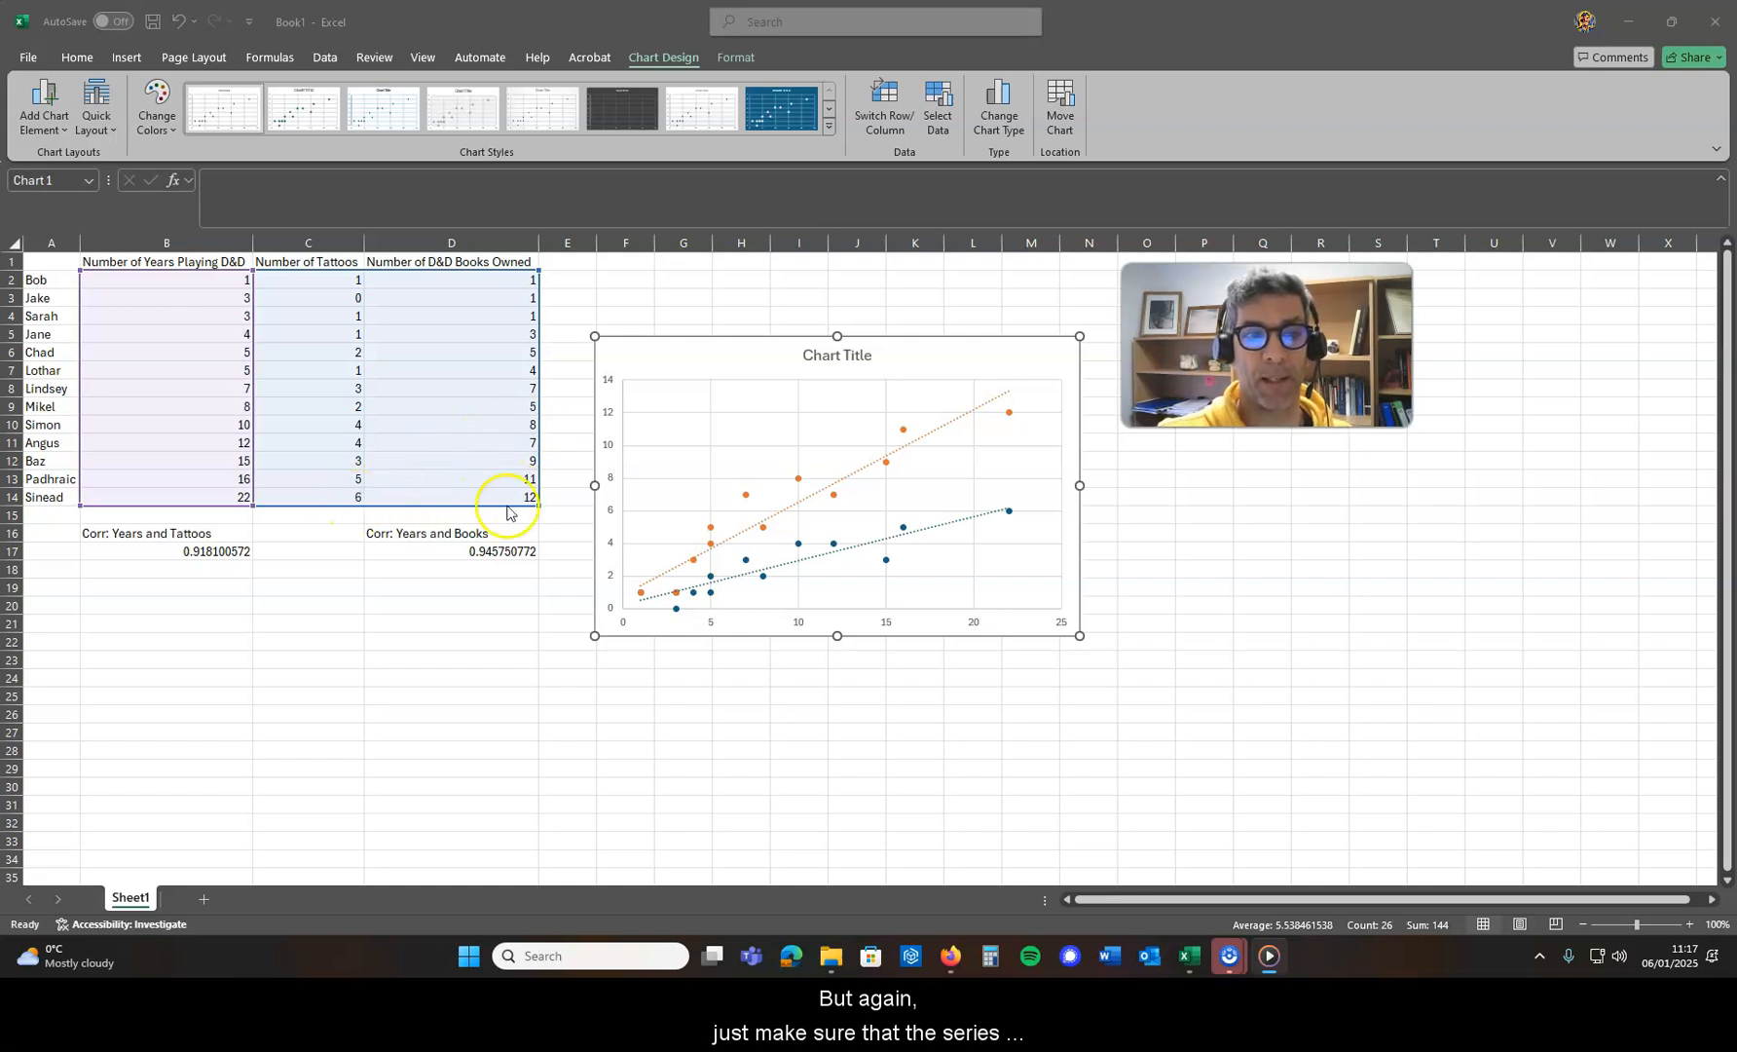
mouse_move(494, 494)
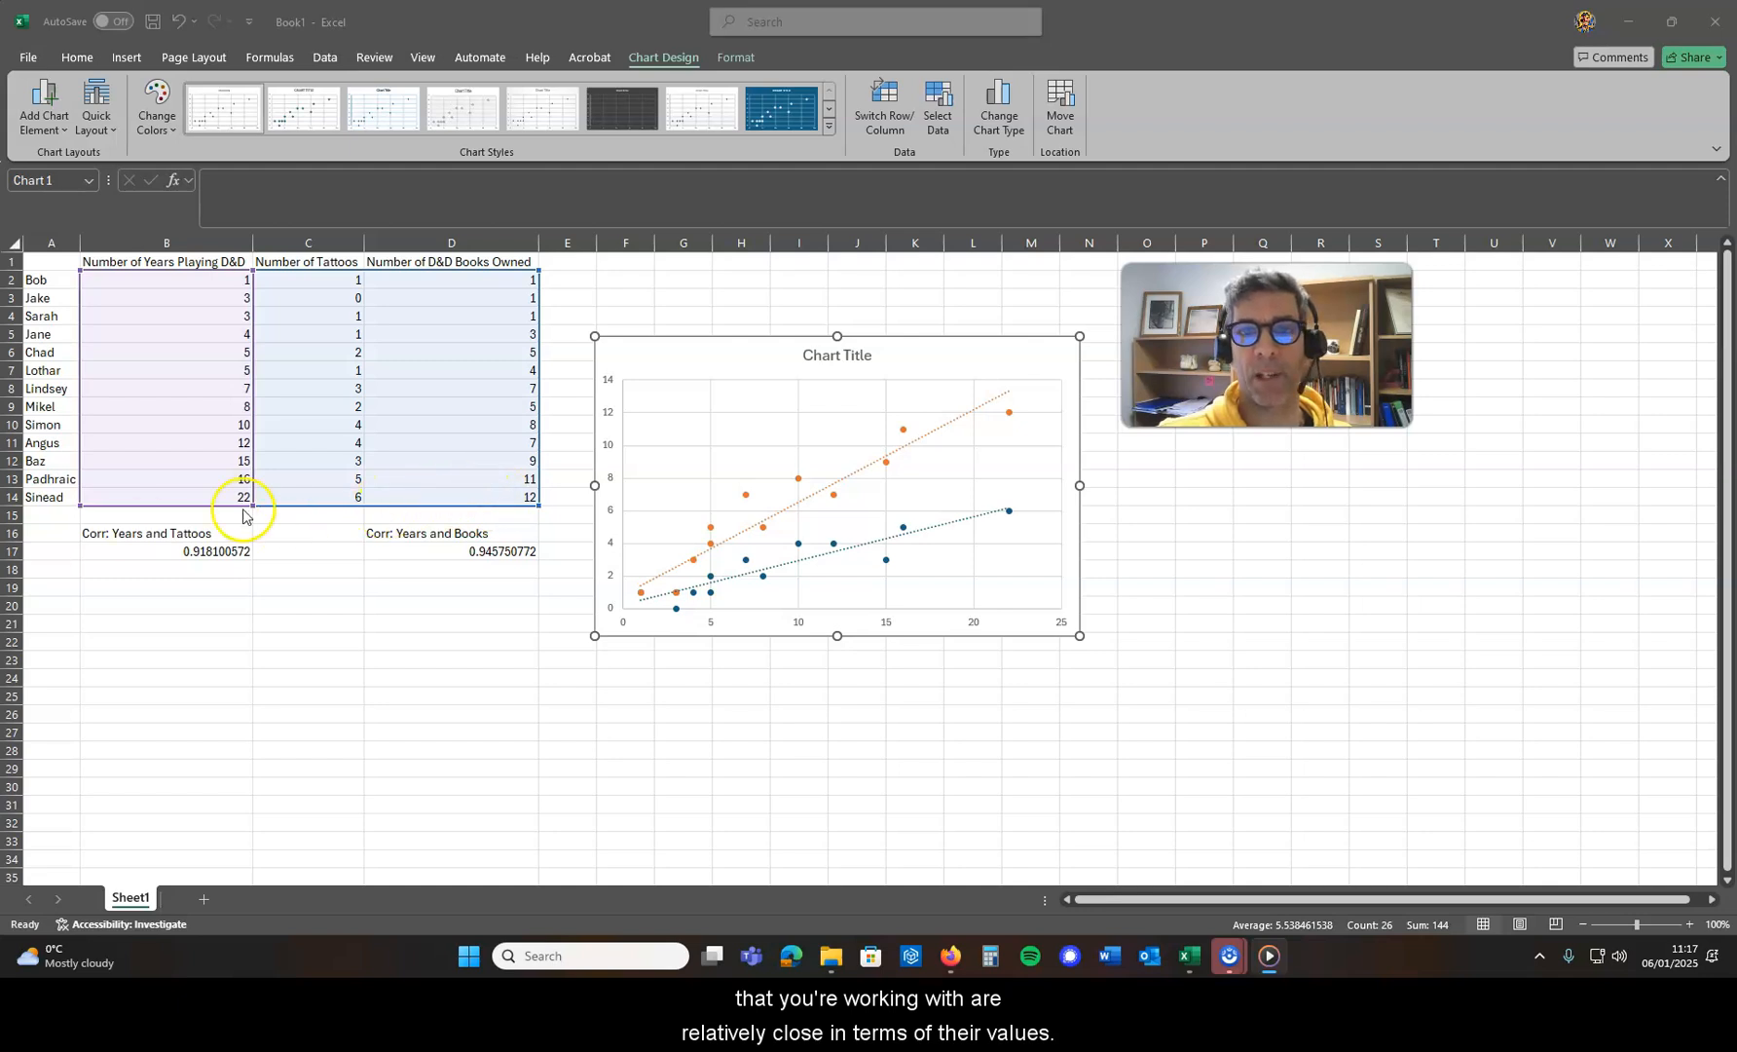
mouse_move(243, 517)
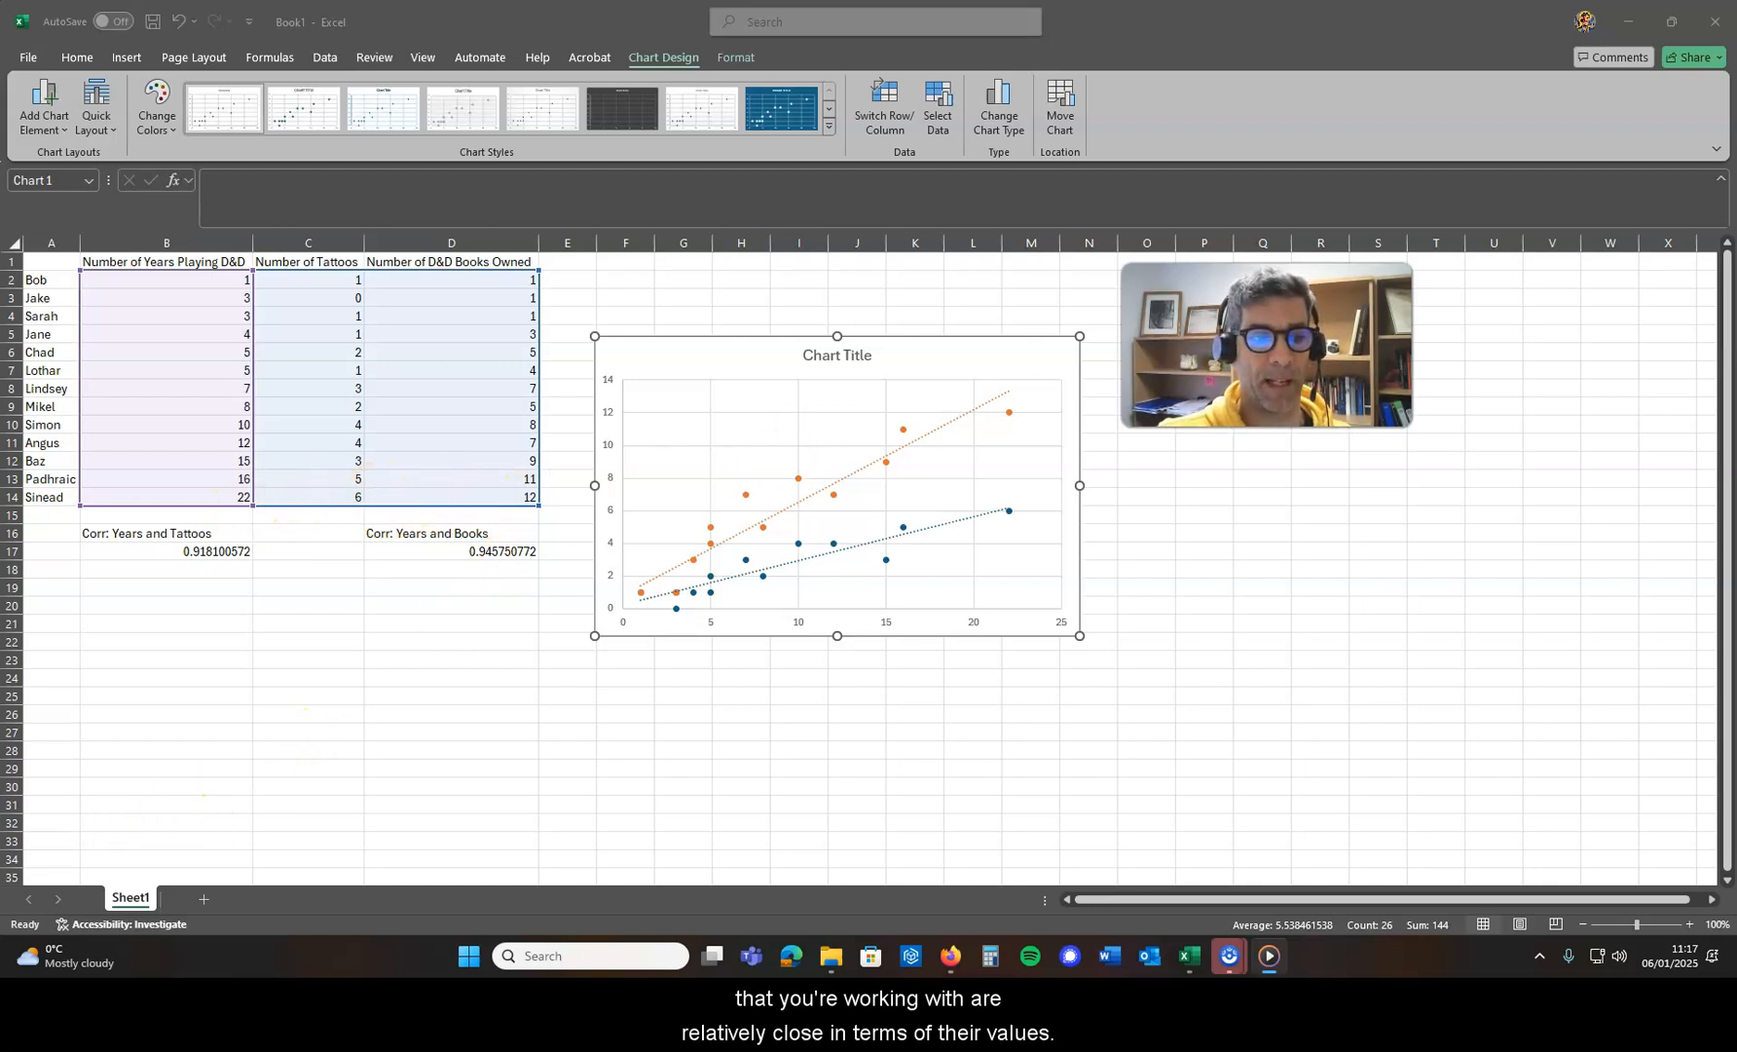